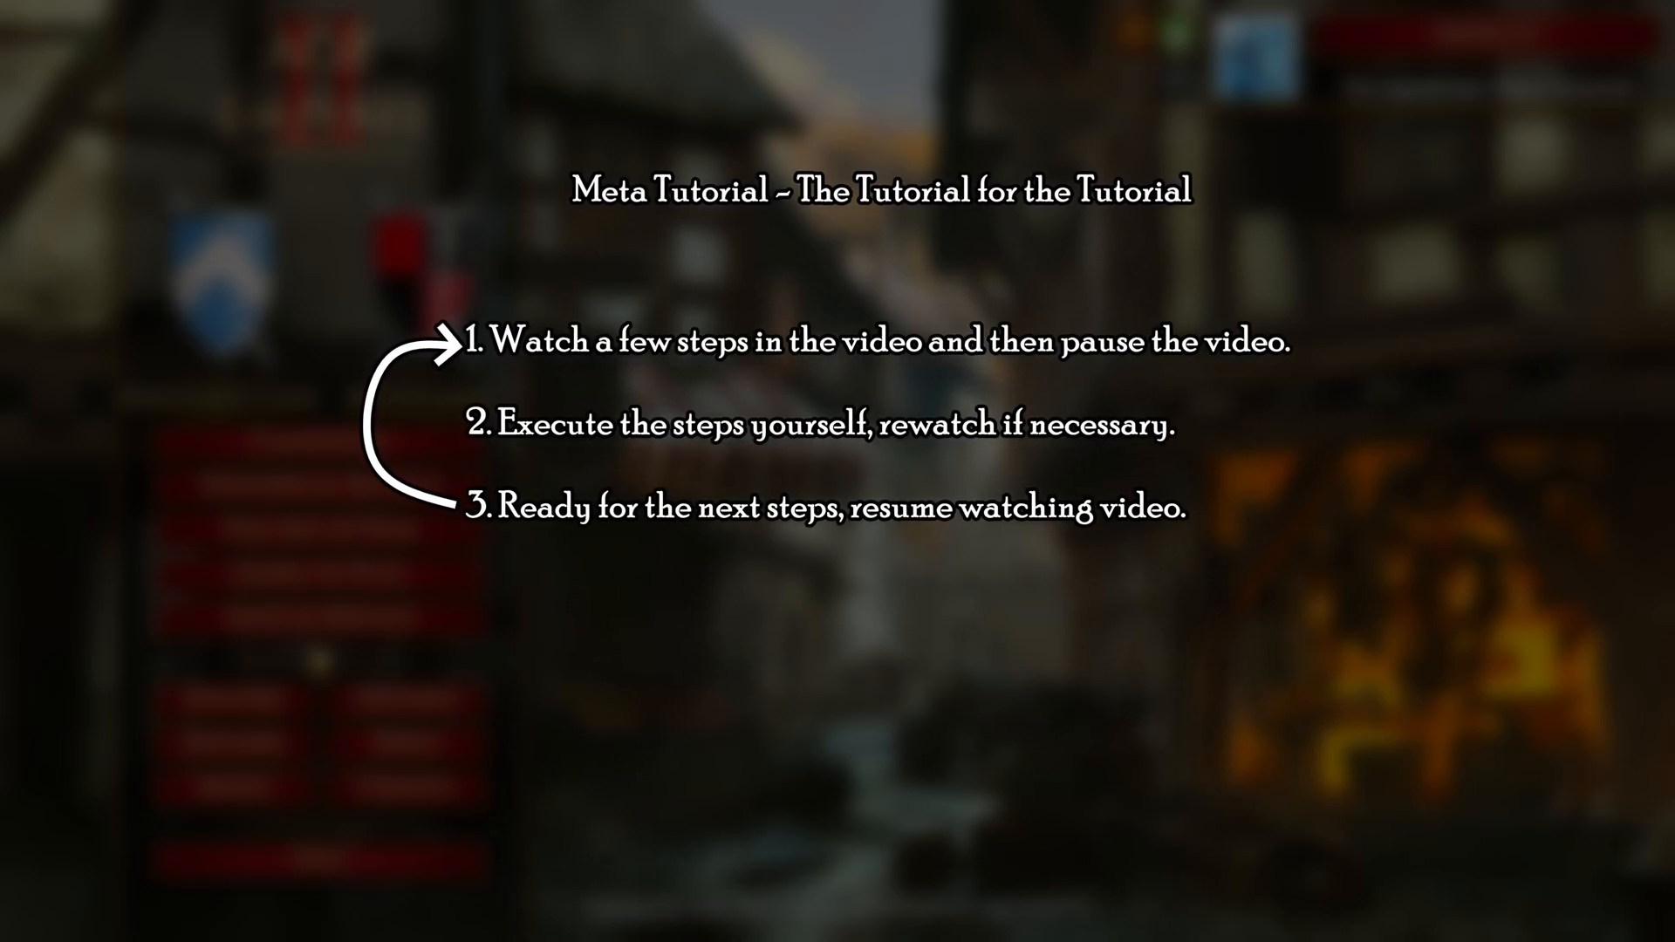
- Download the Audacity 3.2.5 Windows installer from audacityteam.org and launch it
left_click(399, 924)
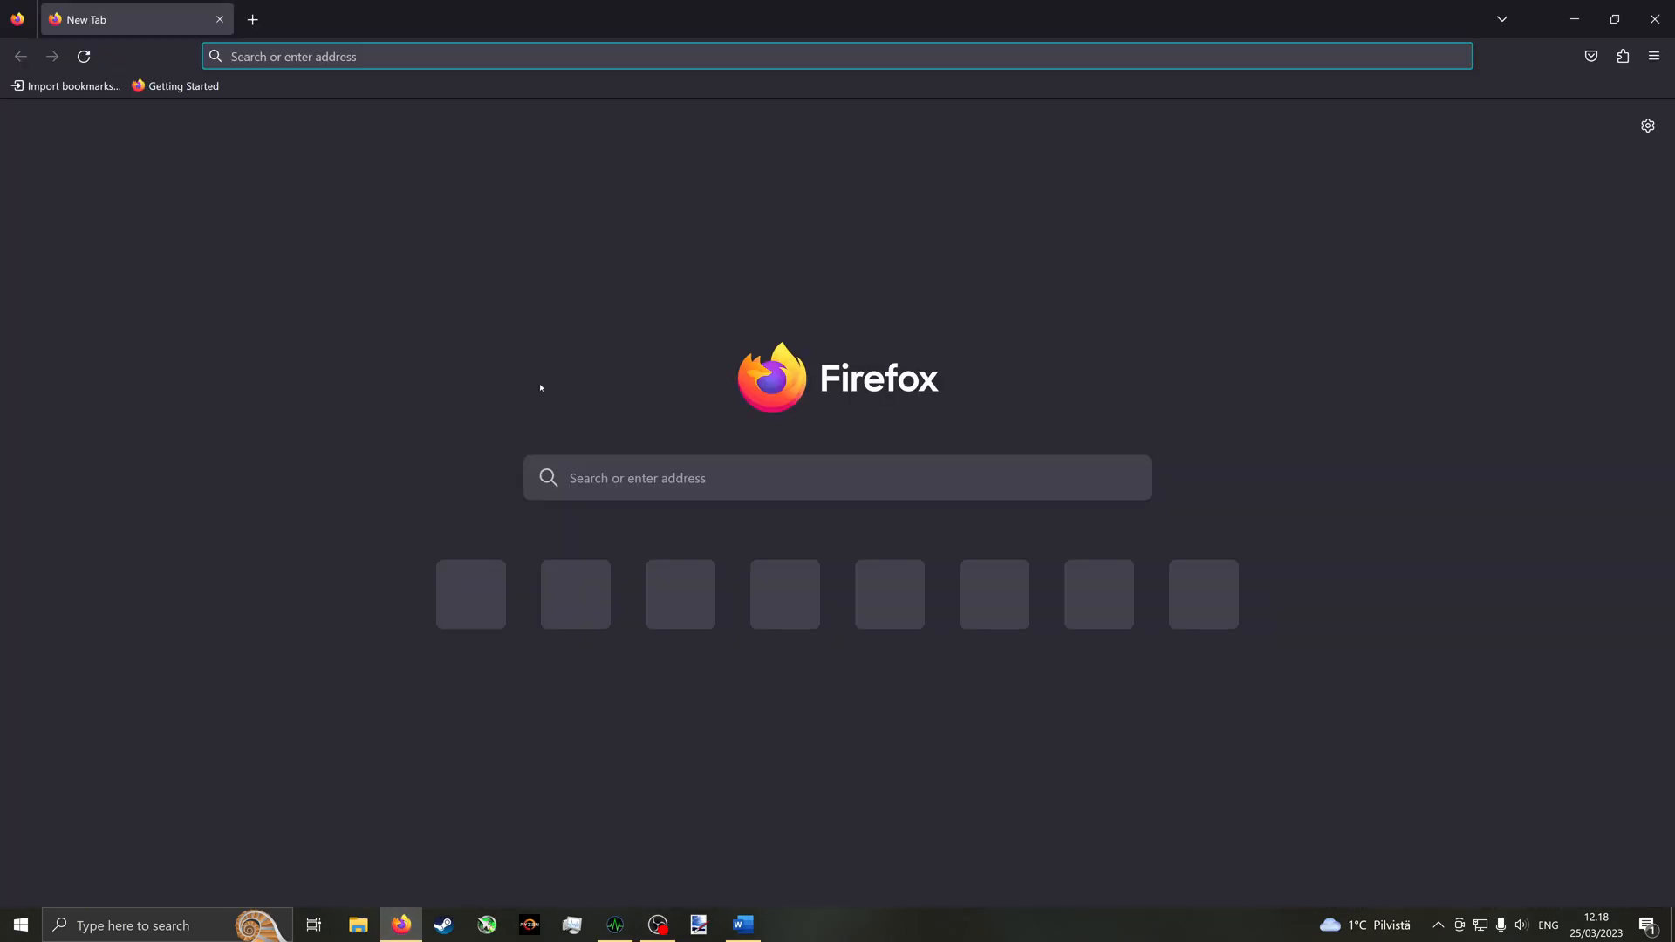
type("www.audacityteam.org/download/")
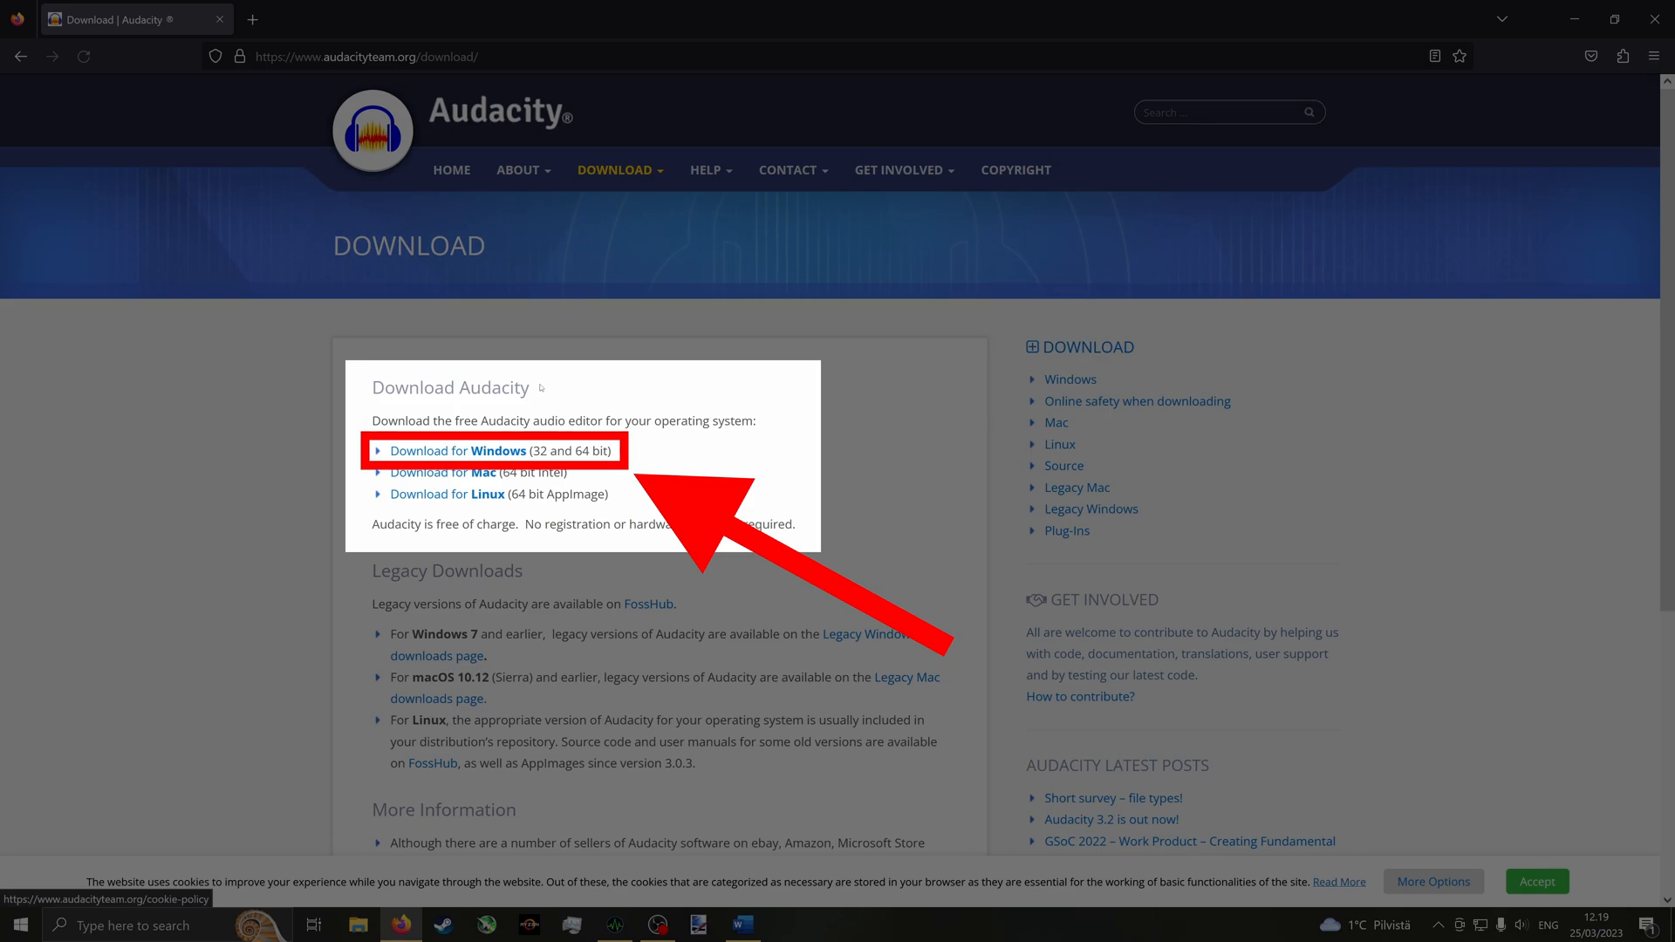
left_click(460, 450)
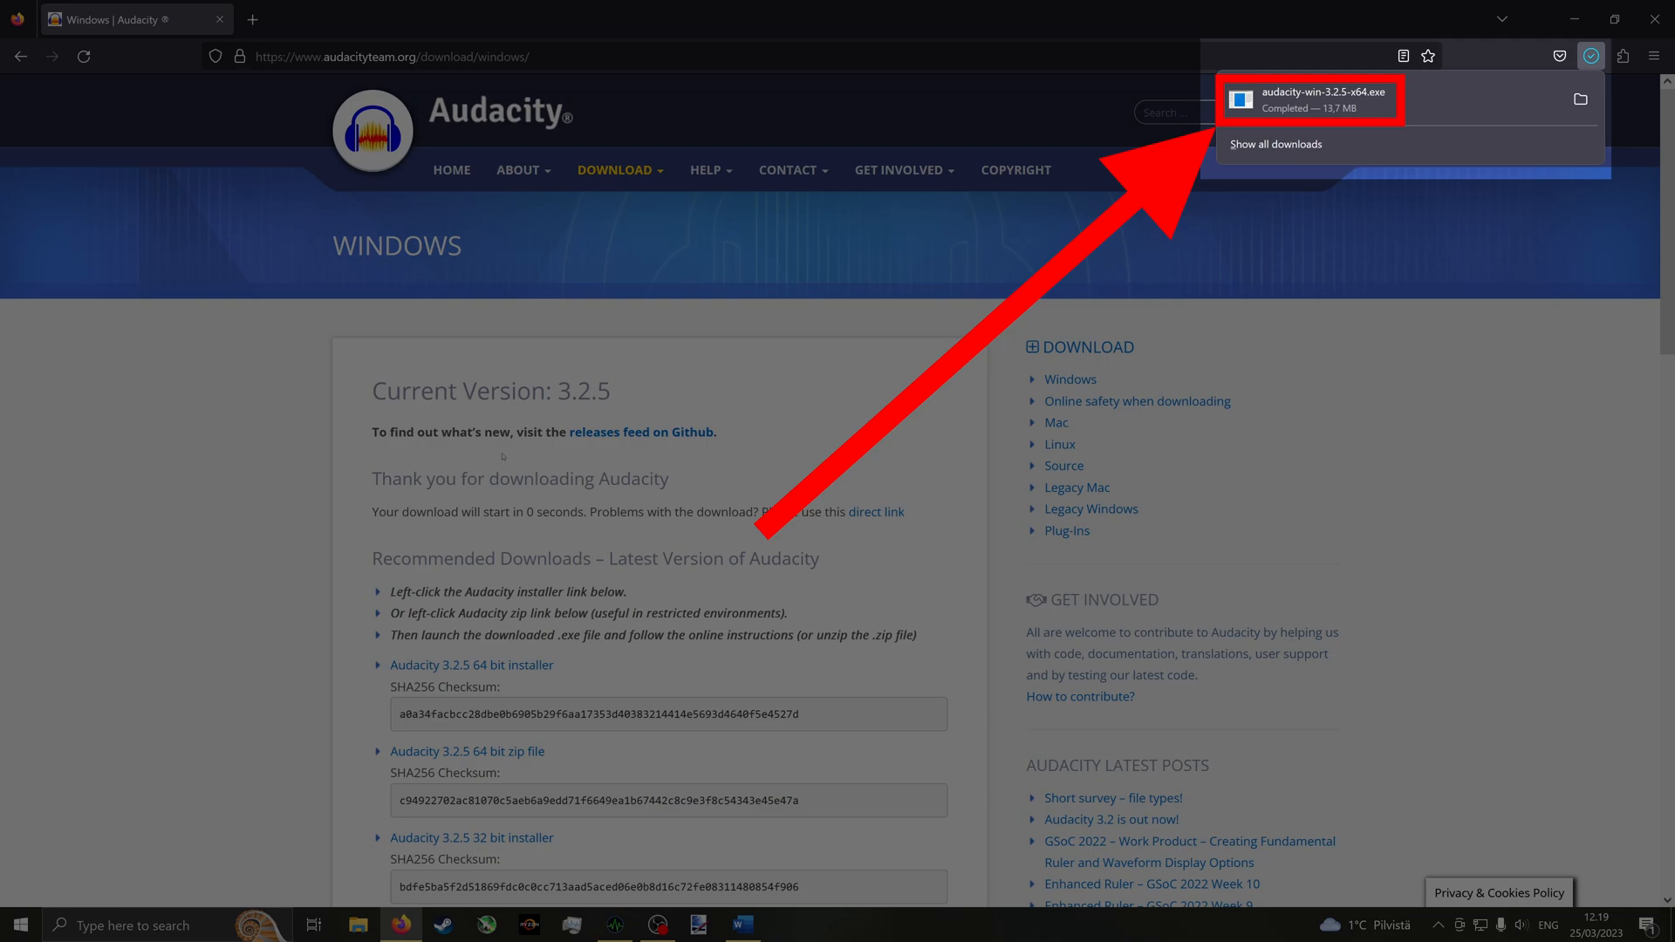
left_click(1322, 100)
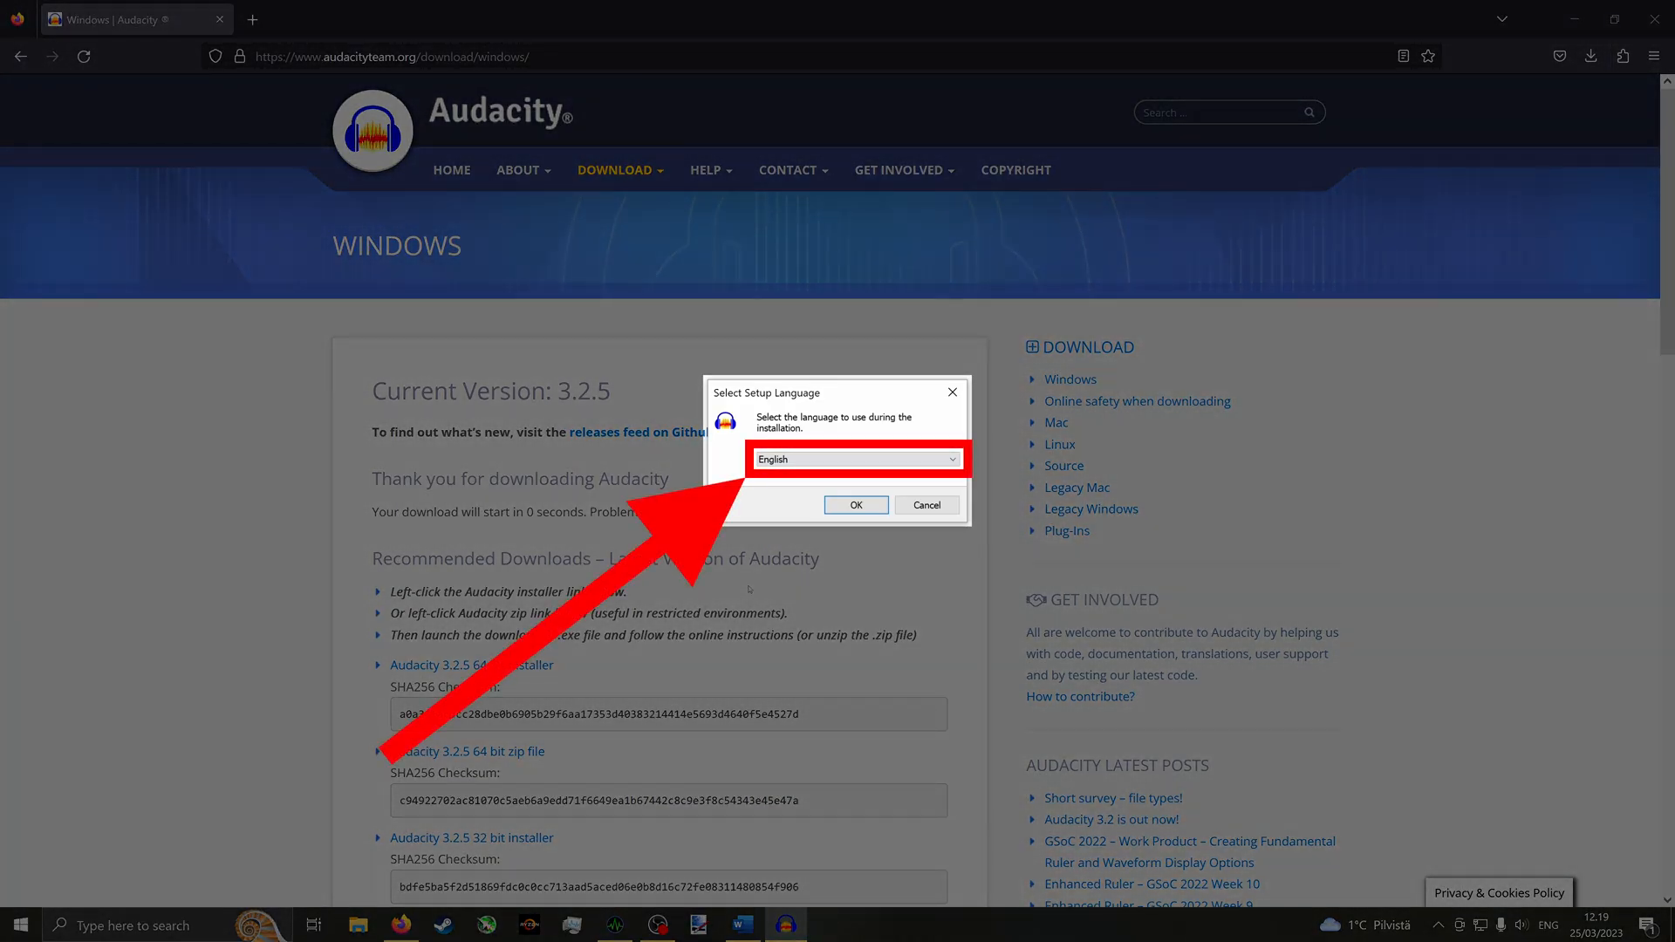
- Install Audacity 3.2.5 in English with default options, launch it and dismiss the update notice
left_click(855, 504)
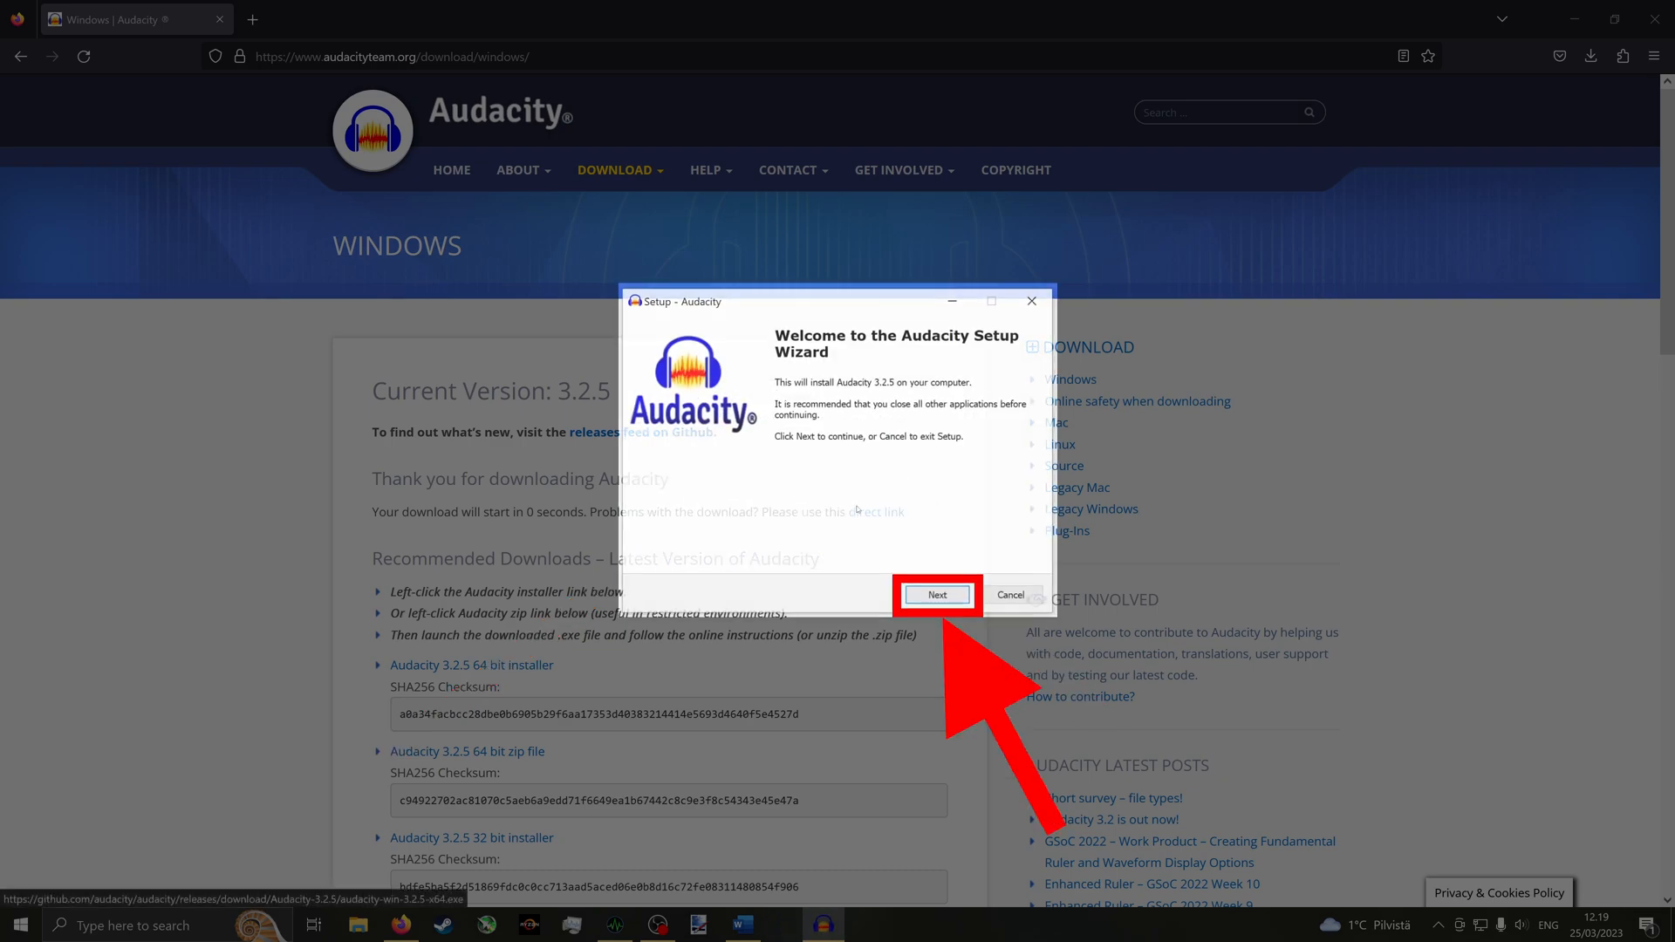
left_click(936, 594)
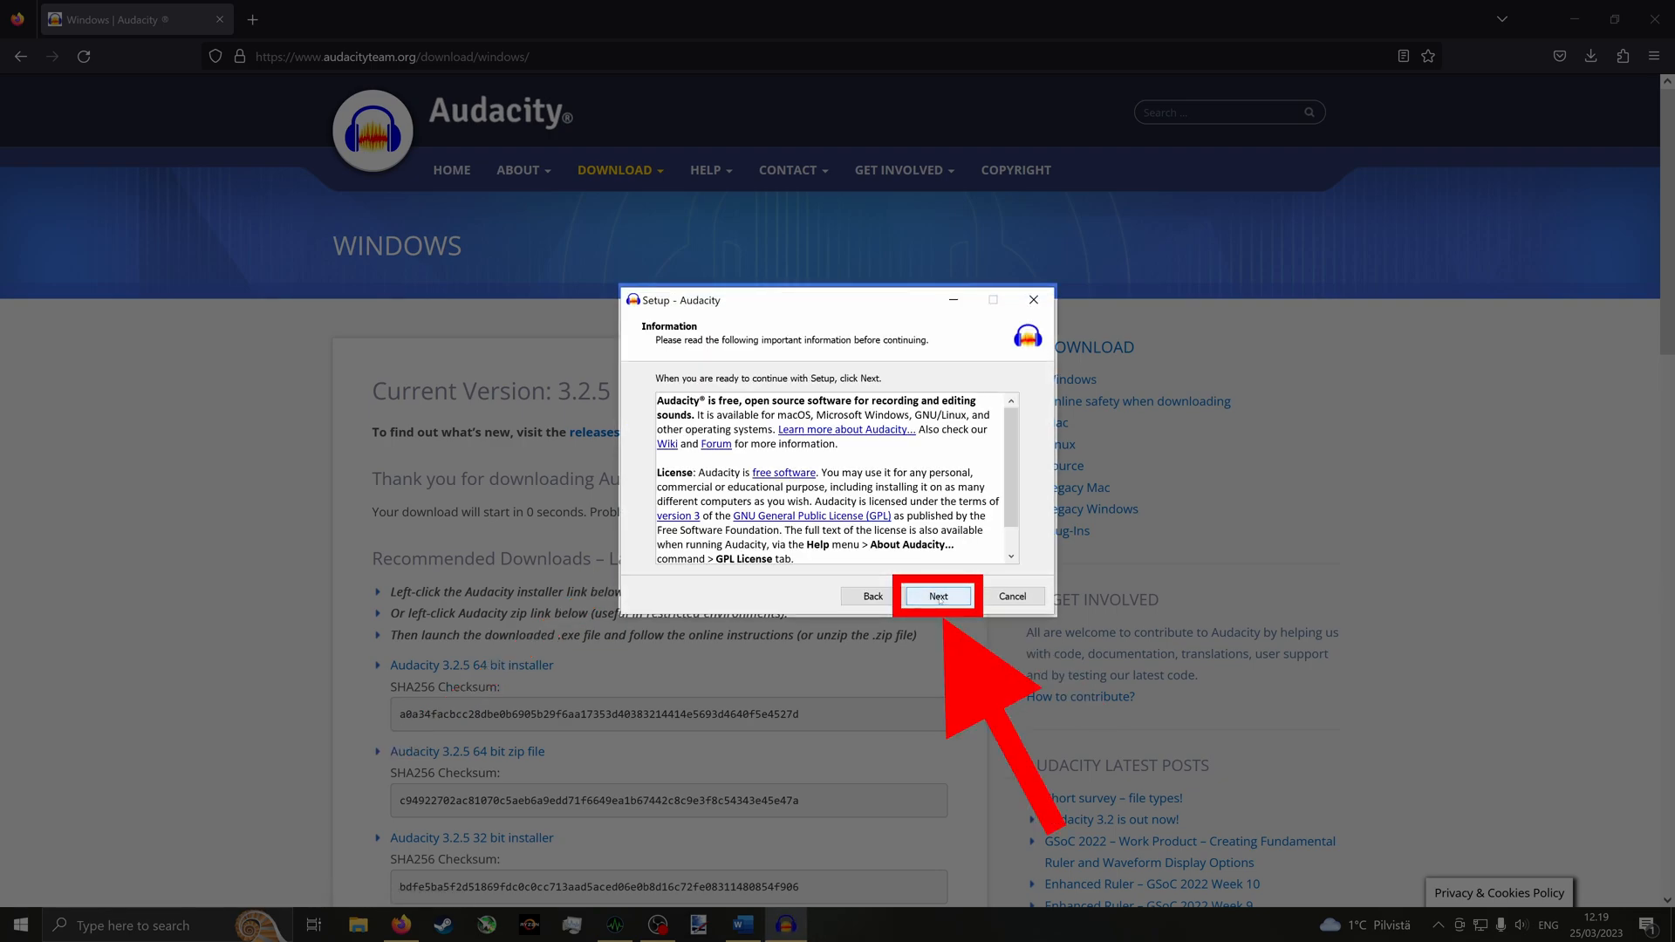
left_click(936, 595)
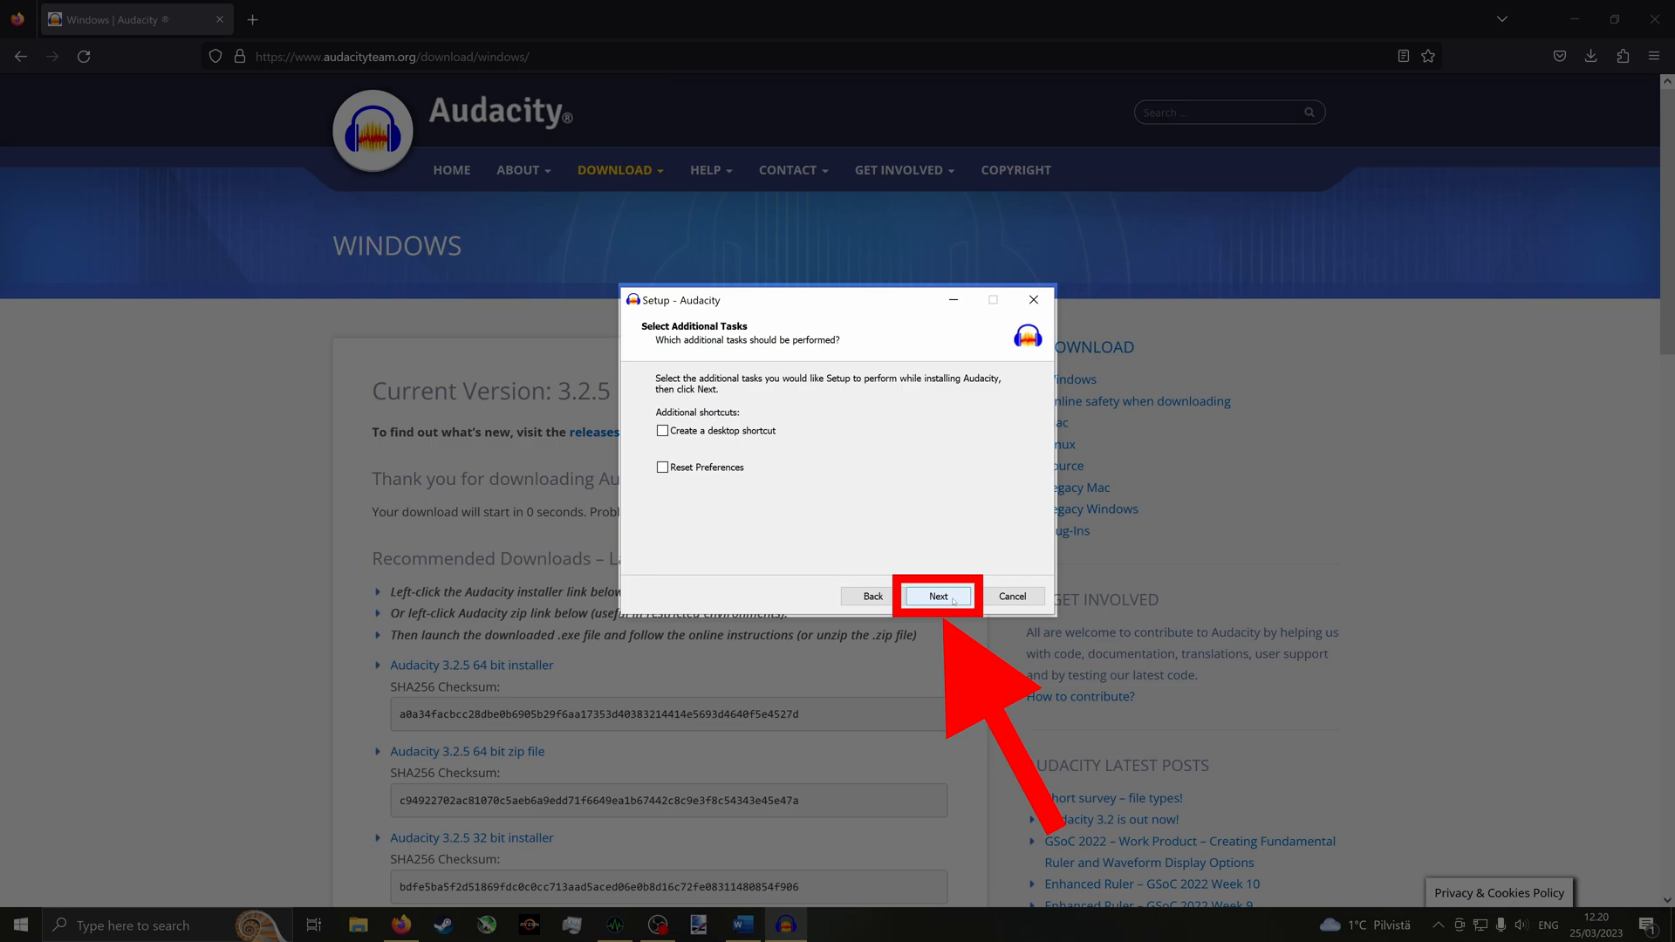
left_click(936, 595)
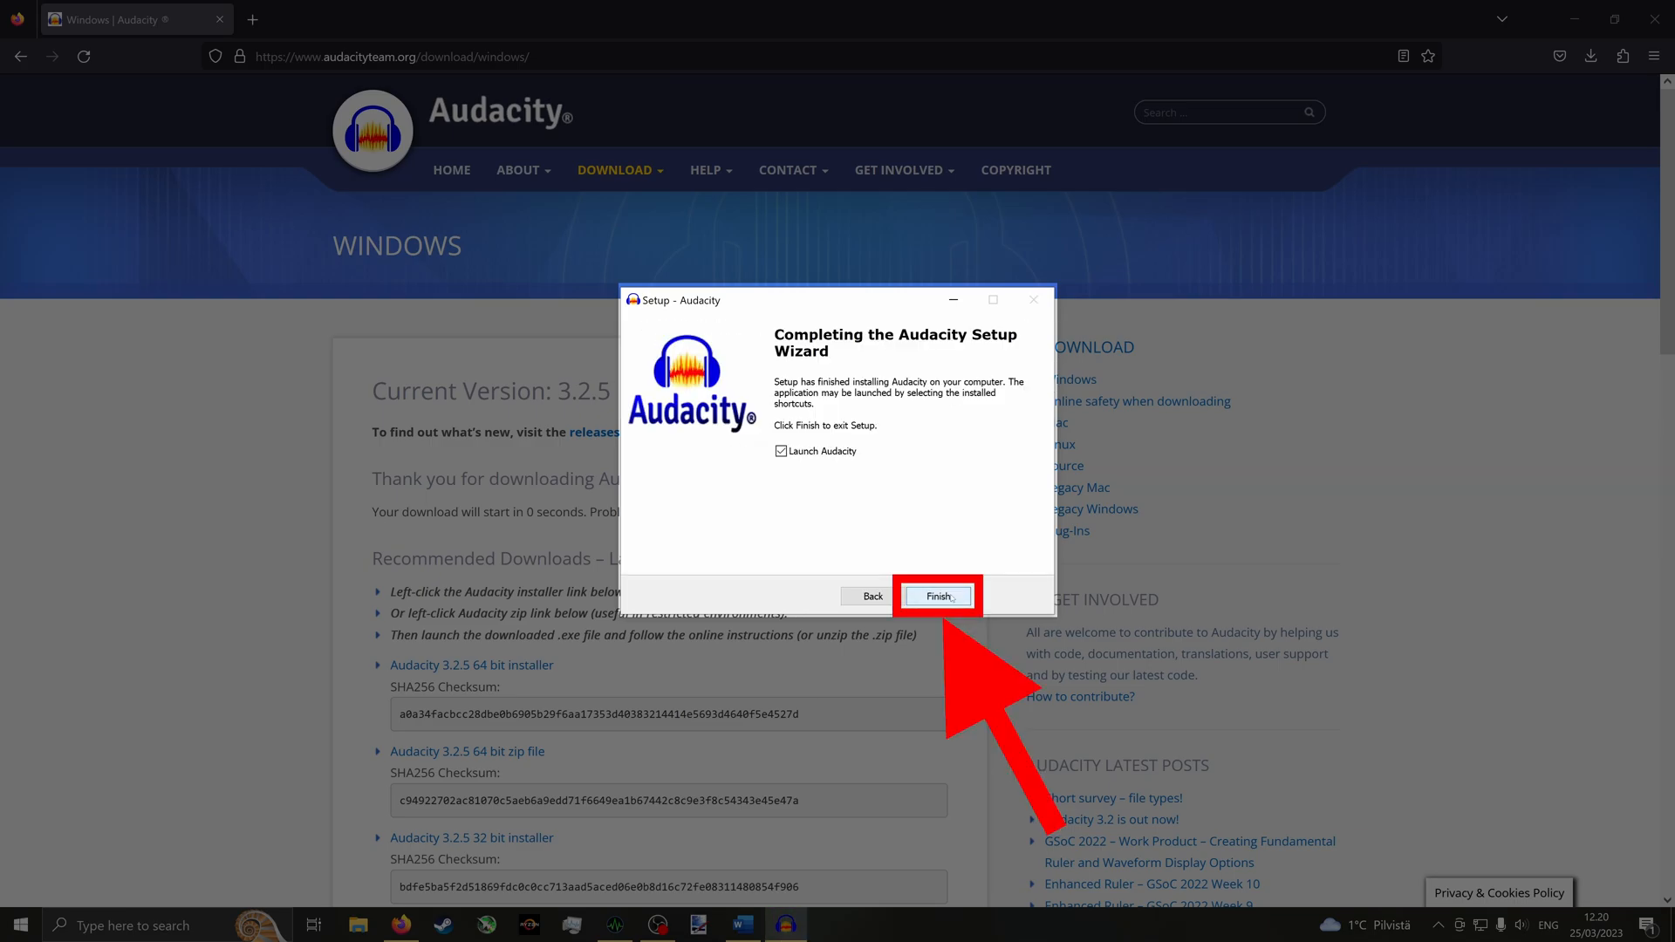
left_click(936, 596)
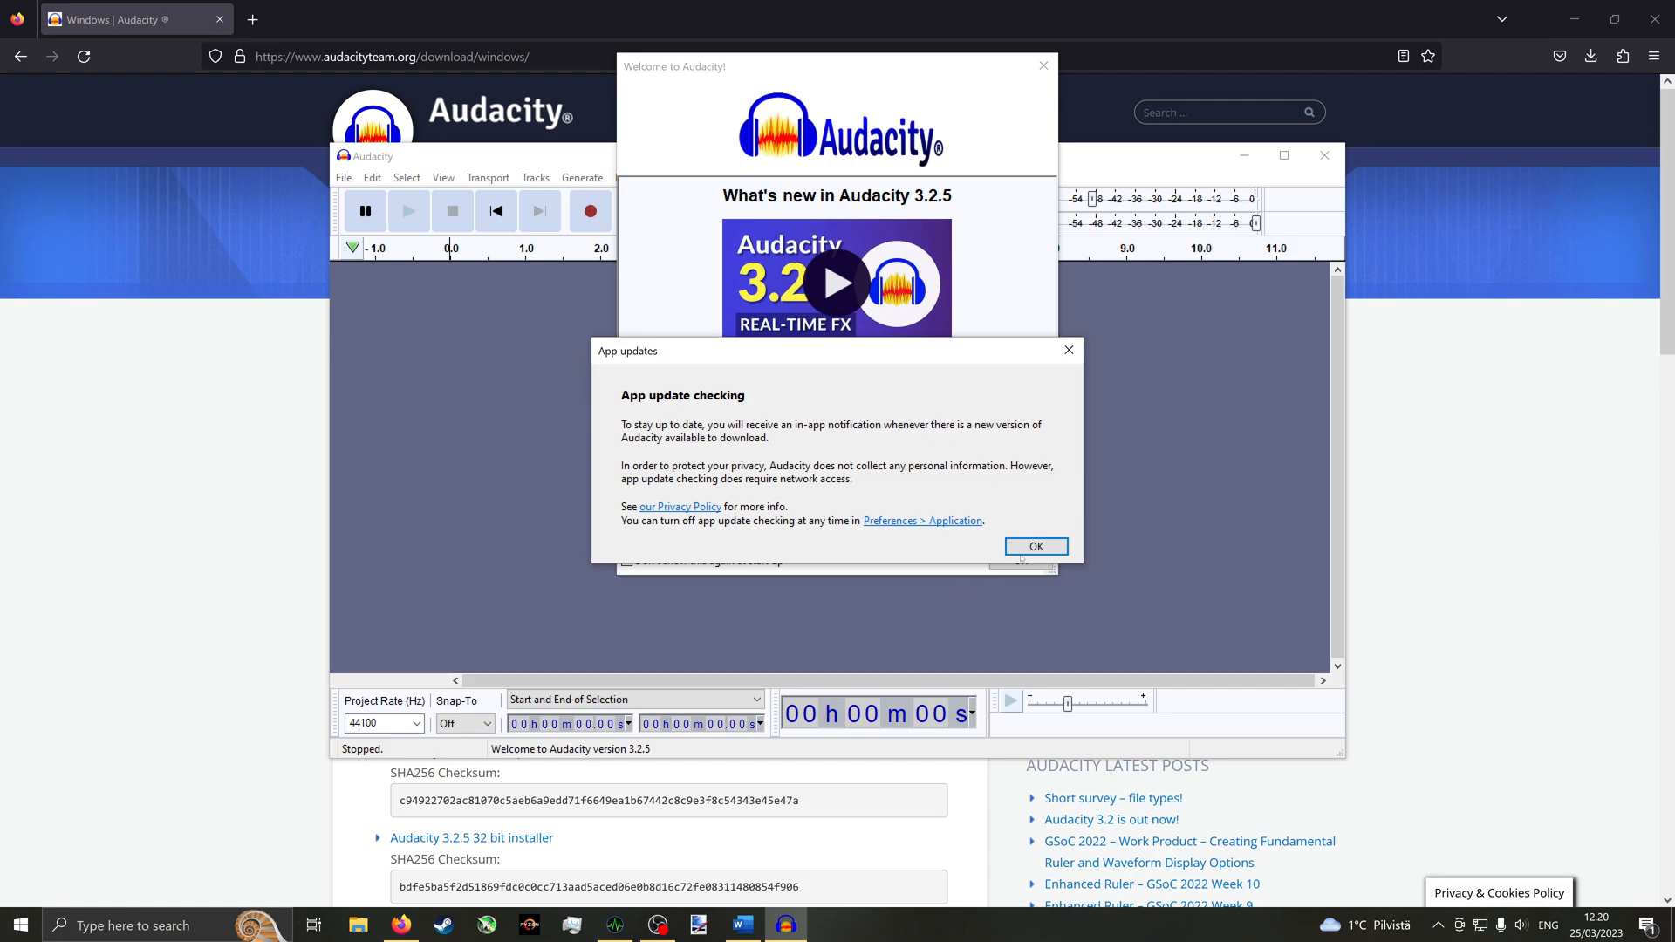
left_click(1033, 546)
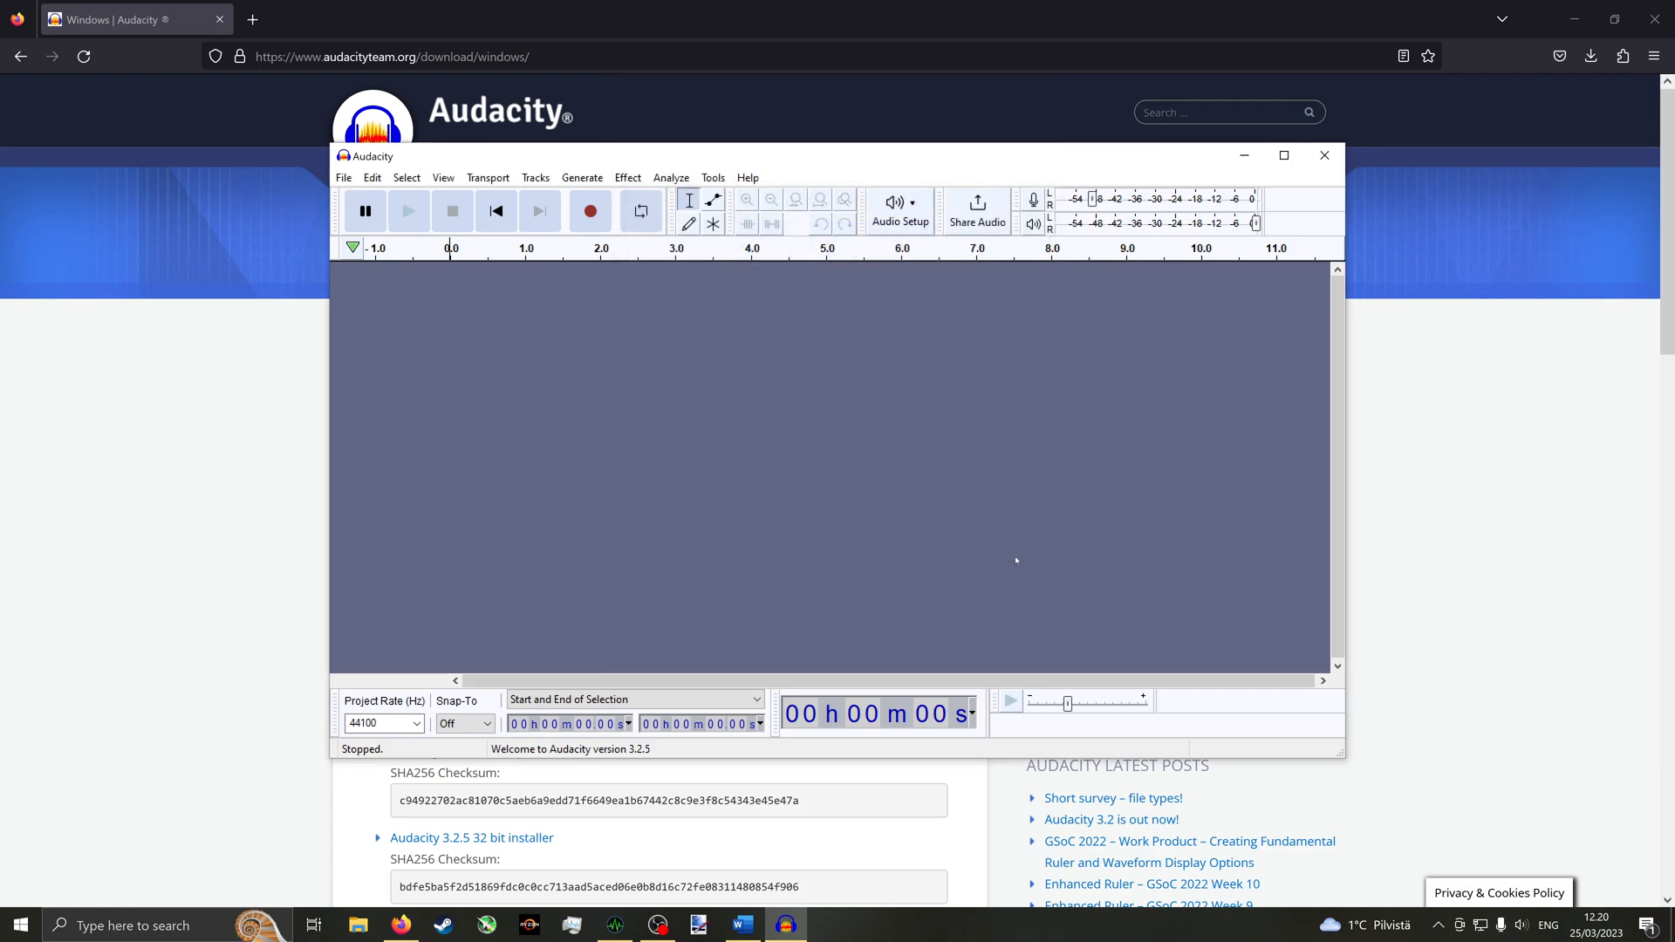
left_click(392, 57)
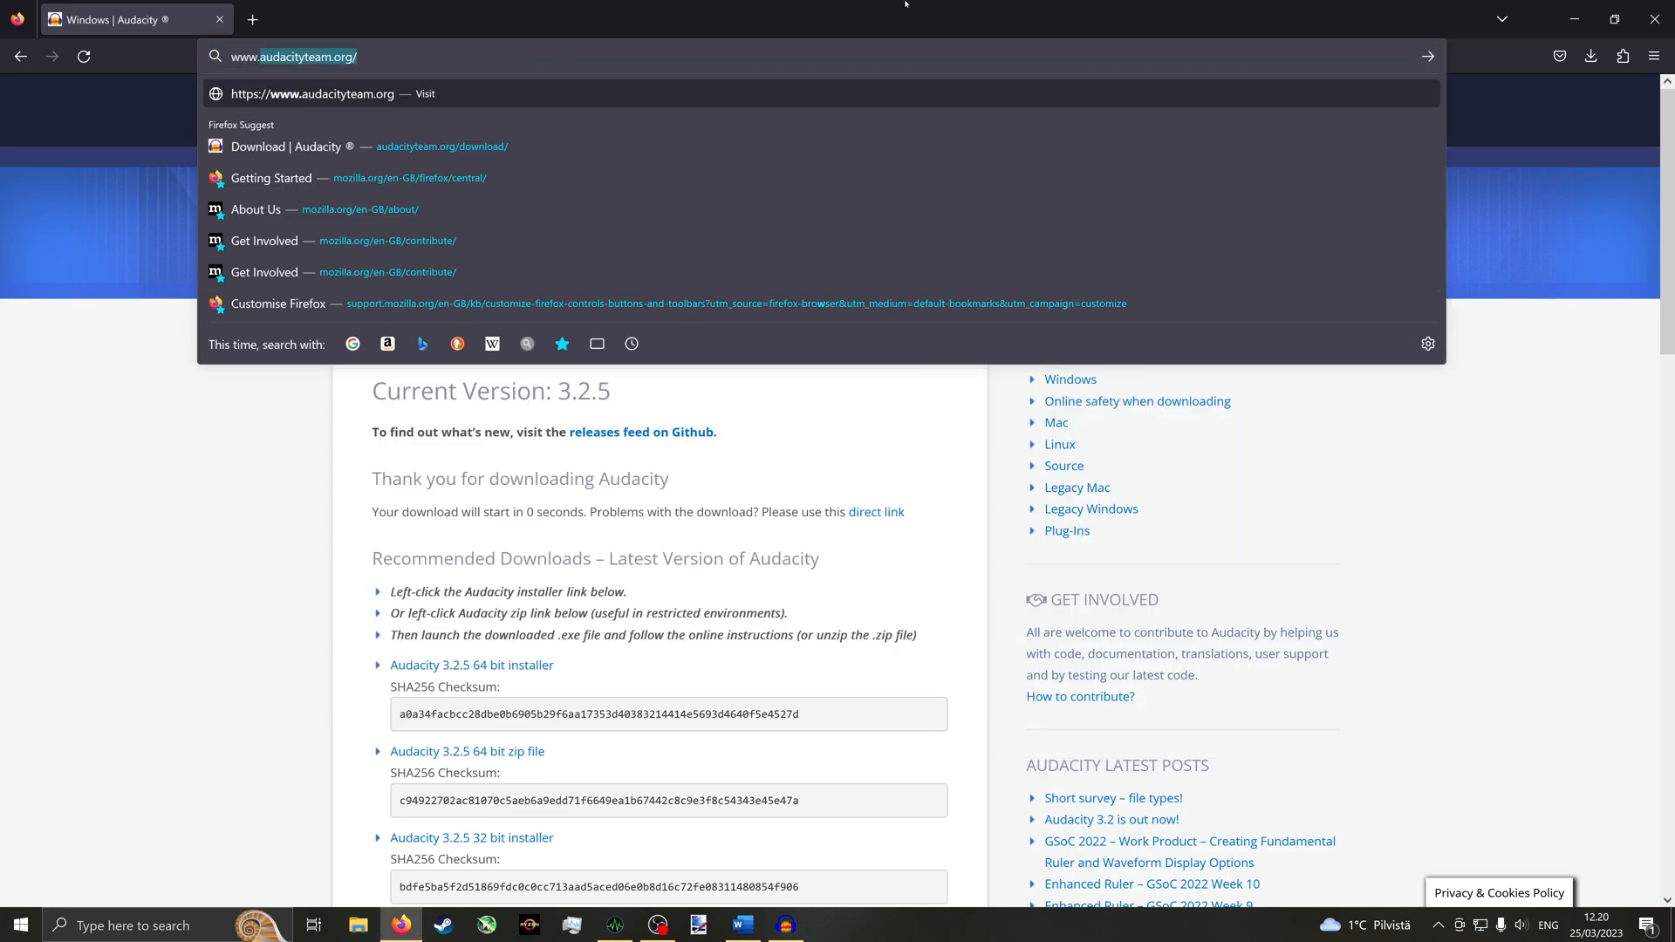
- Sign up for an Audiokinetic account via the Launcher download on audiokinetic.com
type("www.audiokinetic.com/en/download/")
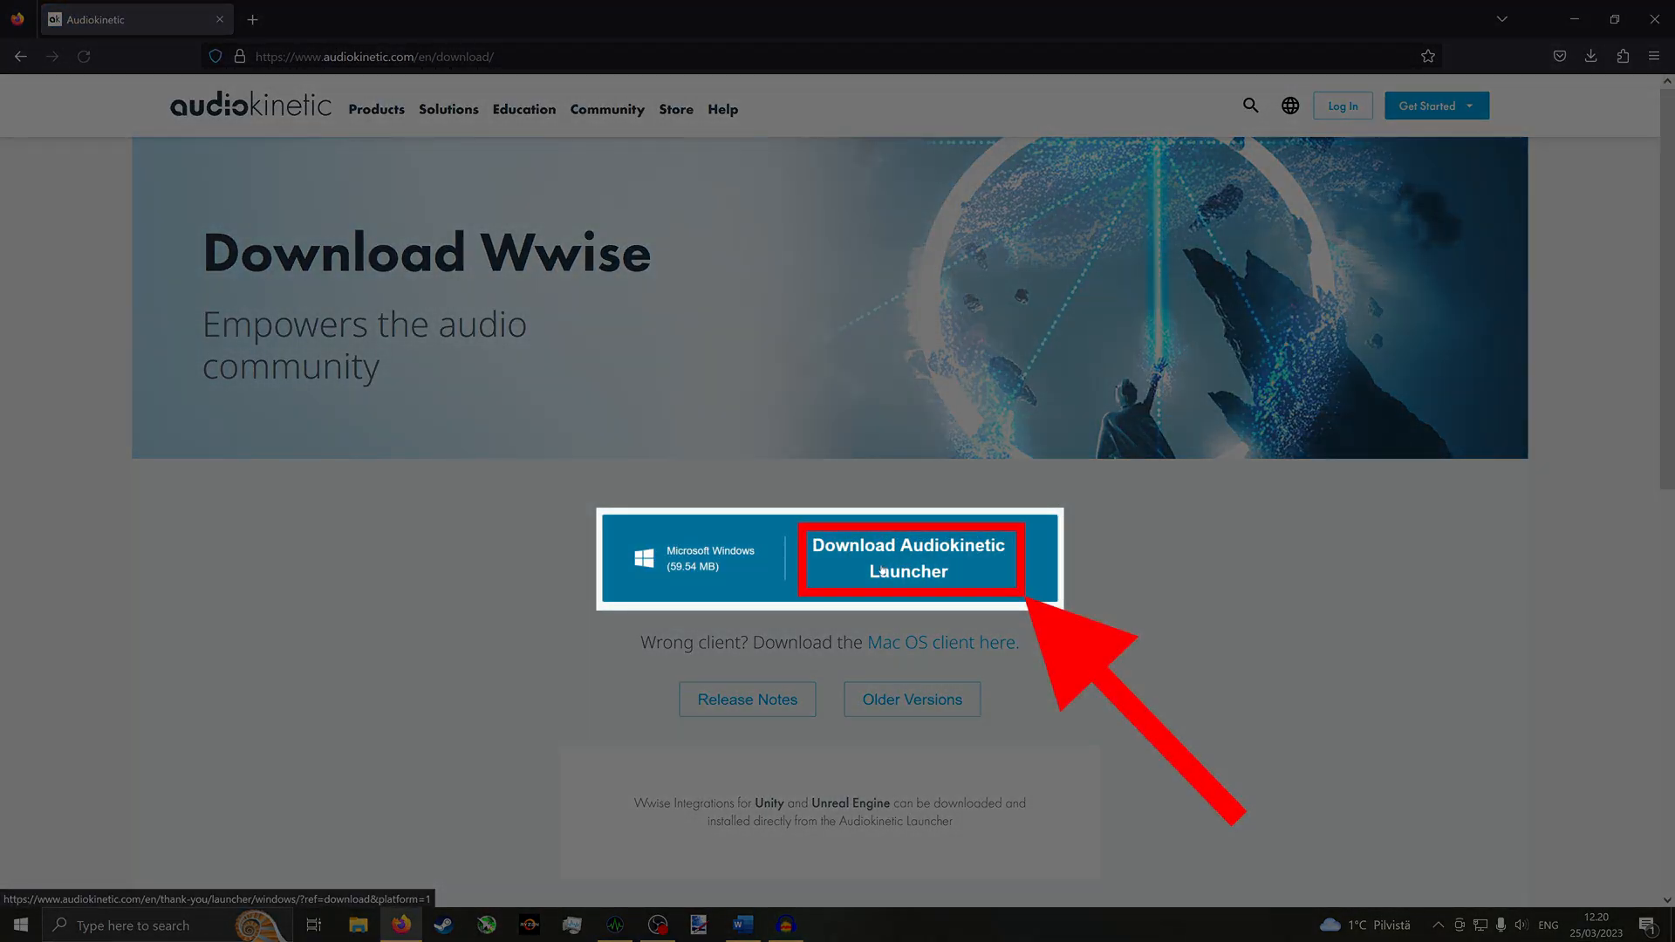
left_click(910, 558)
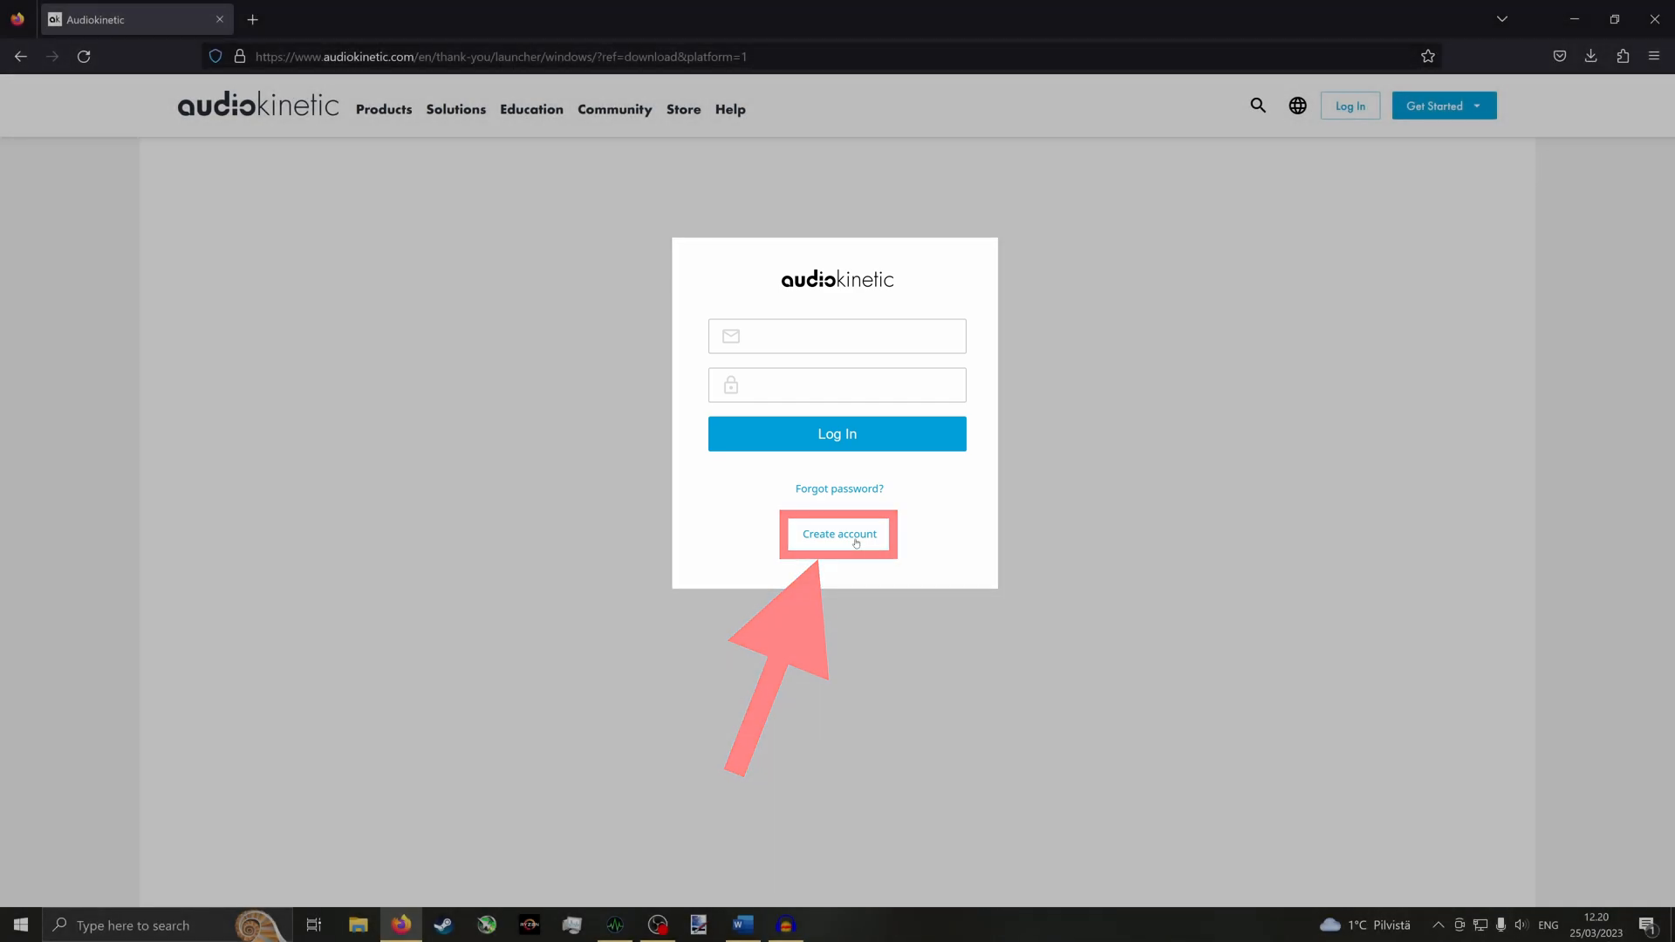
left_click(838, 534)
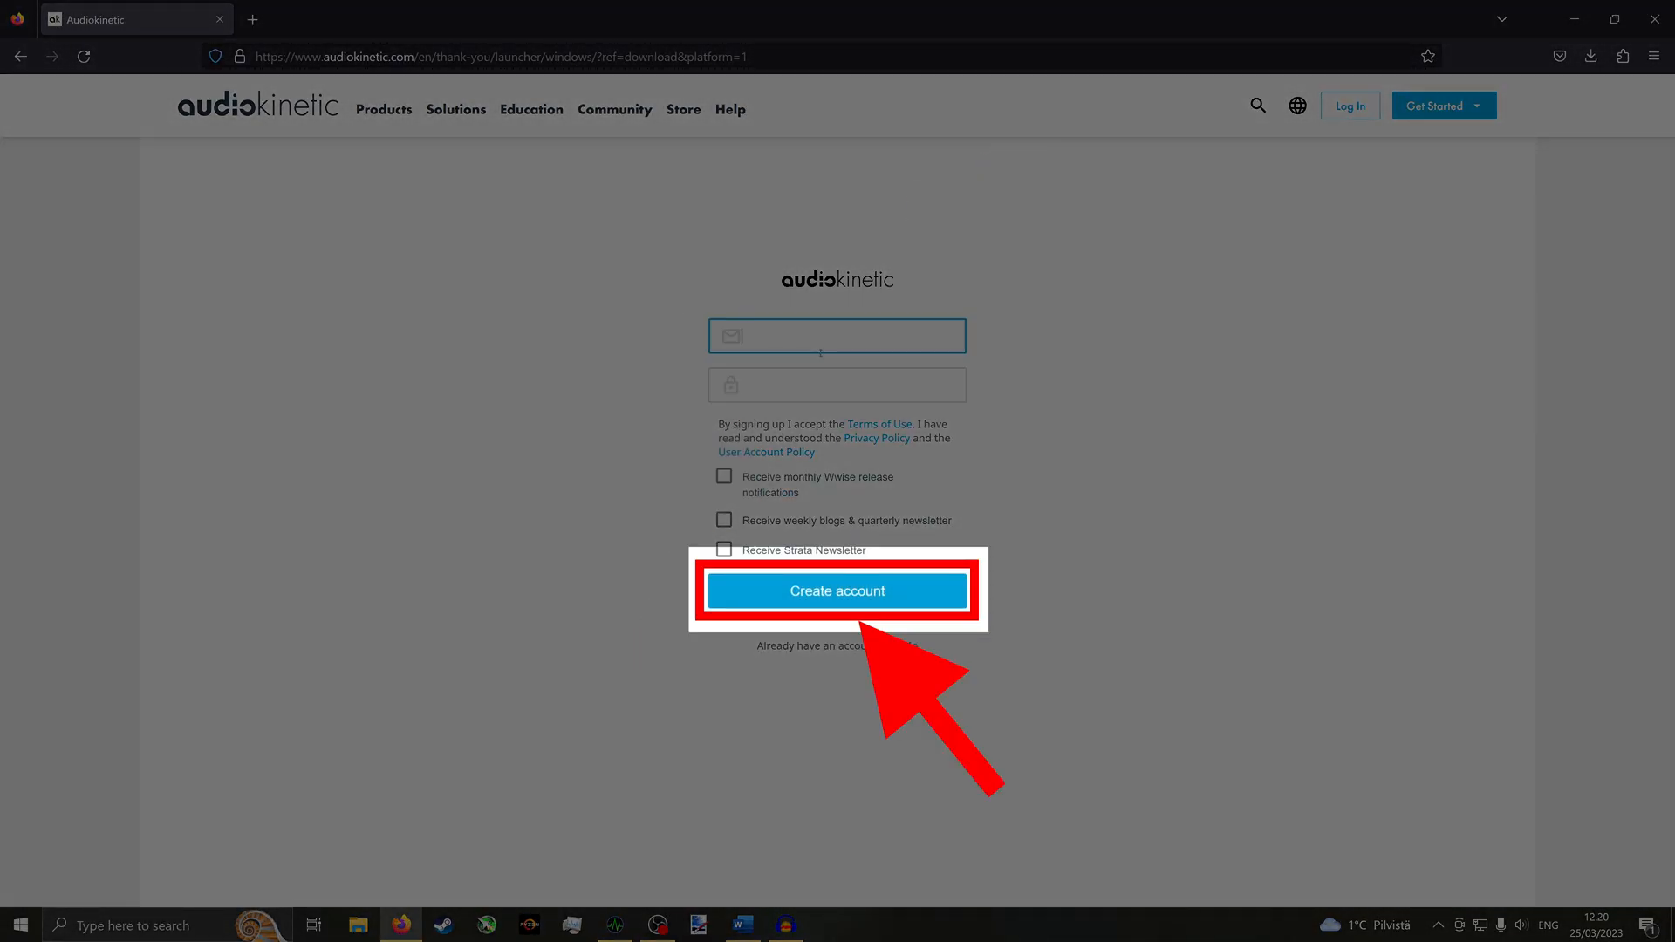
left_click(332, 19)
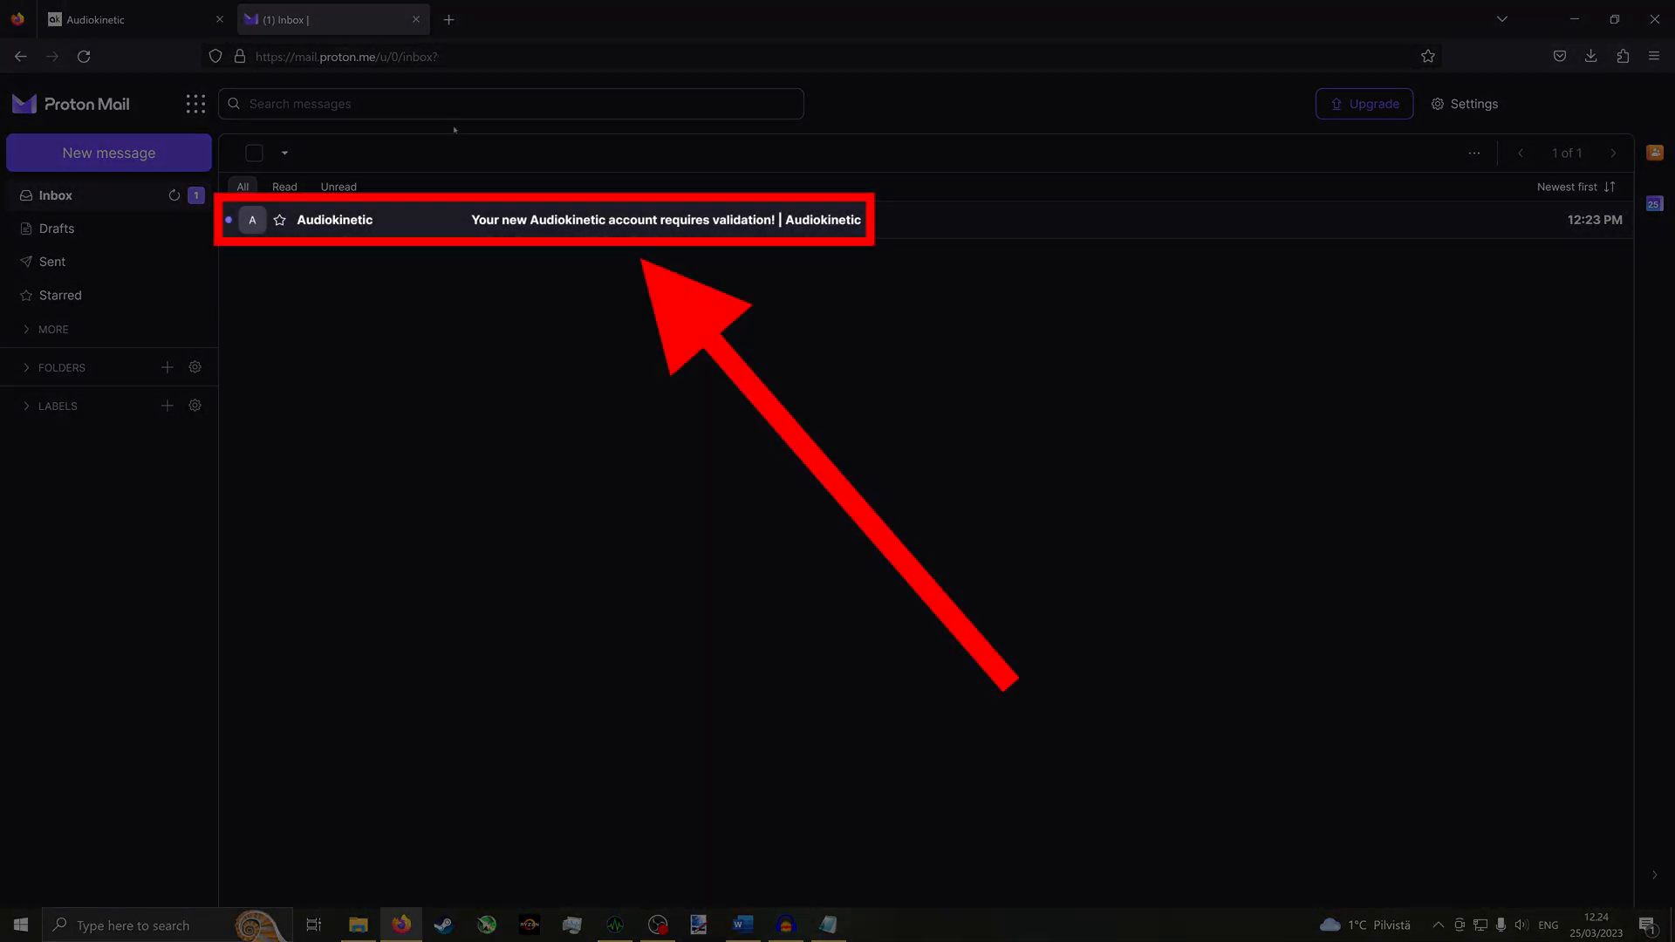
mouse_move(423, 227)
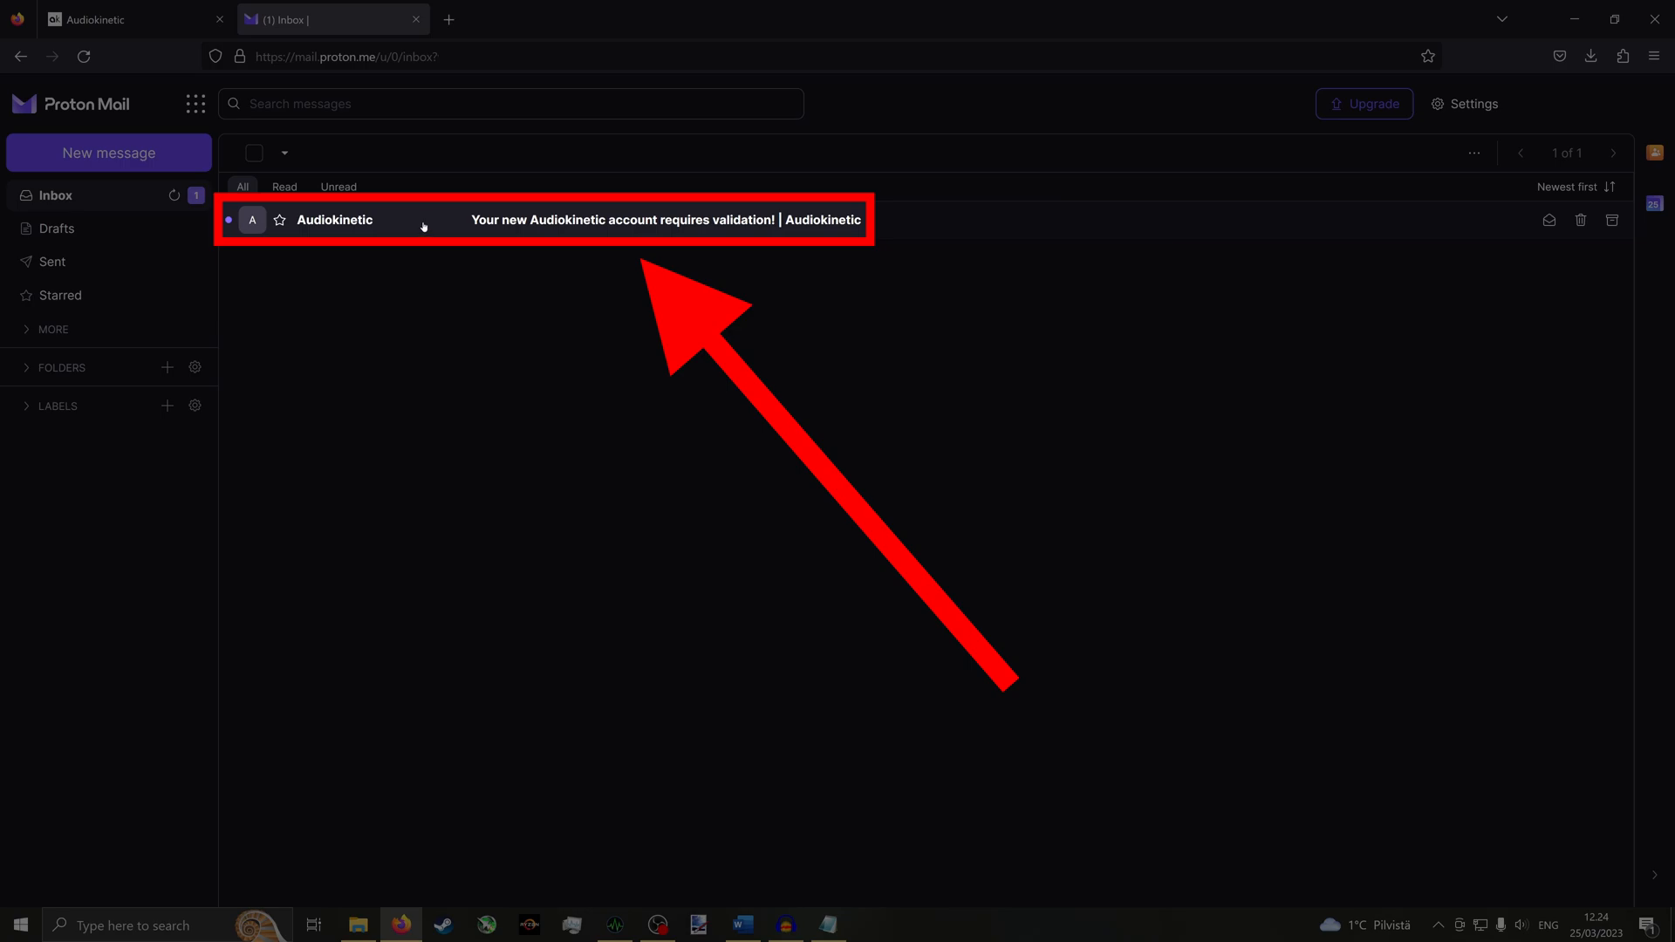
- Open the 'Your new Audiokinetic account requires validation!' email and follow Verify Account
left_click(534, 219)
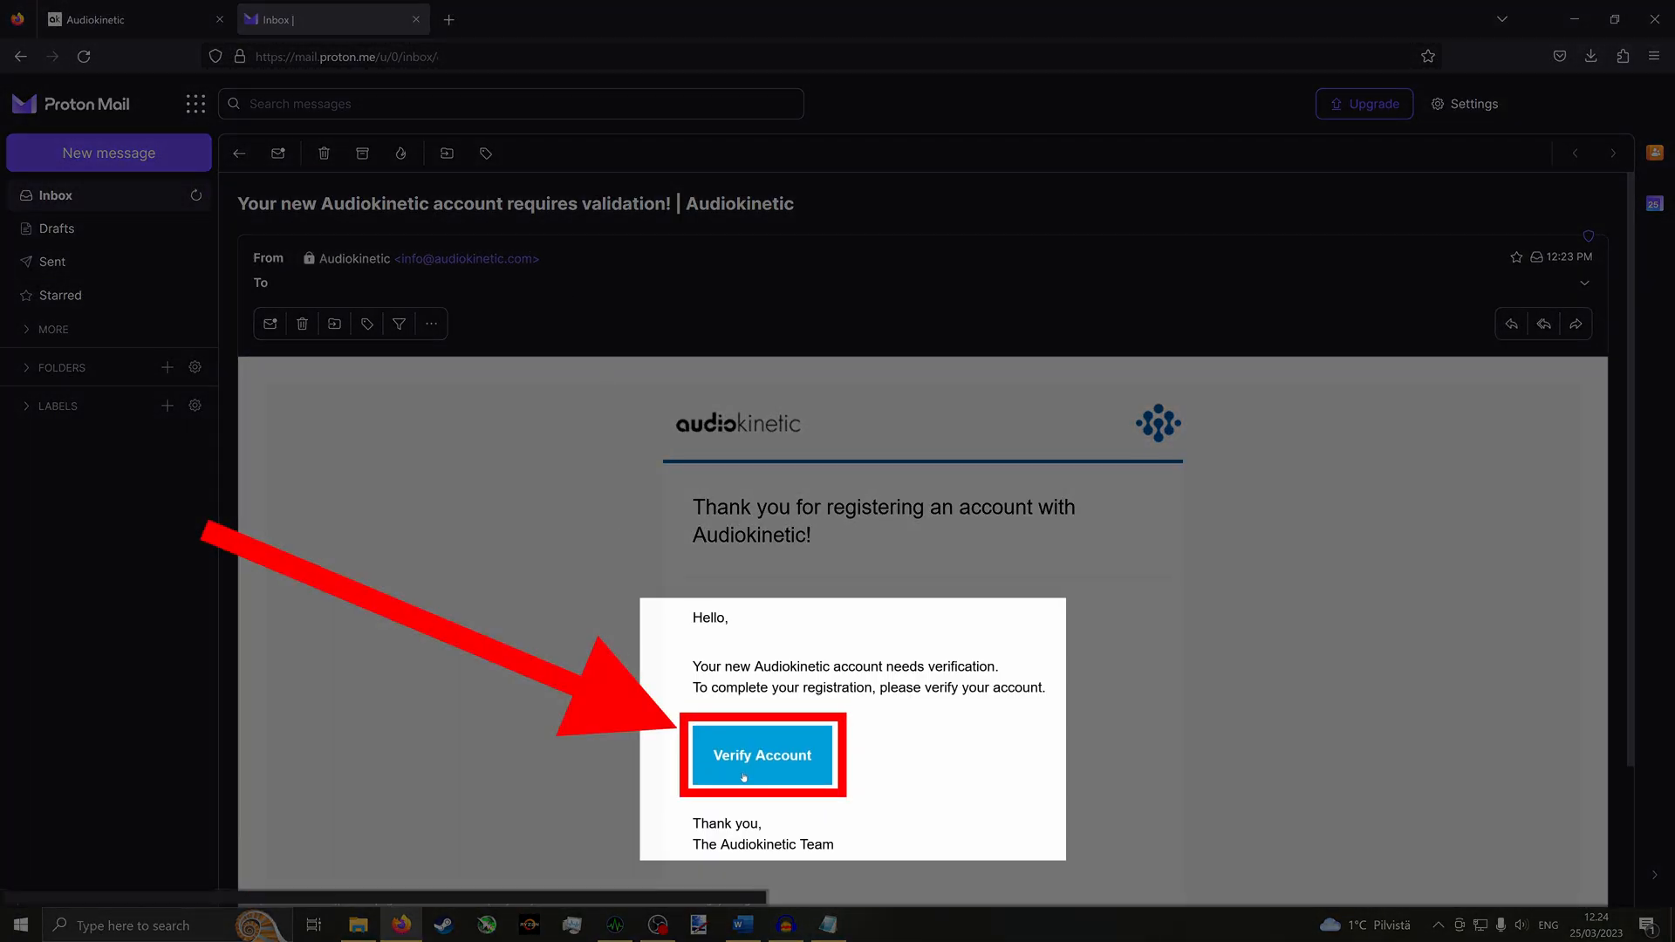
left_click(761, 756)
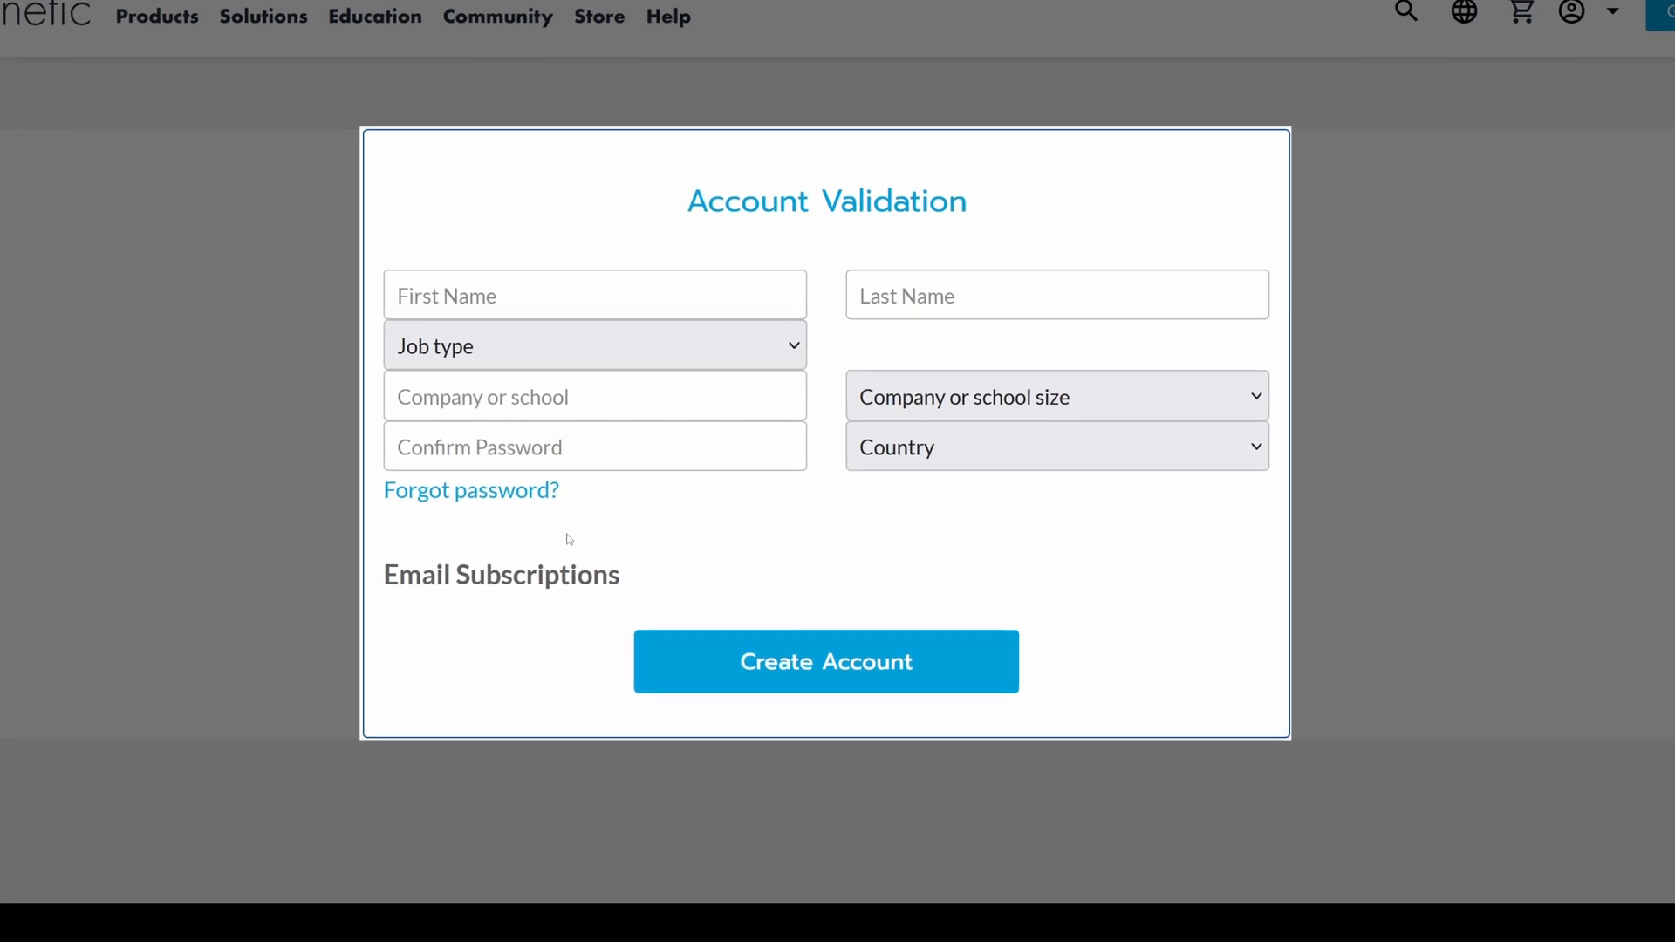
- Complete account validation, then manually download and open the WwiseLauncher installer
scroll("down", 3)
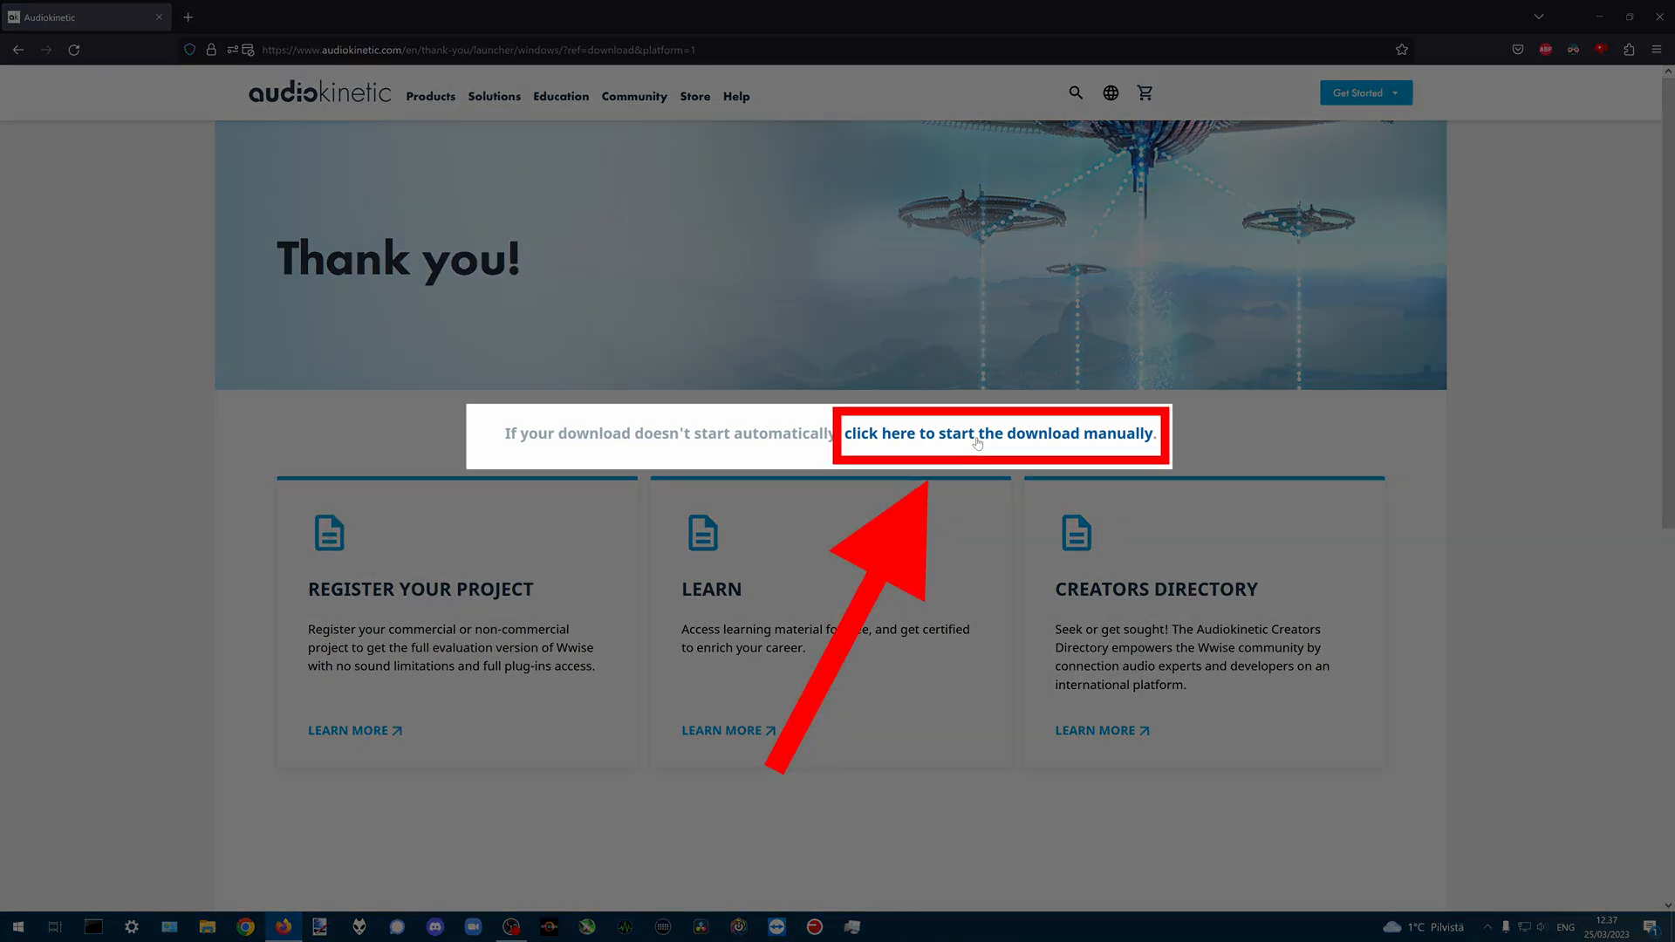
left_click(998, 432)
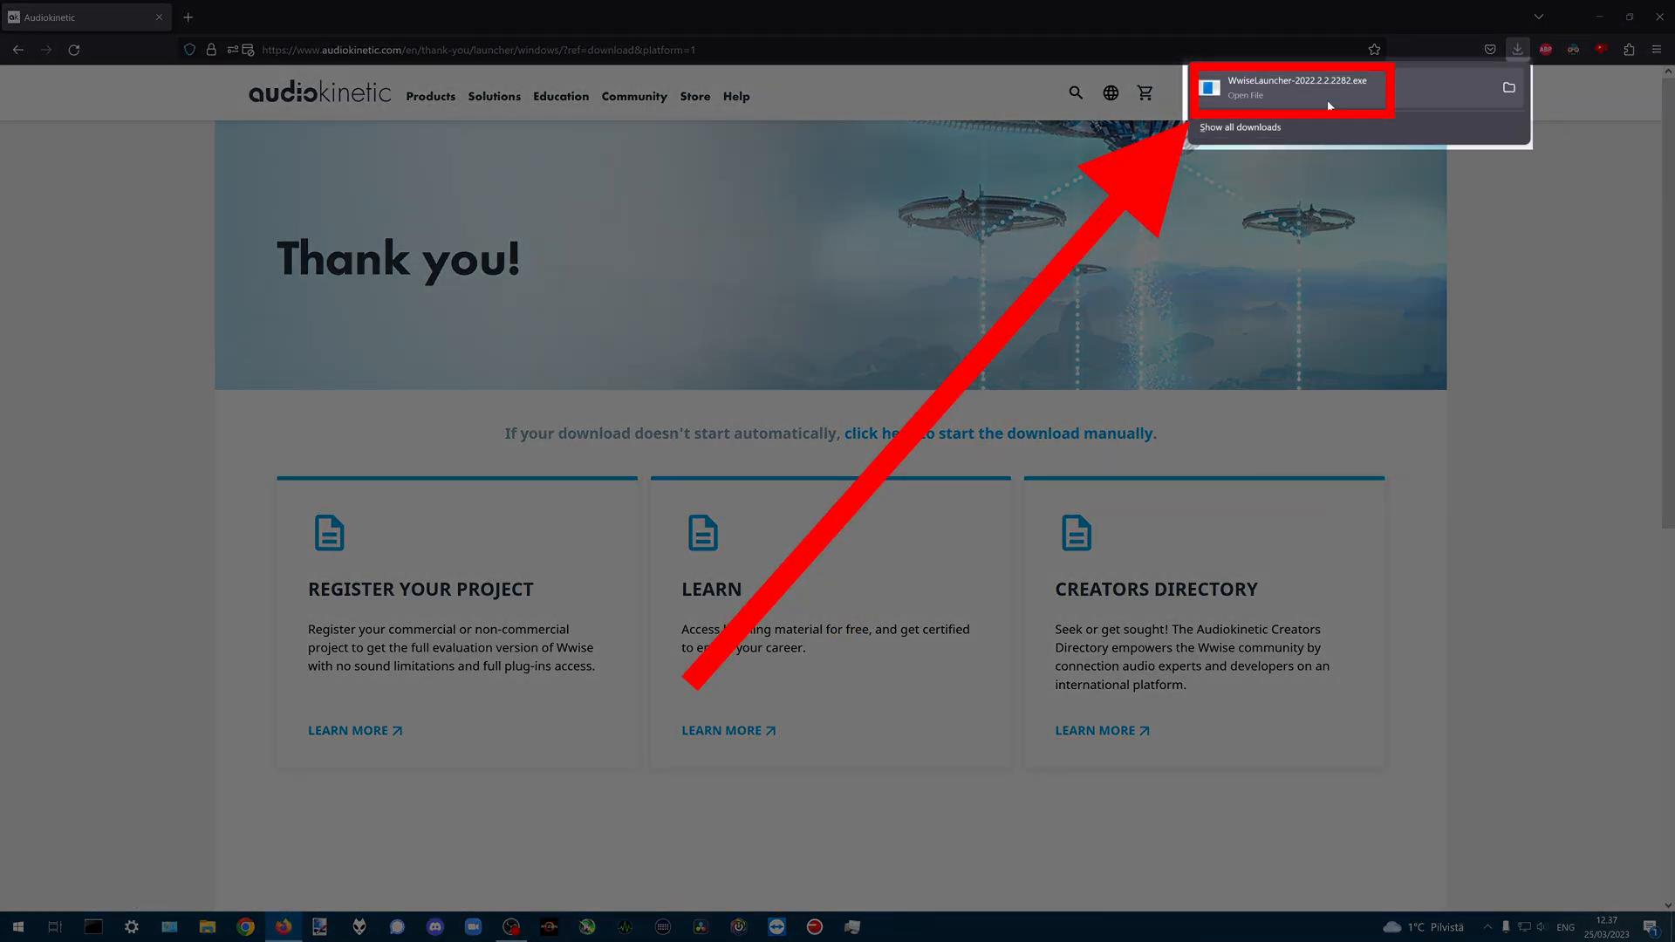
left_click(1292, 87)
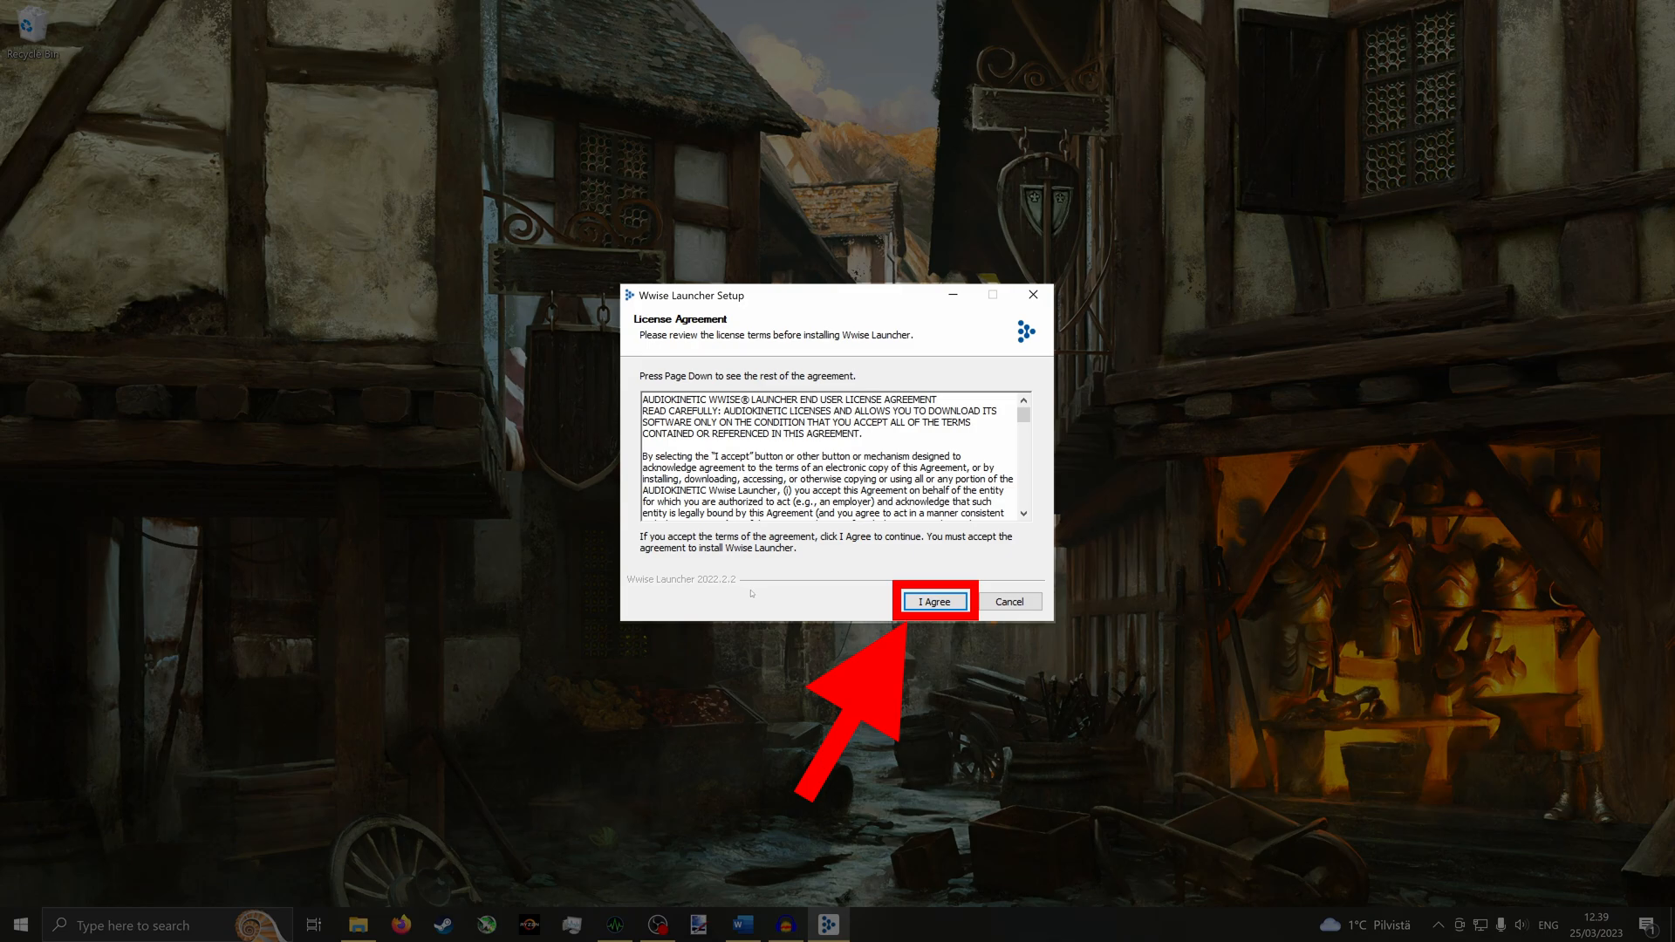
- Install the latest Wwise (2022.1.2.8150) through the Launcher, accepting licenses, and launch it
left_click(934, 601)
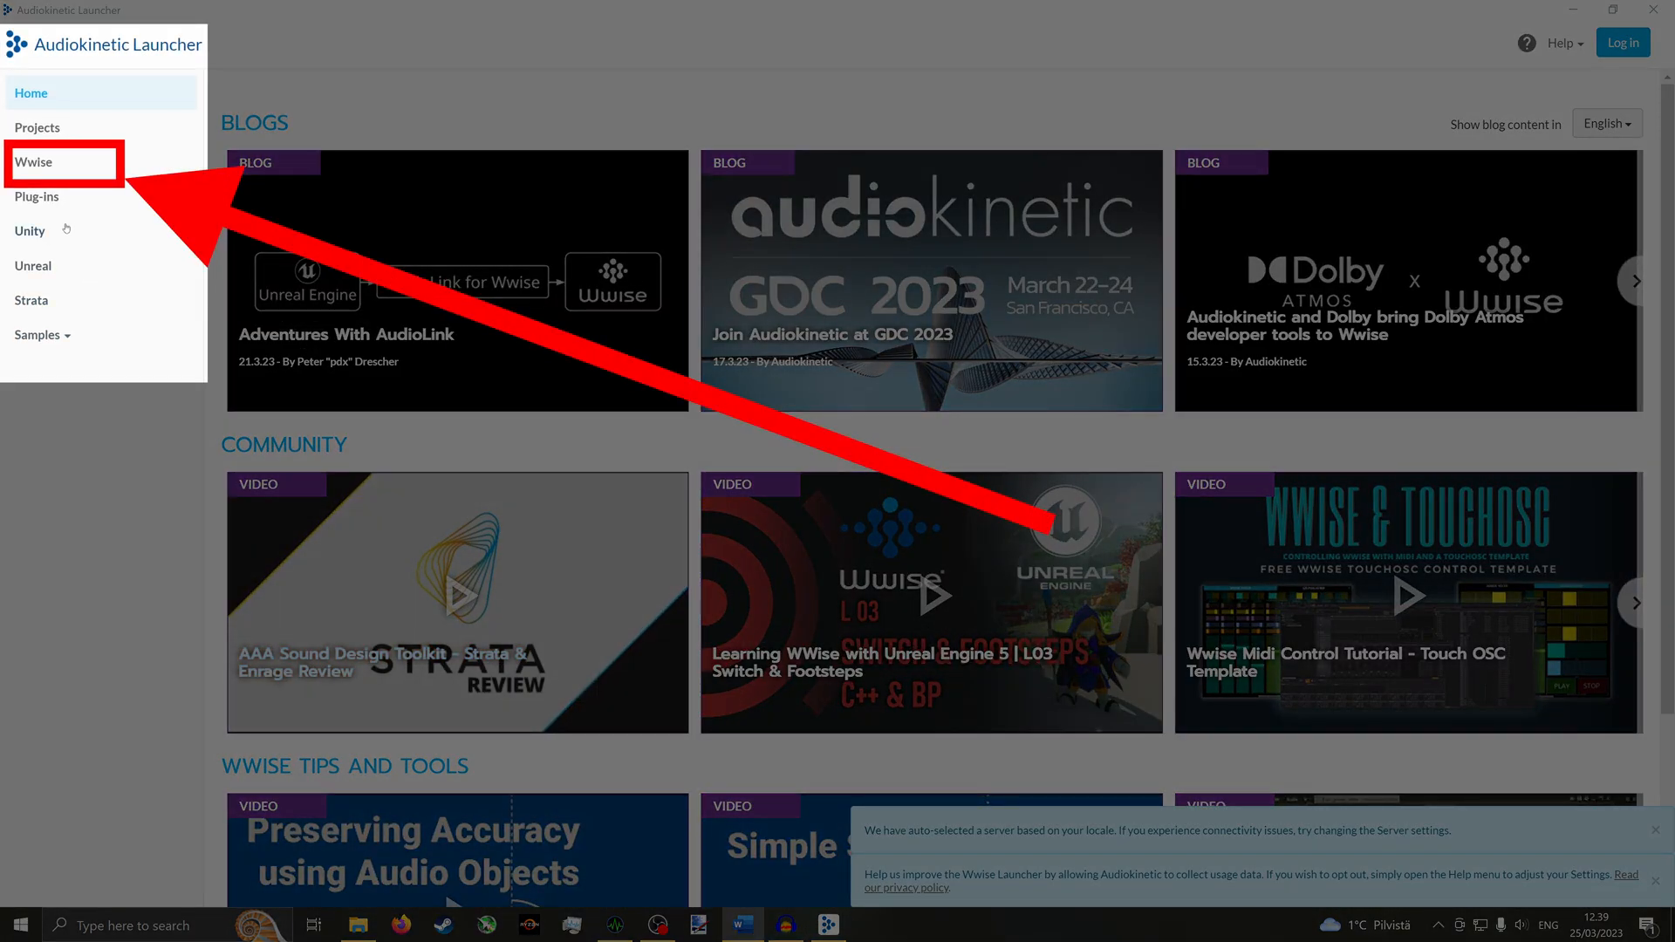
left_click(34, 161)
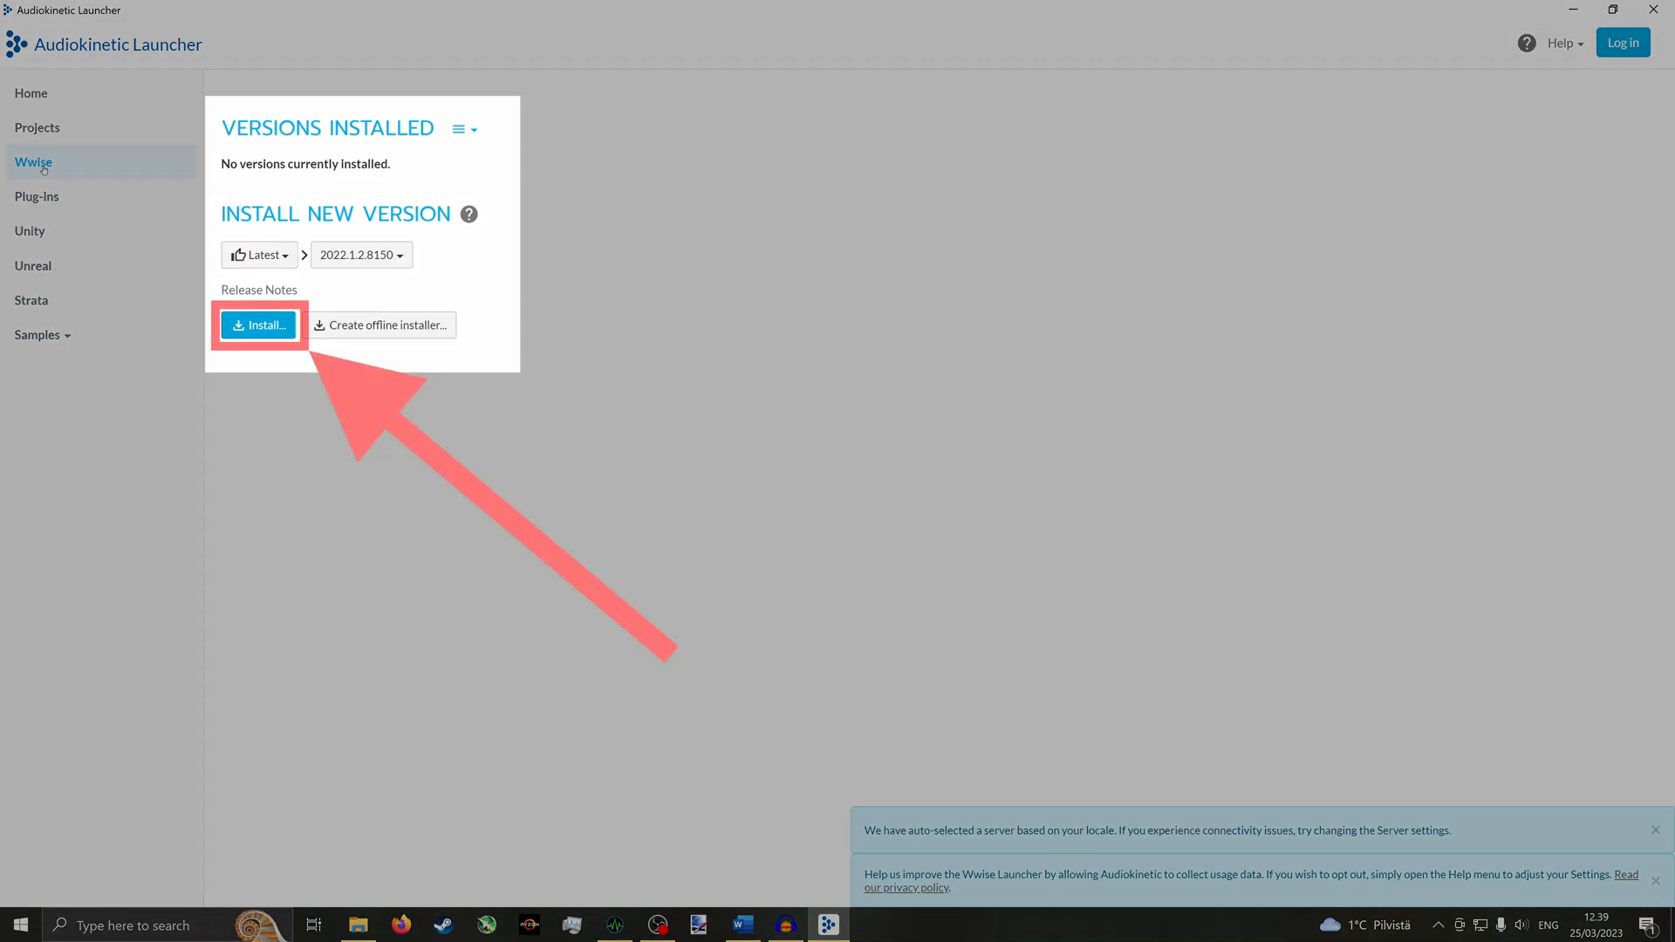
left_click(259, 325)
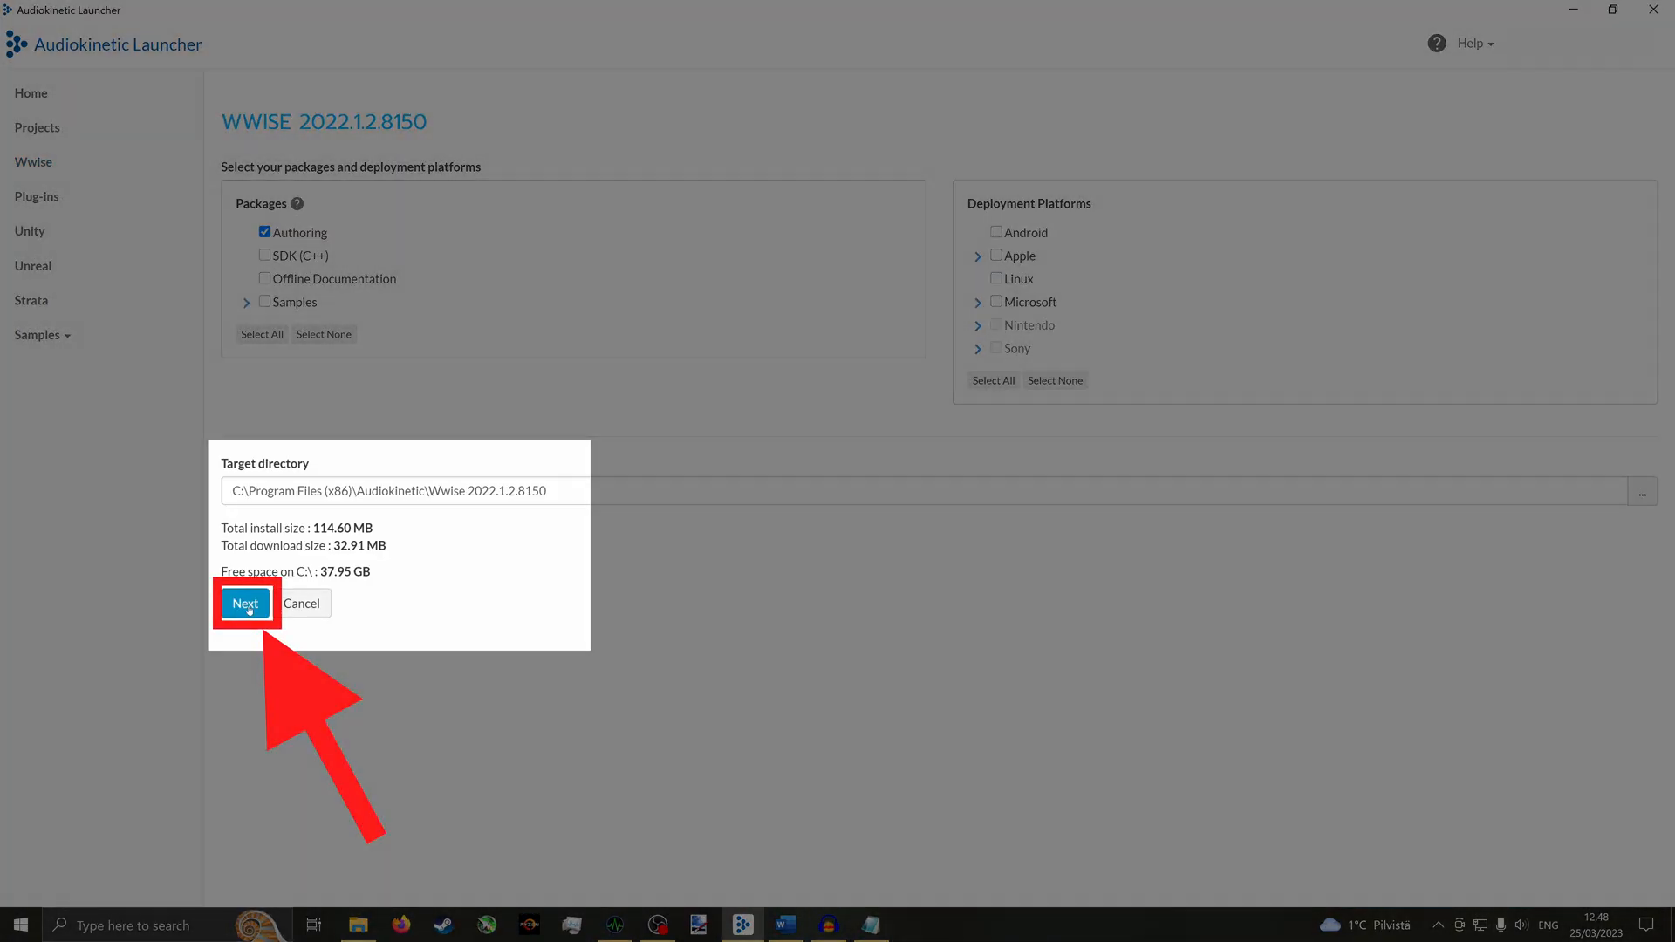
left_click(244, 603)
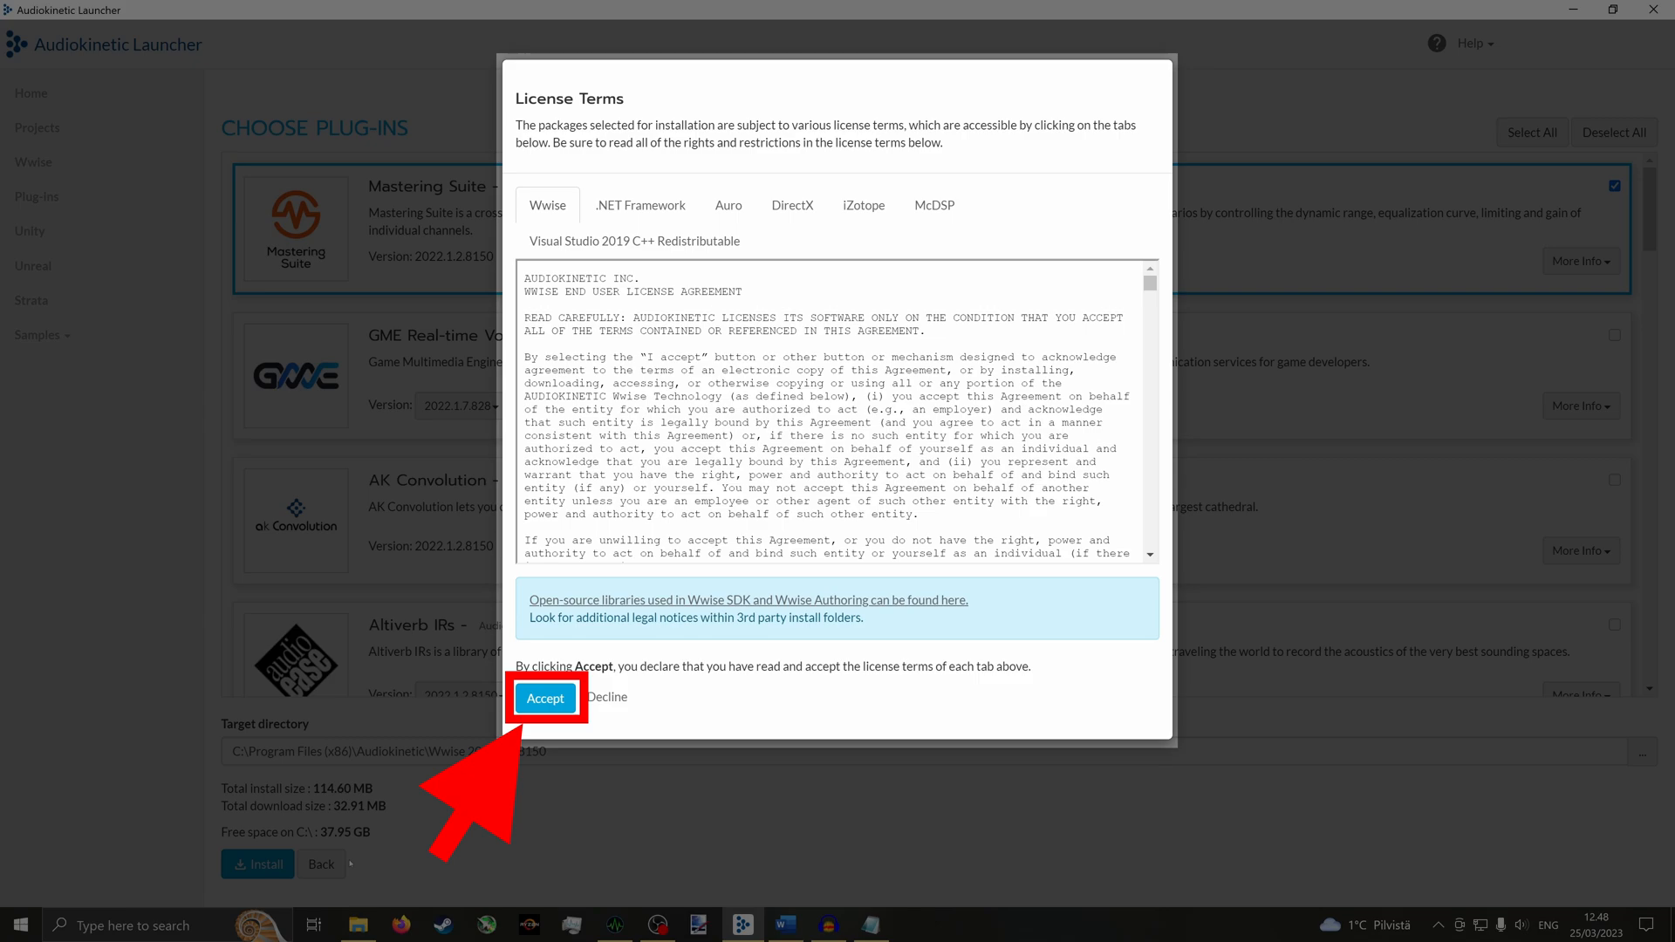
left_click(545, 698)
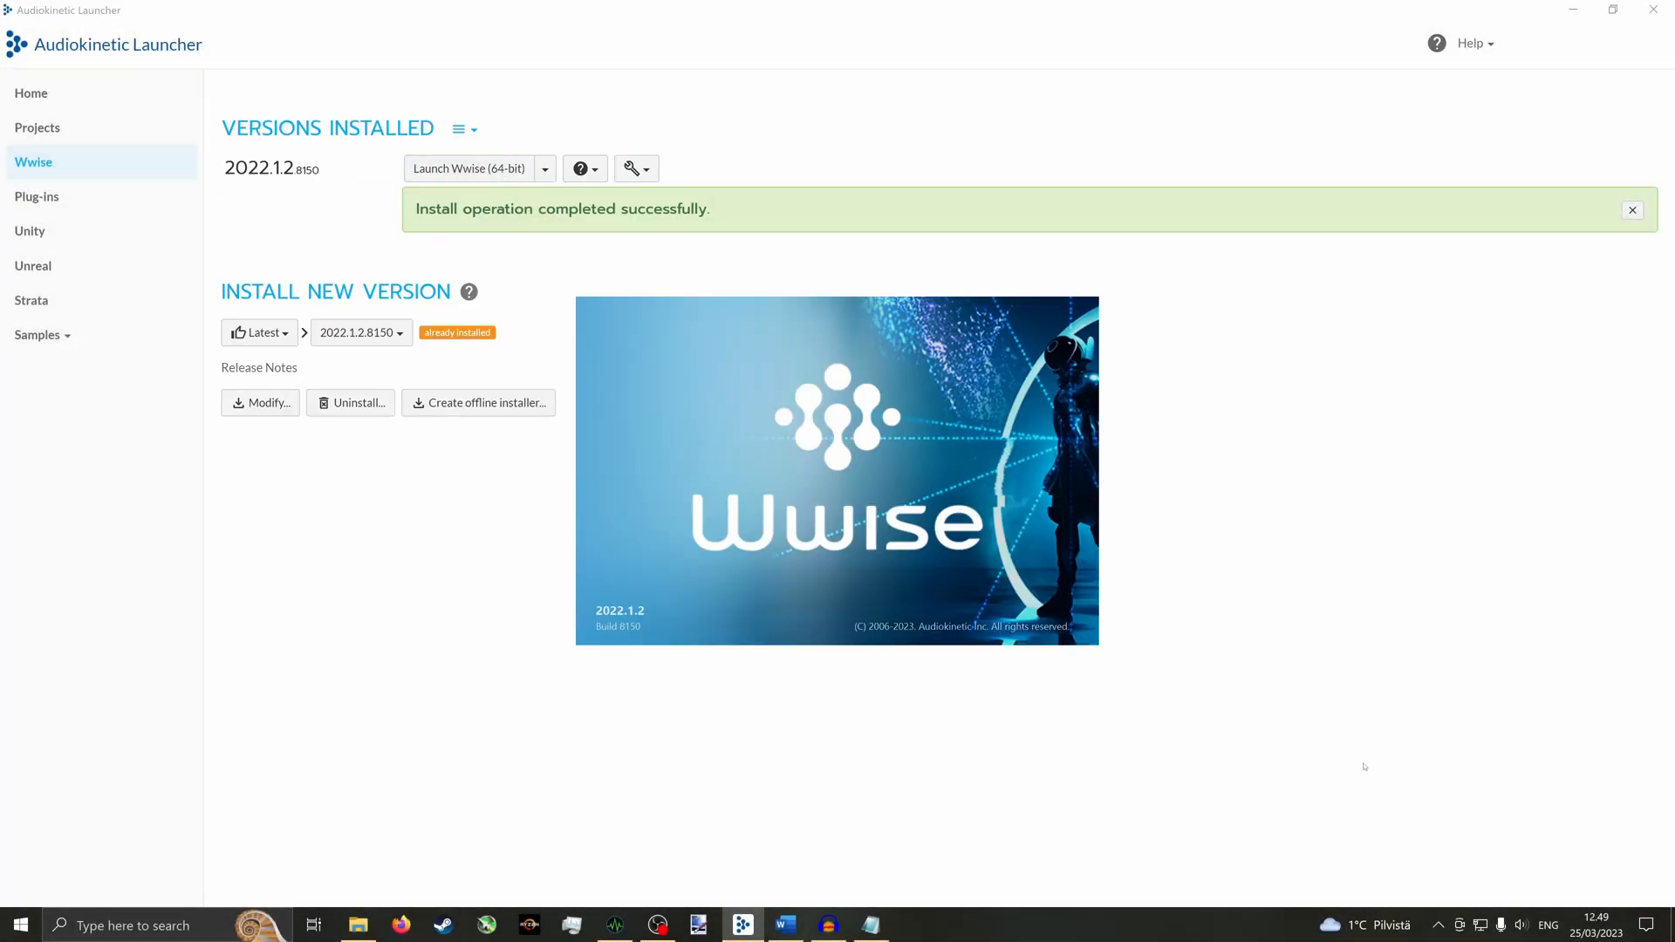
left_click(466, 168)
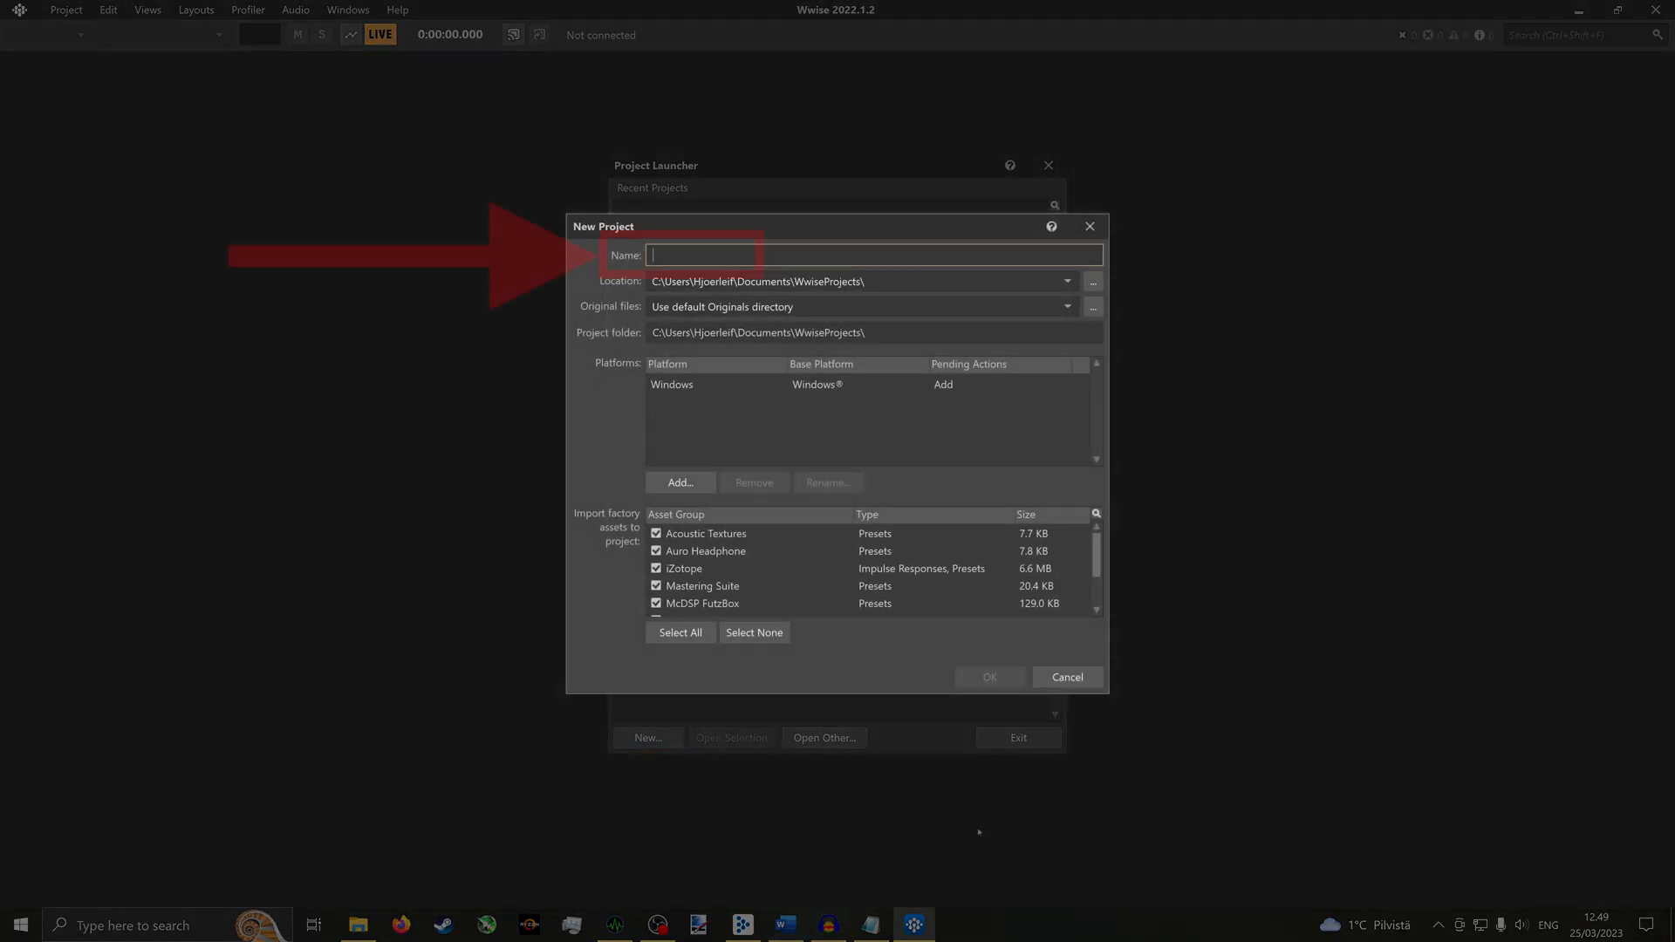
- Enter 'My new sound mod' as the Wwise project name and confirm
left_click(987, 677)
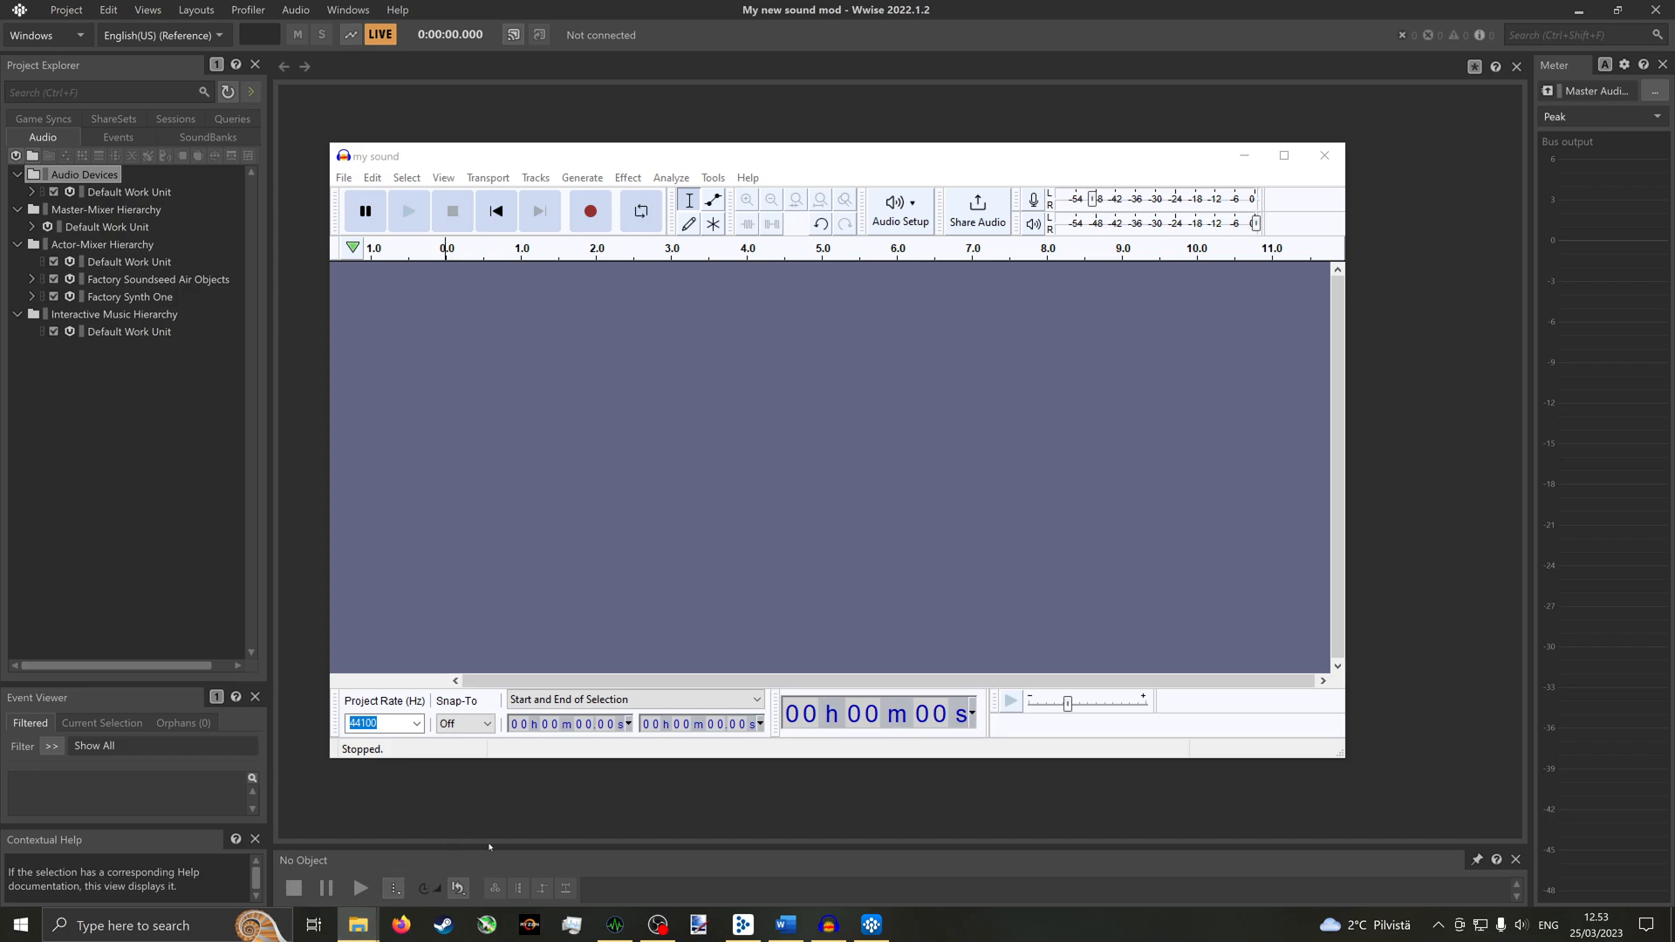
mouse_move(626, 789)
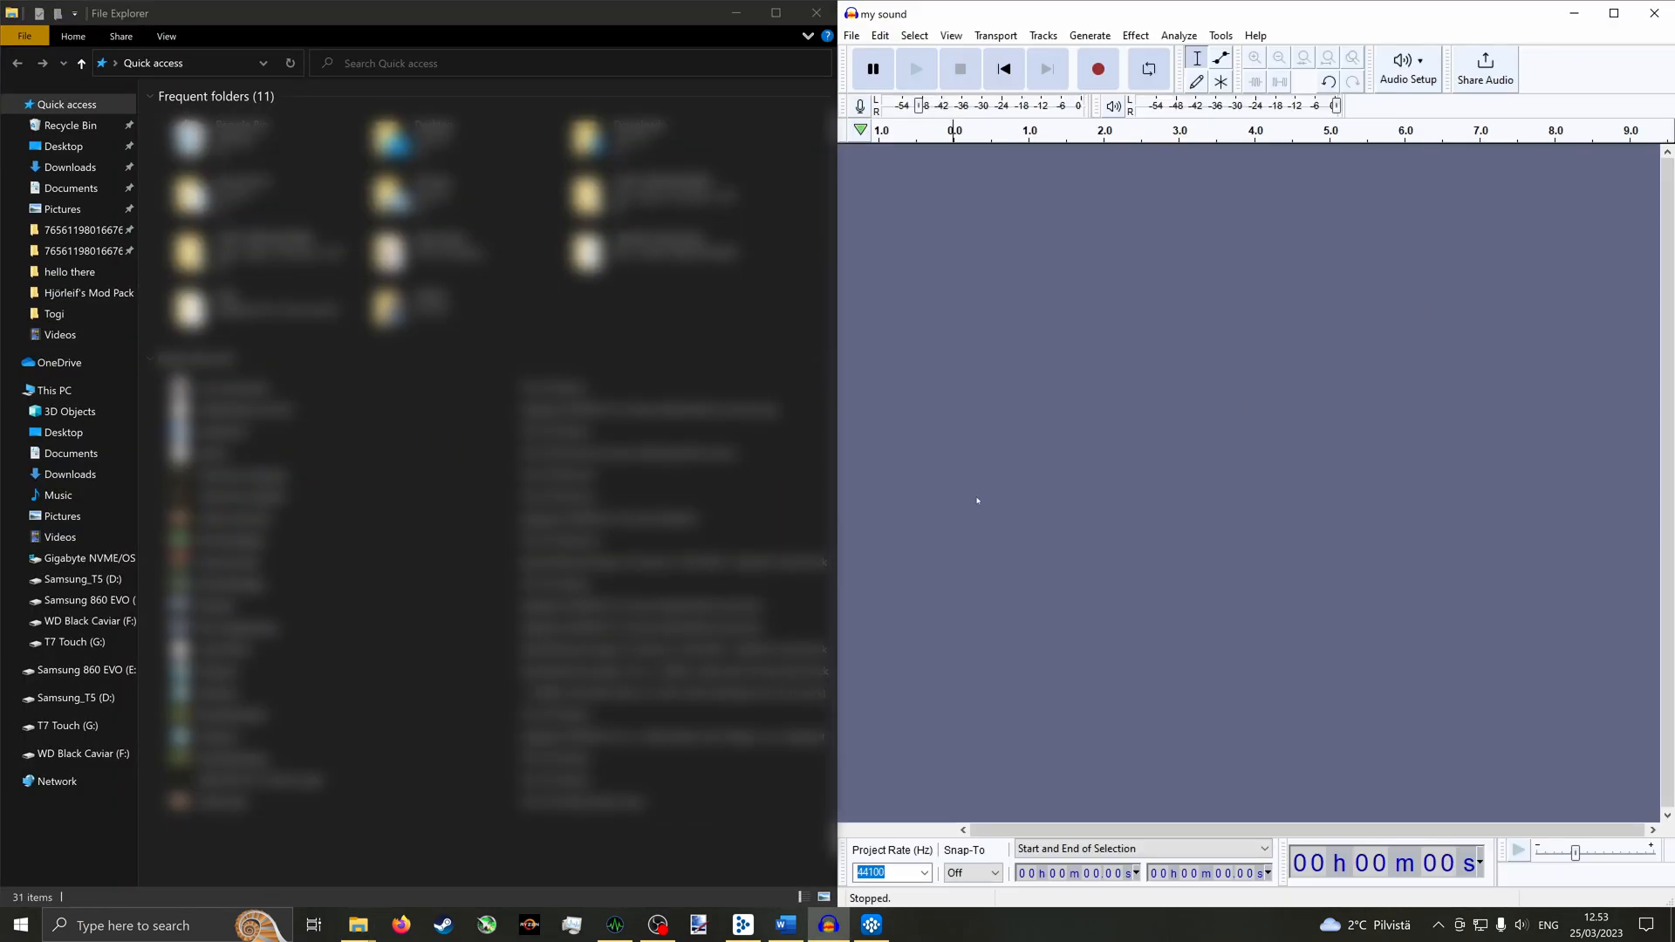
mouse_move(989, 492)
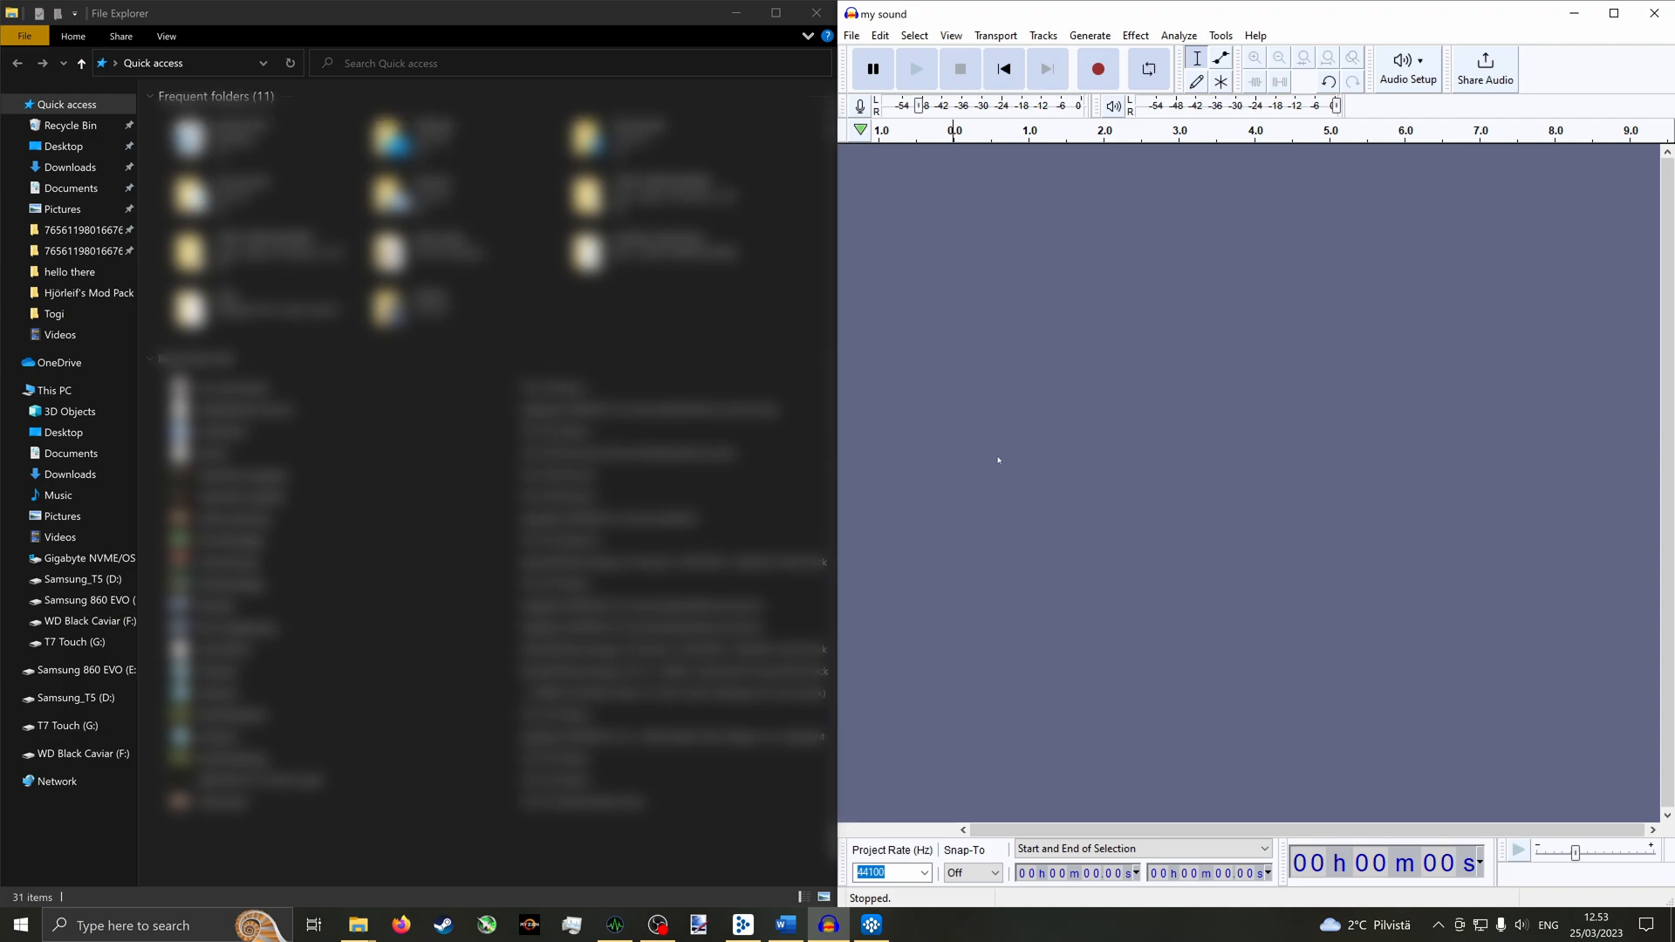
- Load my sound.mp3 from This PC > Music into Audacity as a stereo track
left_click(58, 495)
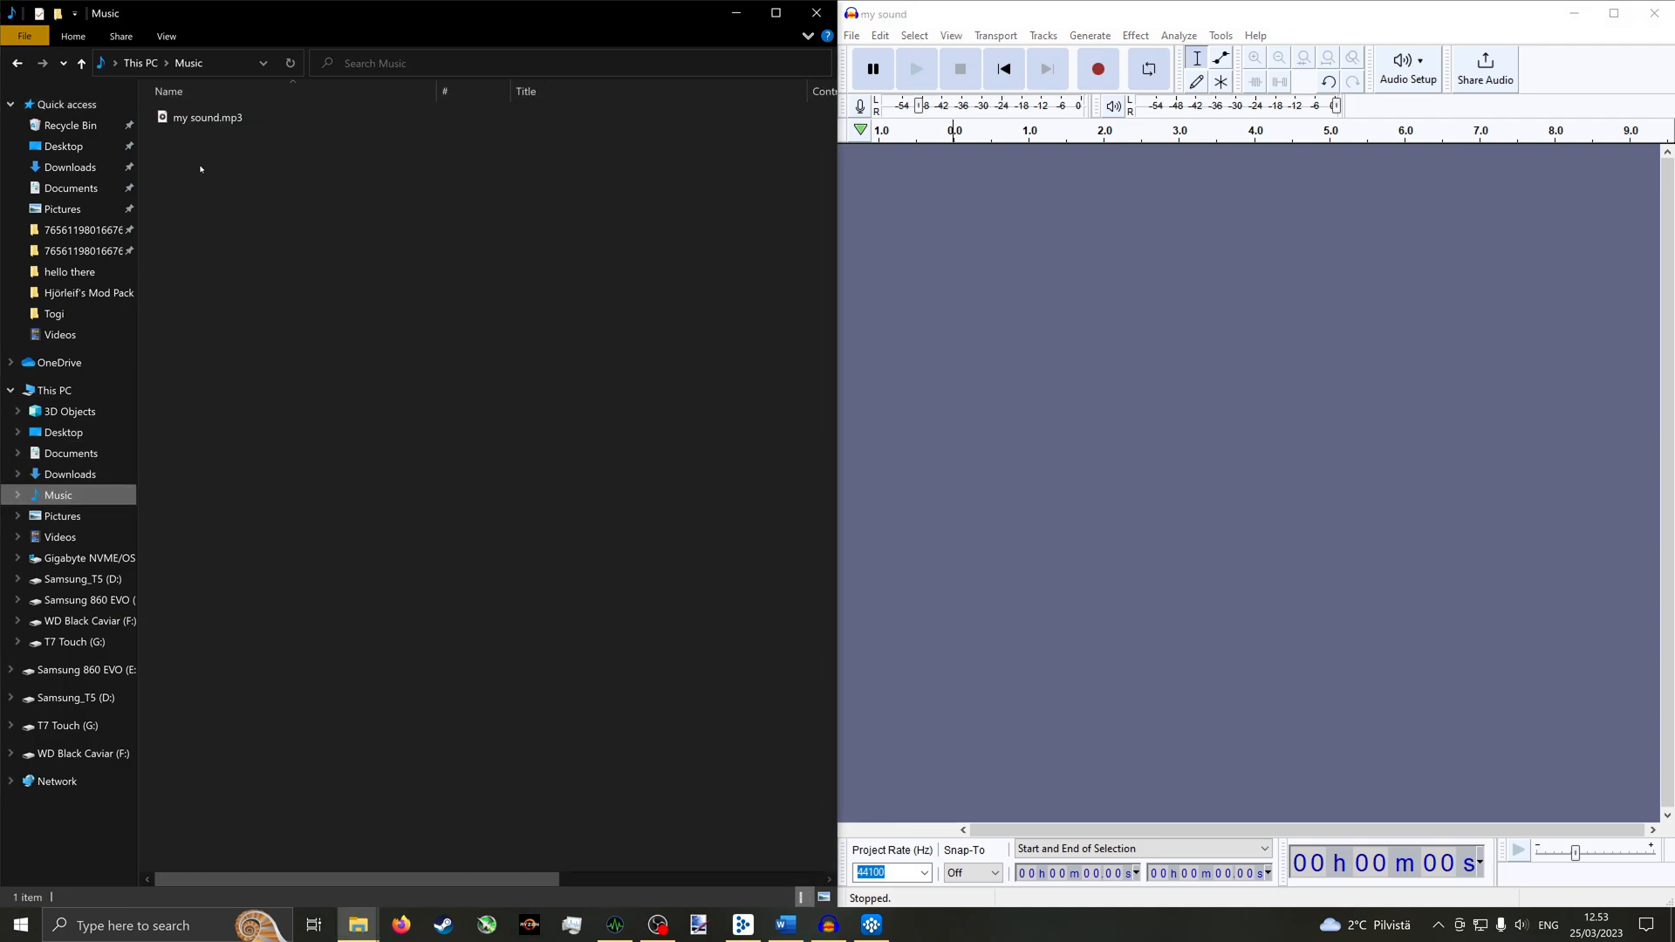
left_click(210, 118)
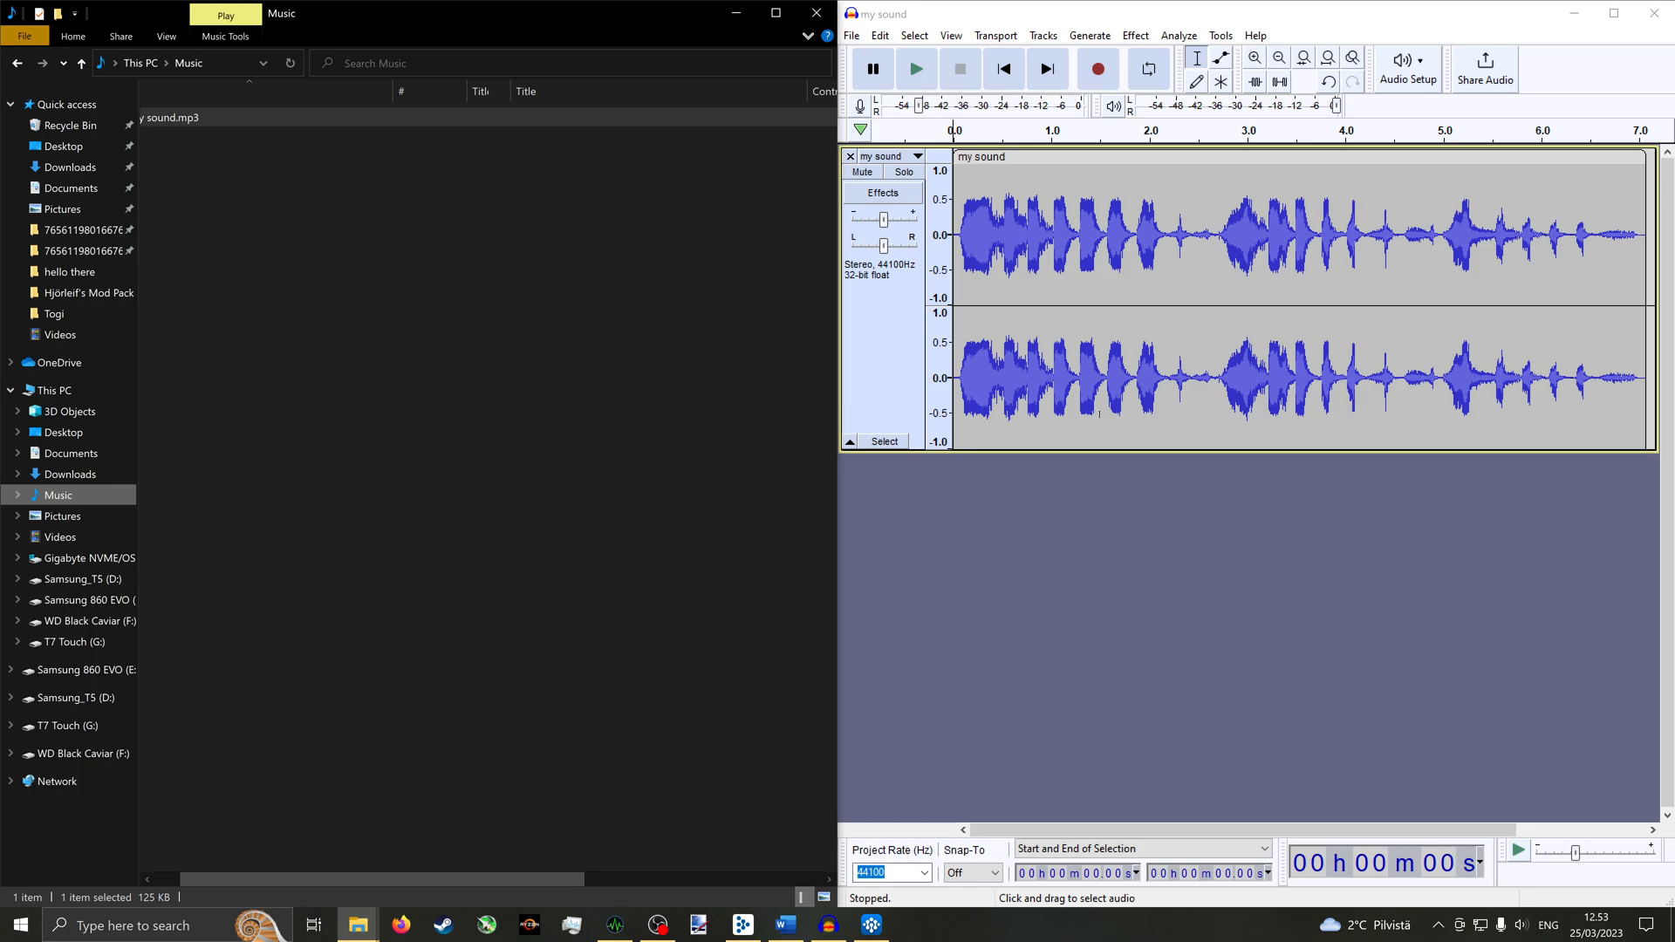
left_click(400, 924)
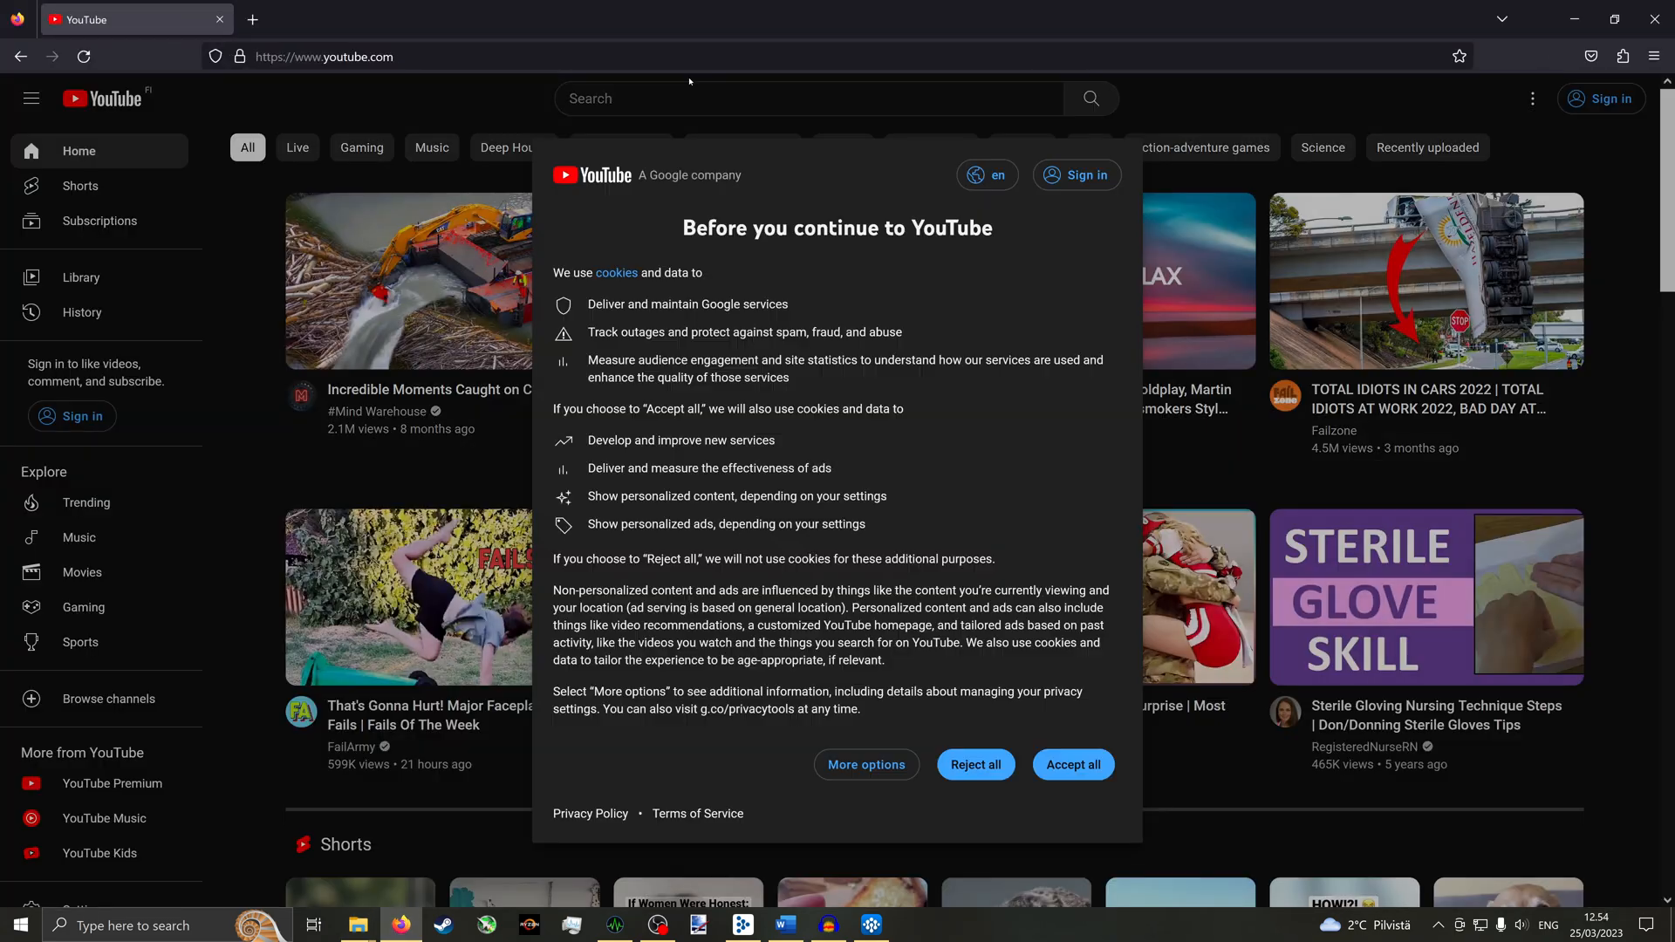
- Search YouTube for 'rubenstock' and play 'That time MBL tried to douche Rubenstock'
type("rubenstock")
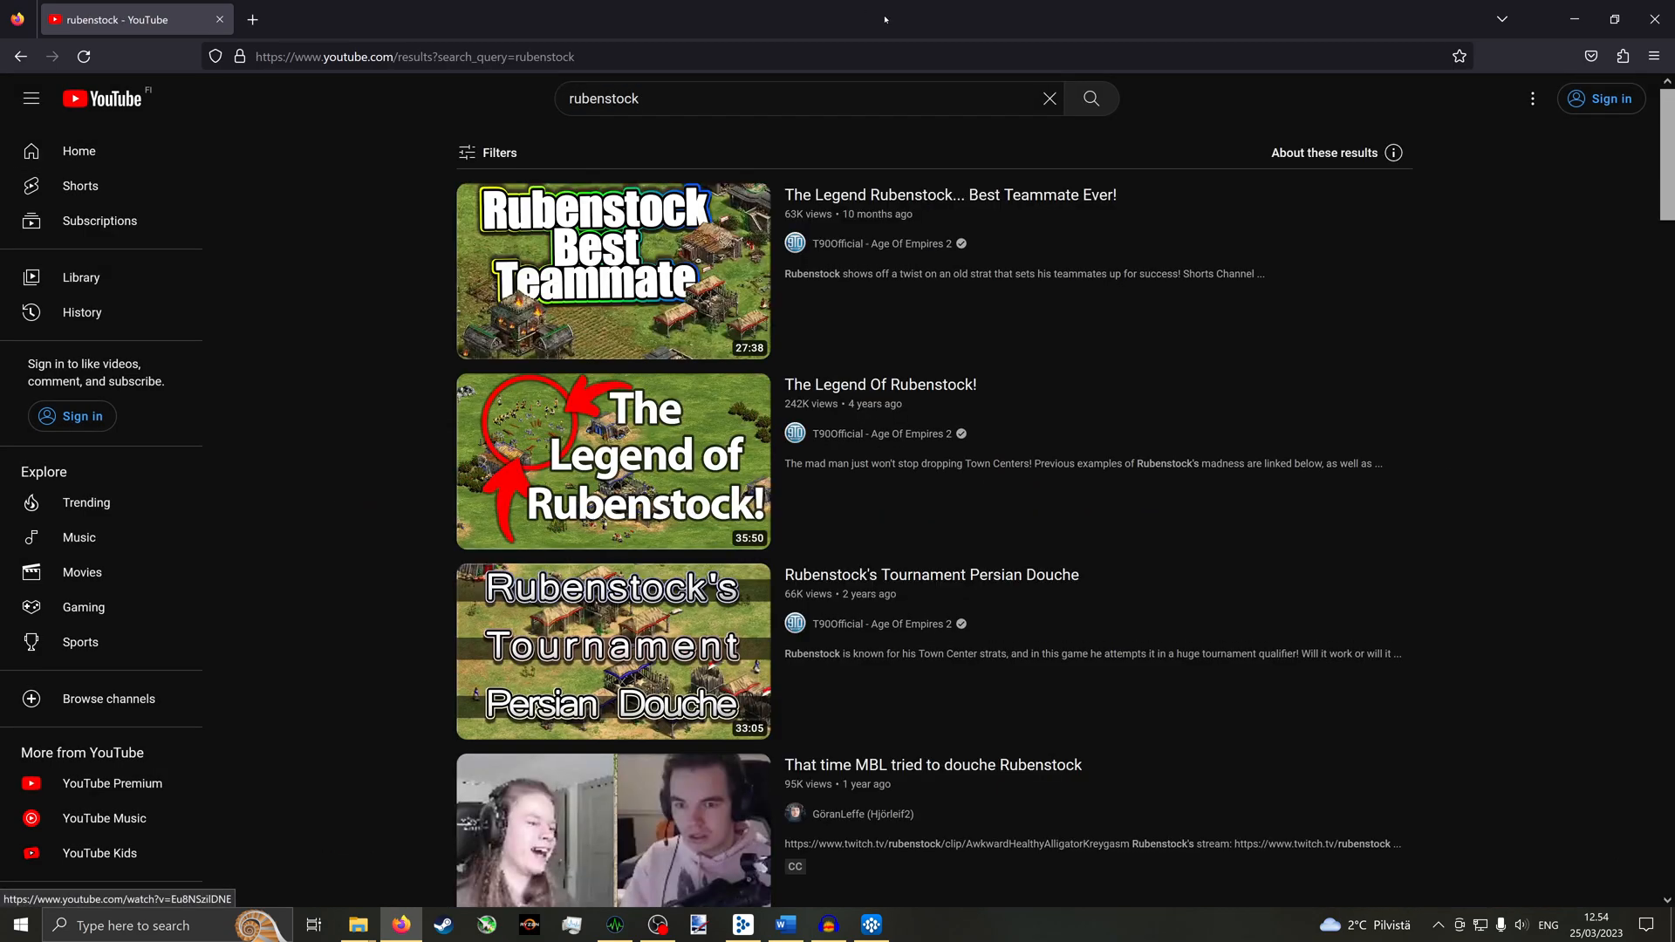
scroll("down", 3)
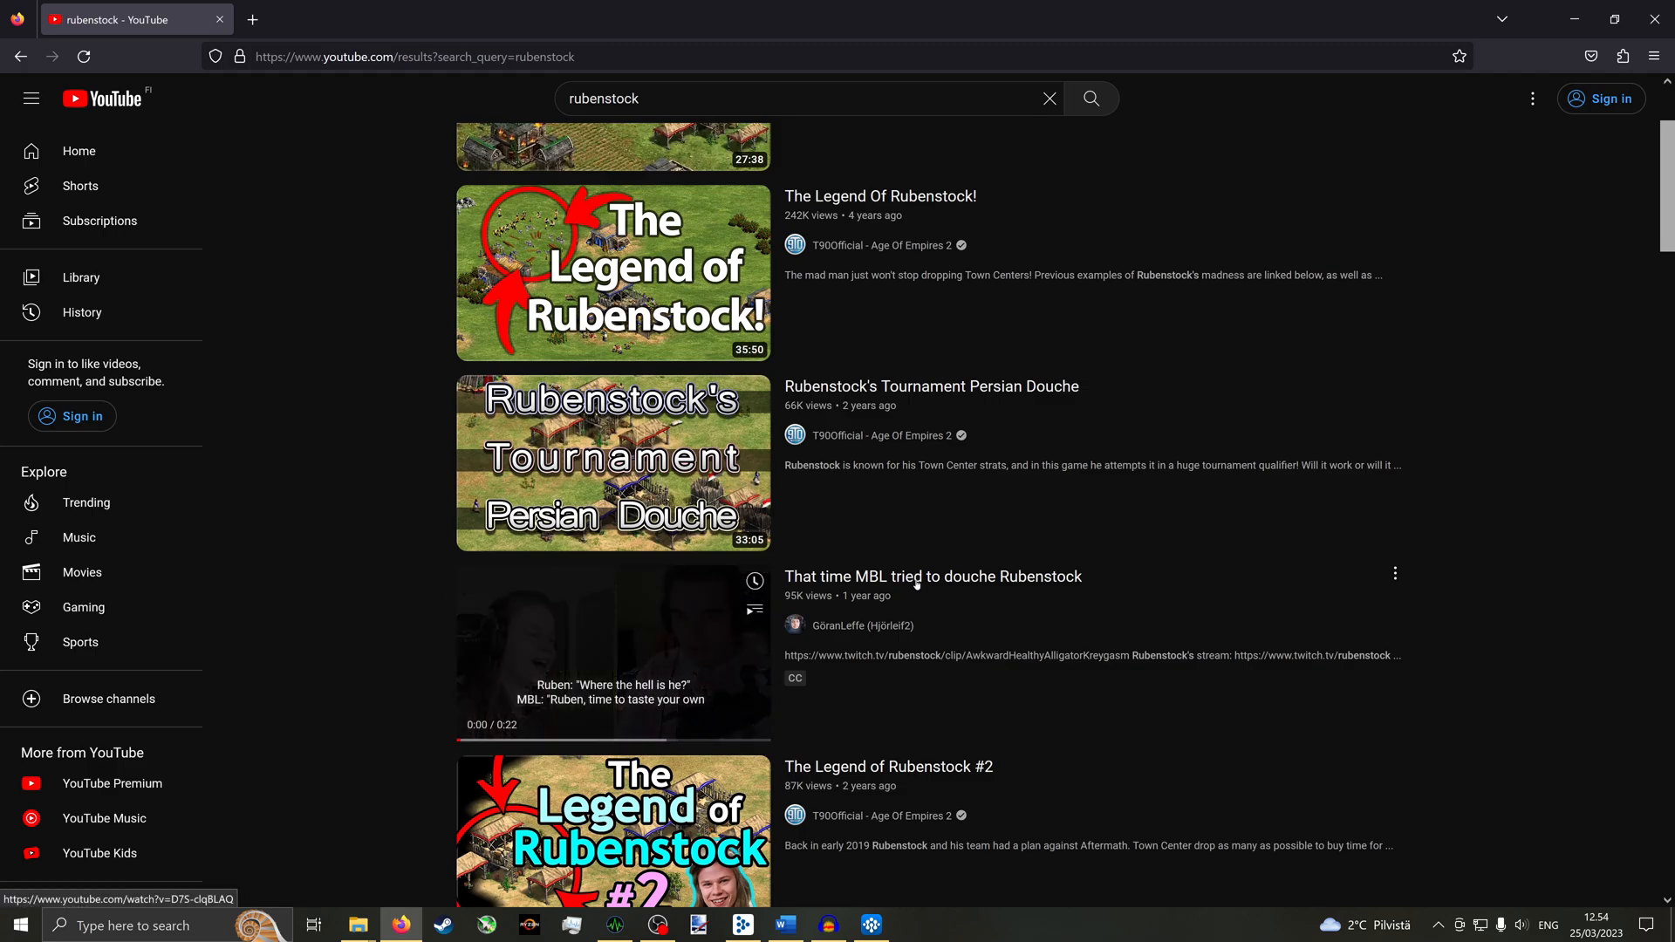
left_click(612, 651)
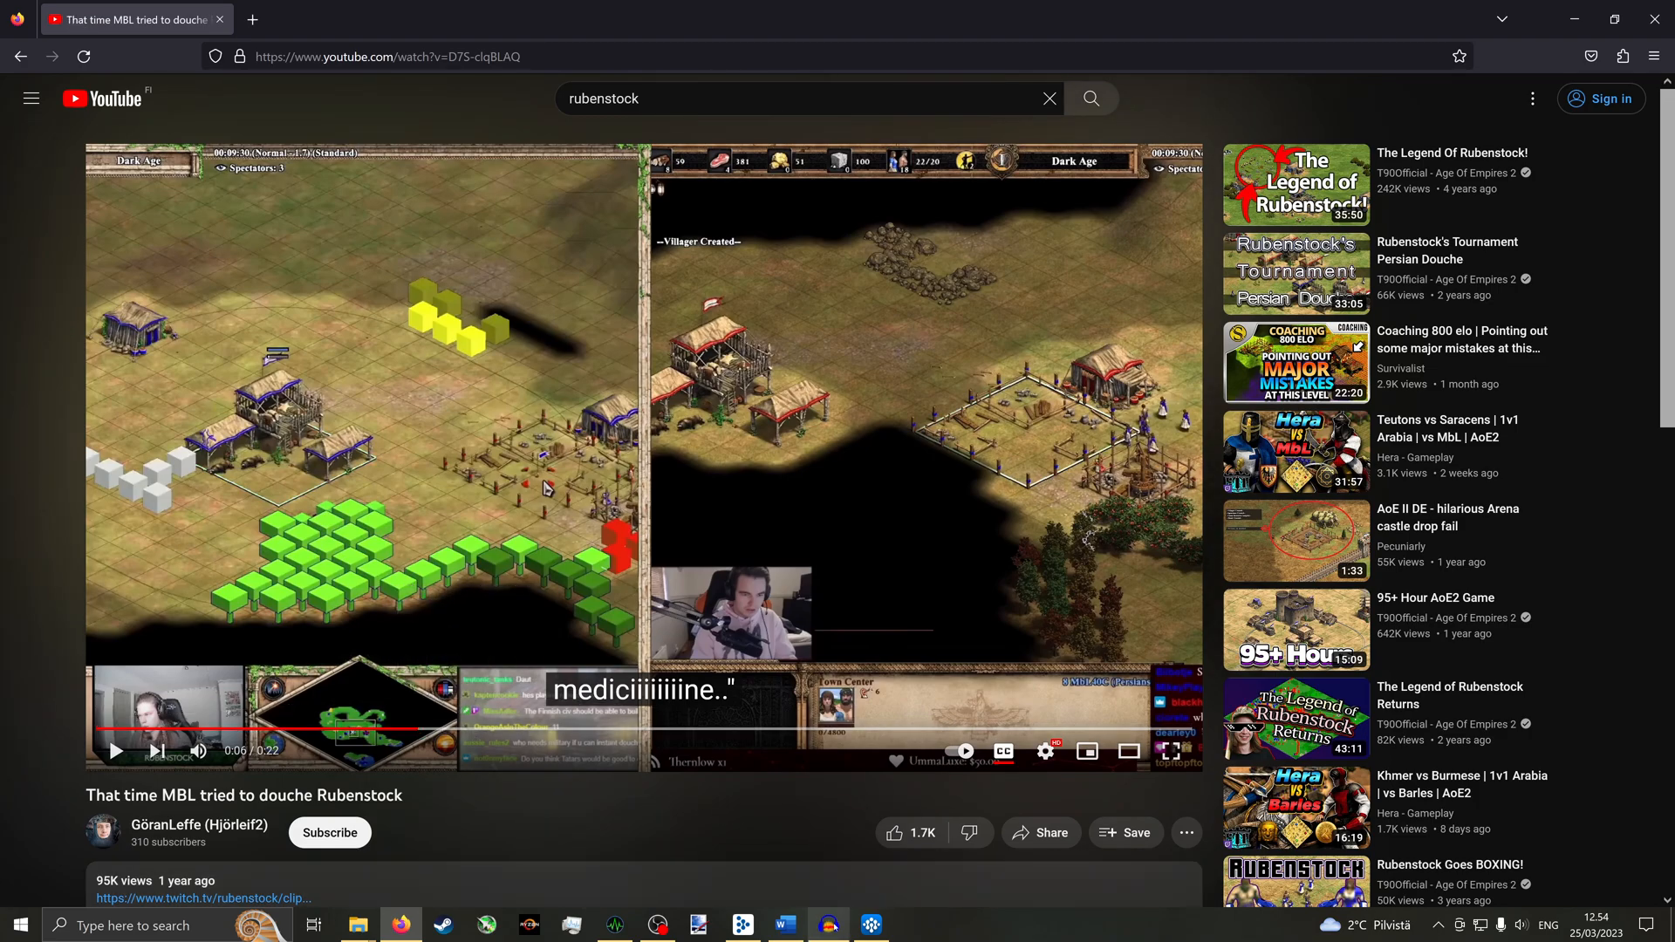
left_click(827, 925)
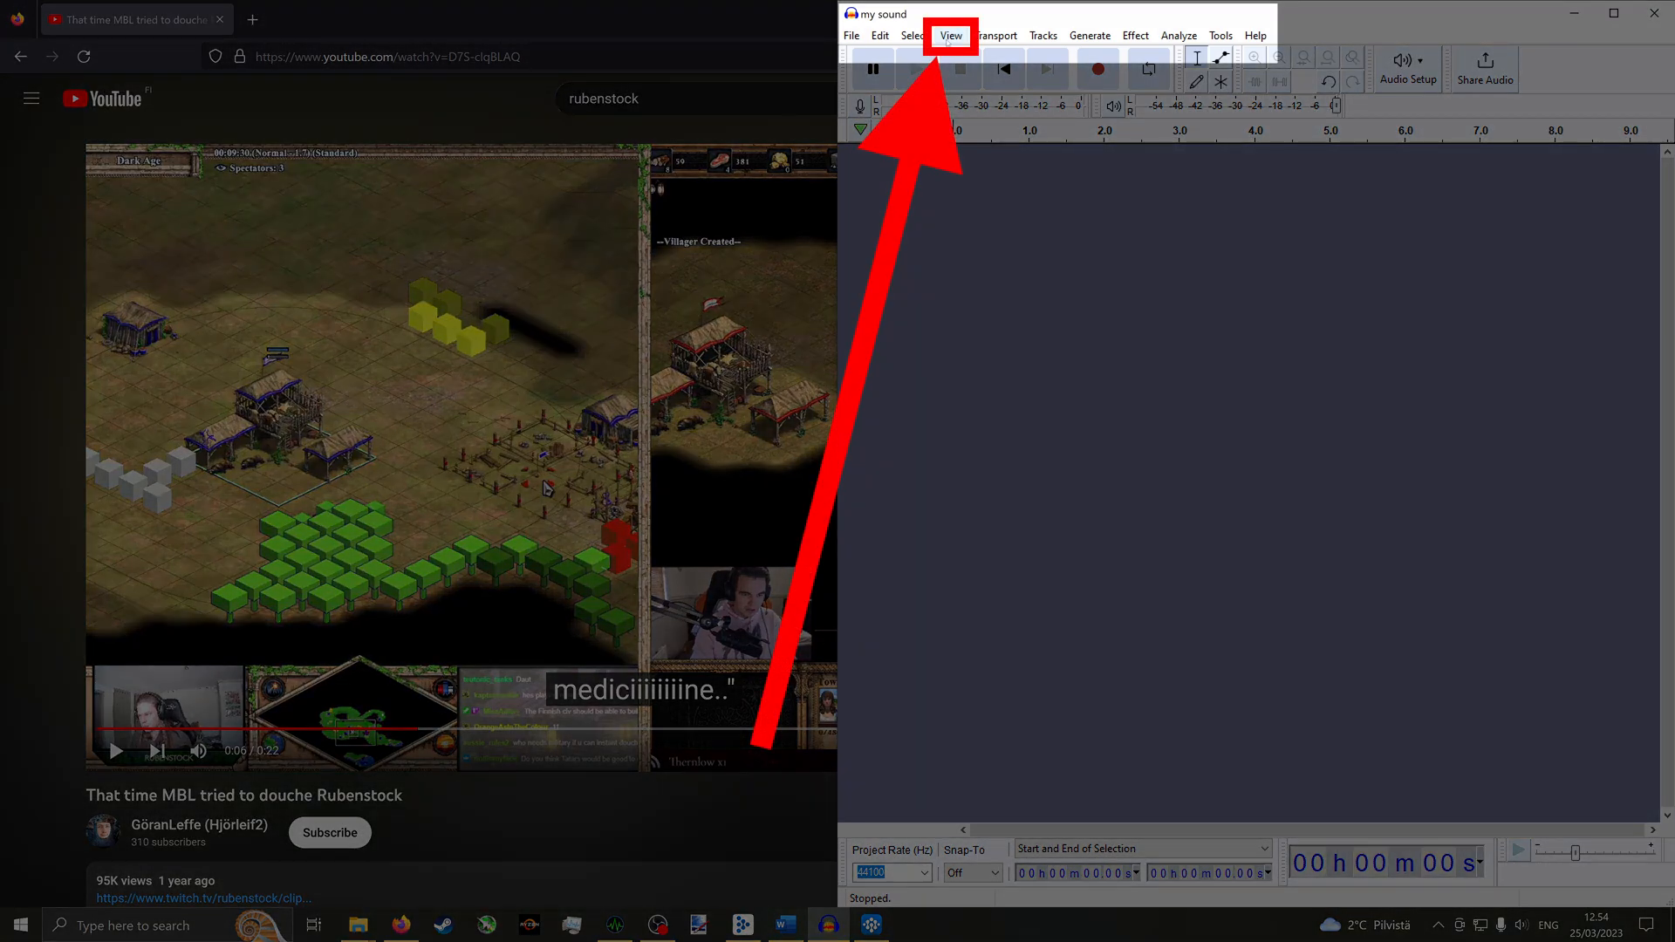
- Show the Device Toolbar and set recording to the Speakers (GSX 1000 Main Audio) loopback
left_click(950, 35)
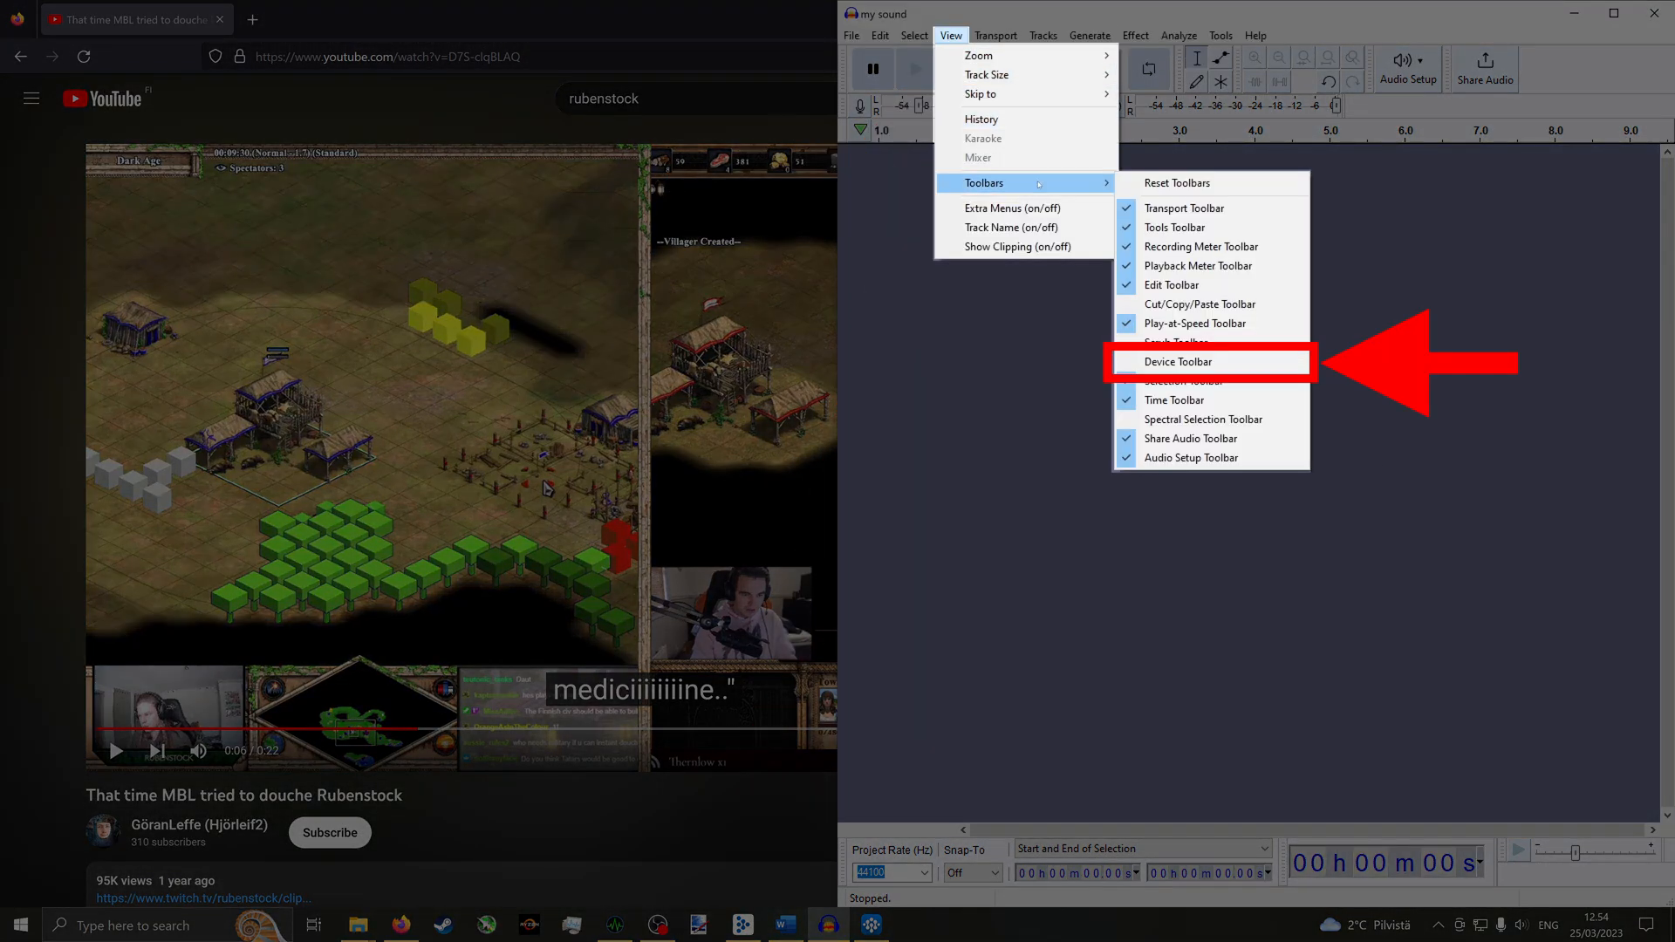
left_click(1180, 361)
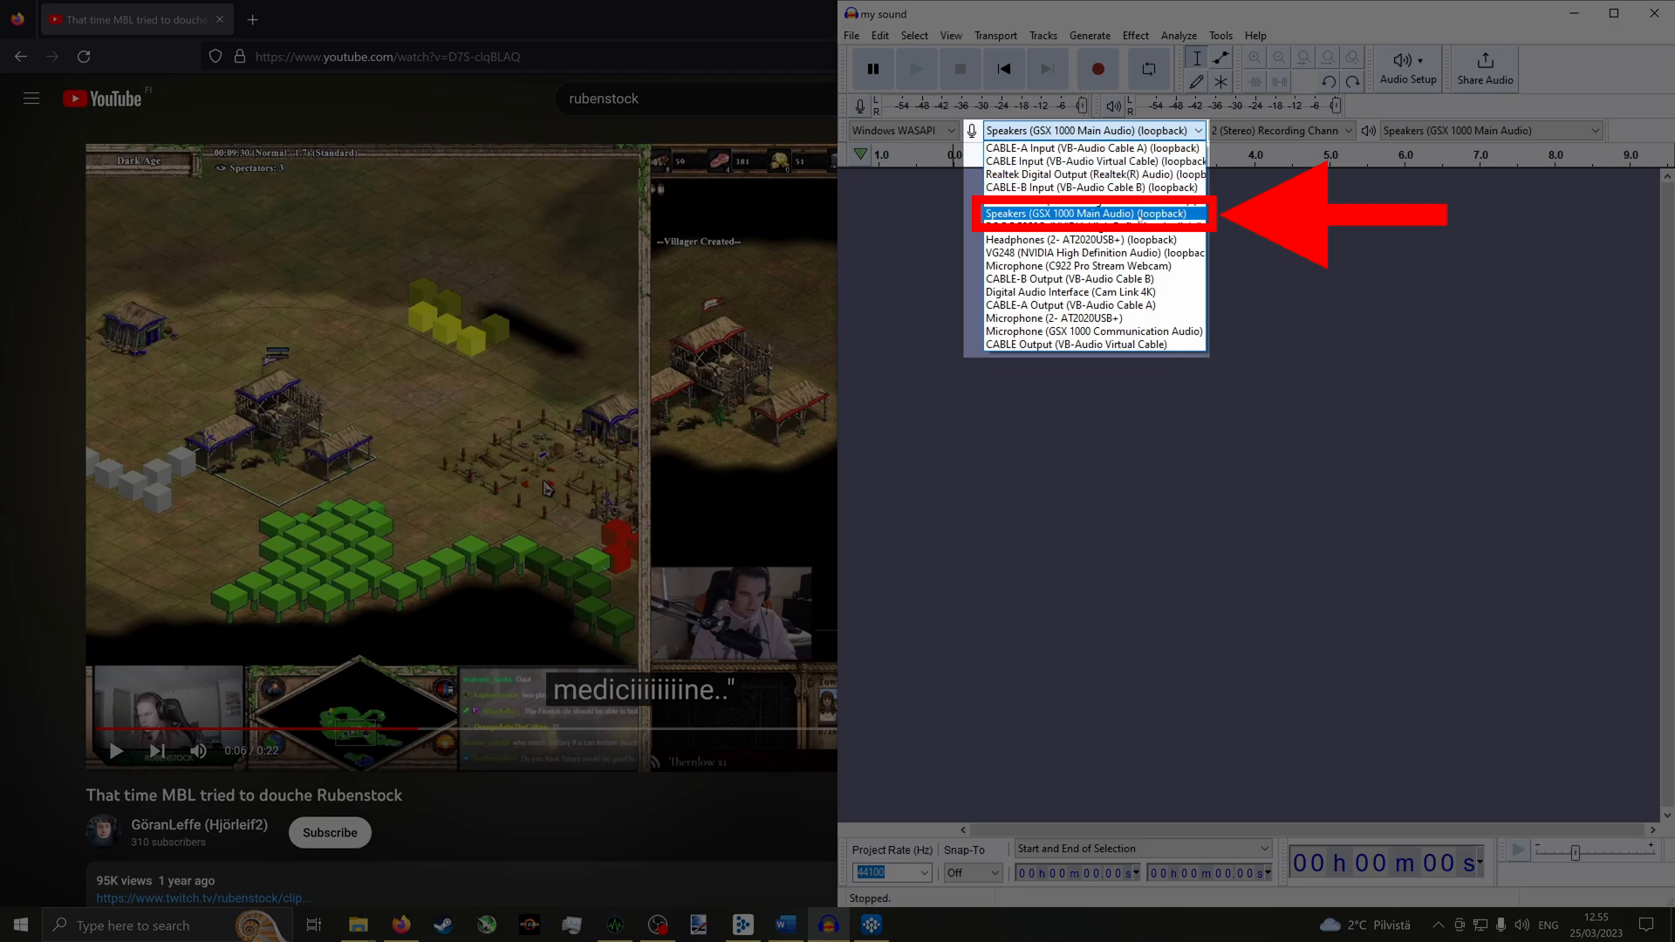
left_click(1088, 213)
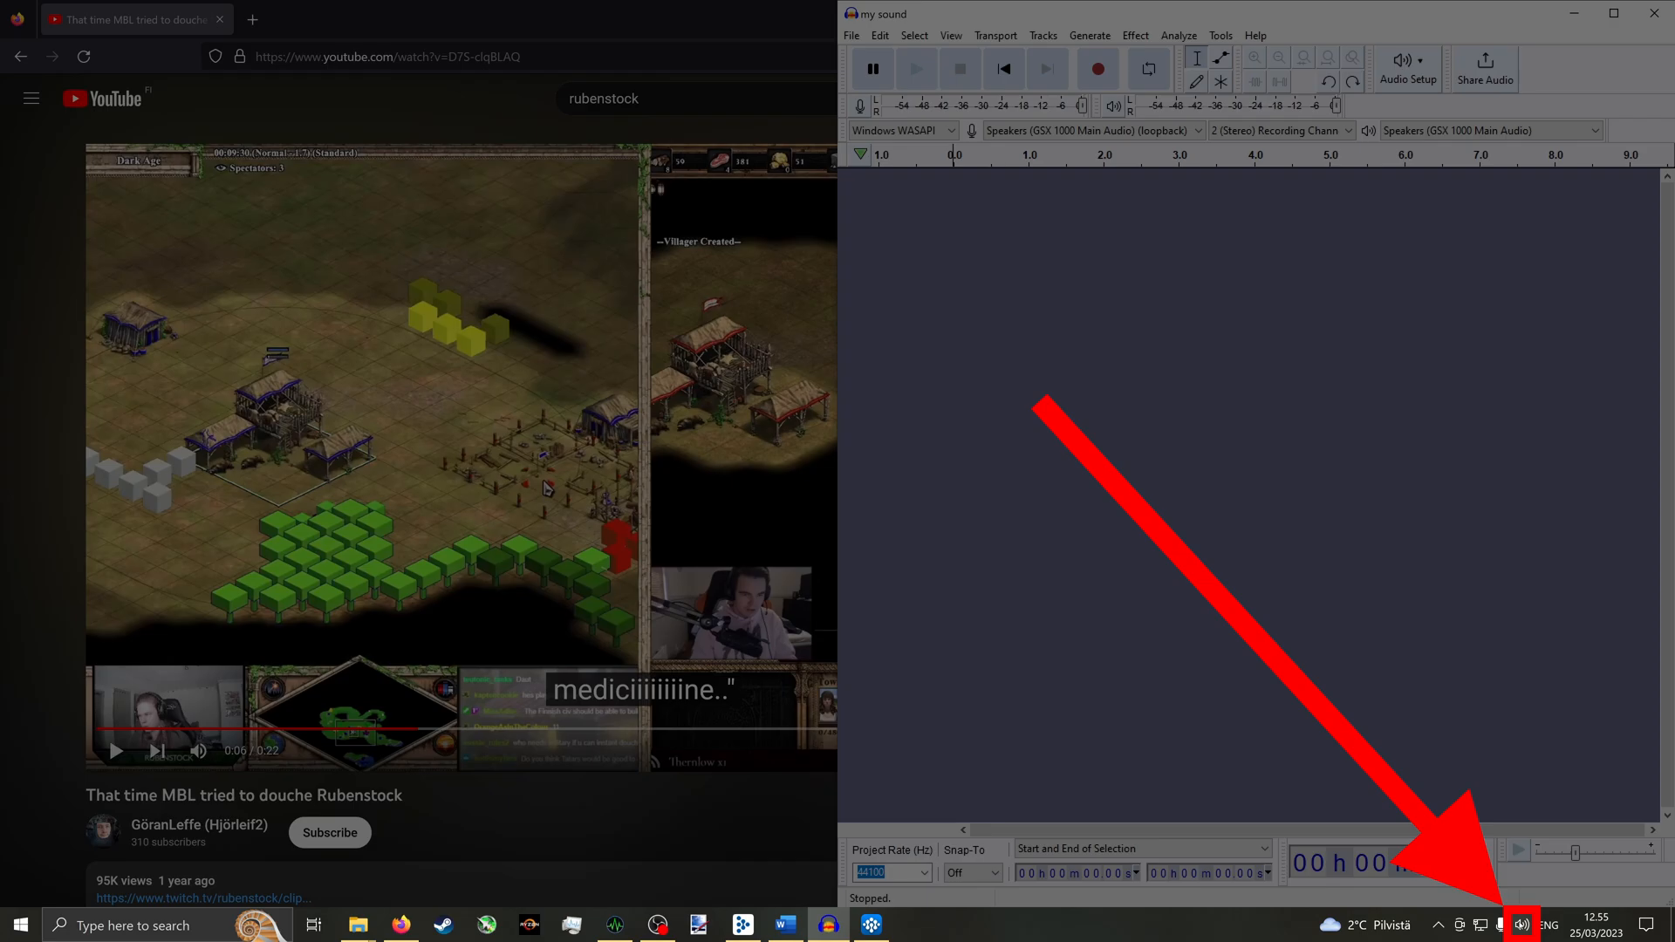
- Confirm the output device is GSX 1000 Main Audio in Windows sound settings
right_click(1519, 923)
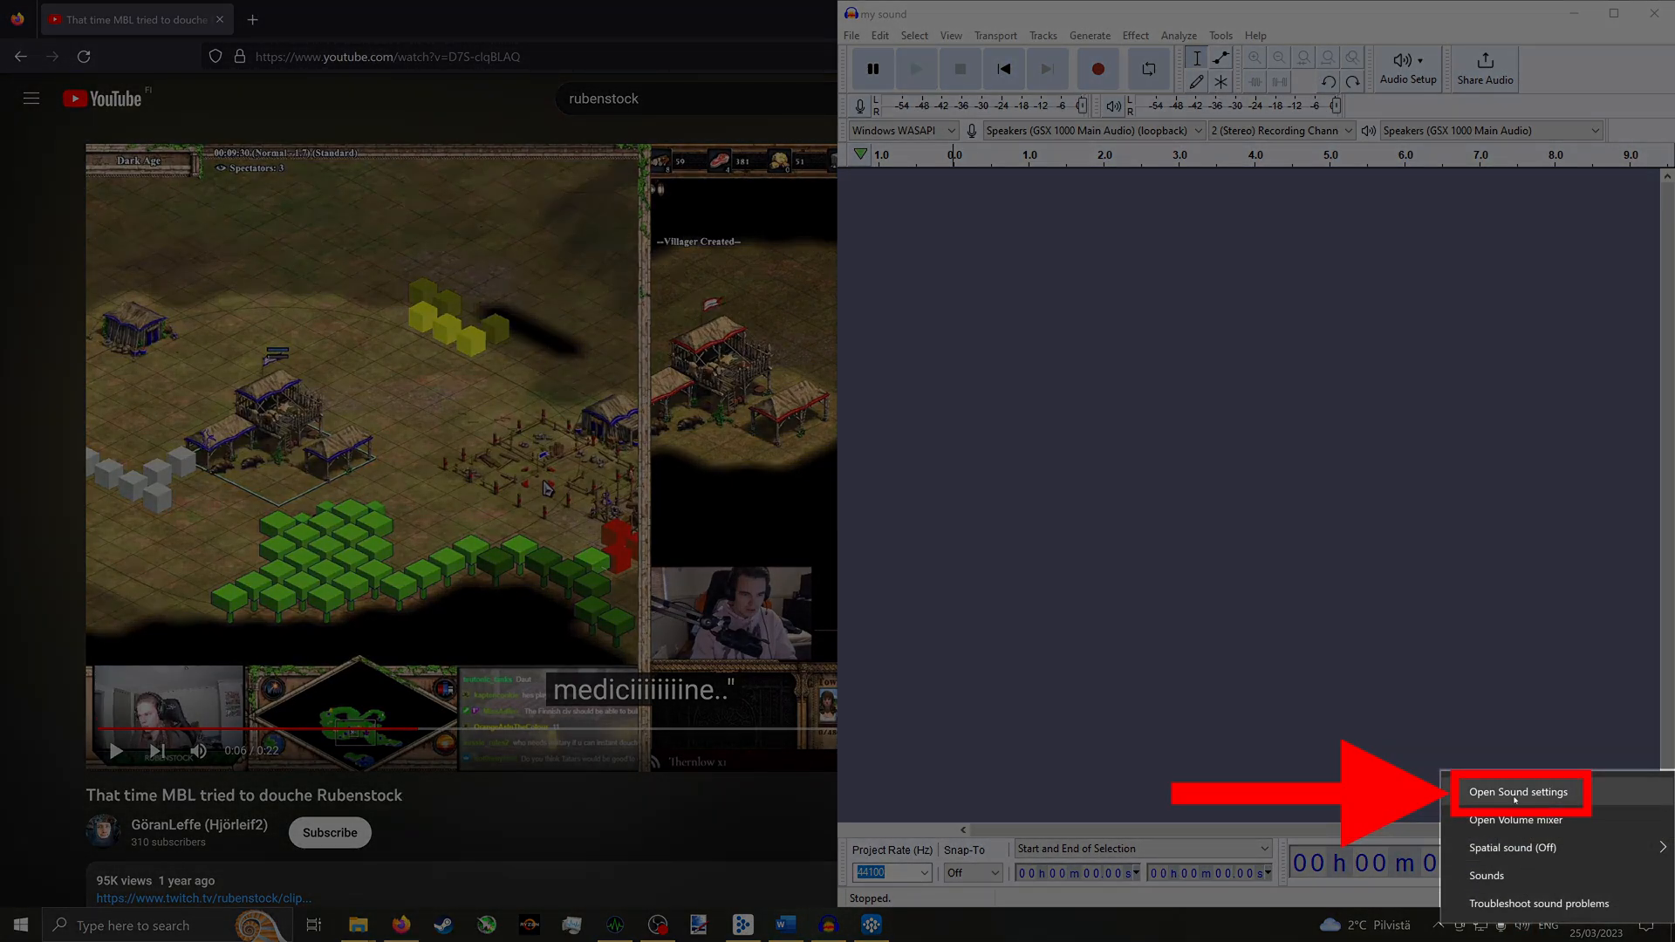
left_click(1518, 792)
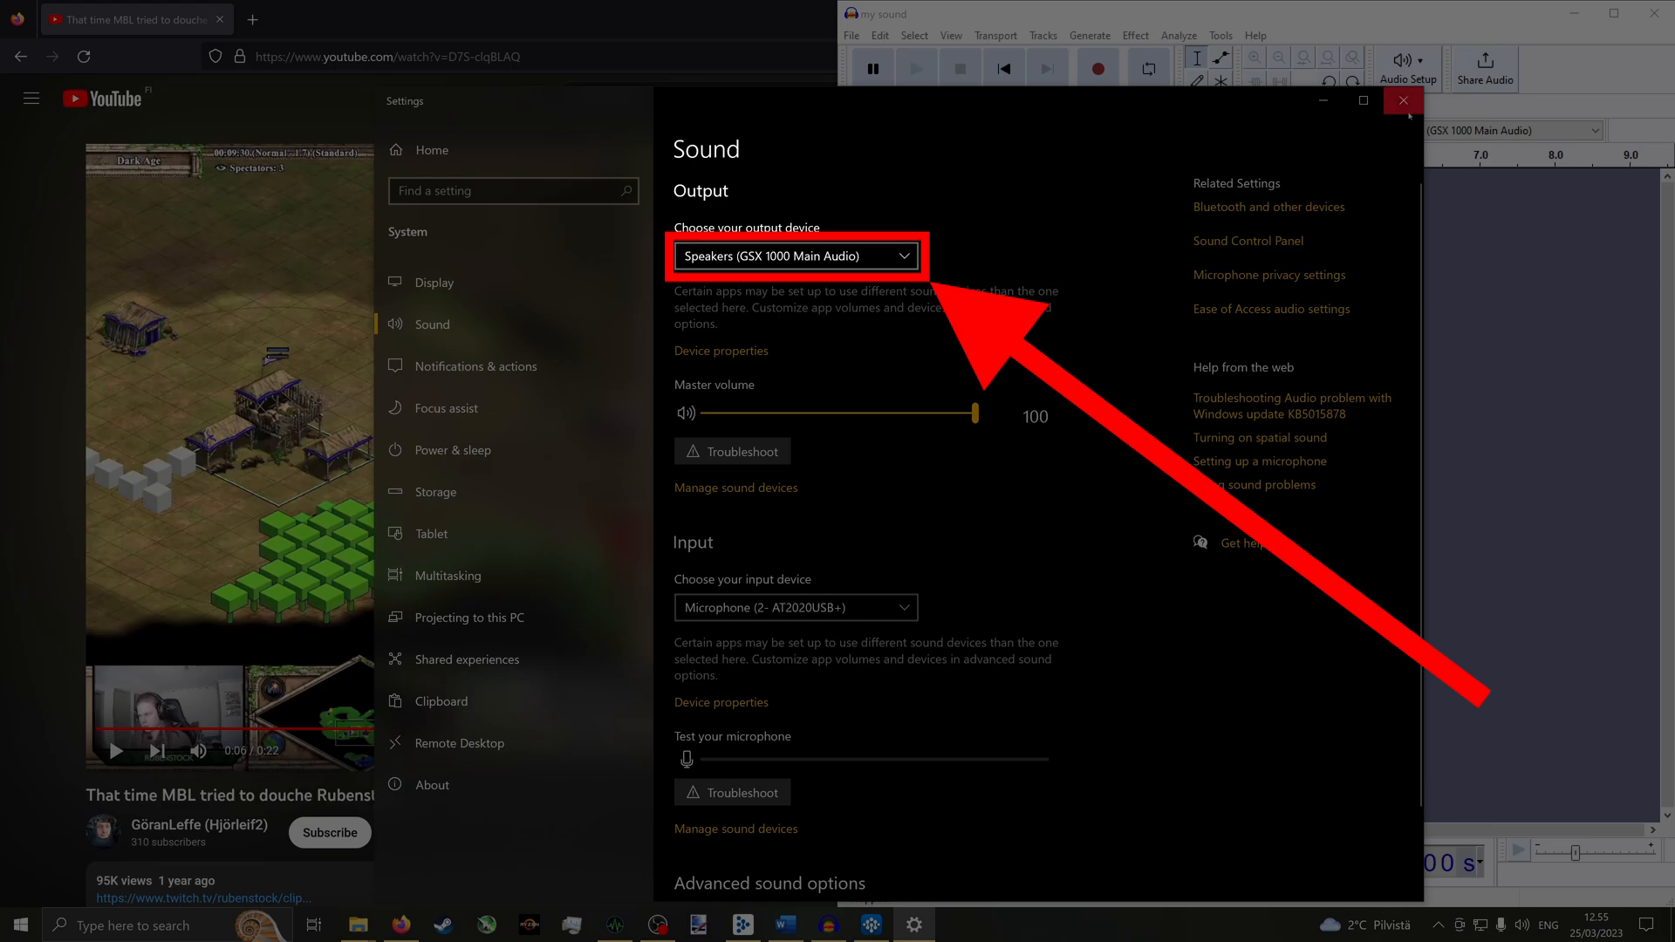
left_click(1403, 101)
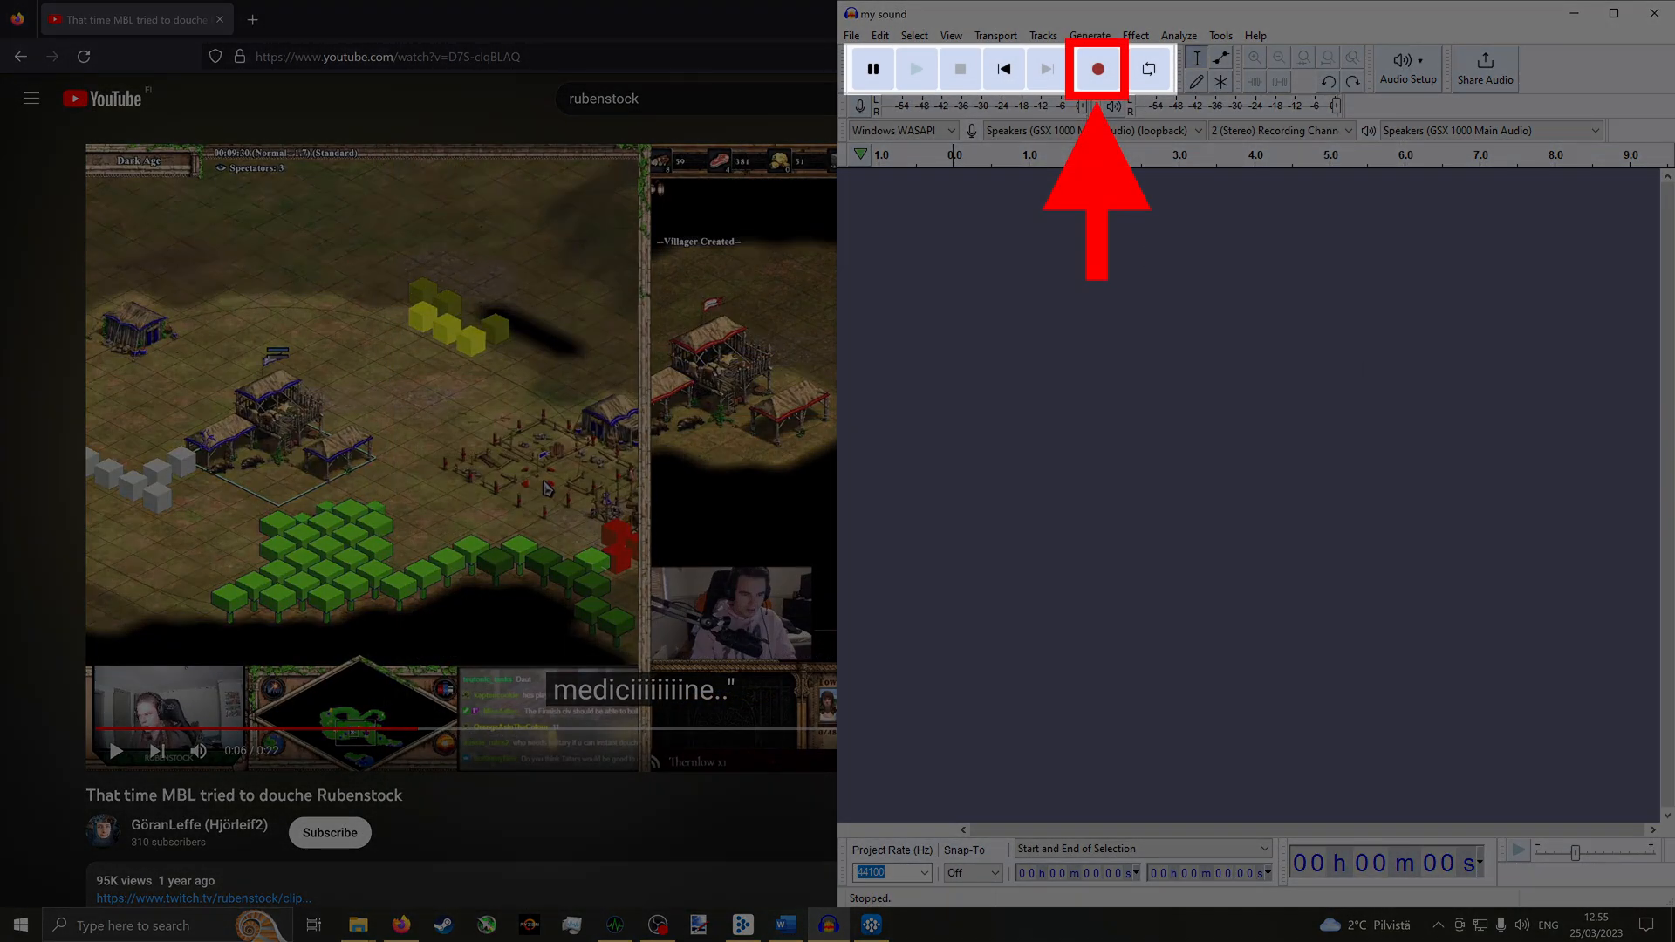
- Record the YouTube clip's Rubenstock laugh through the loopback into a stereo track, then stop
left_click(1097, 68)
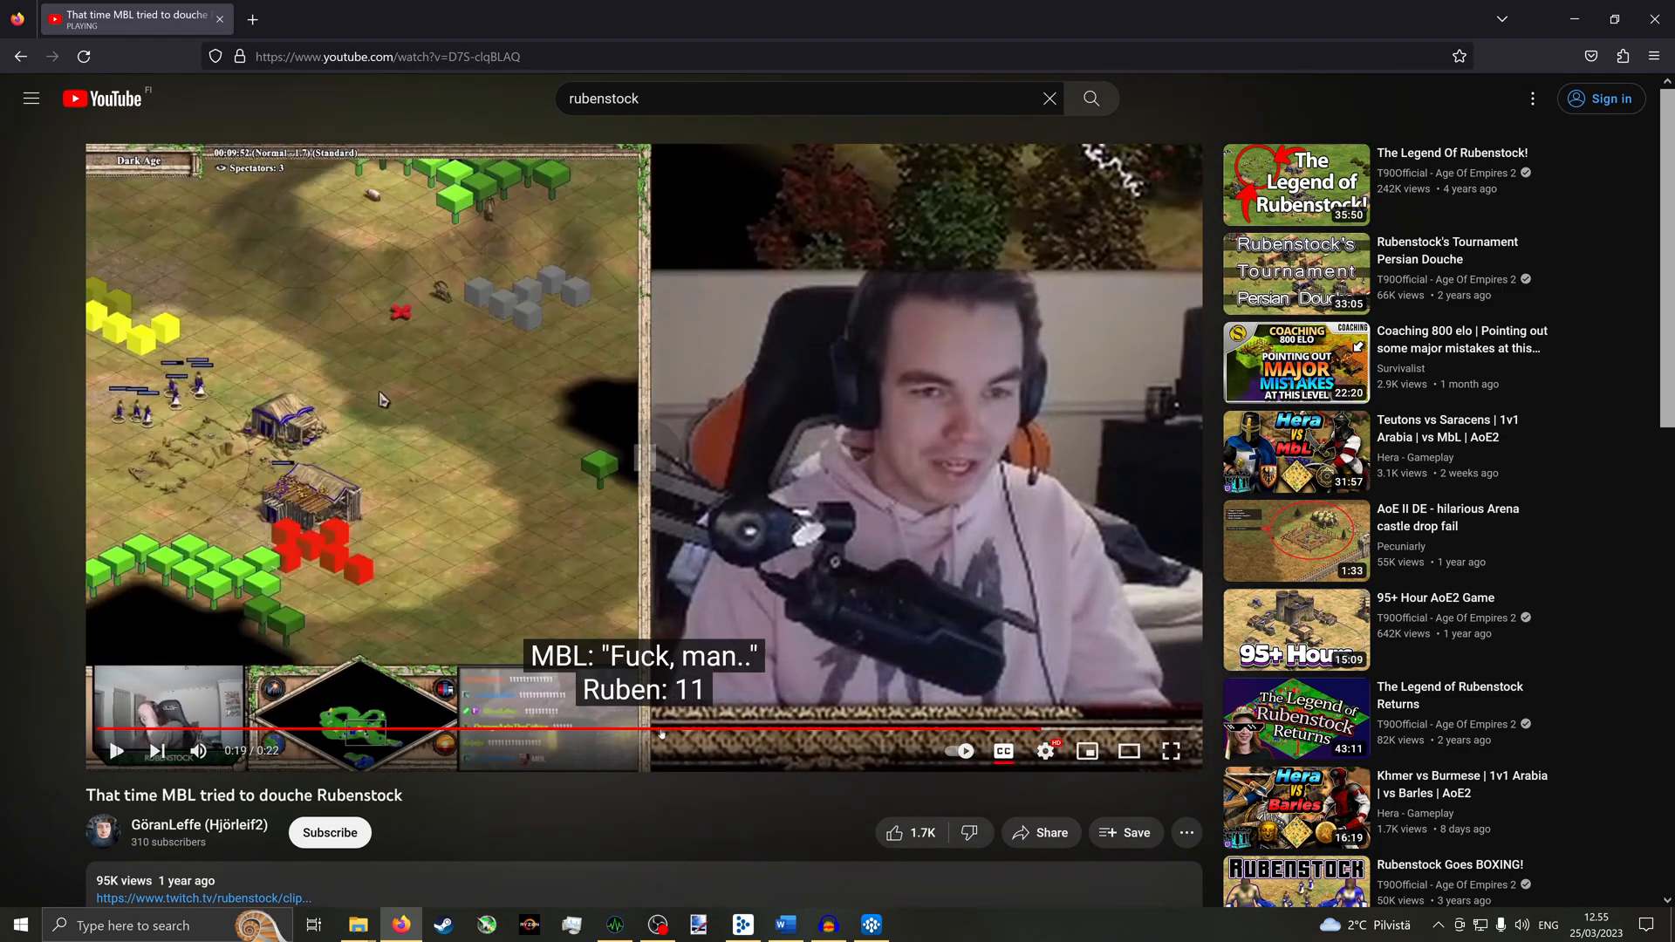
left_click(829, 925)
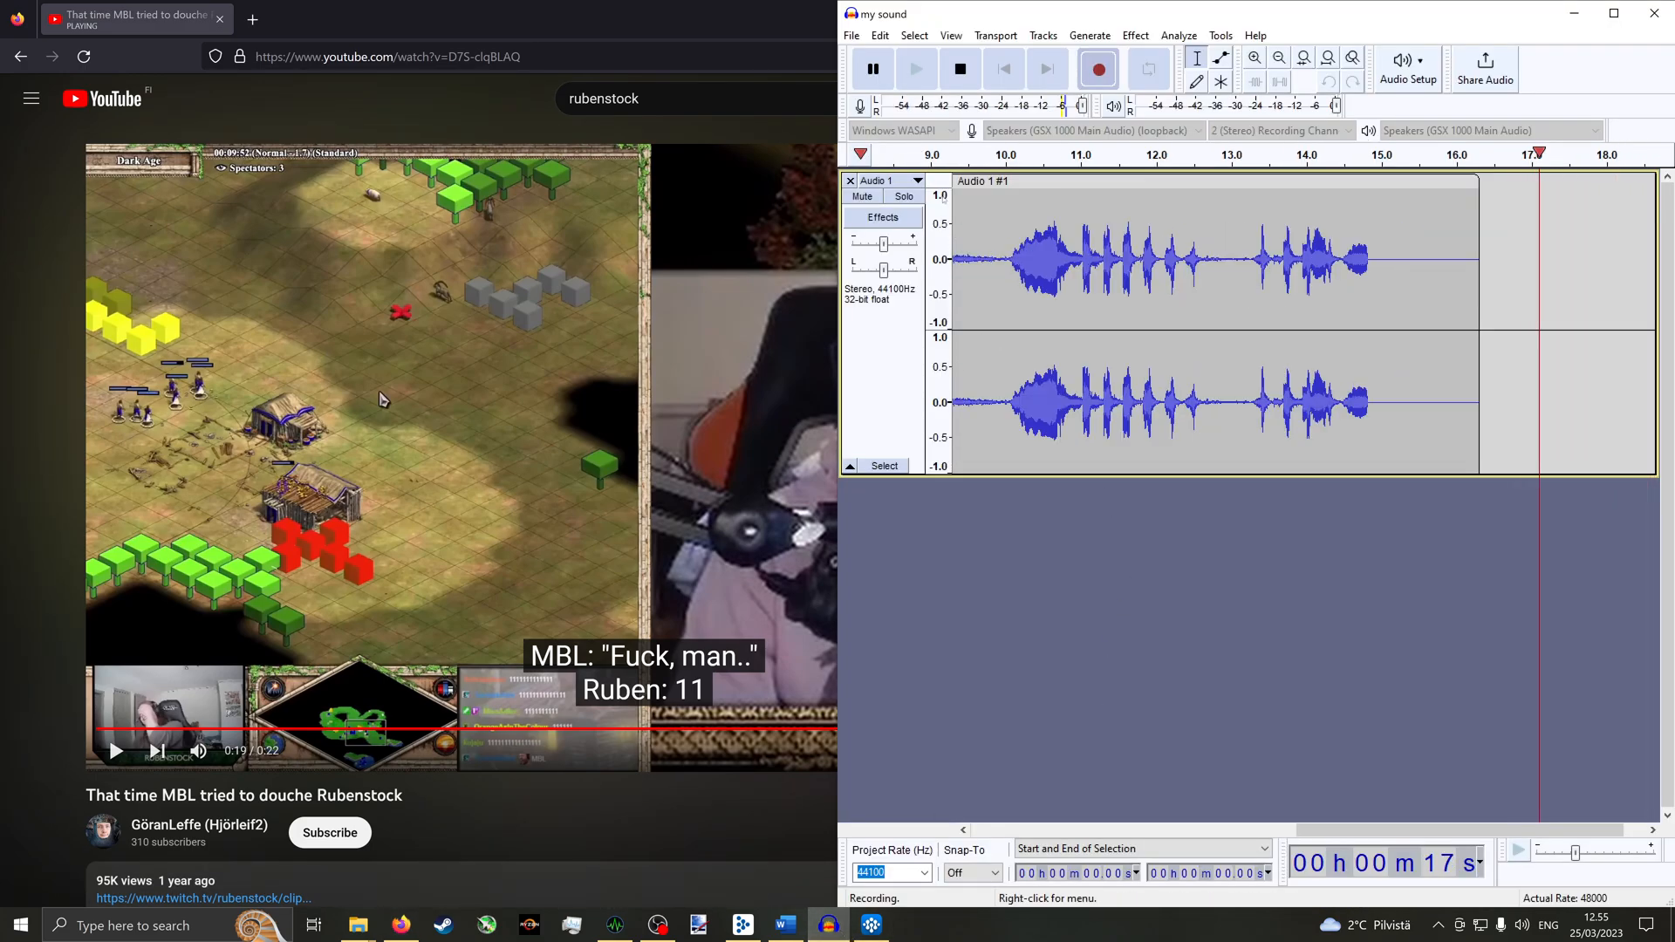
left_click(957, 68)
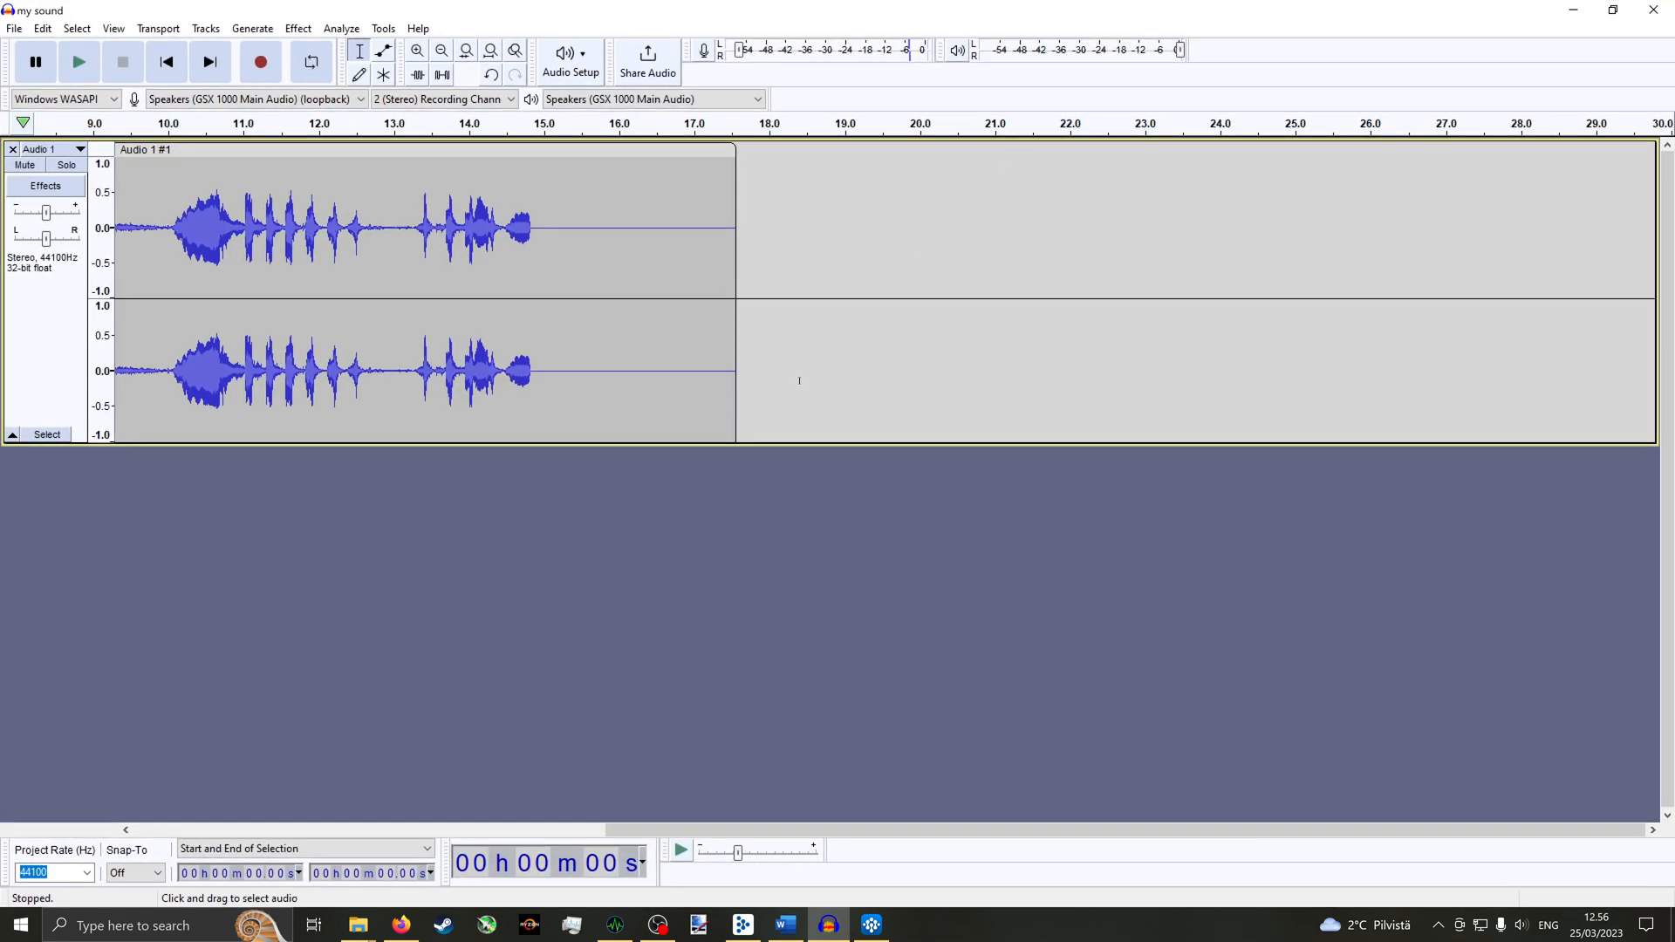
- Delete the extra tail to leave a 6.7-second laugh and preview it
left_click(440, 50)
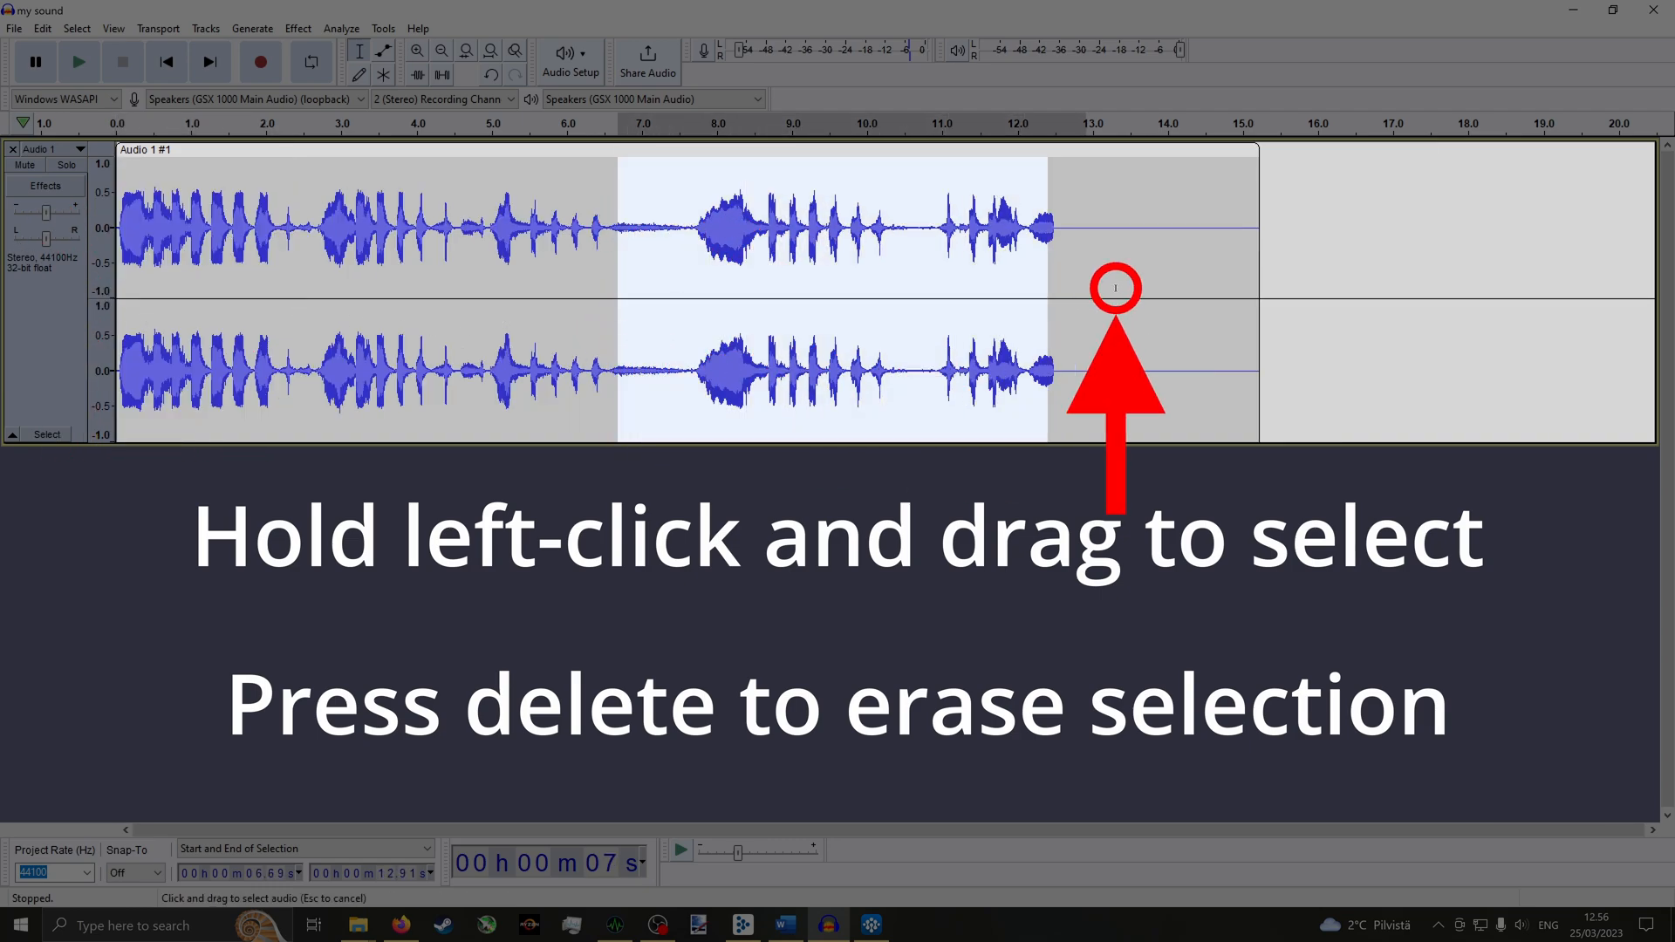
key("delete")
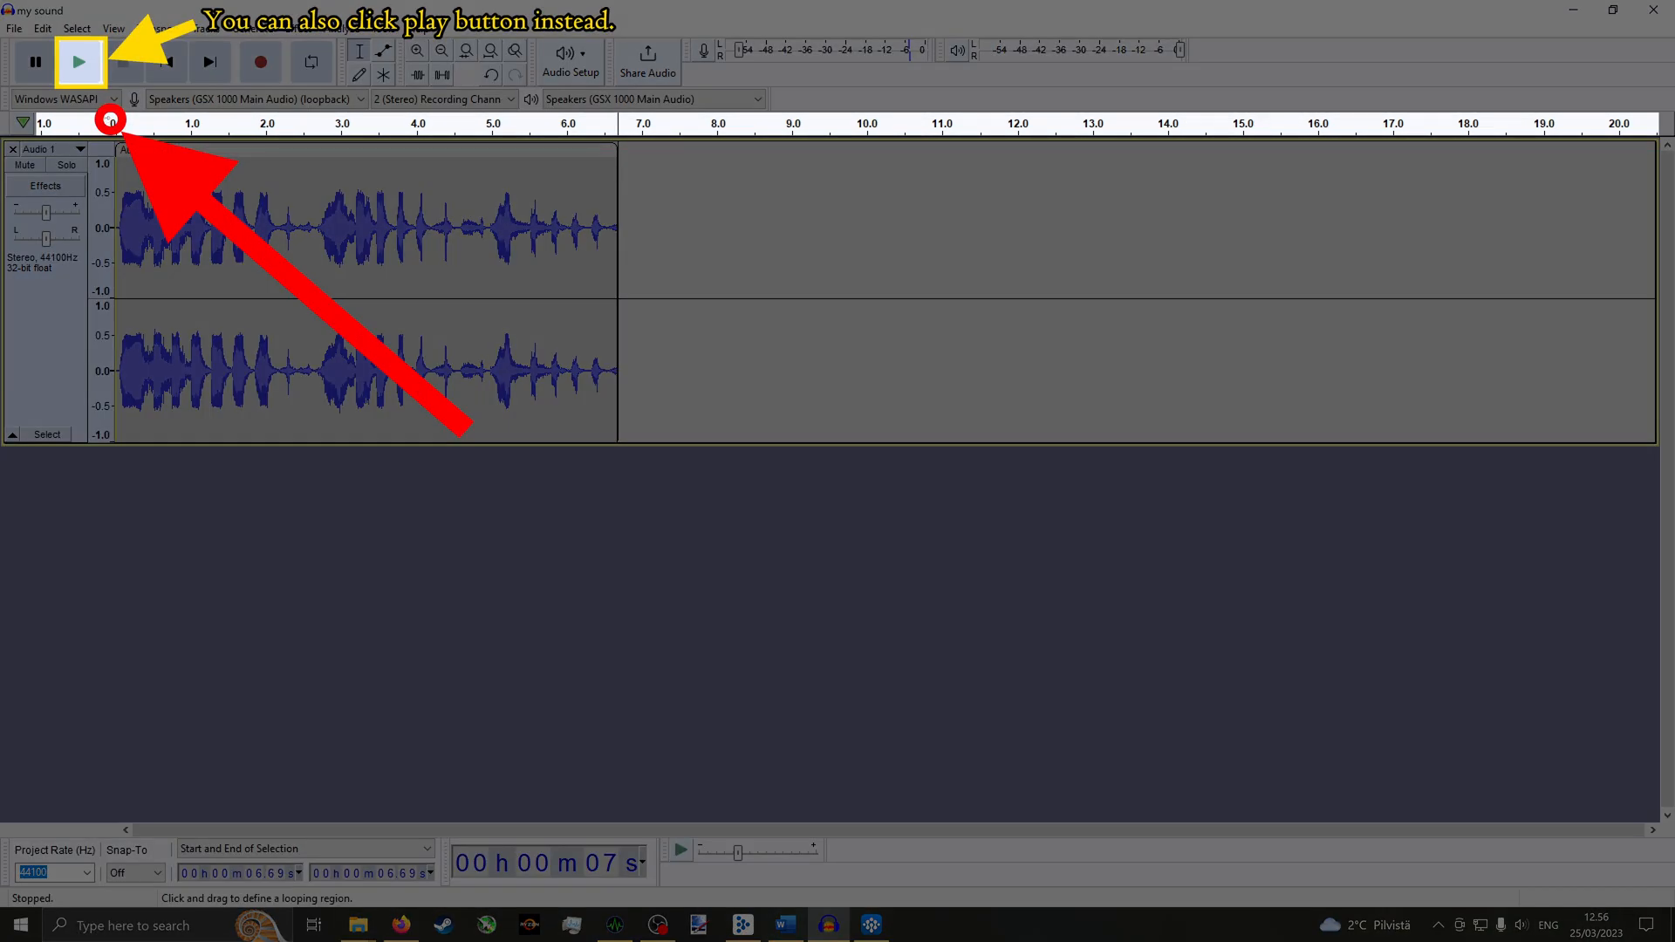
left_click(79, 61)
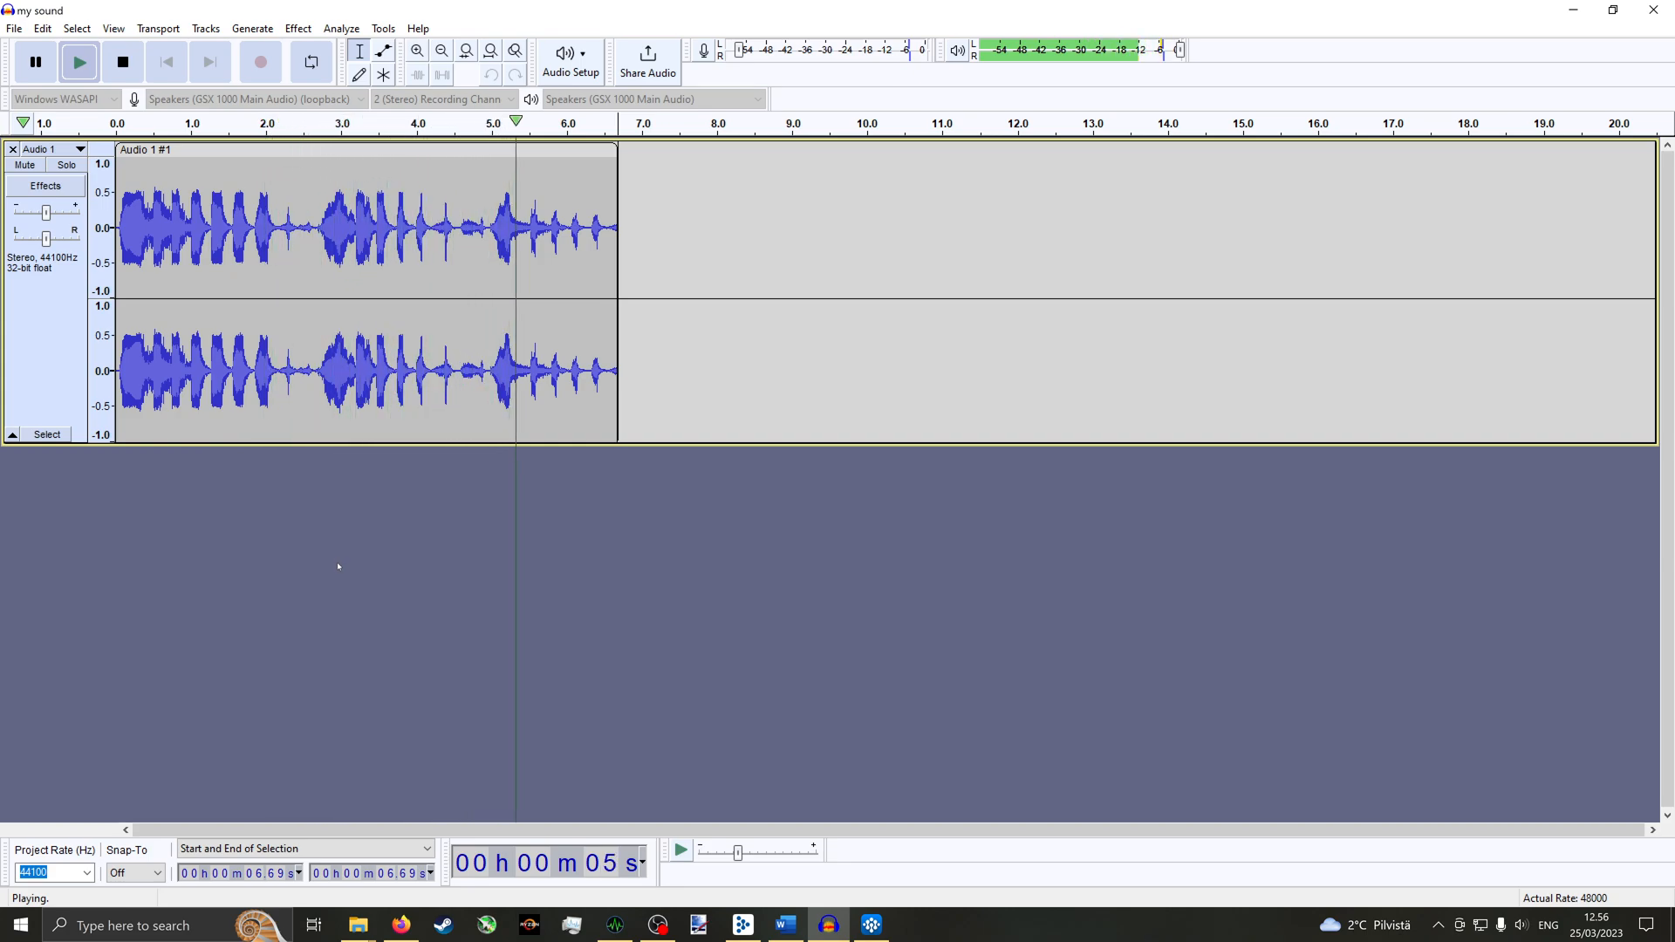
left_click(122, 61)
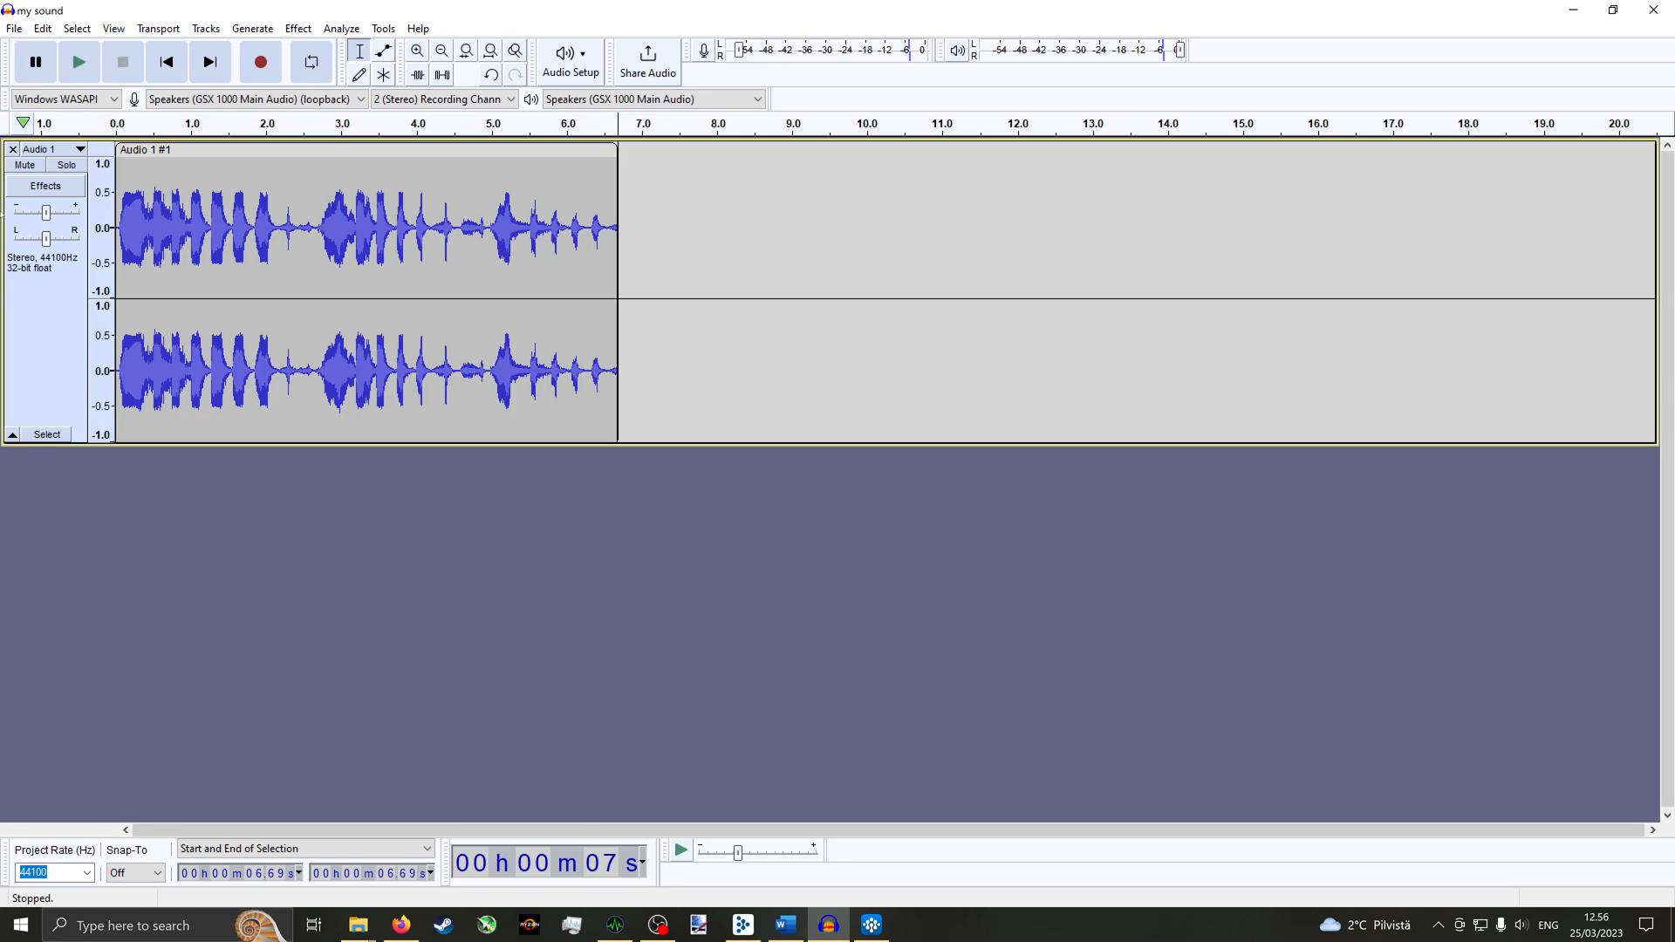
left_click(14, 28)
type("ru")
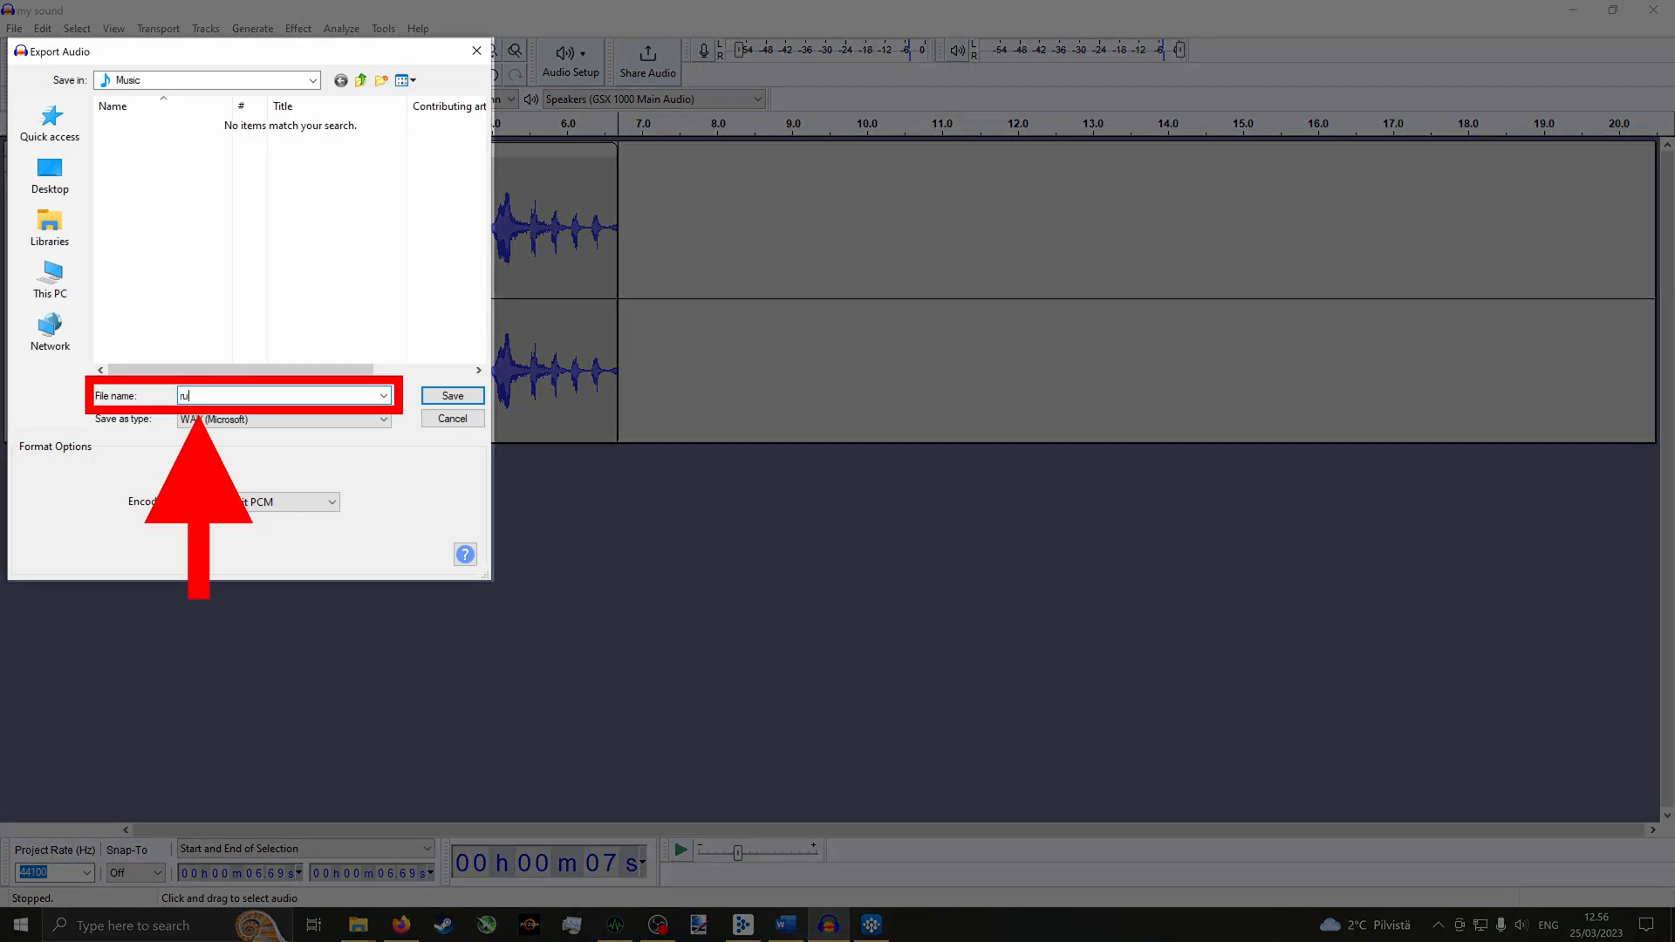
- Save the trimmed laugh as ruben11.wav in the Music folder
type("ben11")
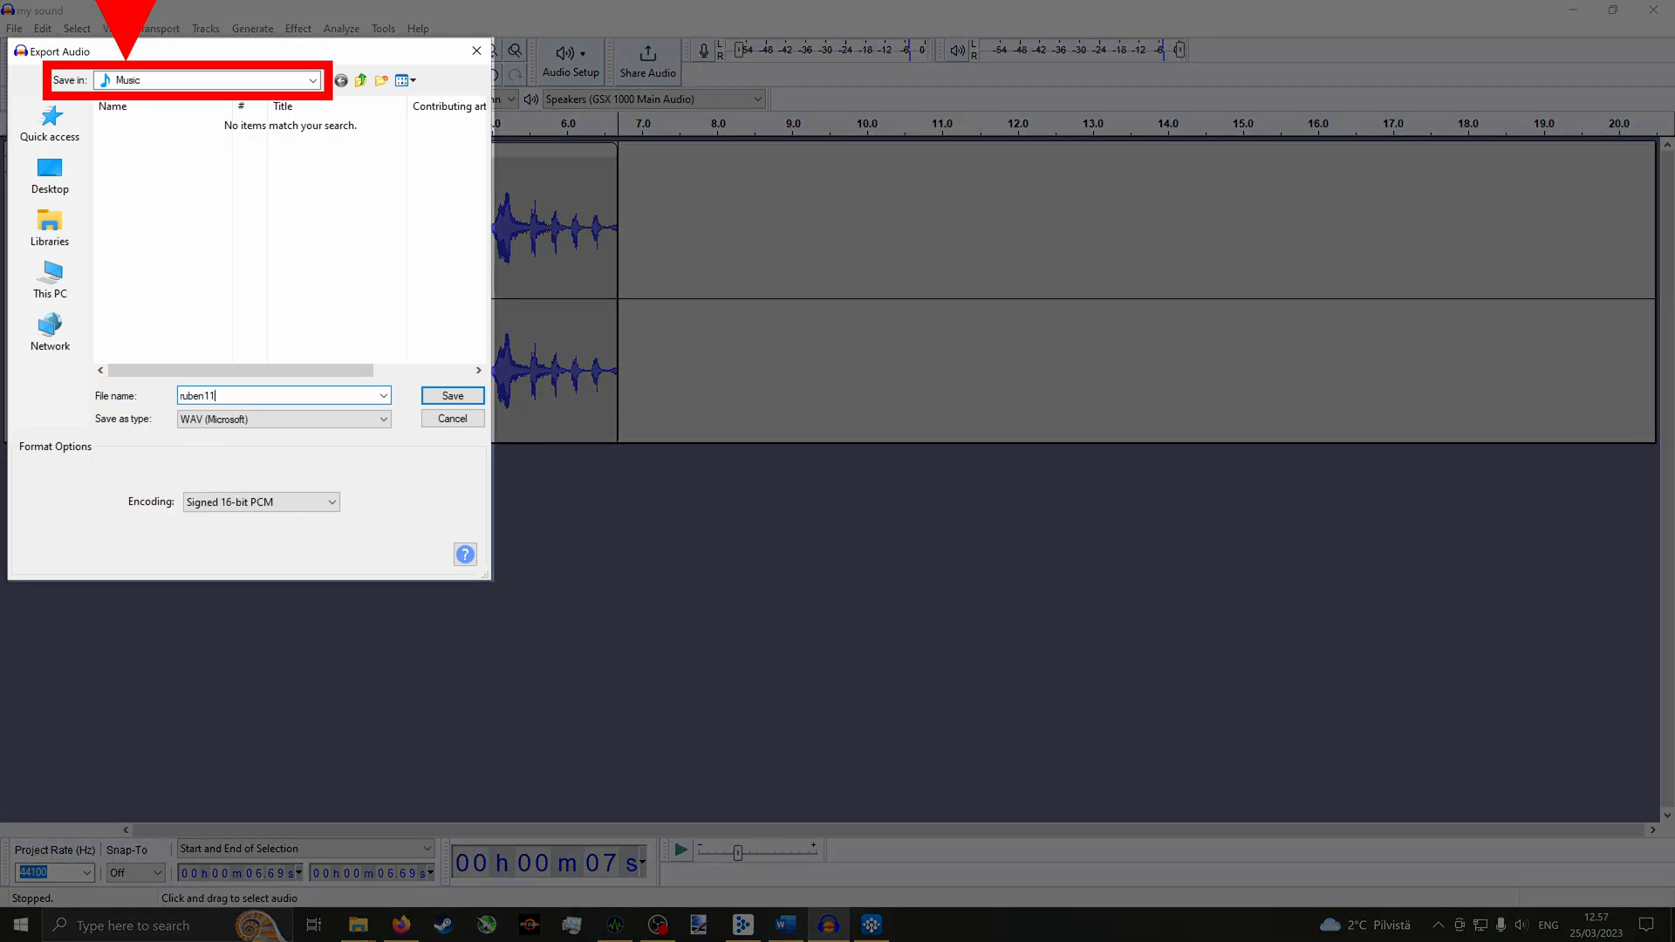
left_click(451, 395)
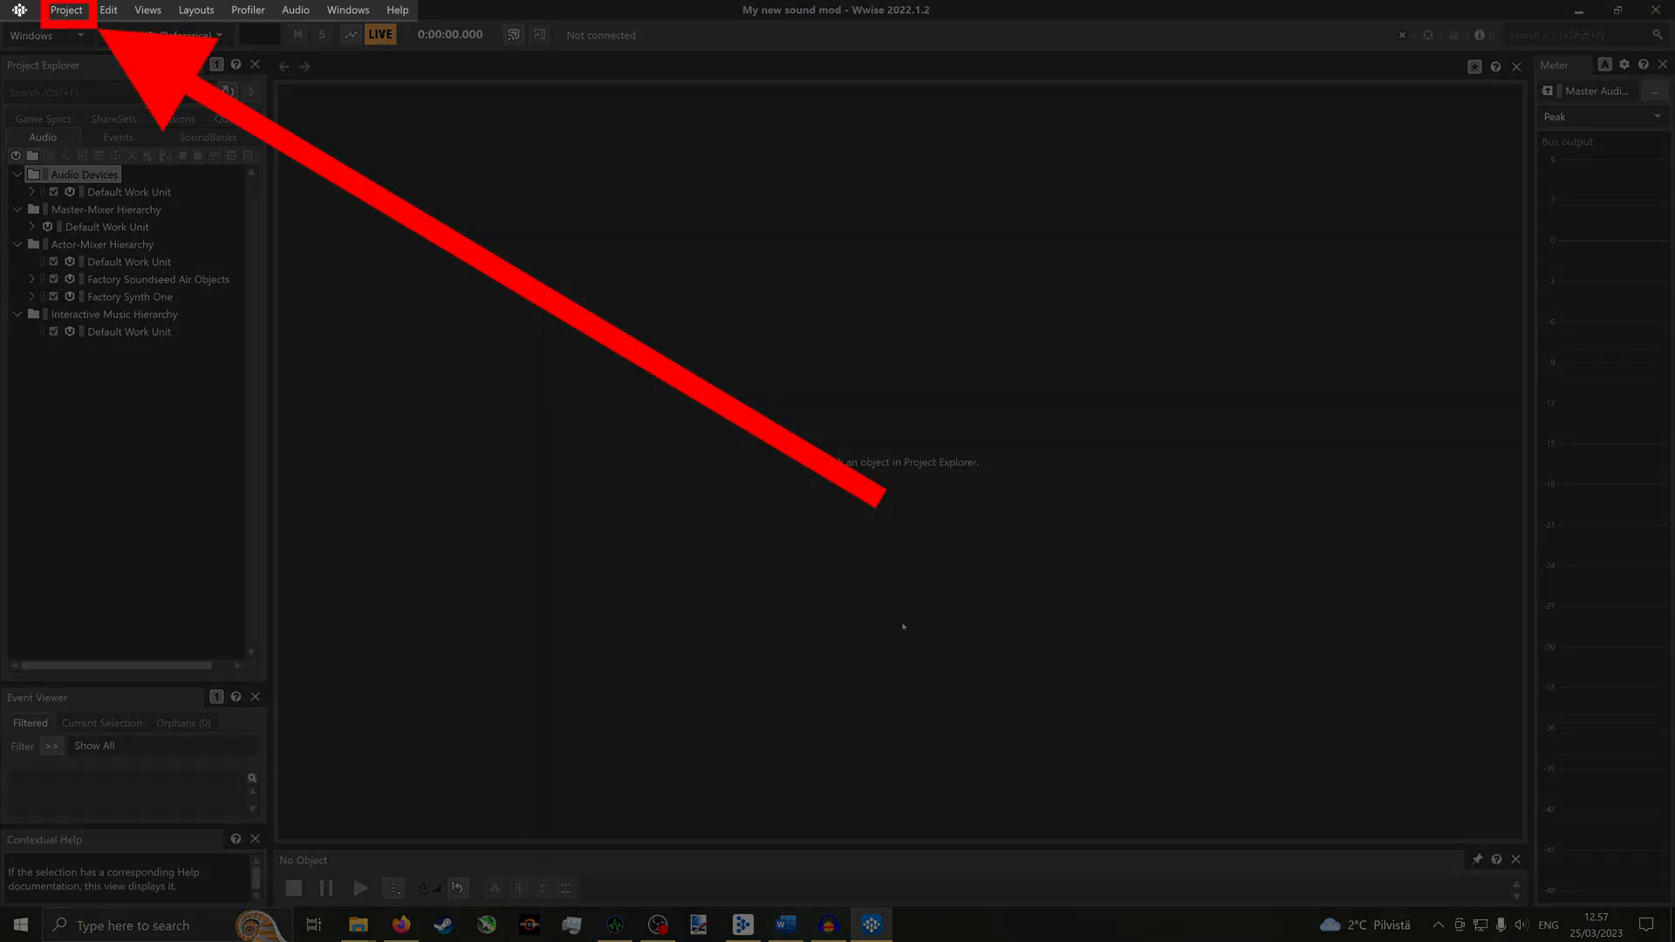
- Import Music\ruben11.wav as a Sound SFX under the Default Work Unit
left_click(66, 10)
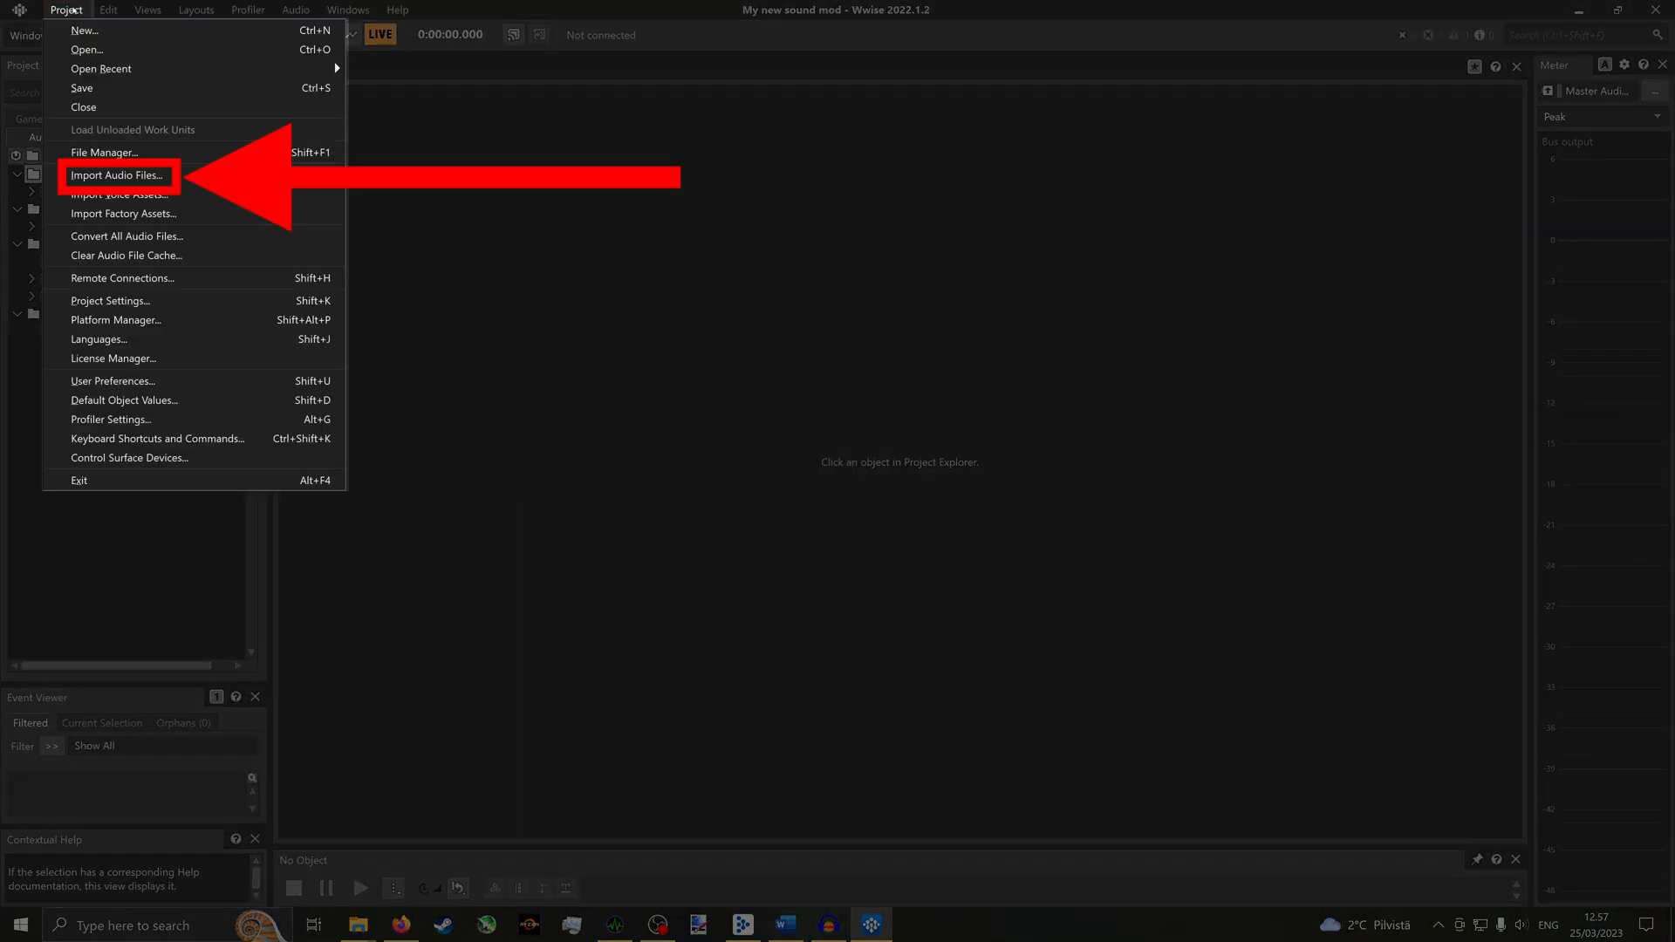
left_click(117, 175)
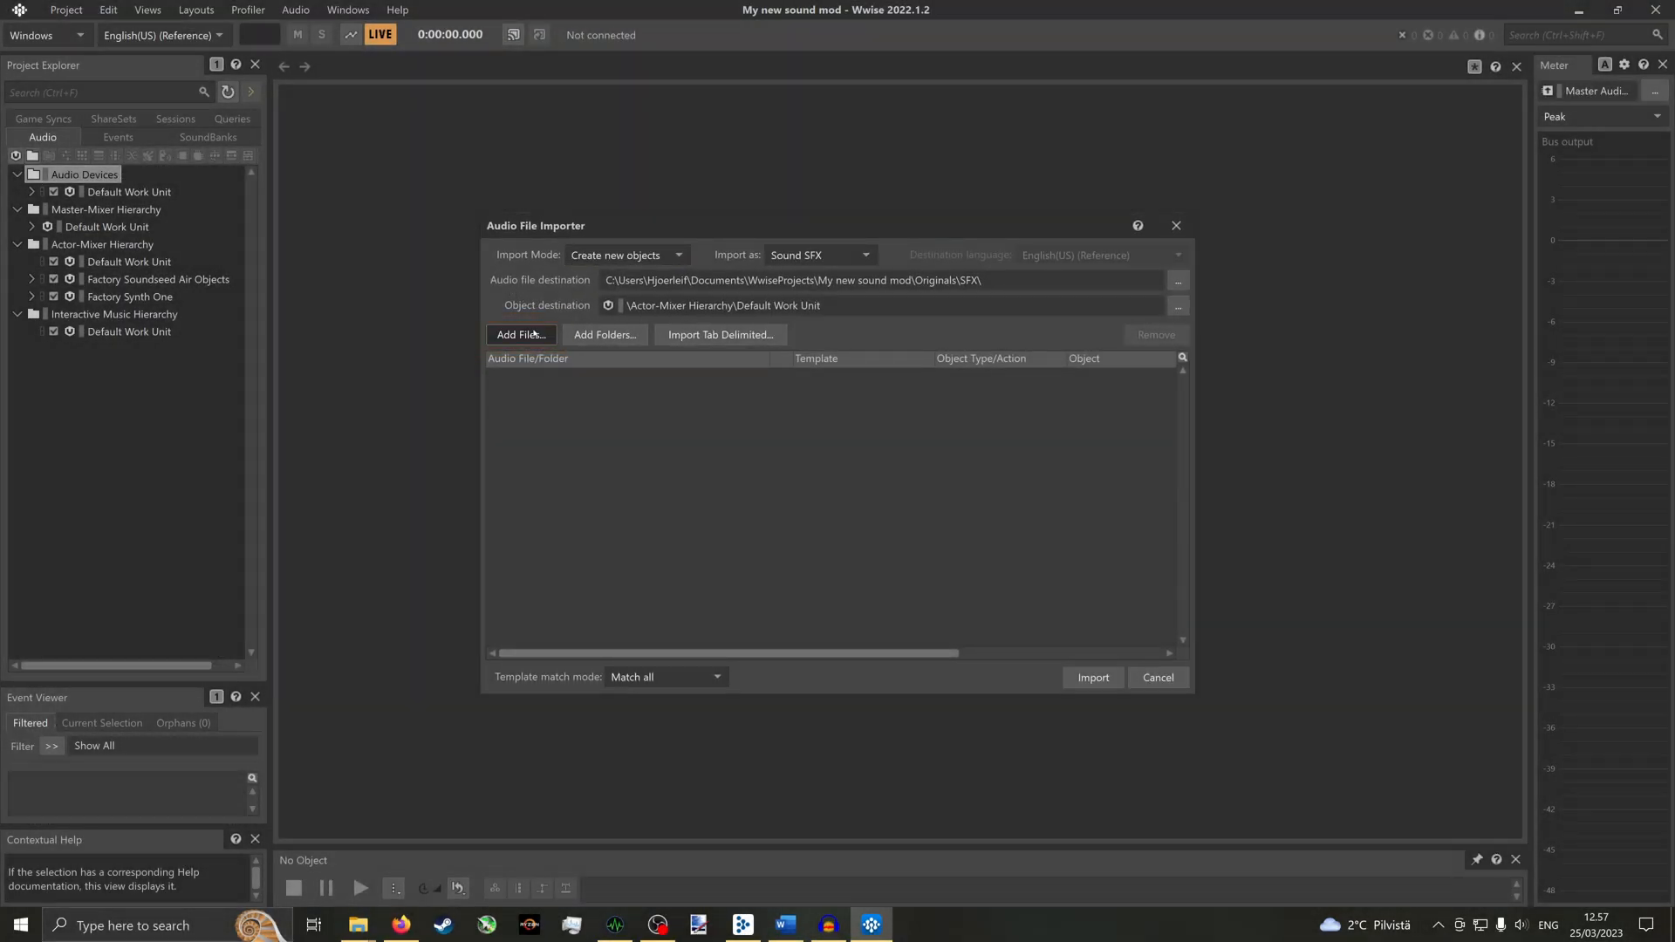
left_click(520, 334)
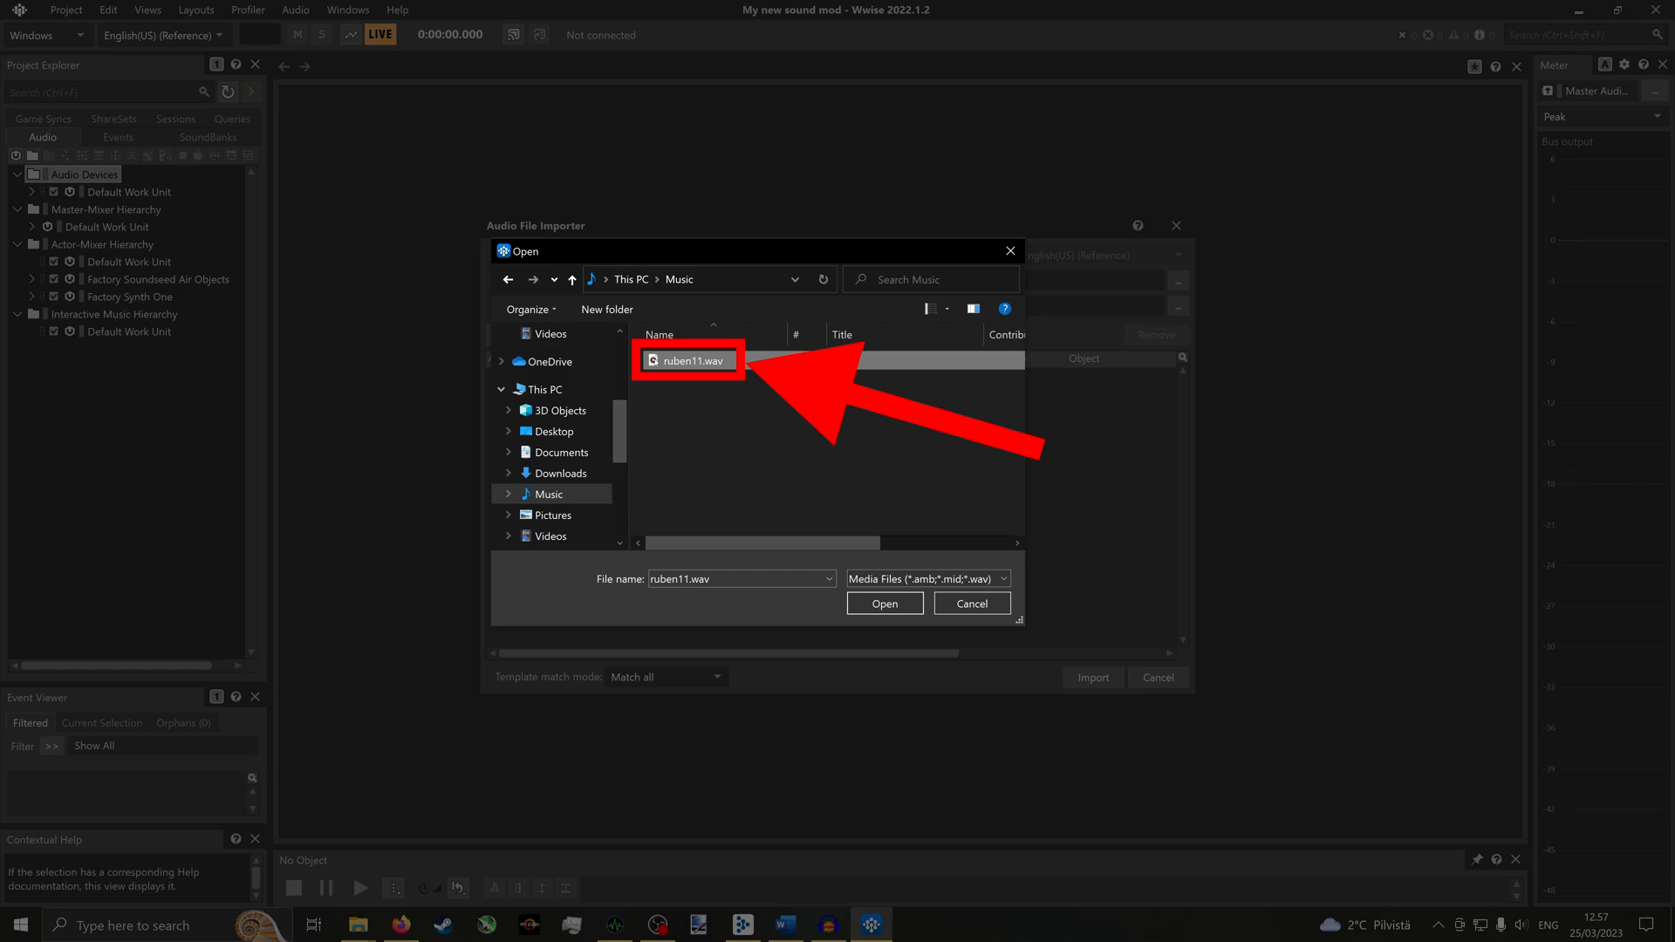
left_click(884, 603)
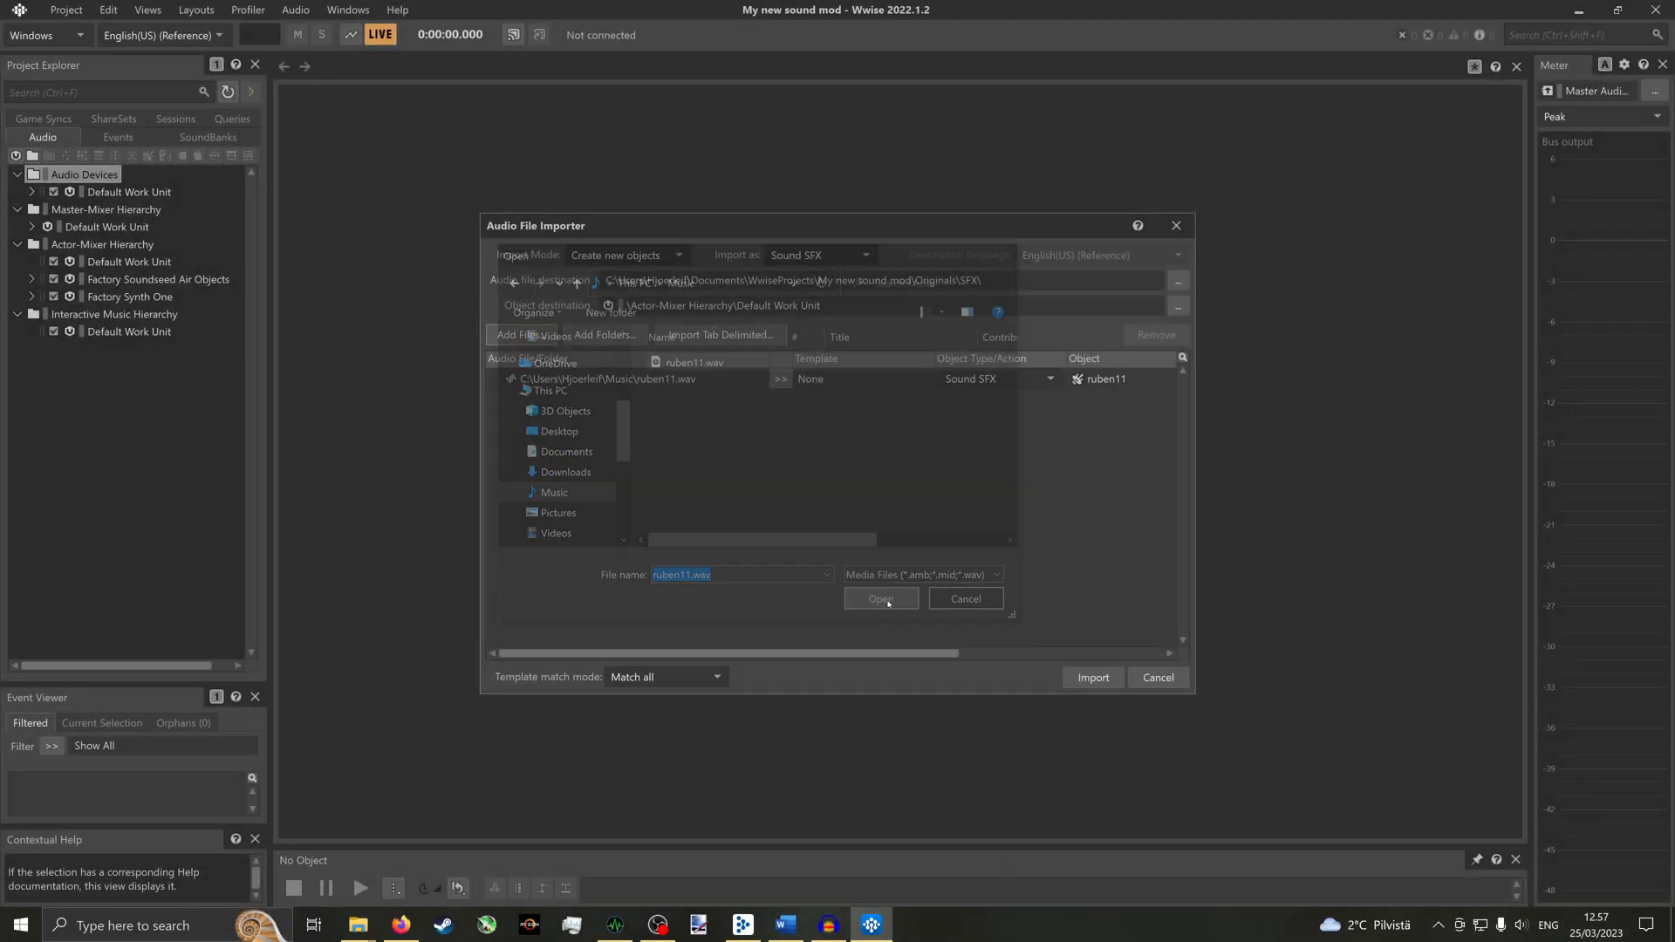
left_click(880, 598)
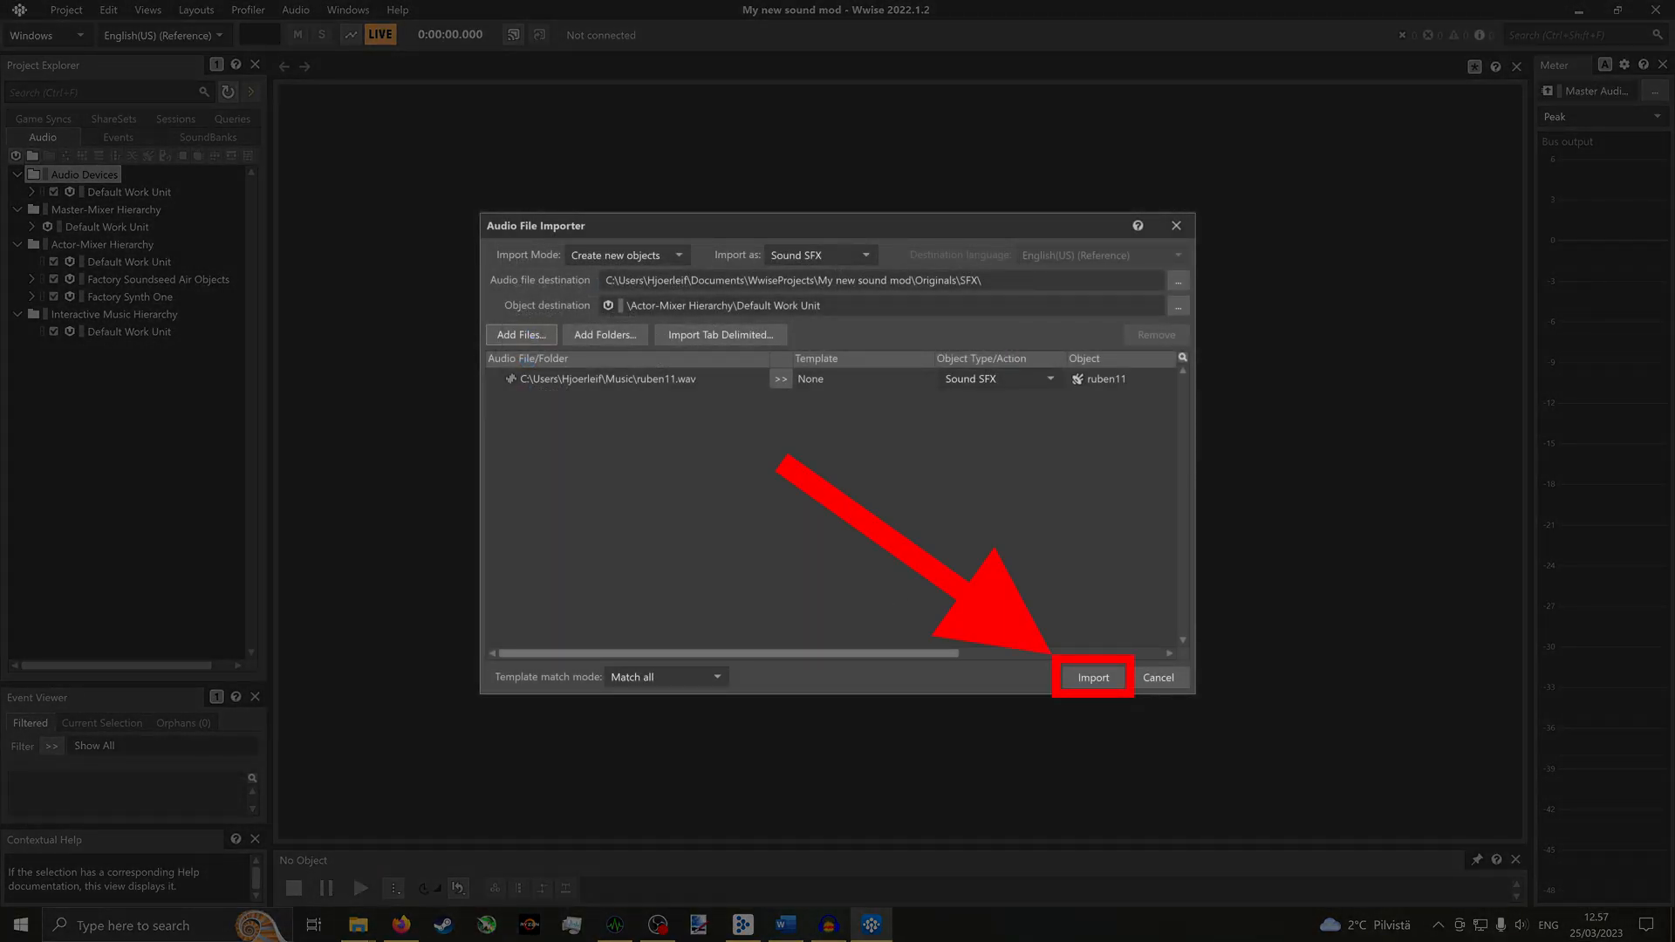
left_click(1091, 676)
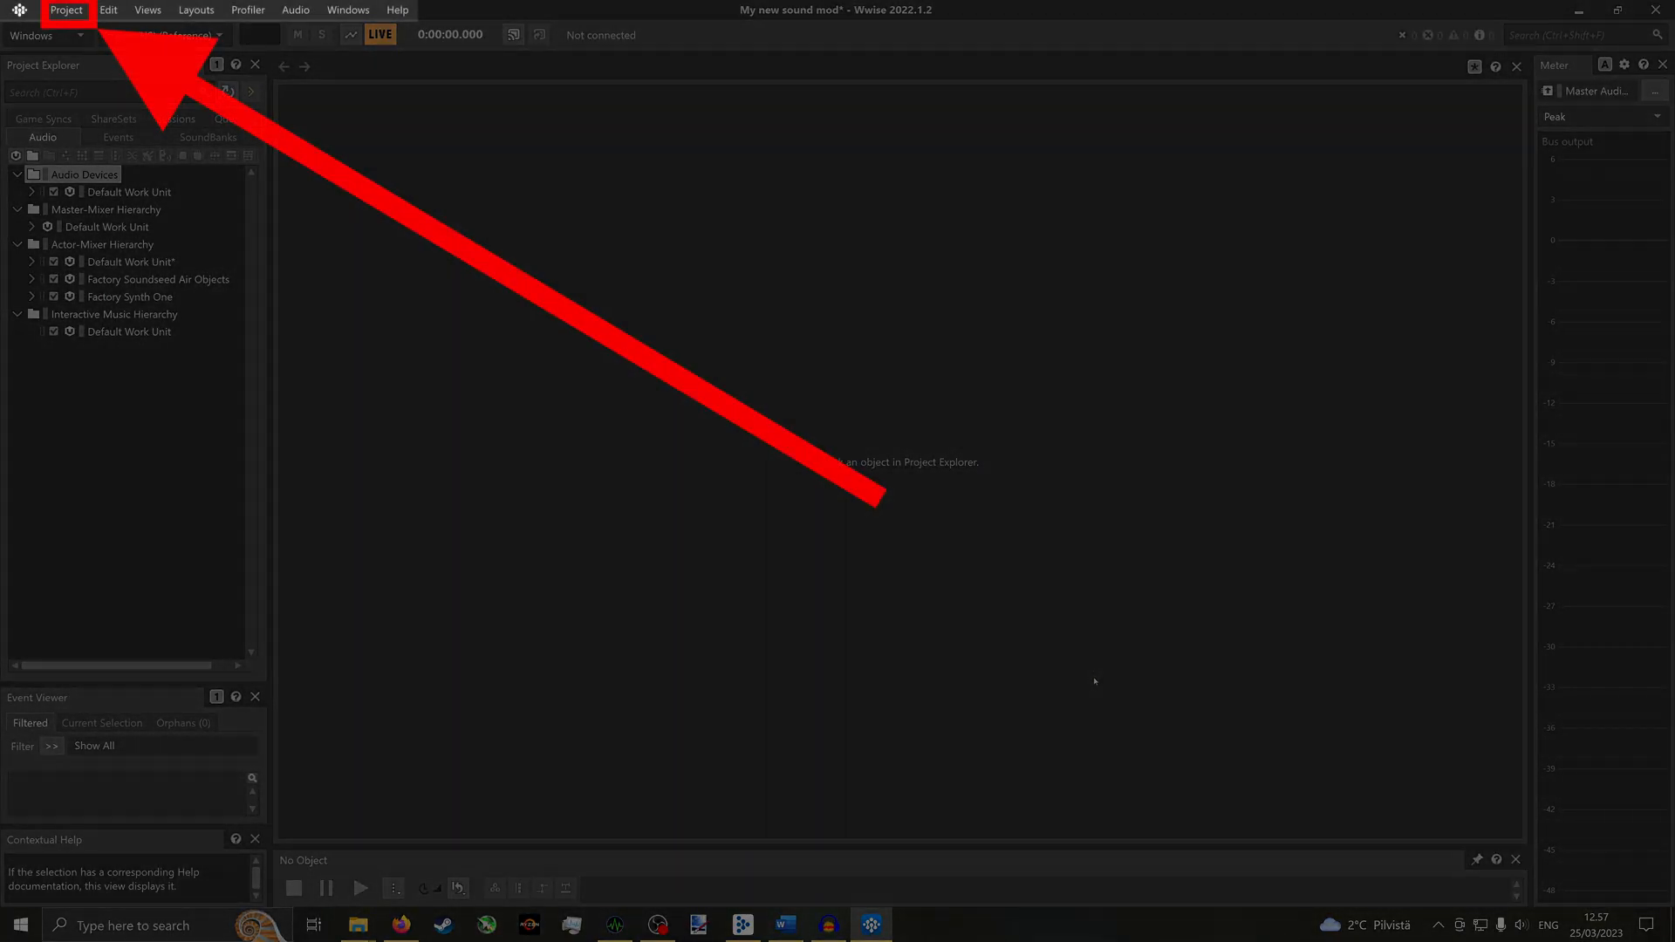
- Set the project's default conversion to Factory Vorbis Quality High in Source Settings
left_click(66, 9)
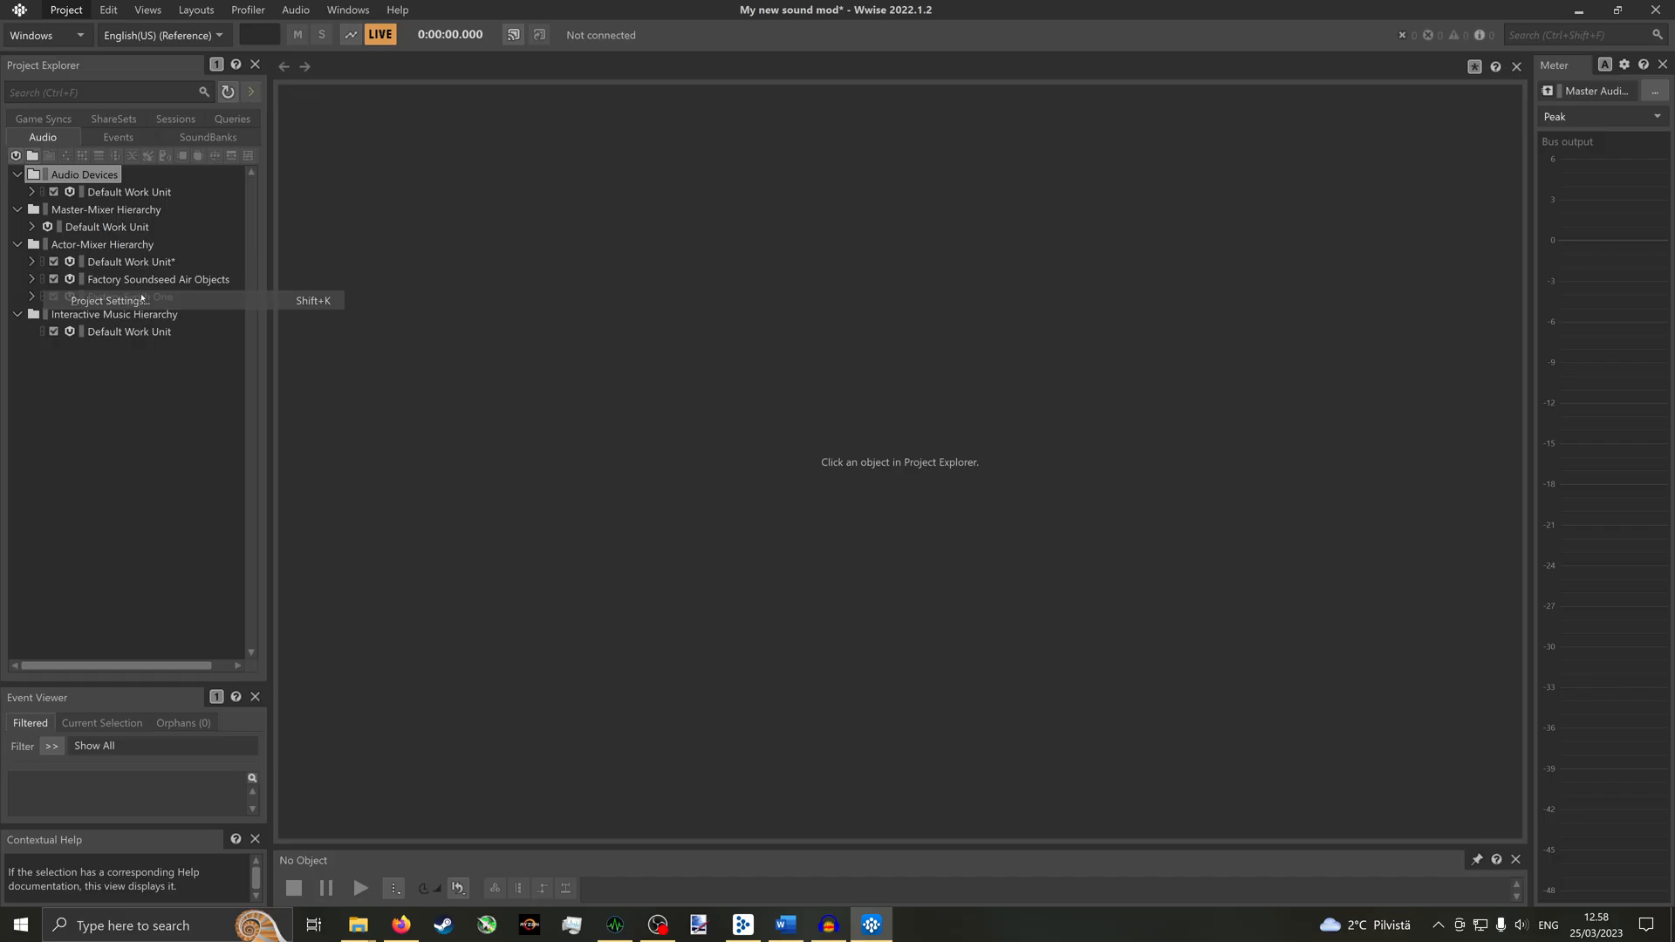
left_click(108, 300)
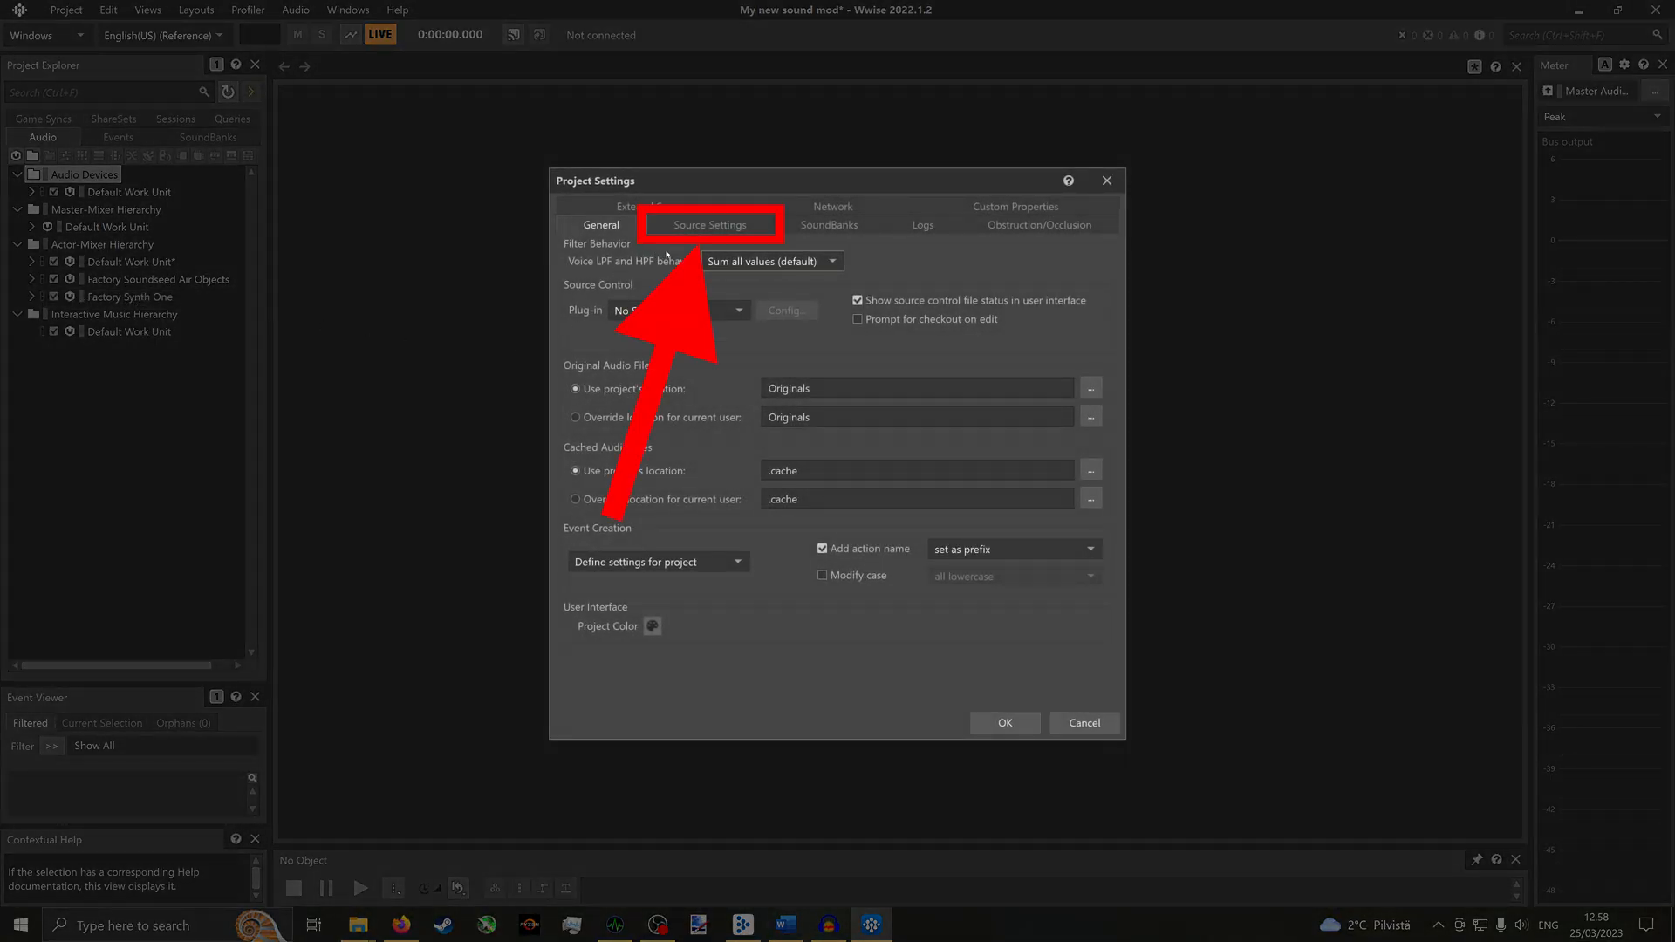
left_click(709, 224)
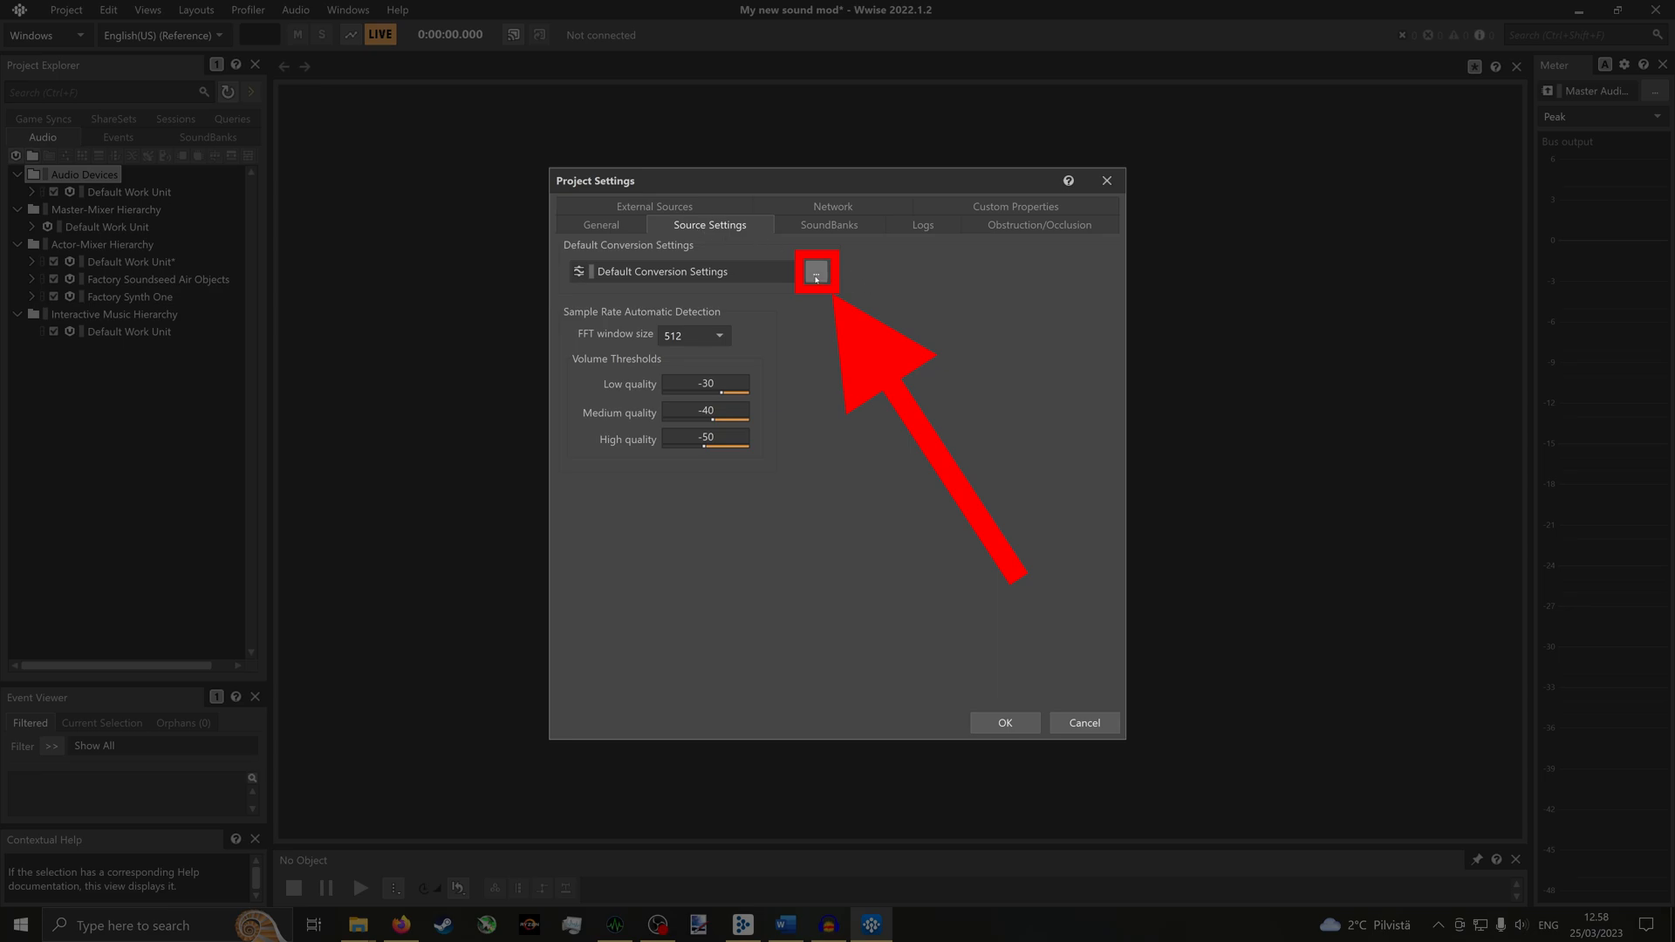
left_click(815, 271)
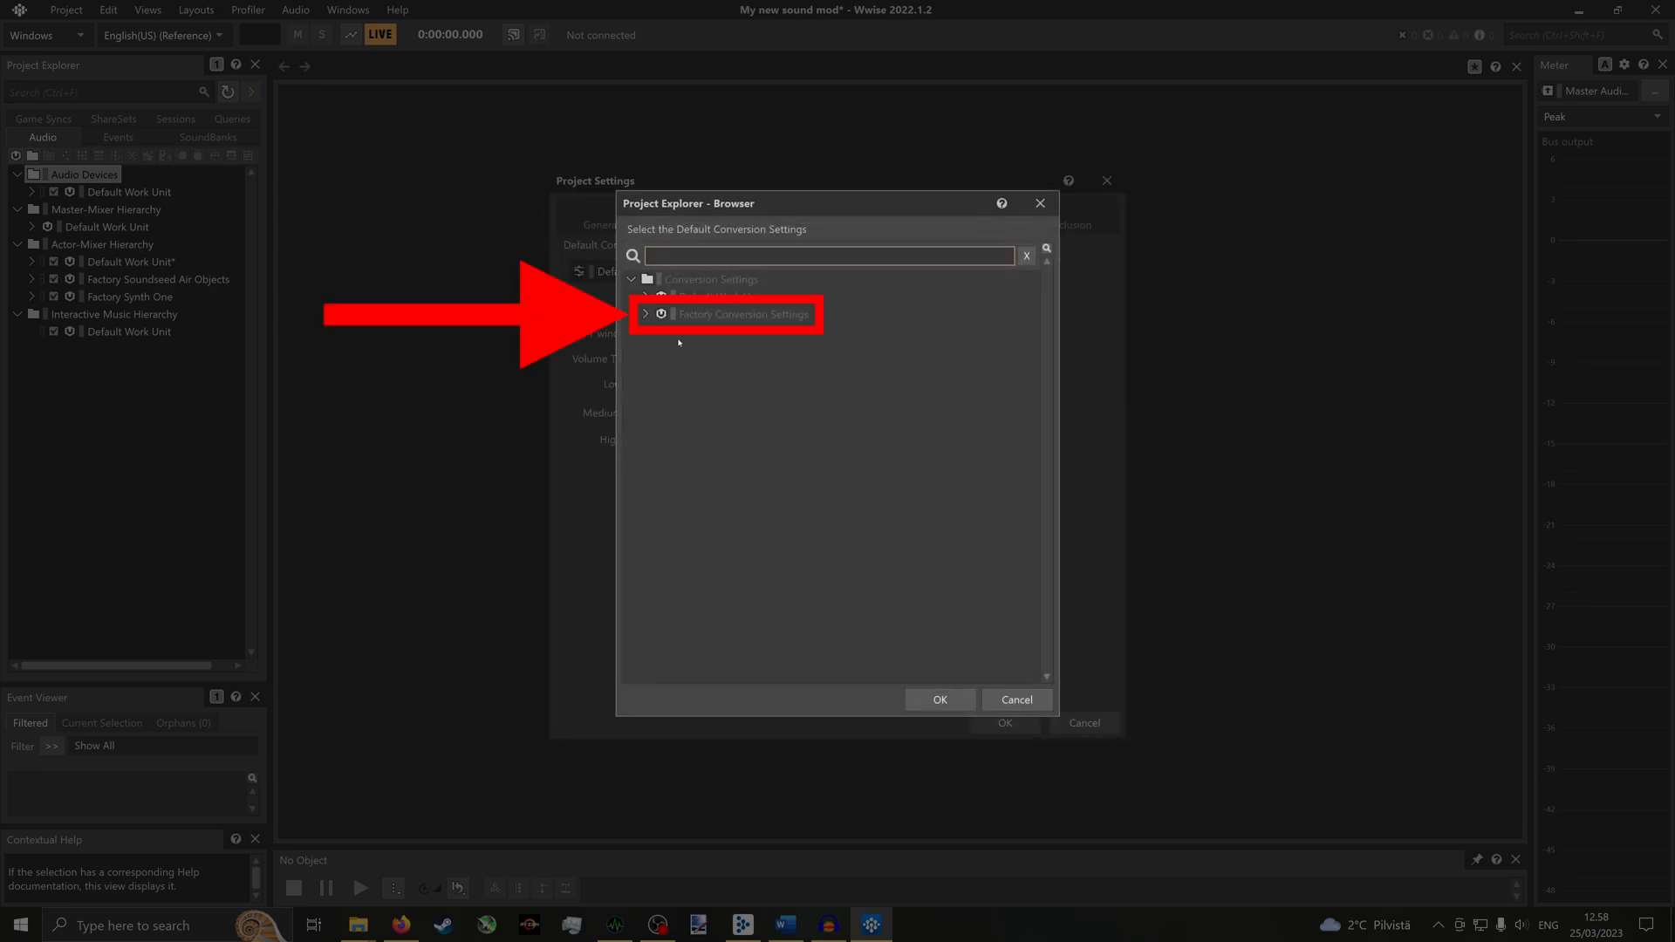
left_click(644, 313)
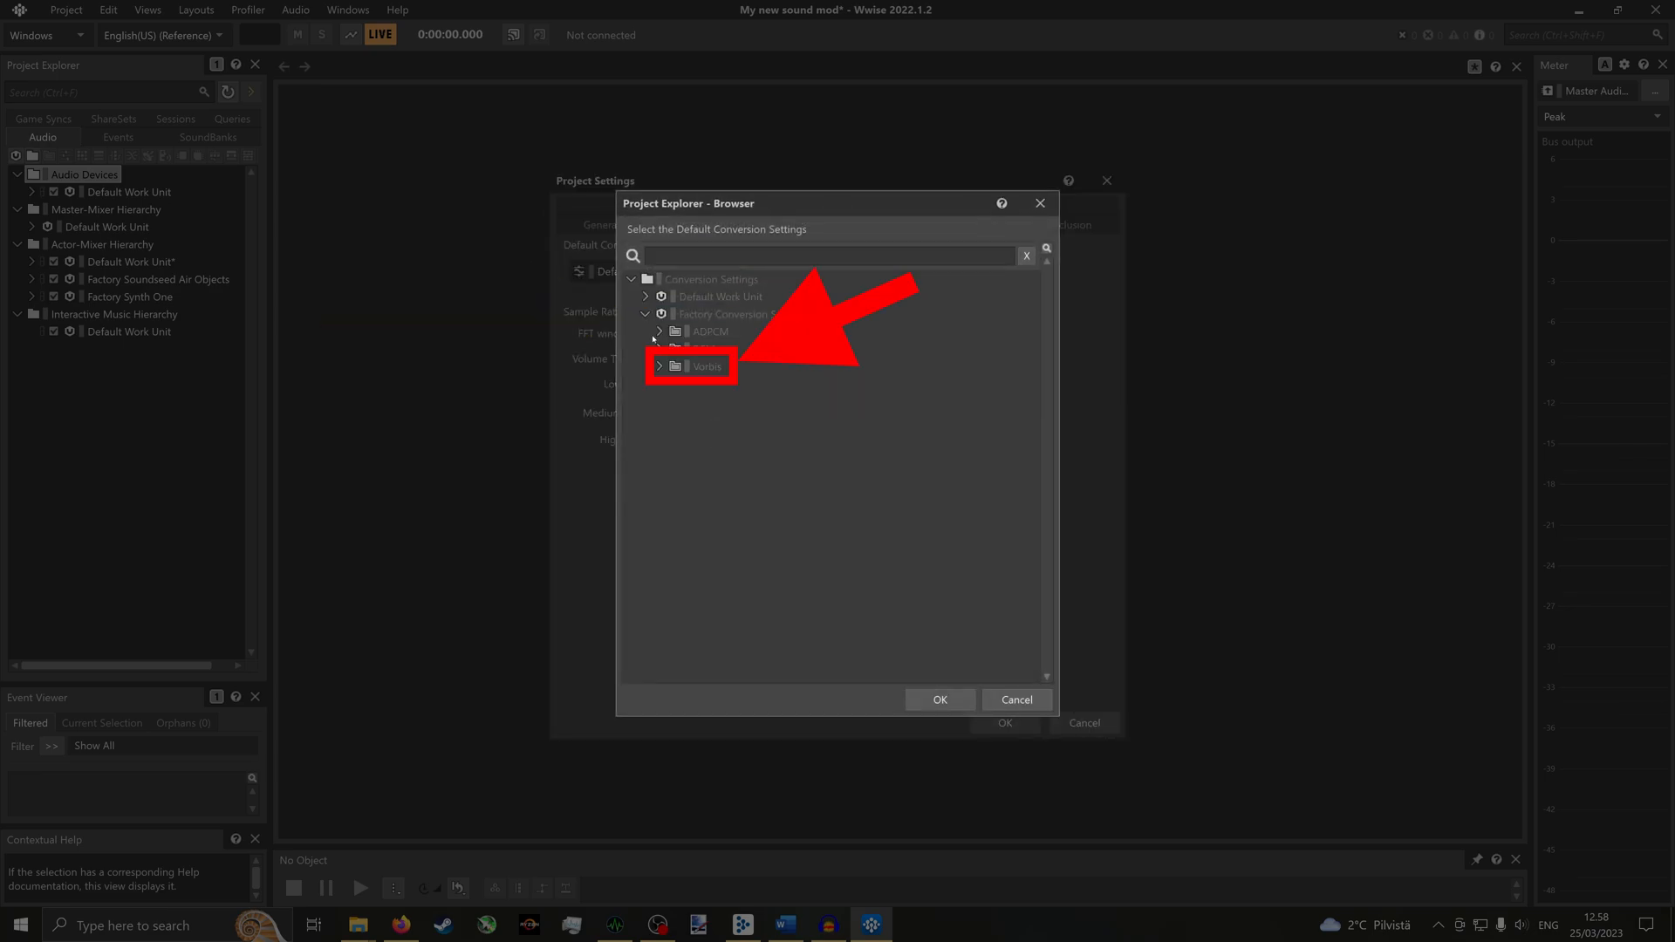
left_click(659, 365)
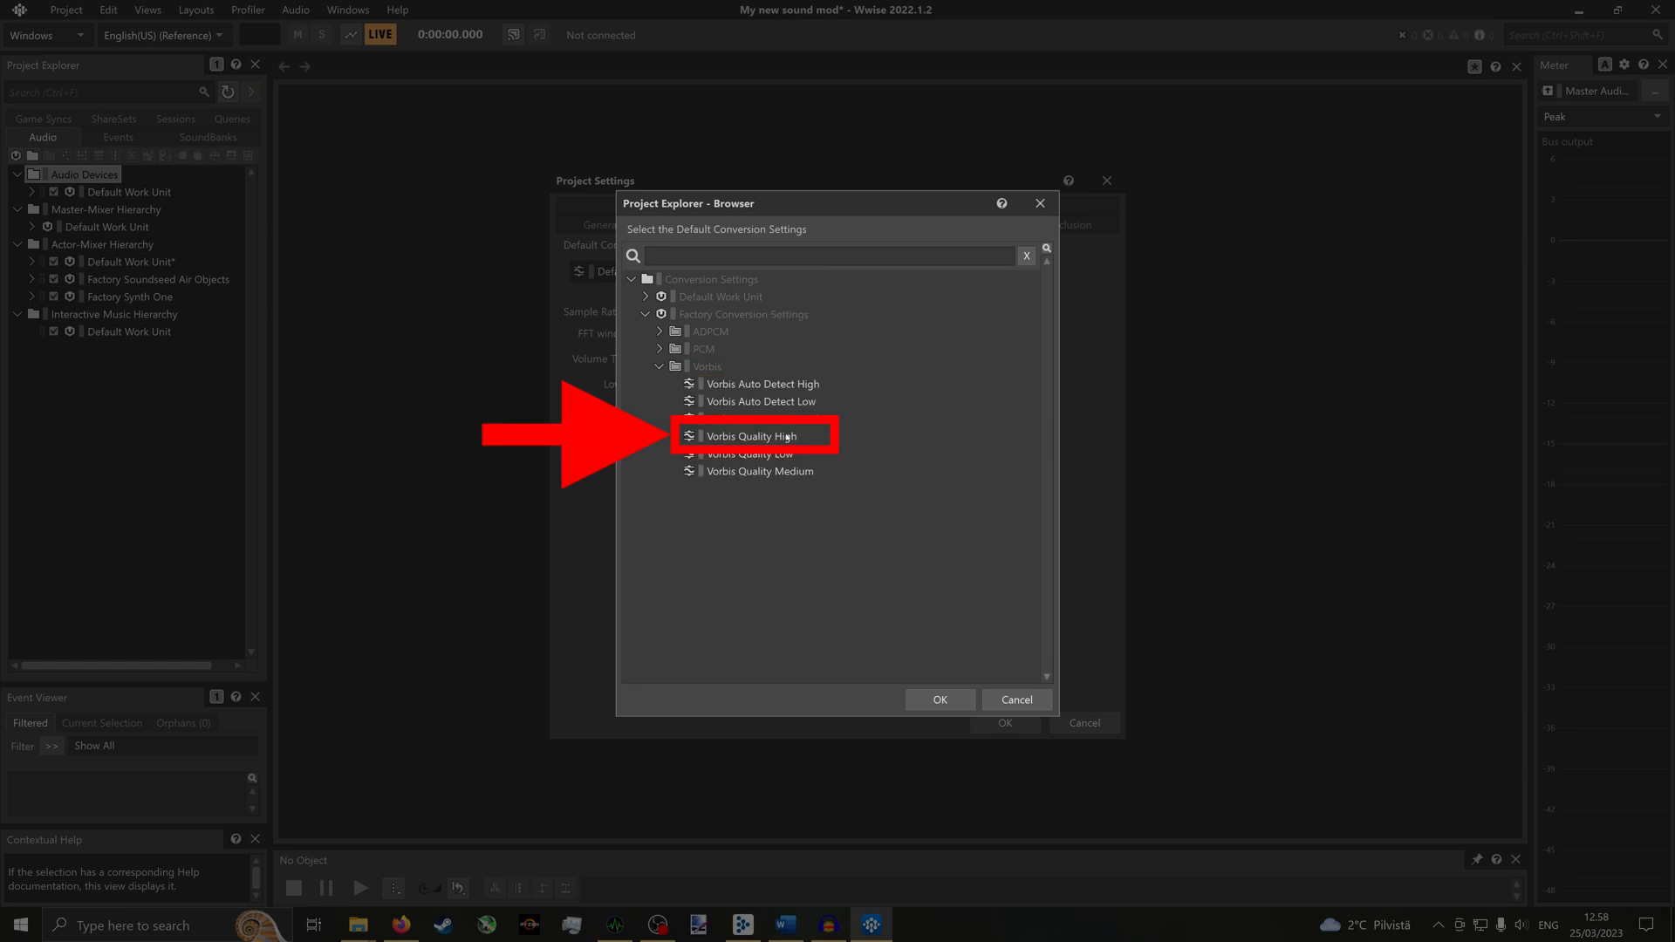
left_click(751, 436)
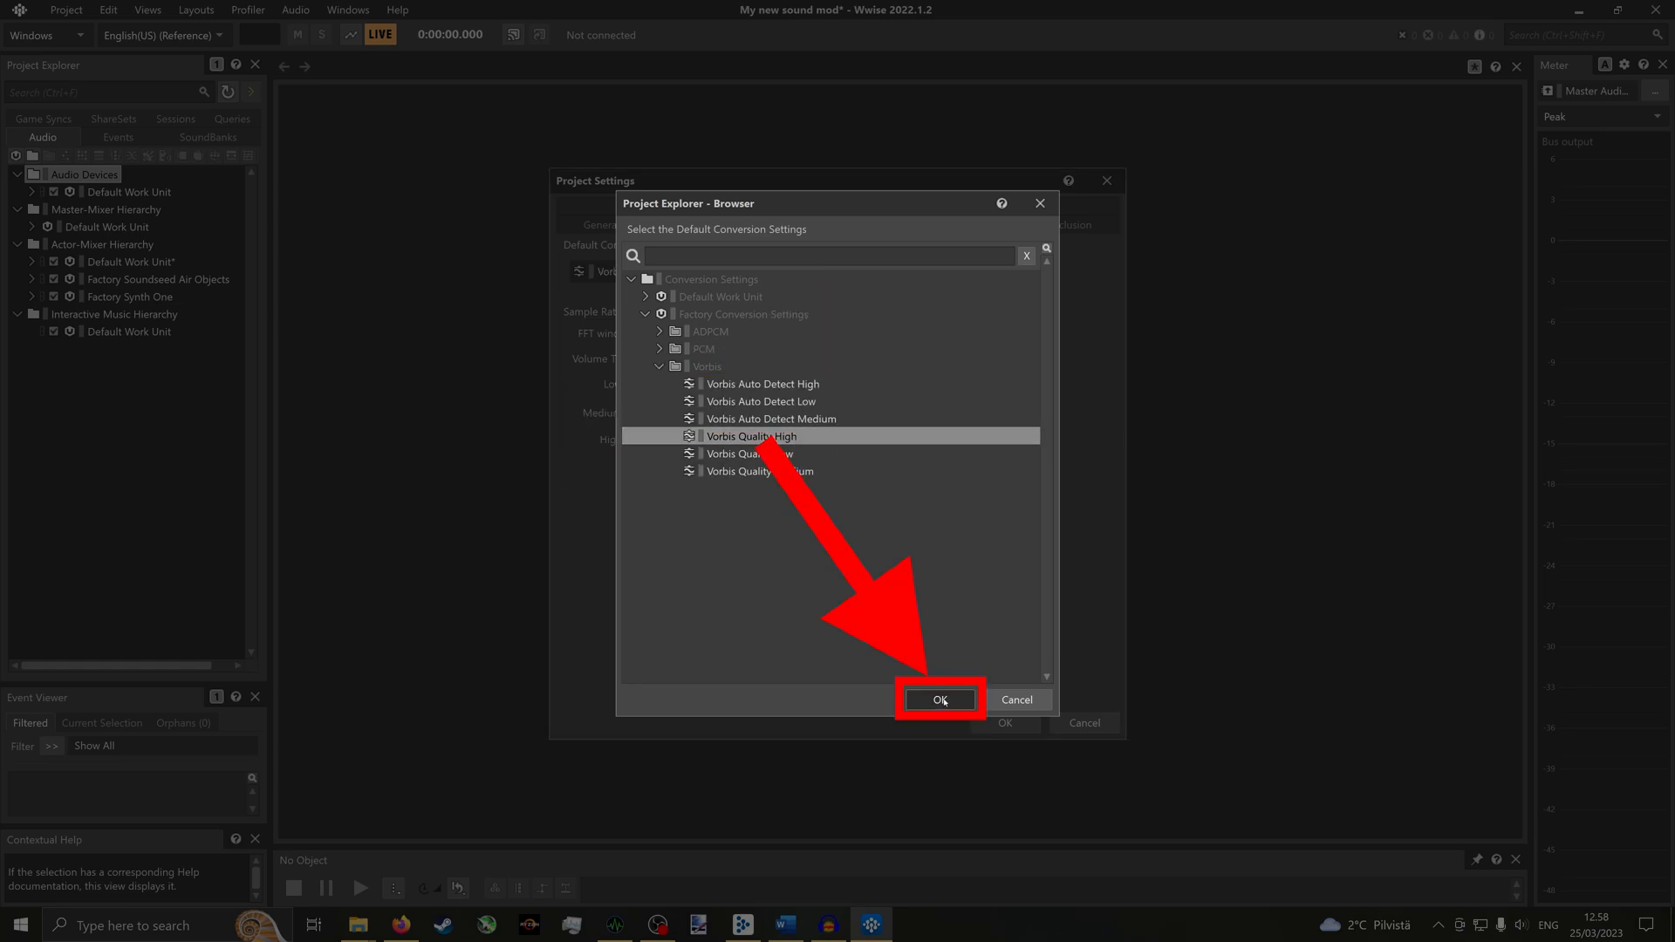
left_click(938, 699)
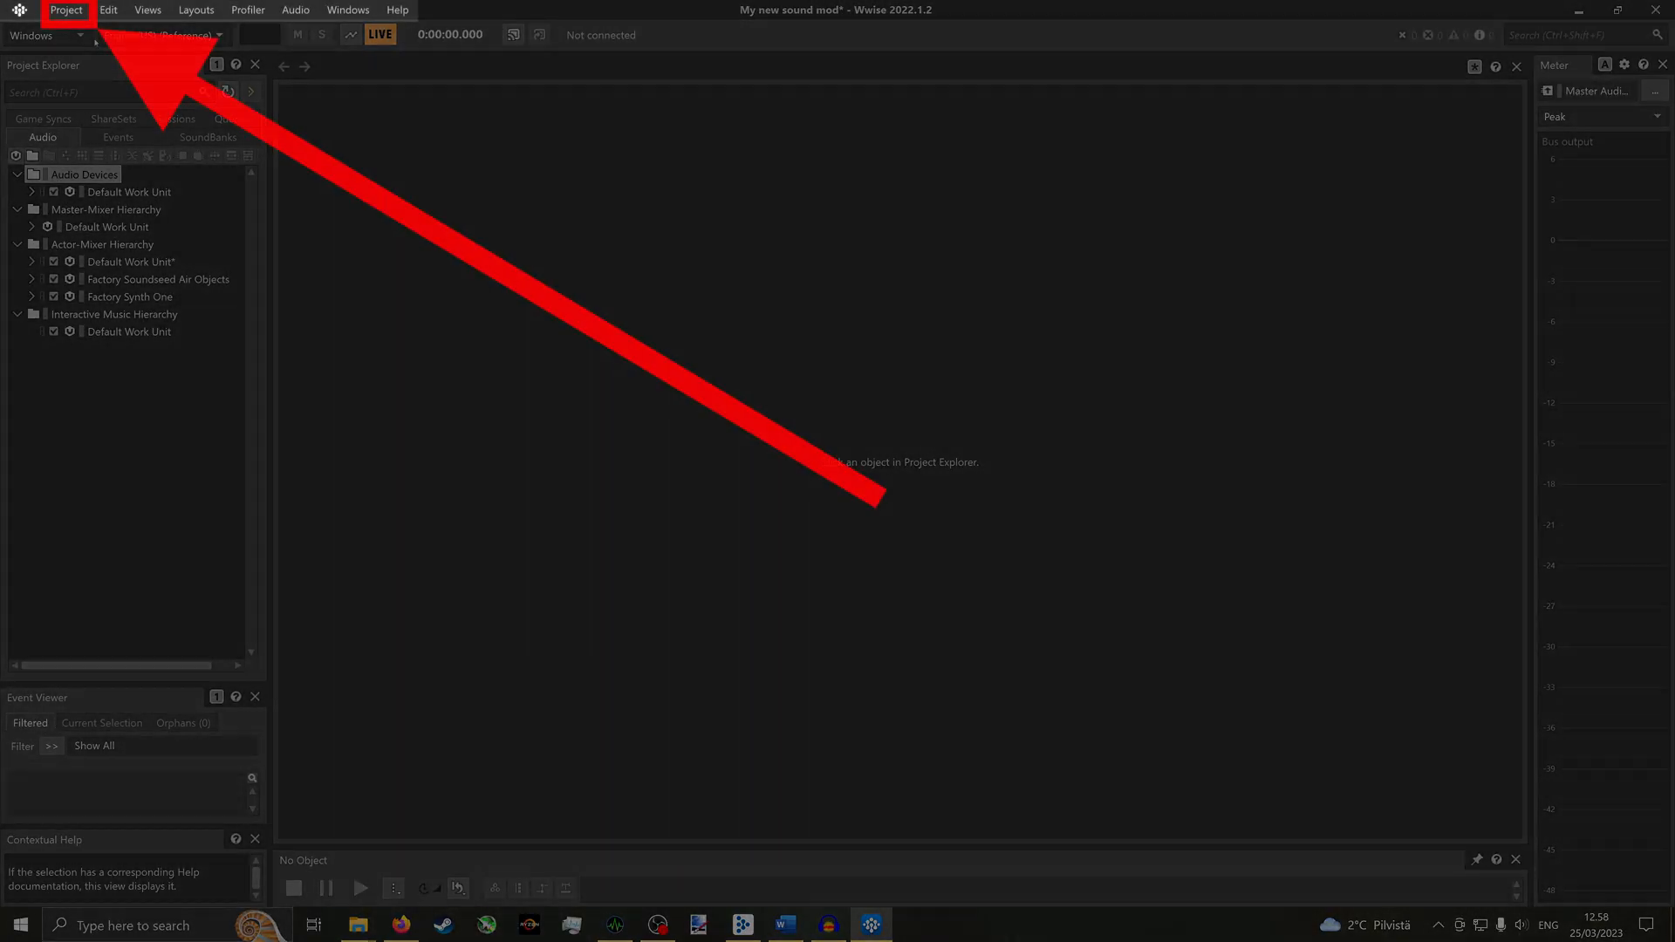
- Convert all audio files for the Windows platform
left_click(65, 10)
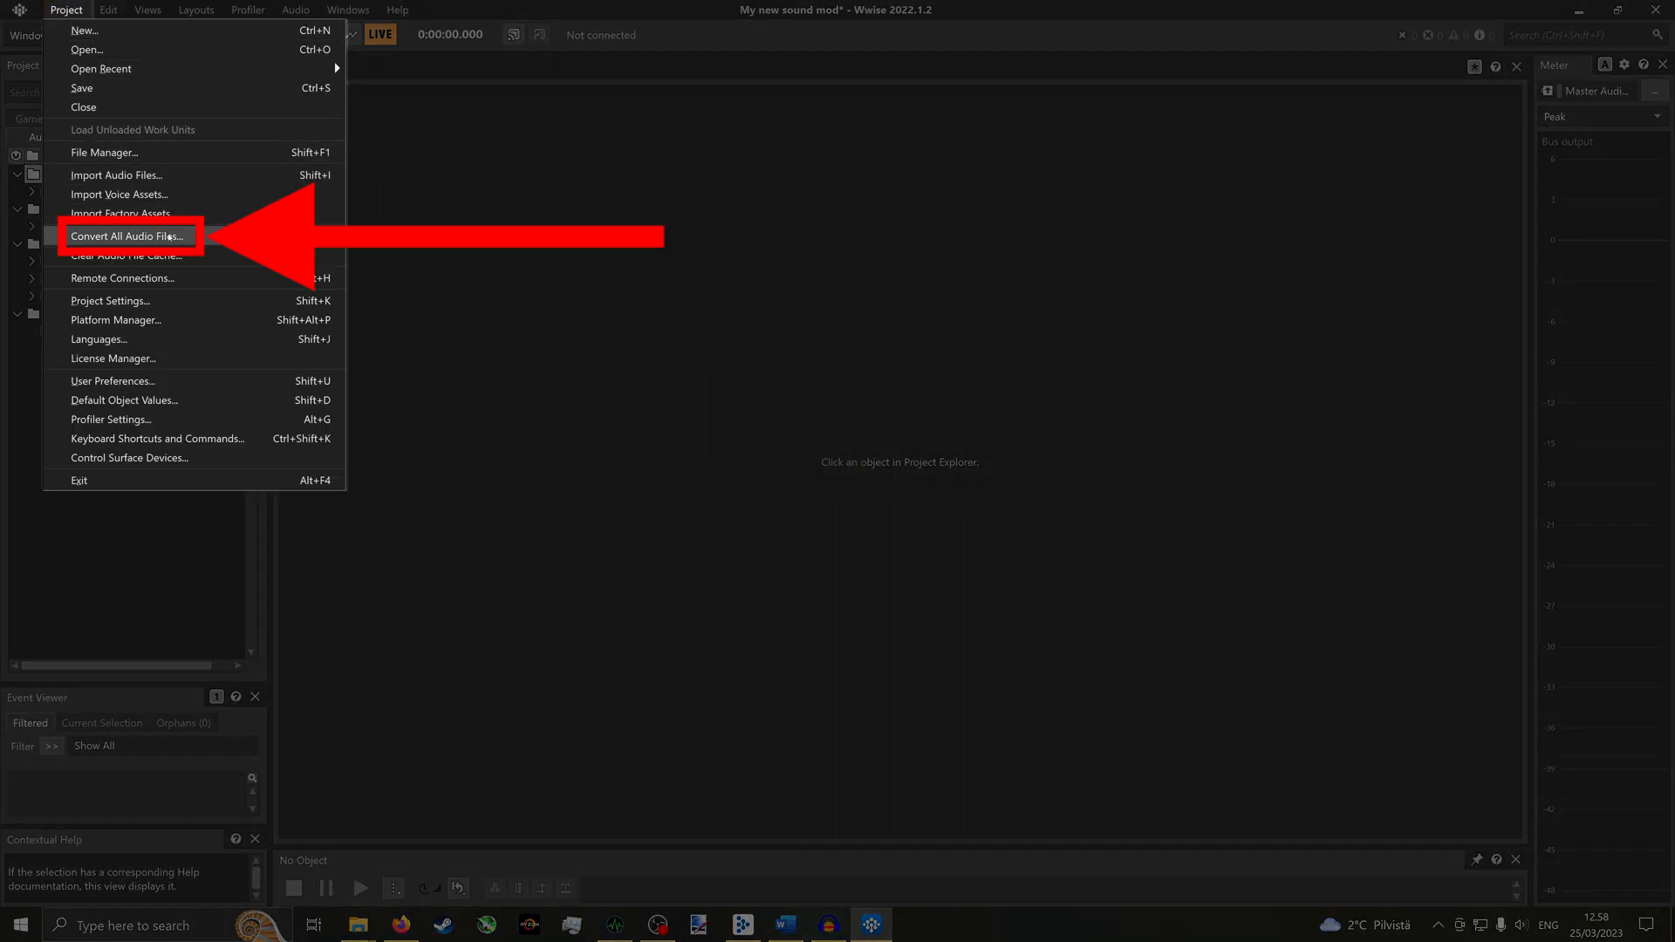
left_click(128, 237)
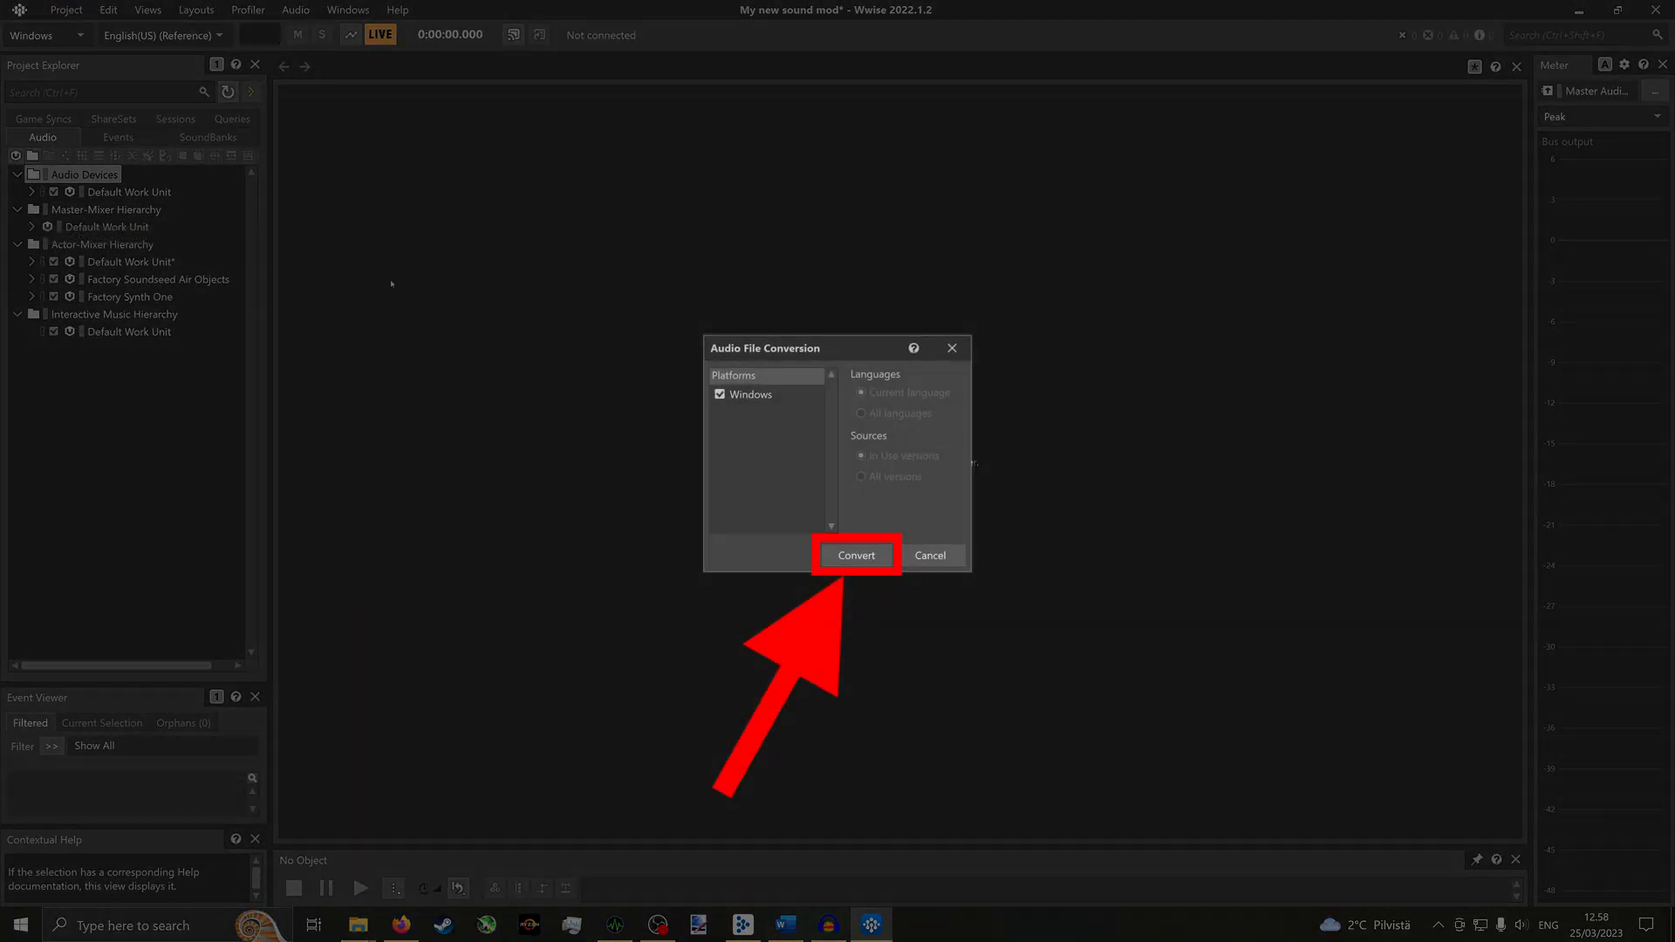
left_click(855, 555)
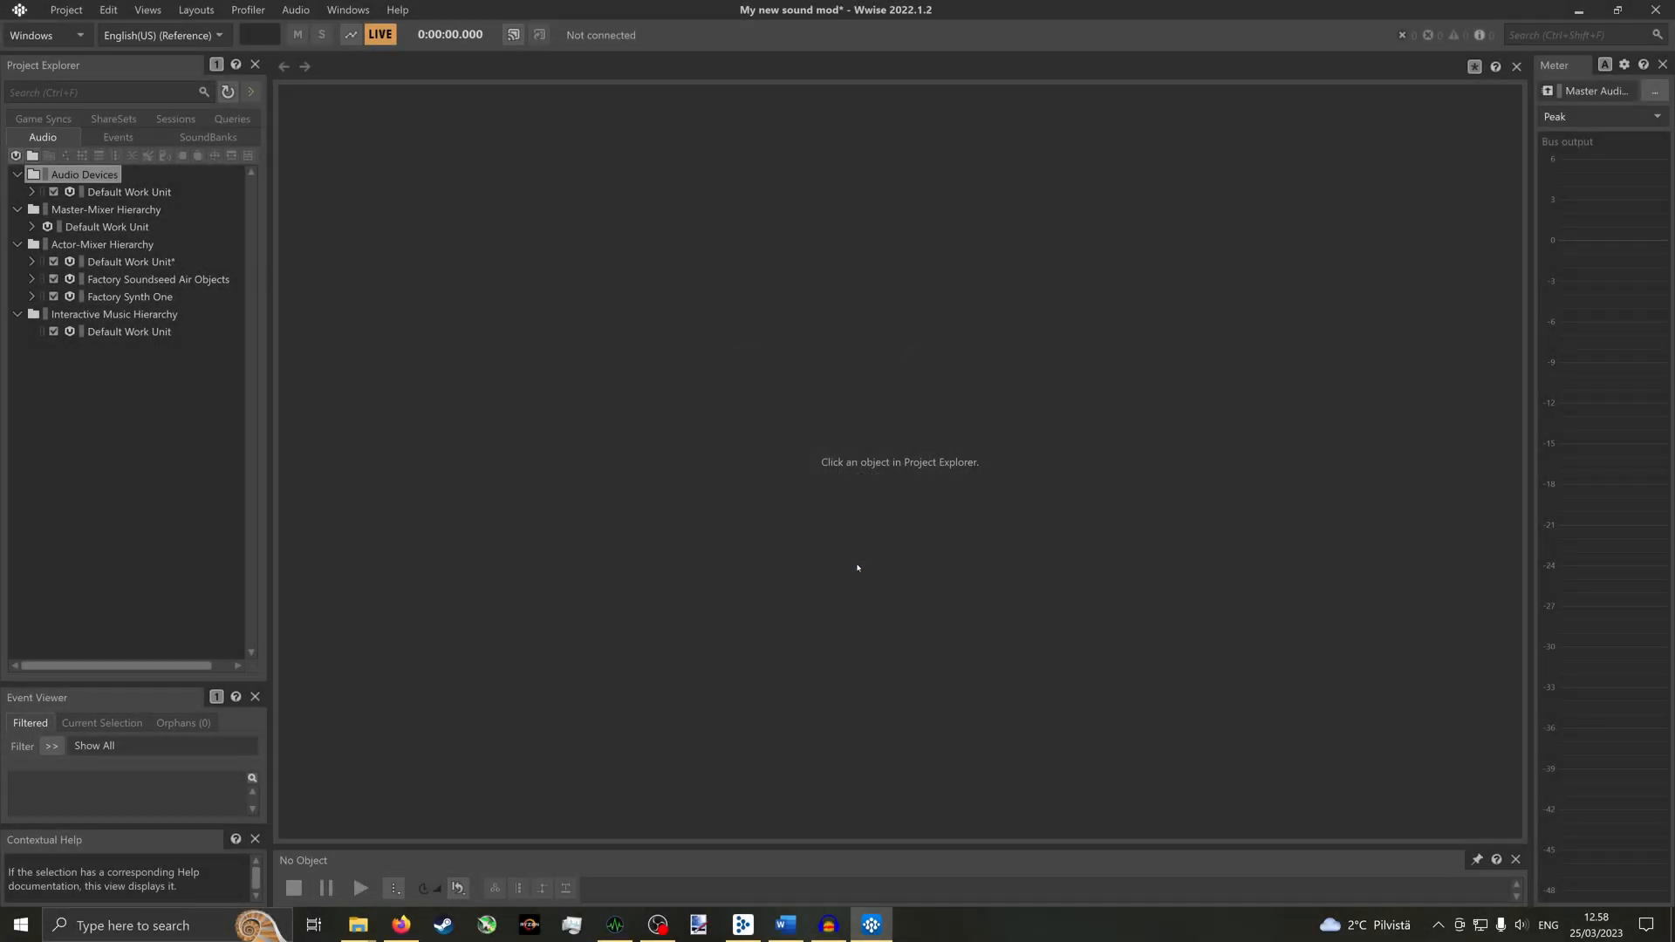
- Browse to Documents\WwiseProjects\My new sound mod\.cache\Windows\SFX to find ruben11_10C4C929.wem
left_click(358, 924)
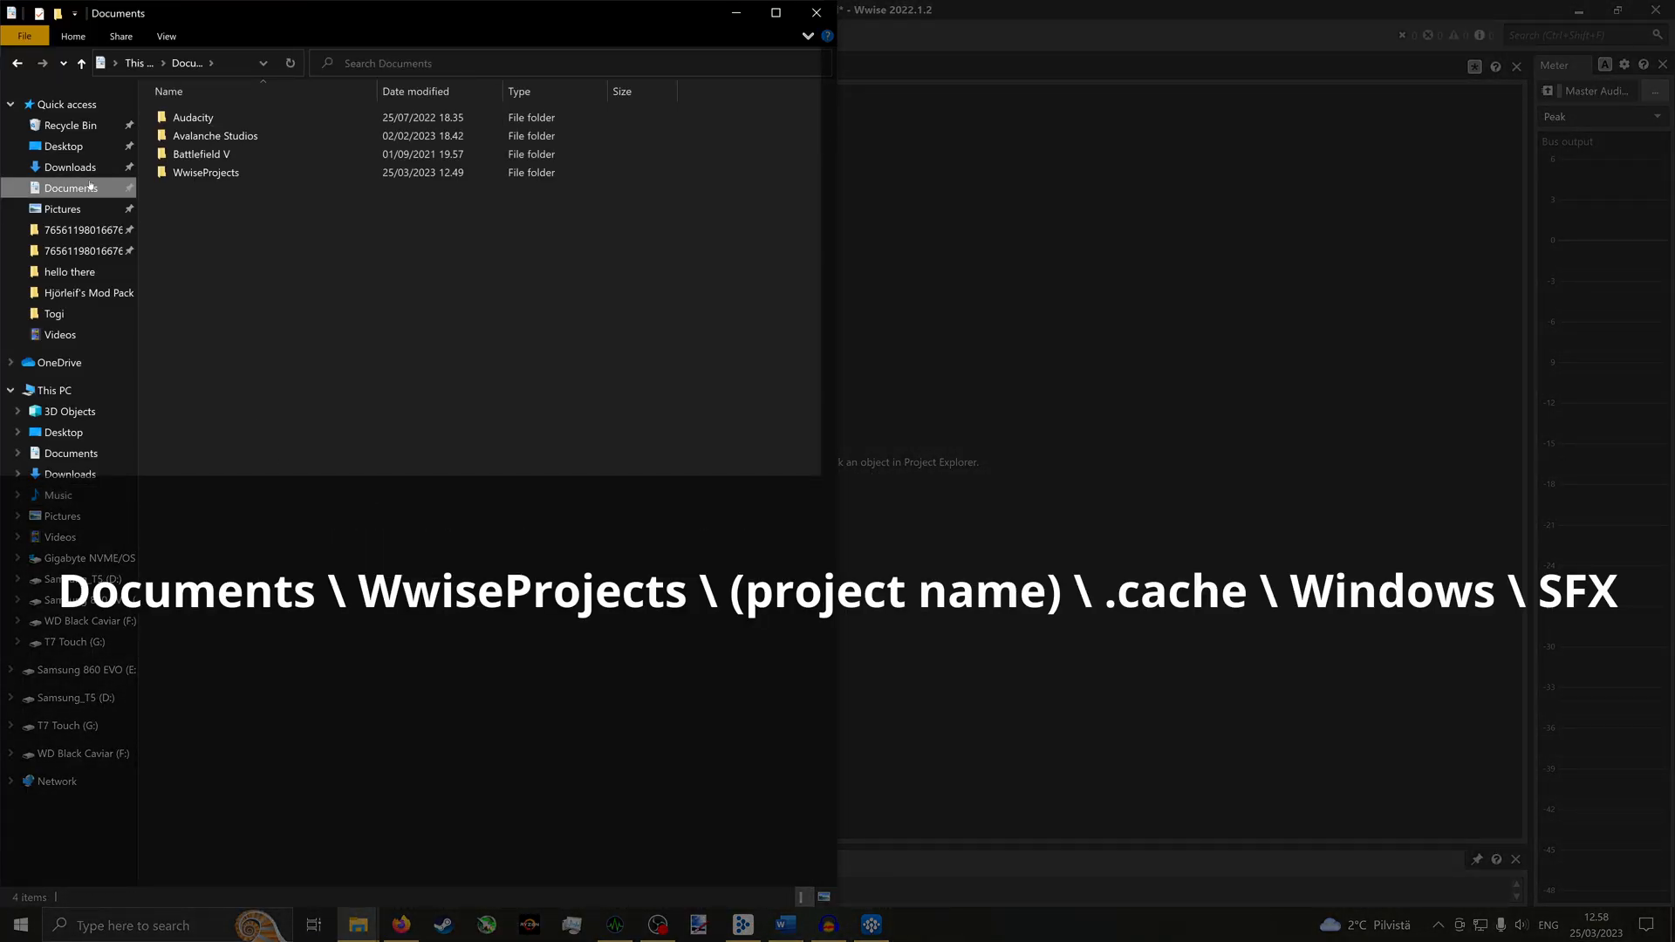
double_click(205, 172)
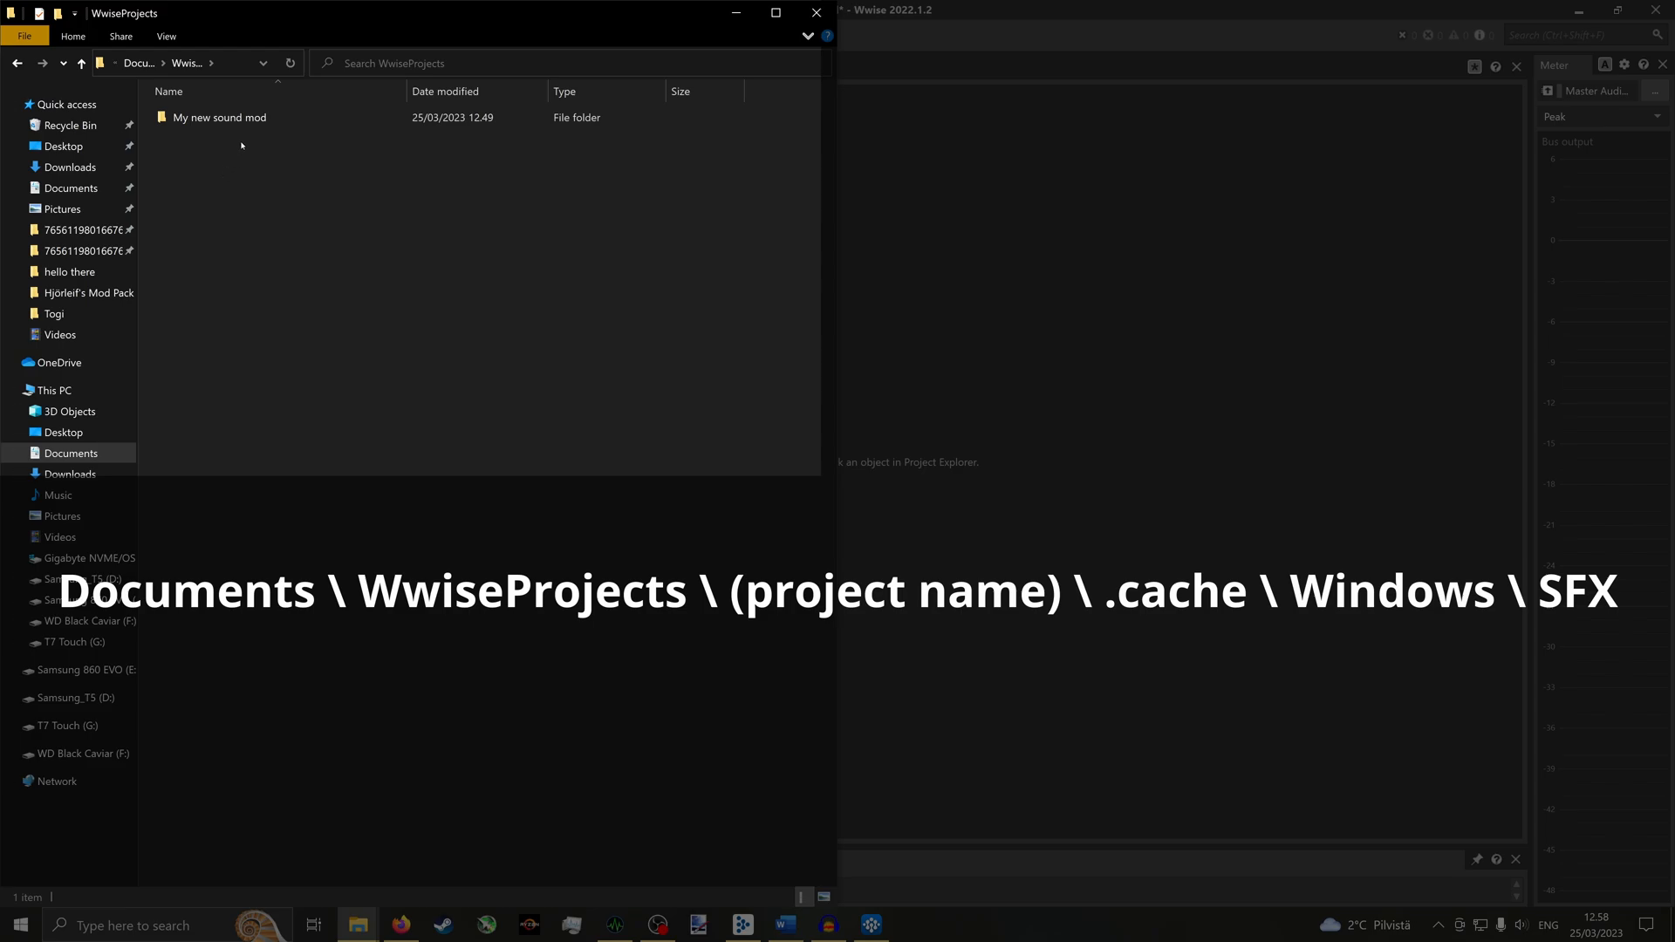
double_click(220, 118)
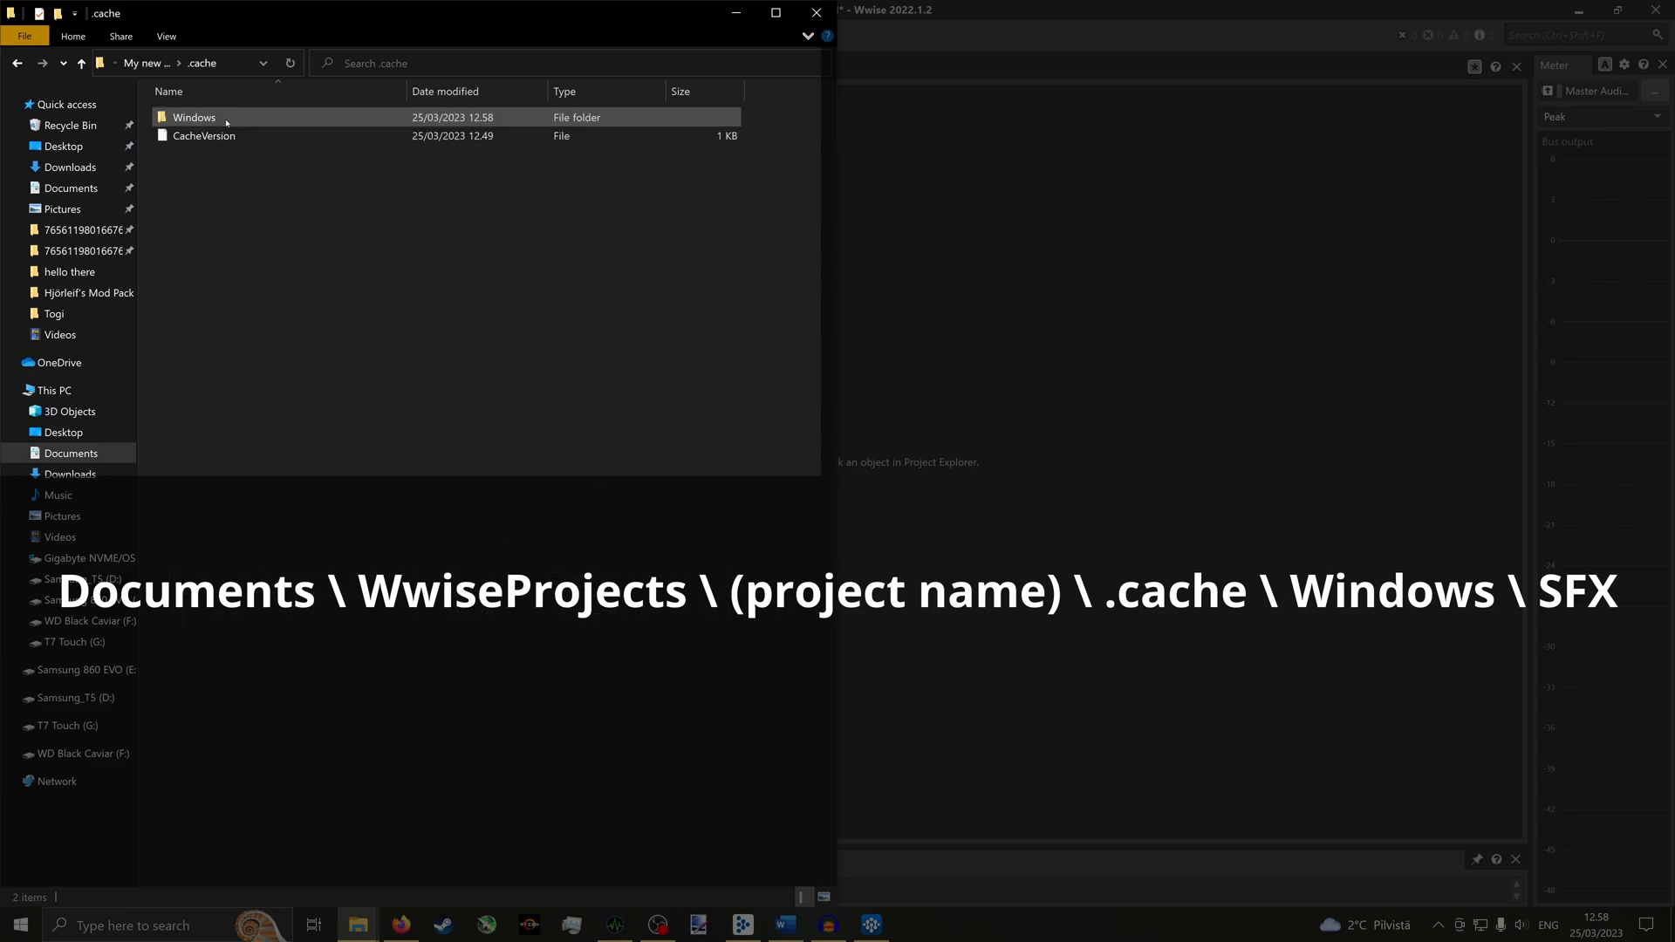
double_click(194, 116)
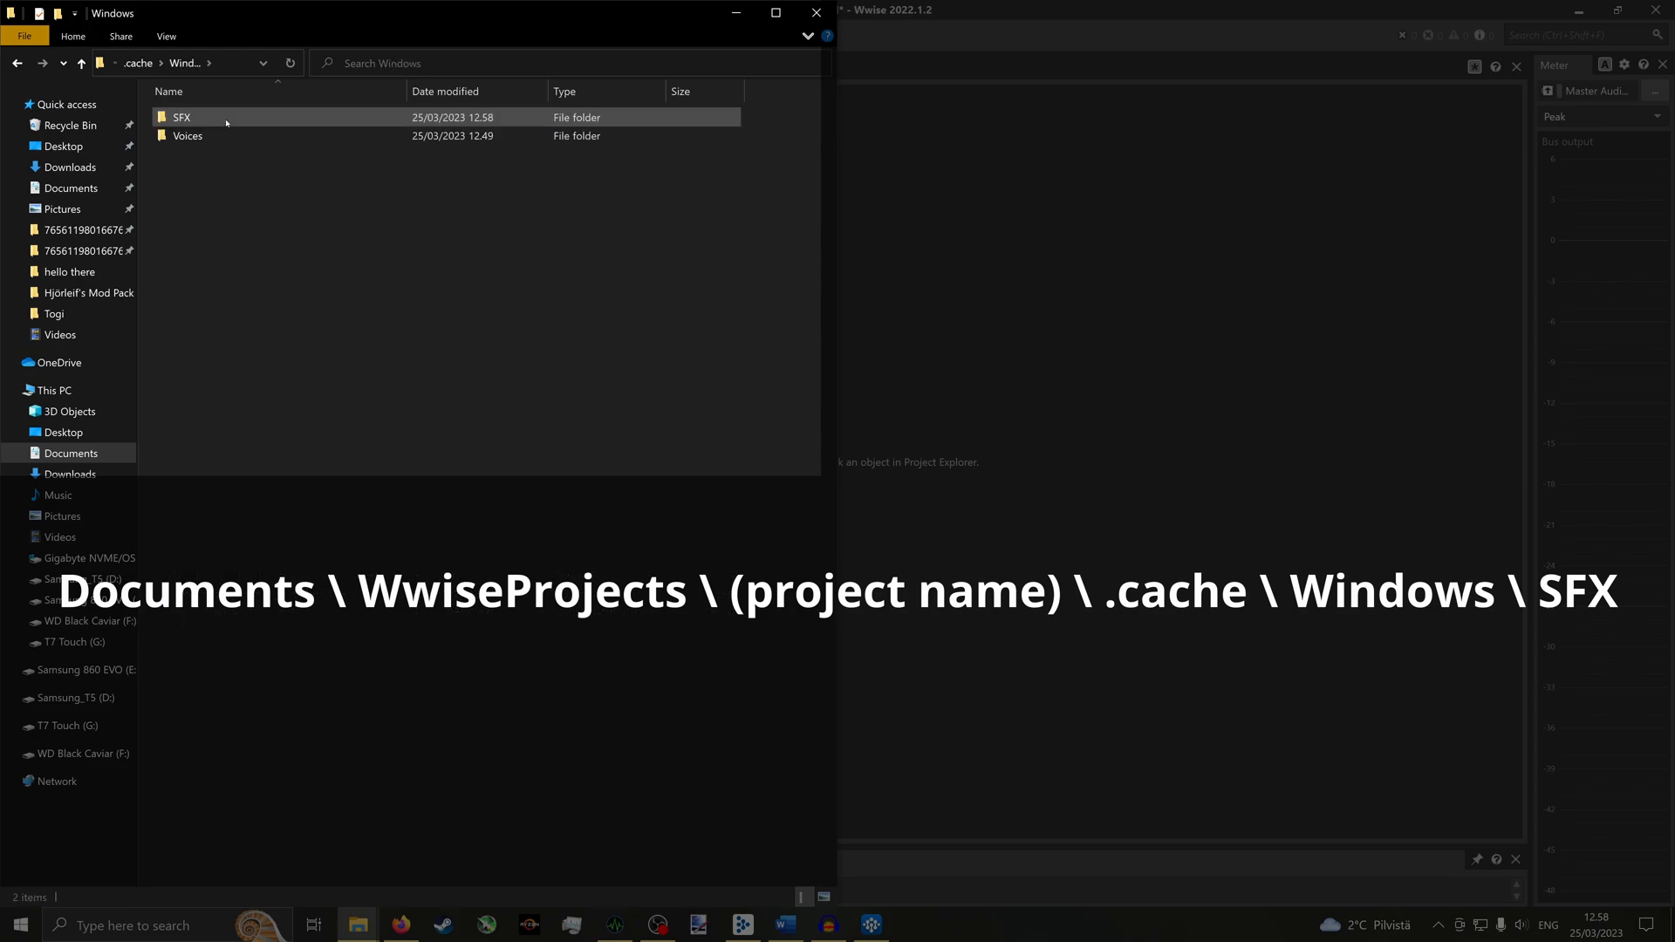
double_click(181, 116)
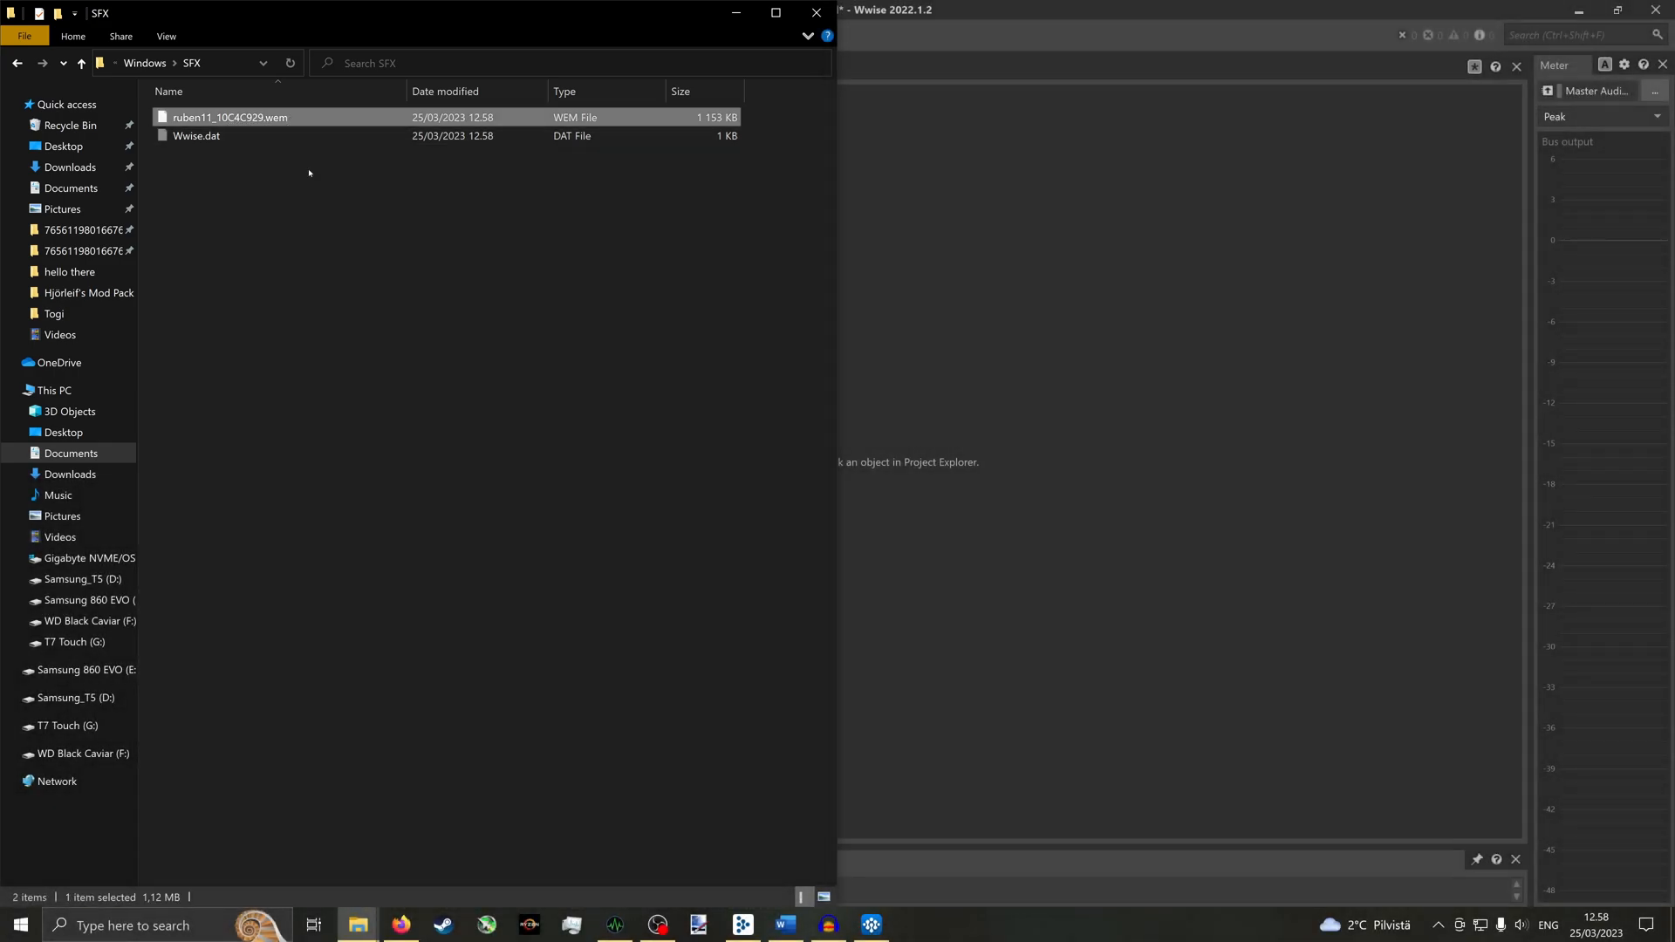
mouse_move(366, 331)
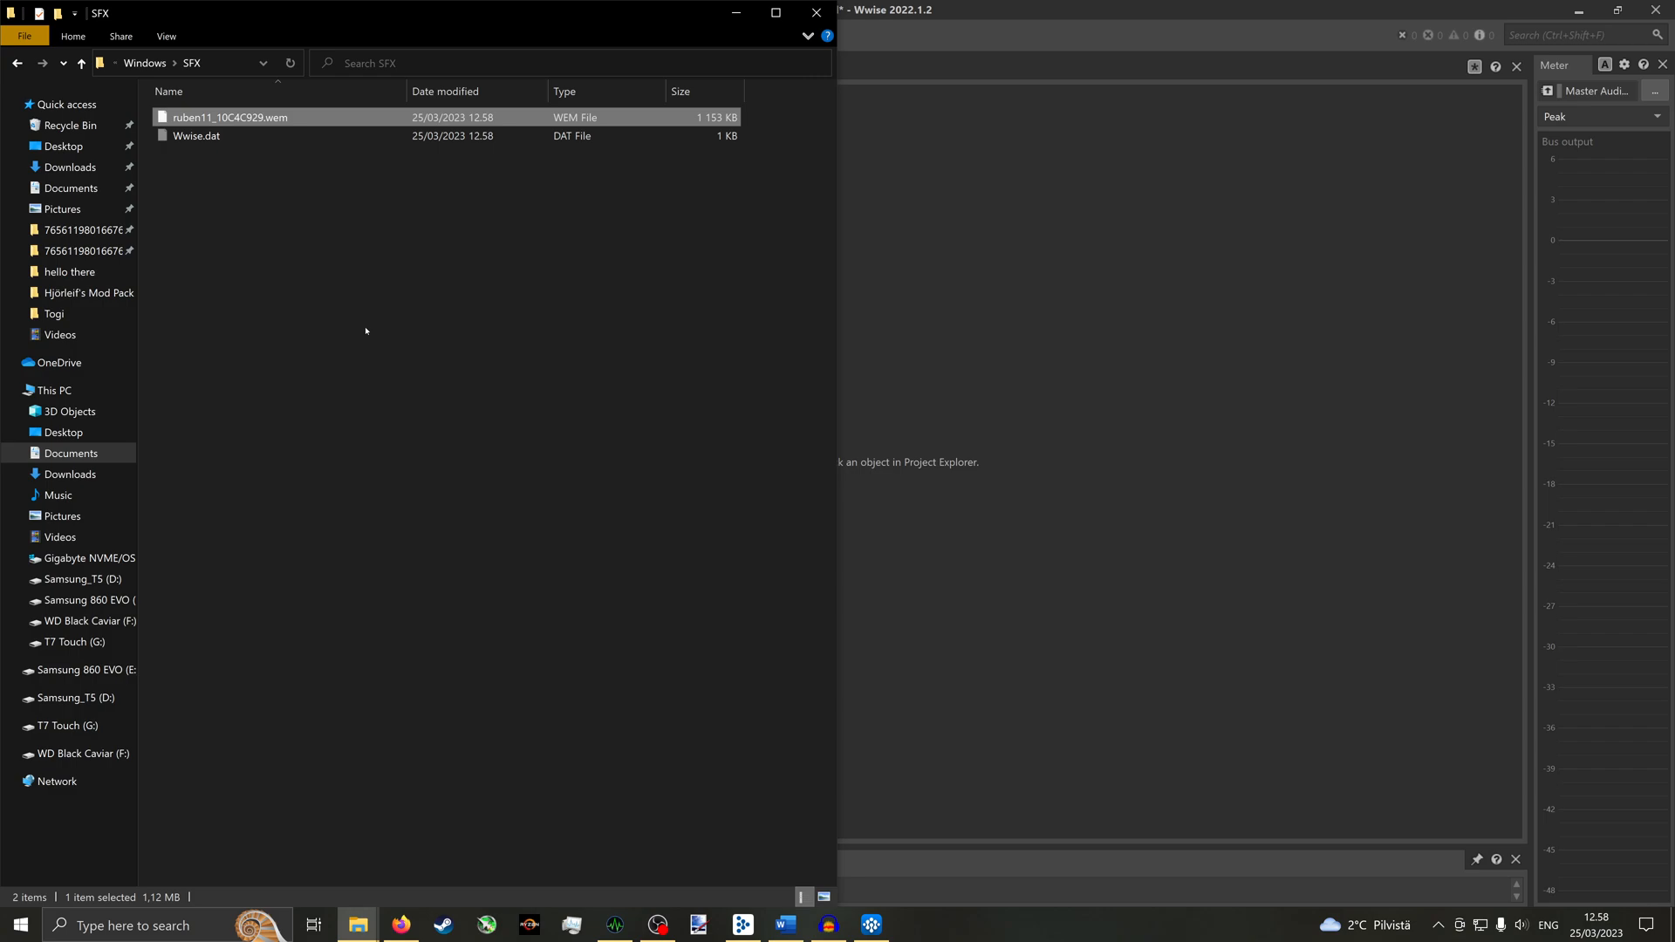
left_click(66, 99)
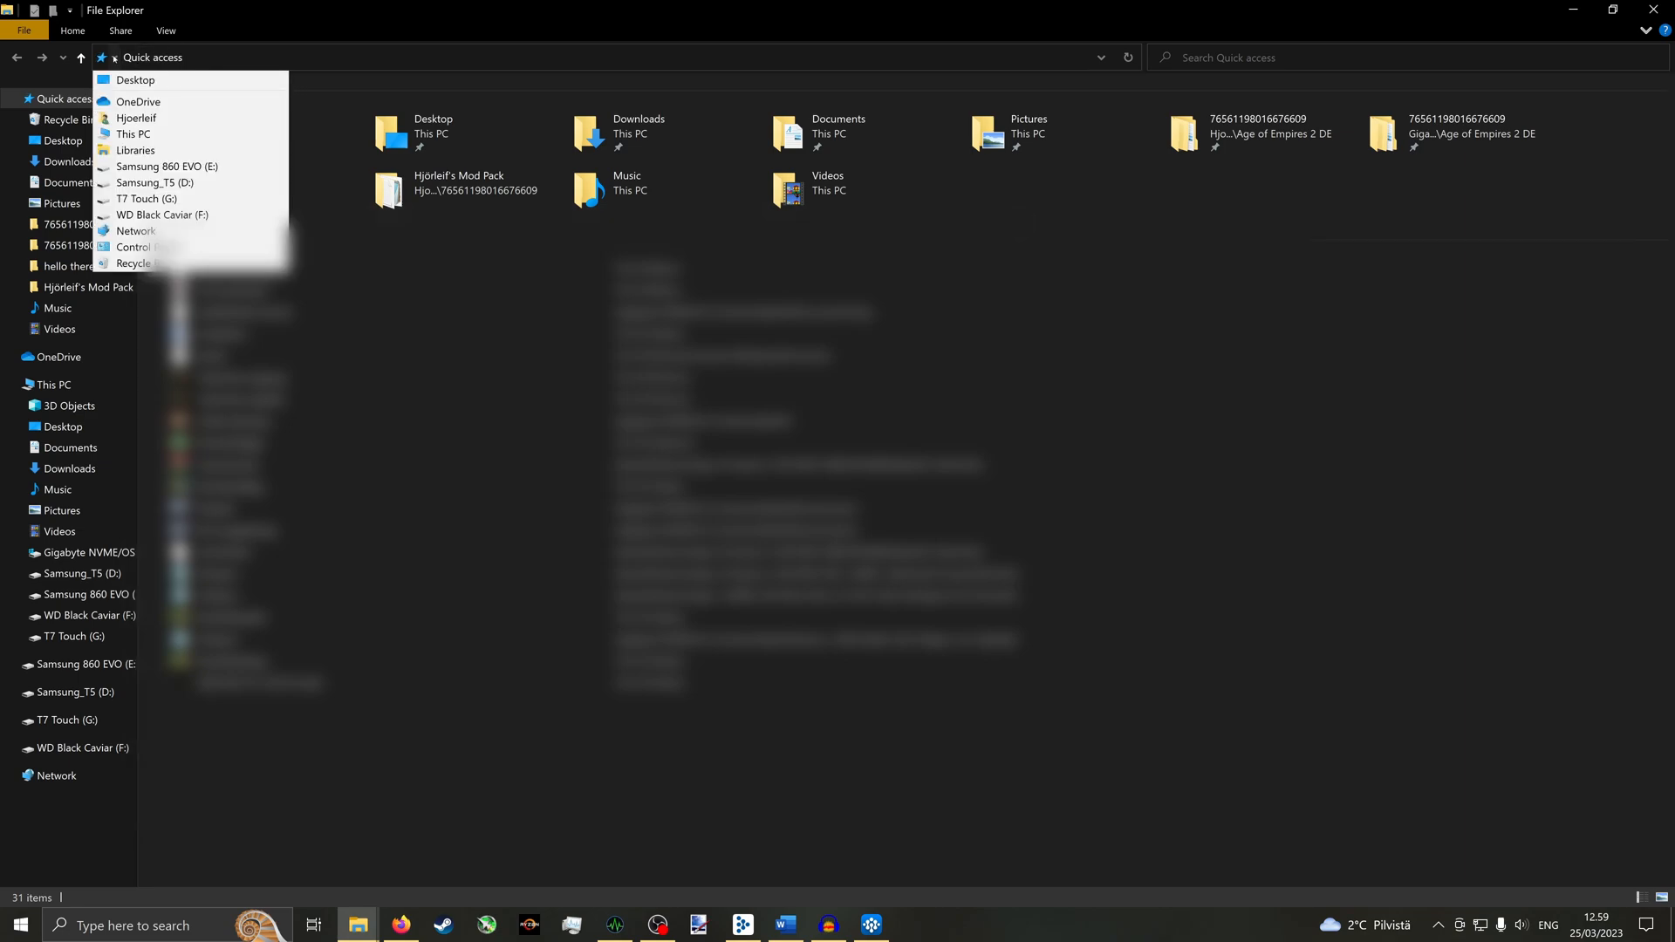
- Go to the Age of Empires 2 DE profile's mods\local folder and add a new folder
left_click(137, 118)
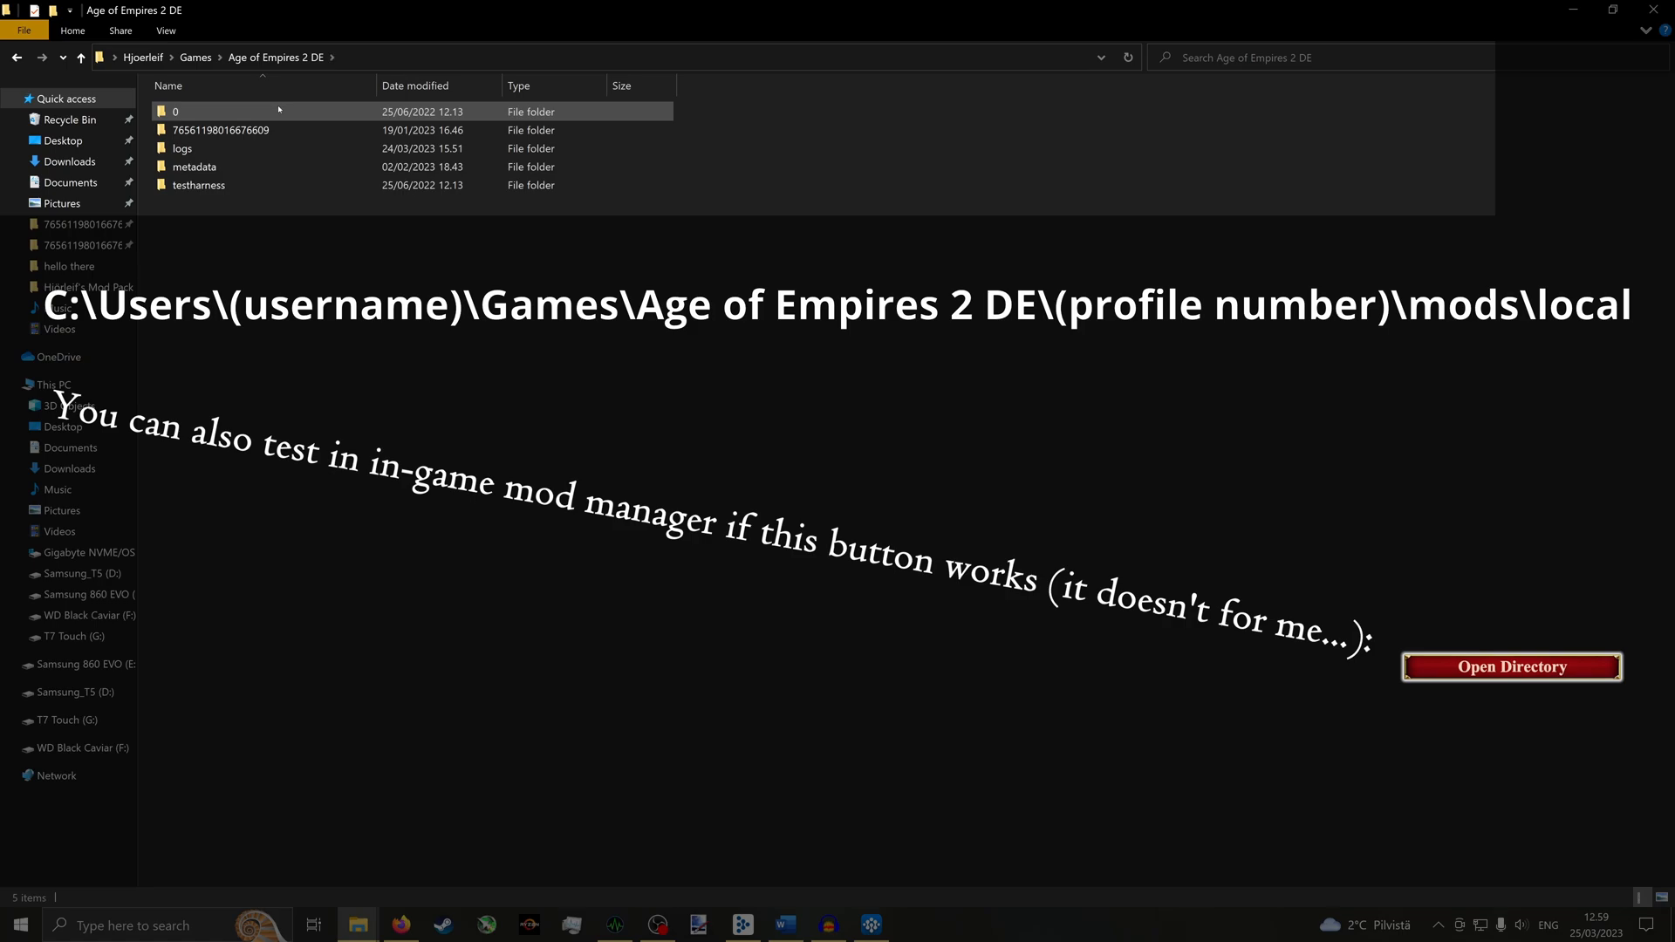
double_click(220, 129)
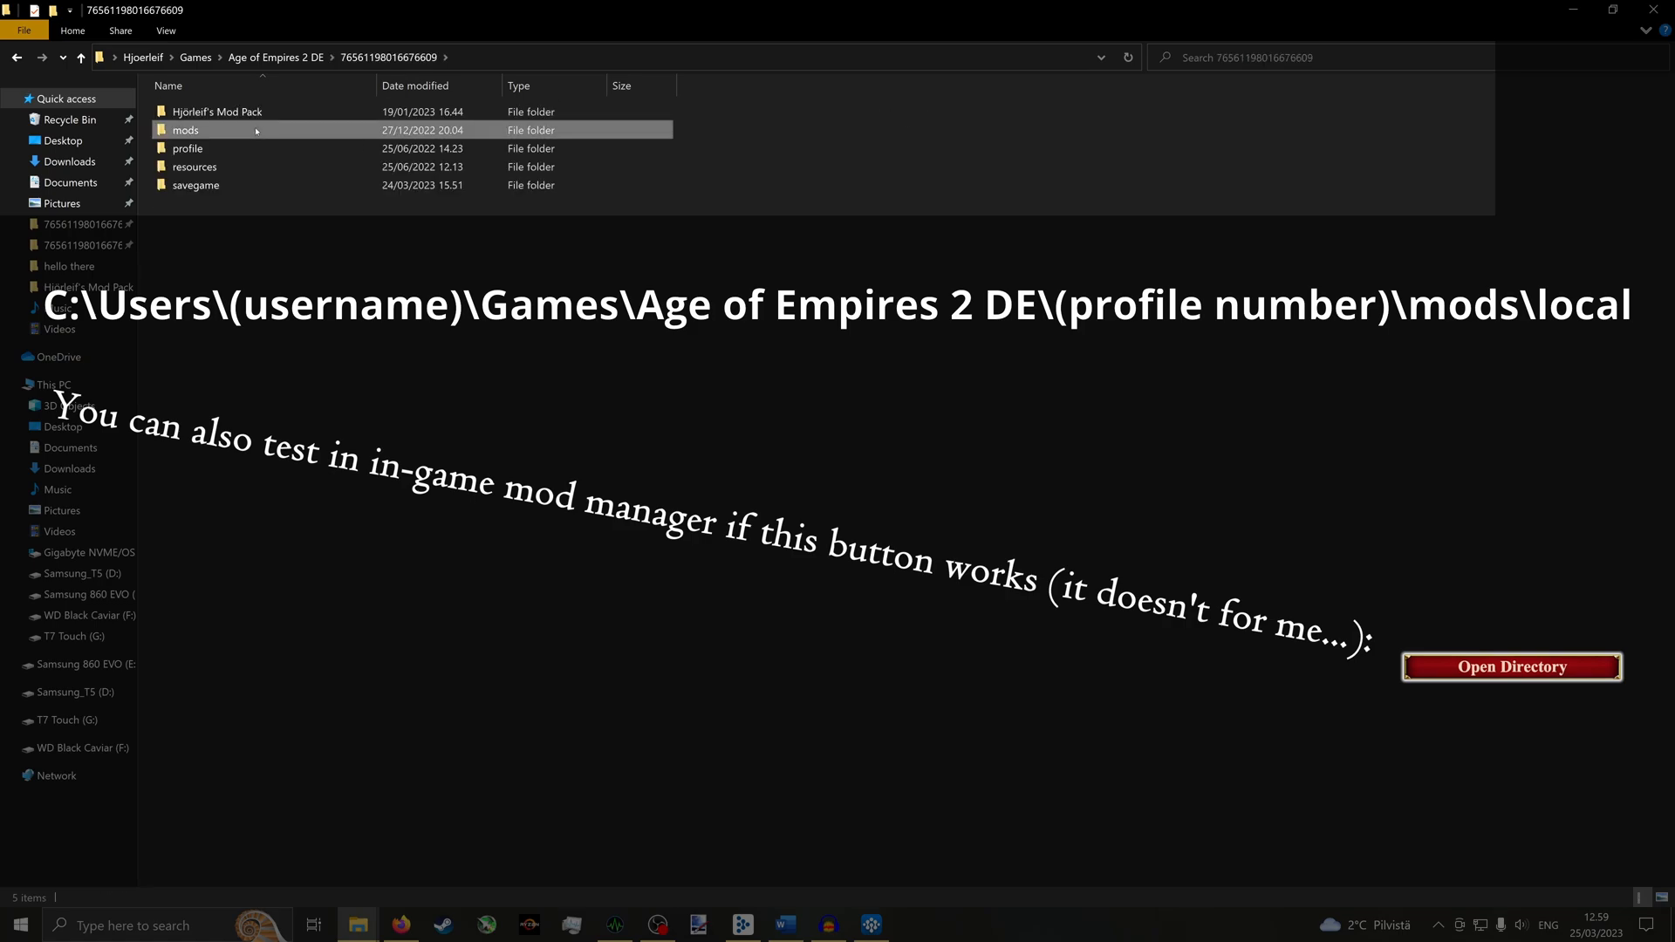
double_click(185, 129)
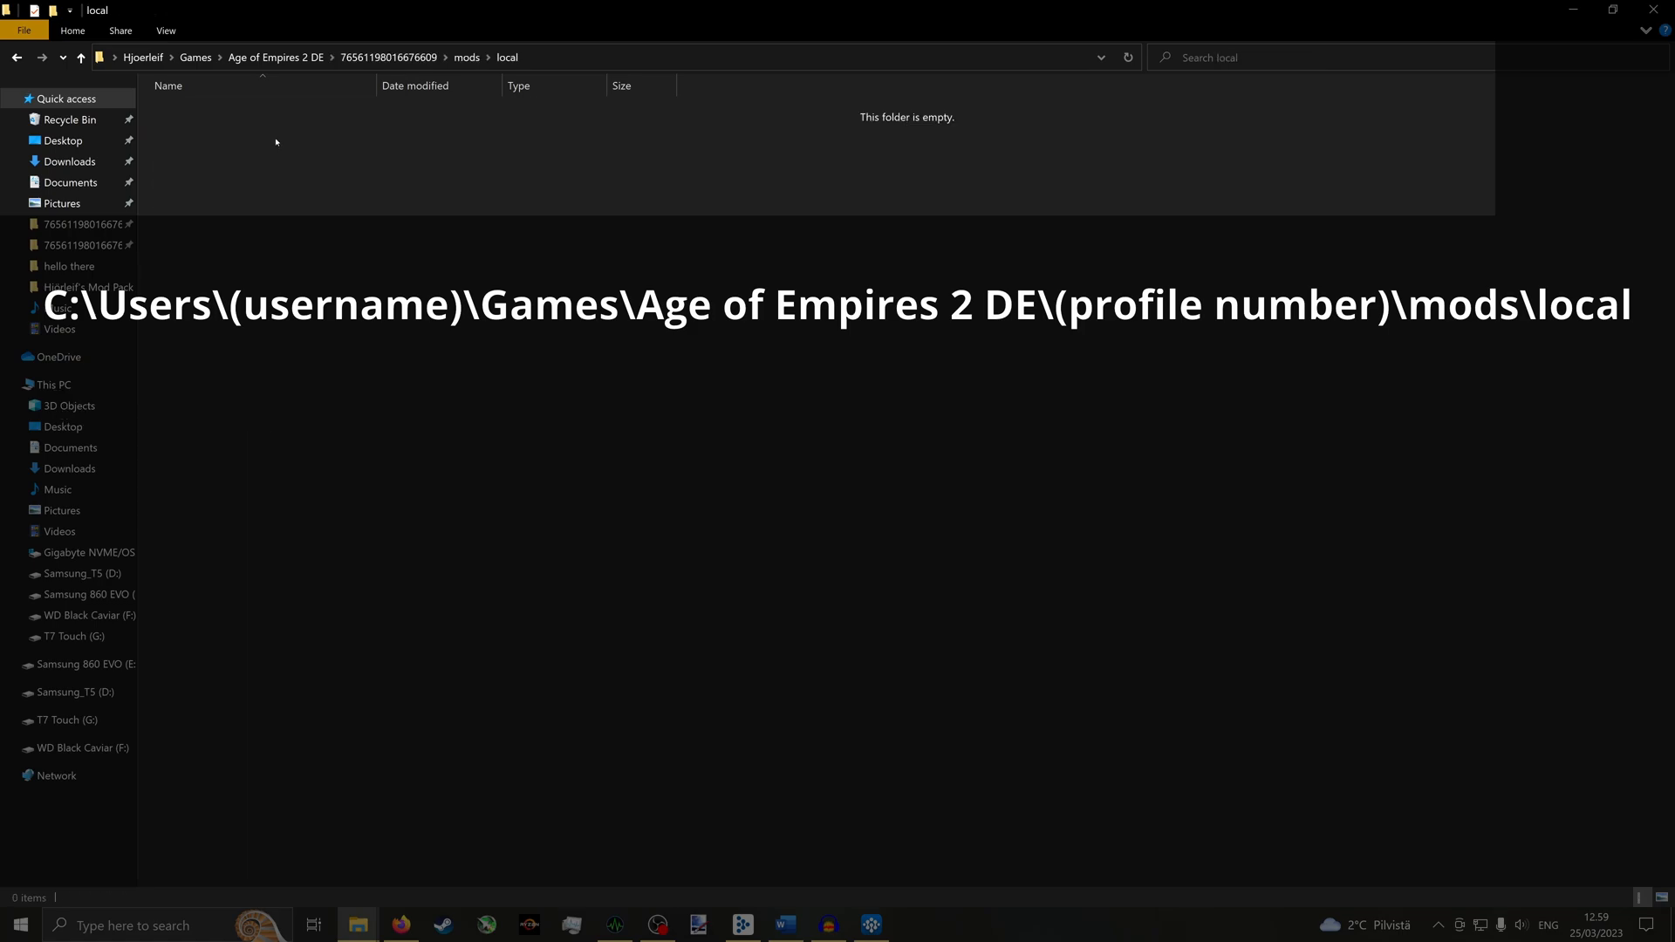
right_click(275, 139)
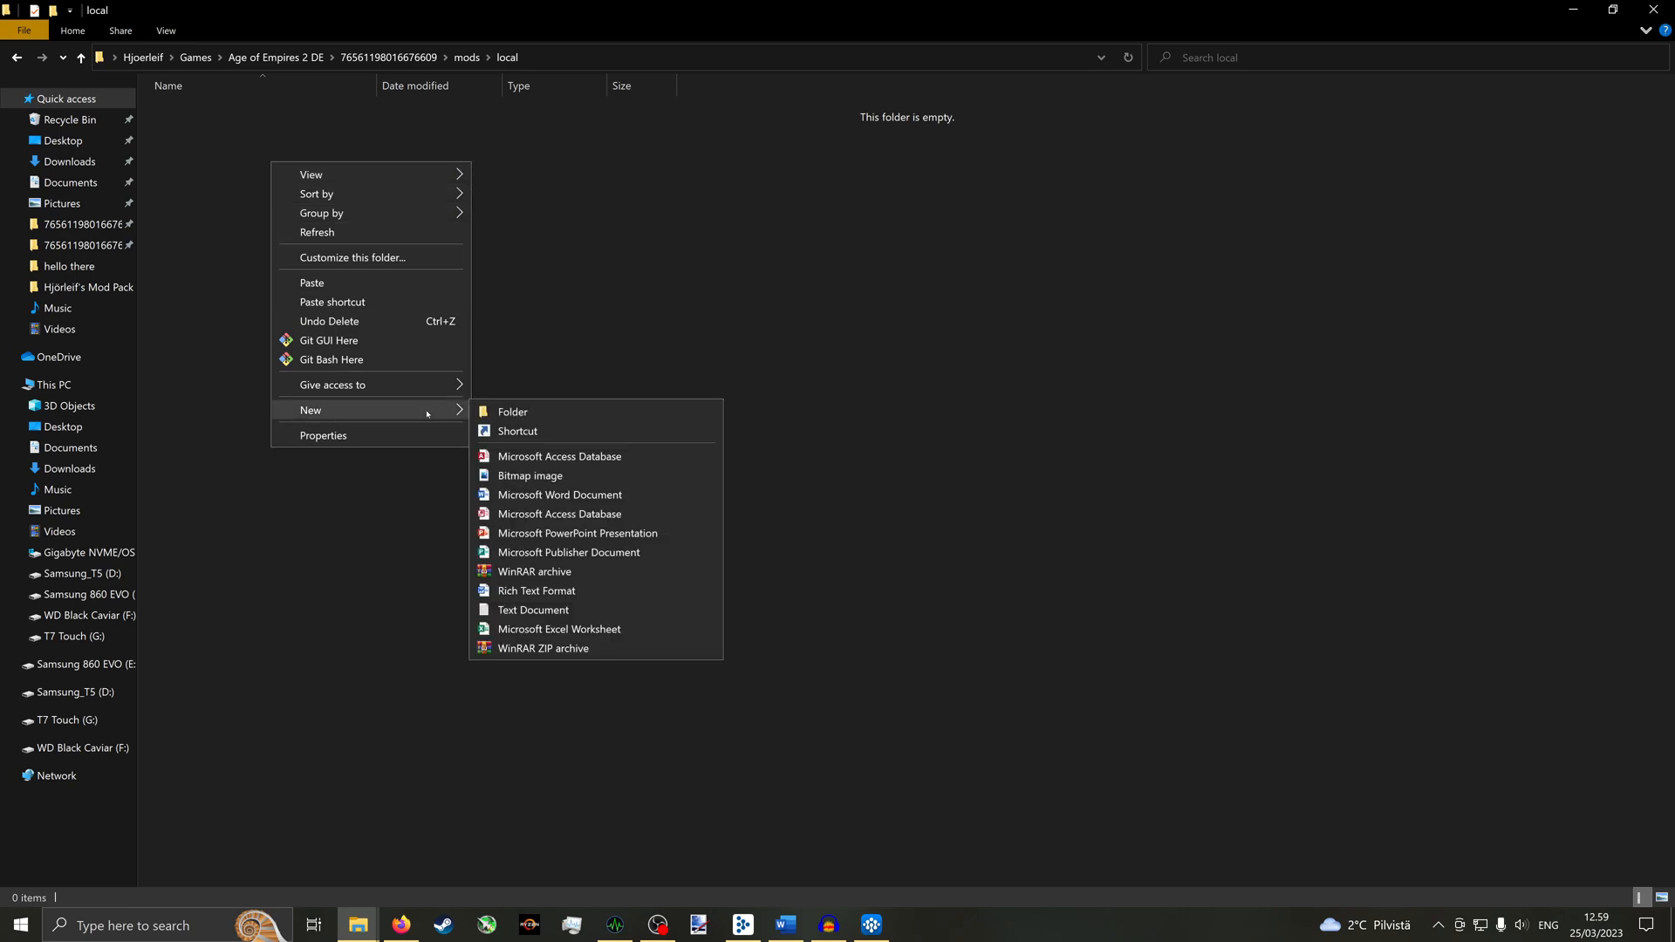
left_click(512, 411)
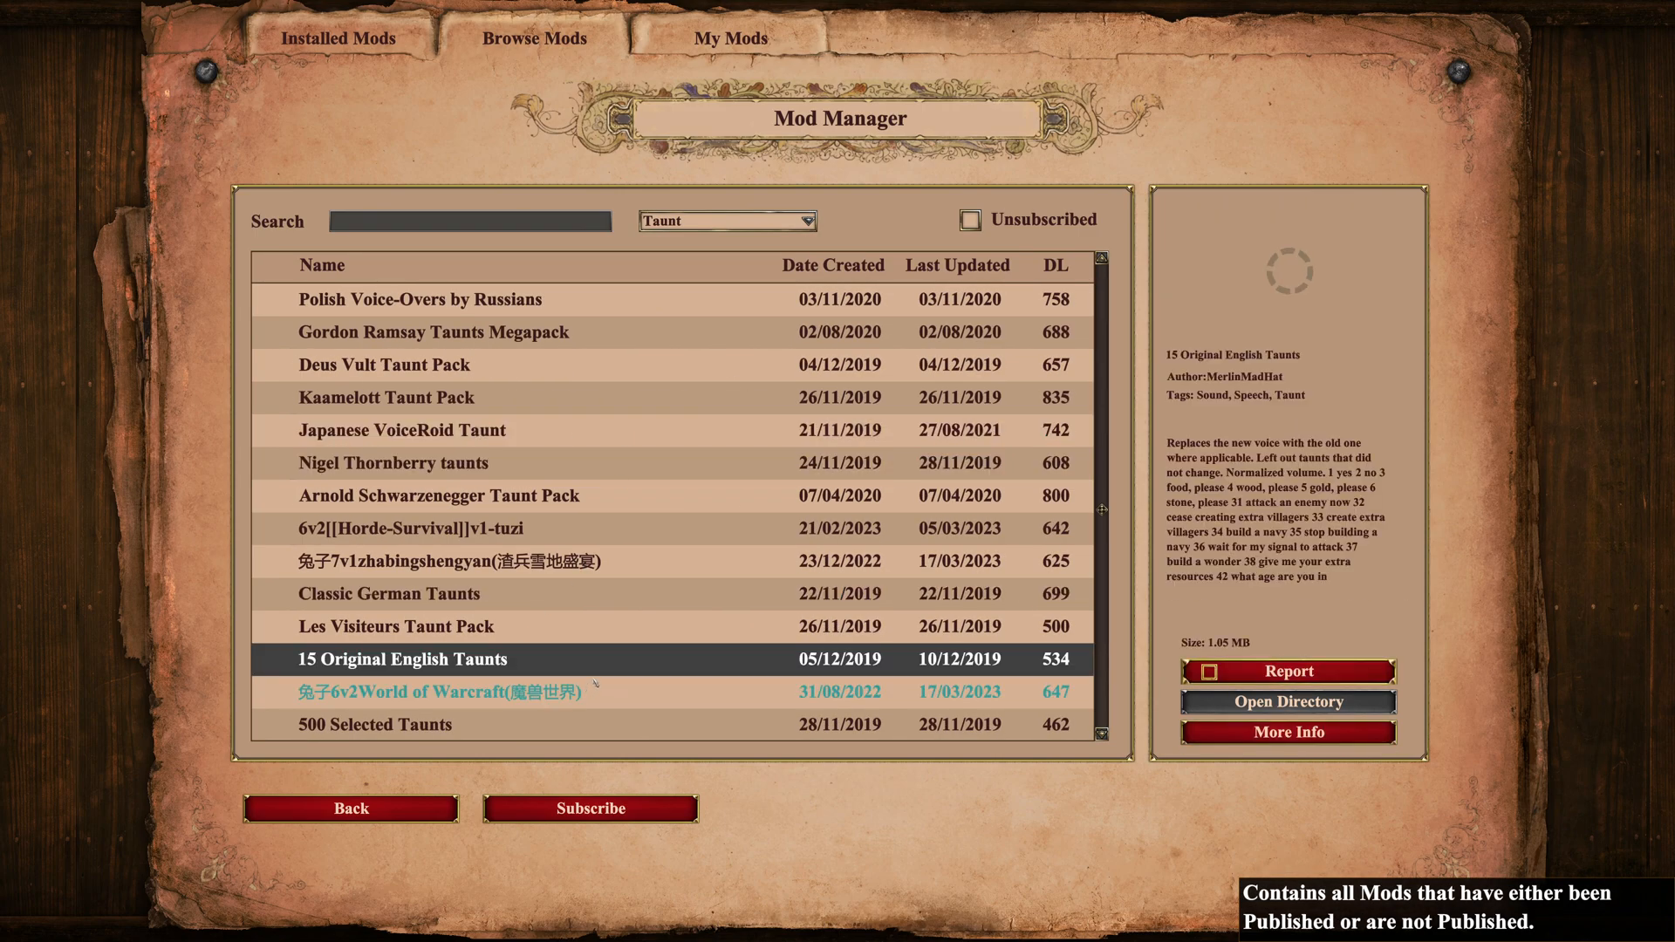
- Select the 15 Original English Taunts mod among the taunt mods
left_click(589, 808)
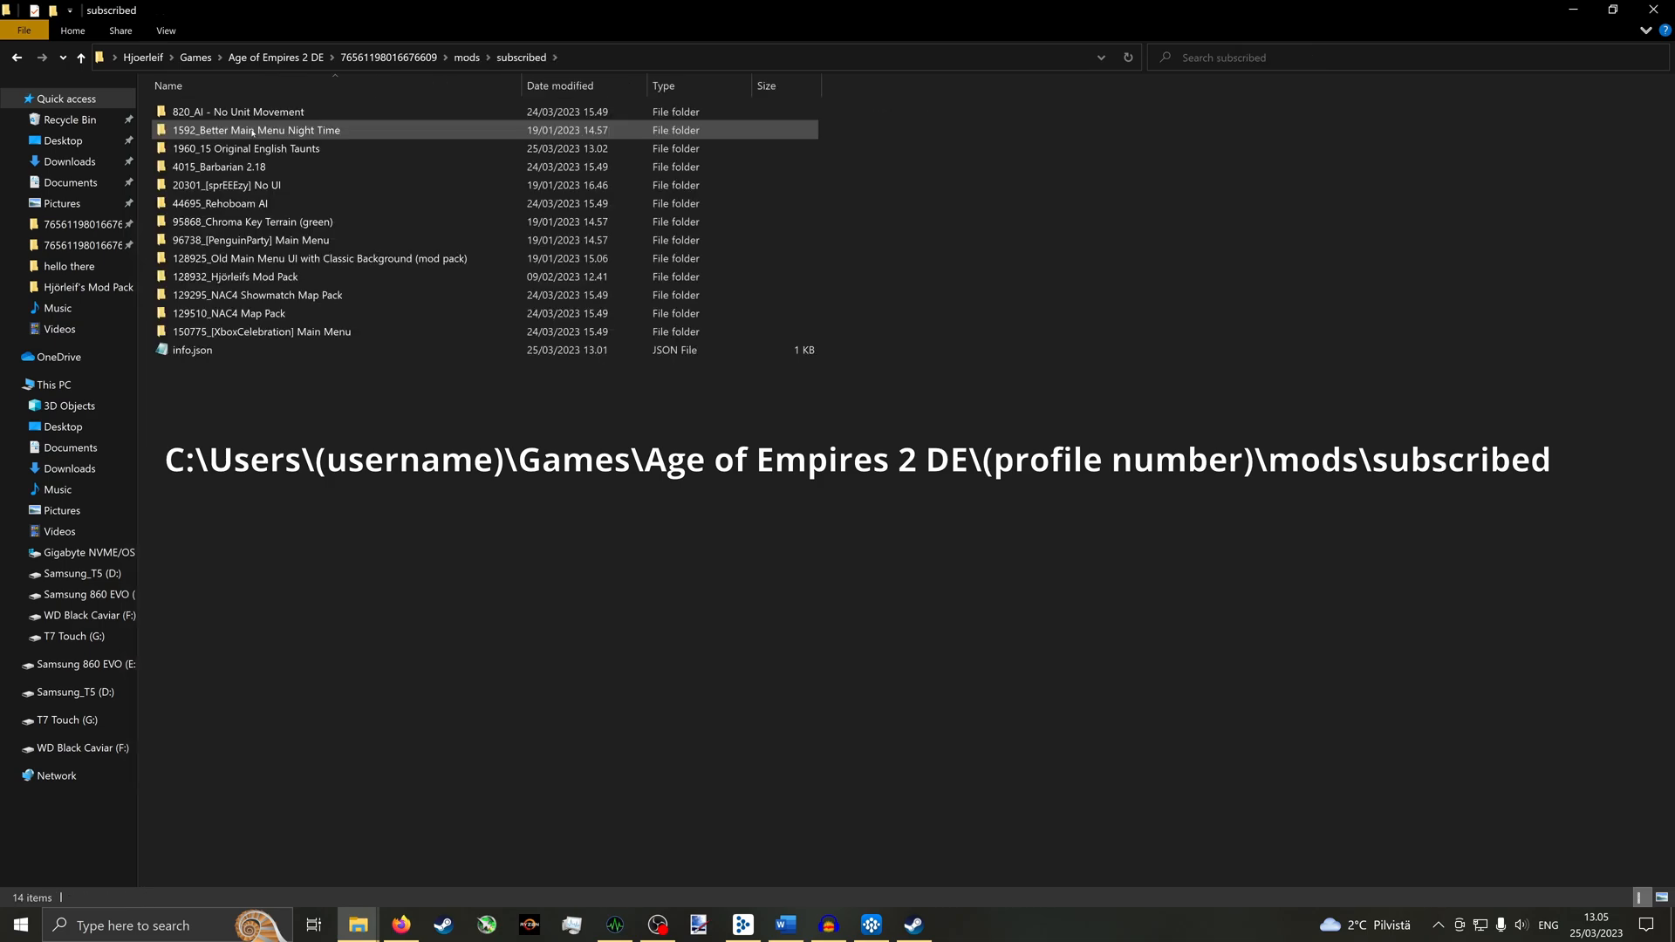
- Copy the 15 Original English Taunts resources folder into Rubenstock 11, leaving 11 rubenstock laugh.wem in taunt
left_click(256, 148)
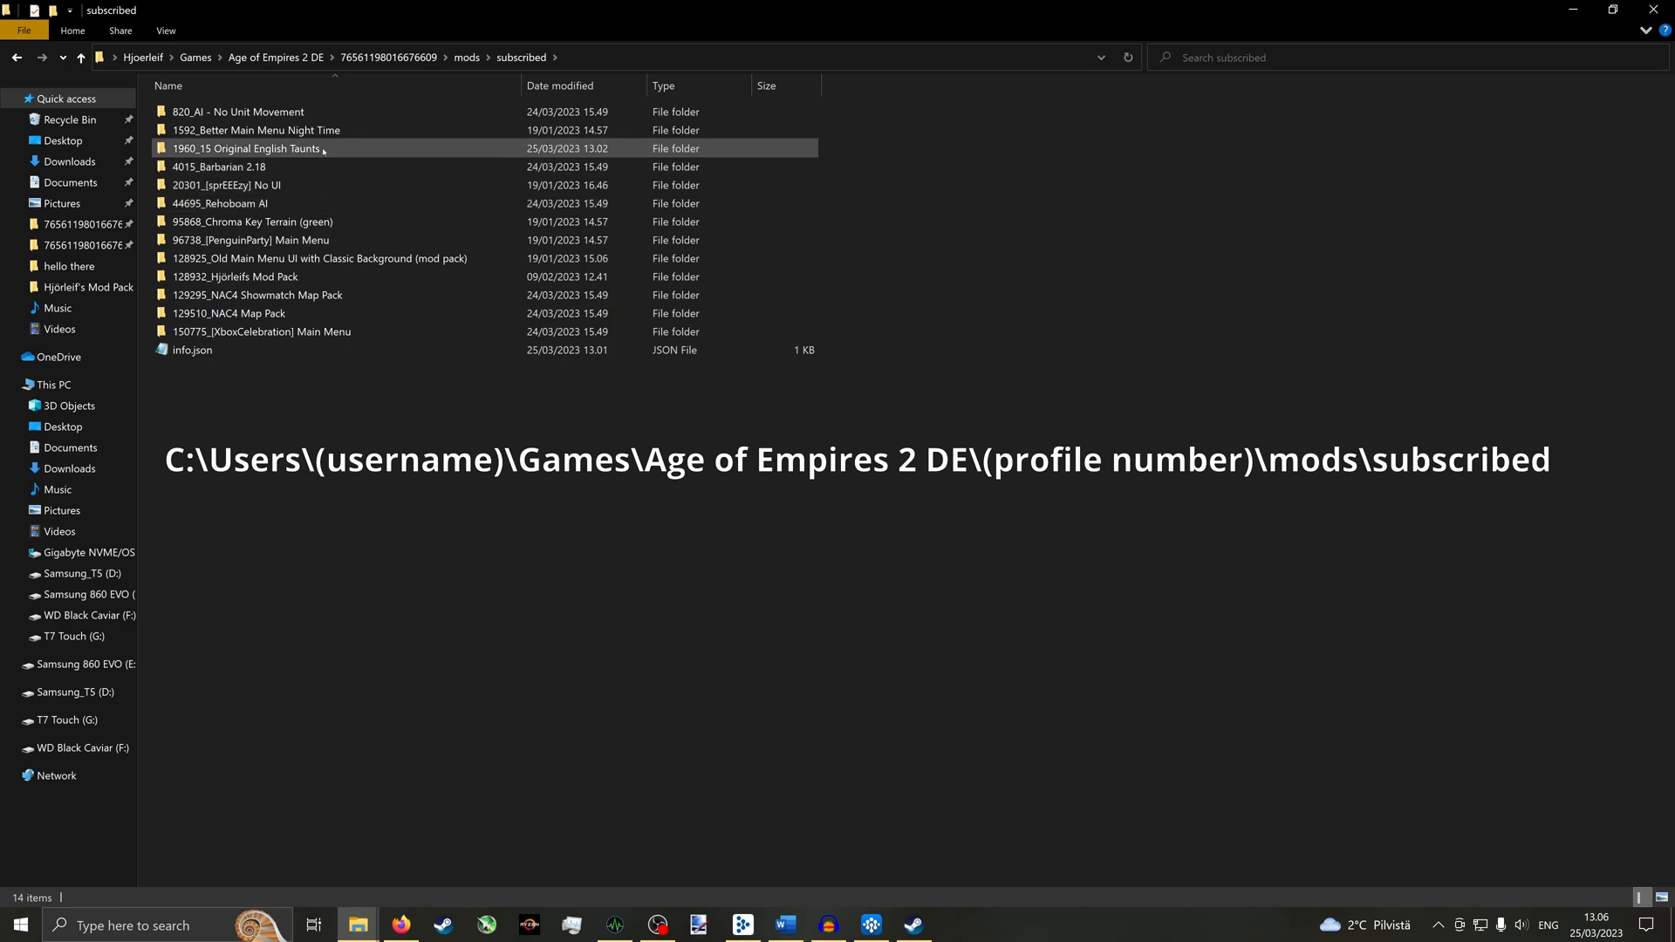
double_click(248, 147)
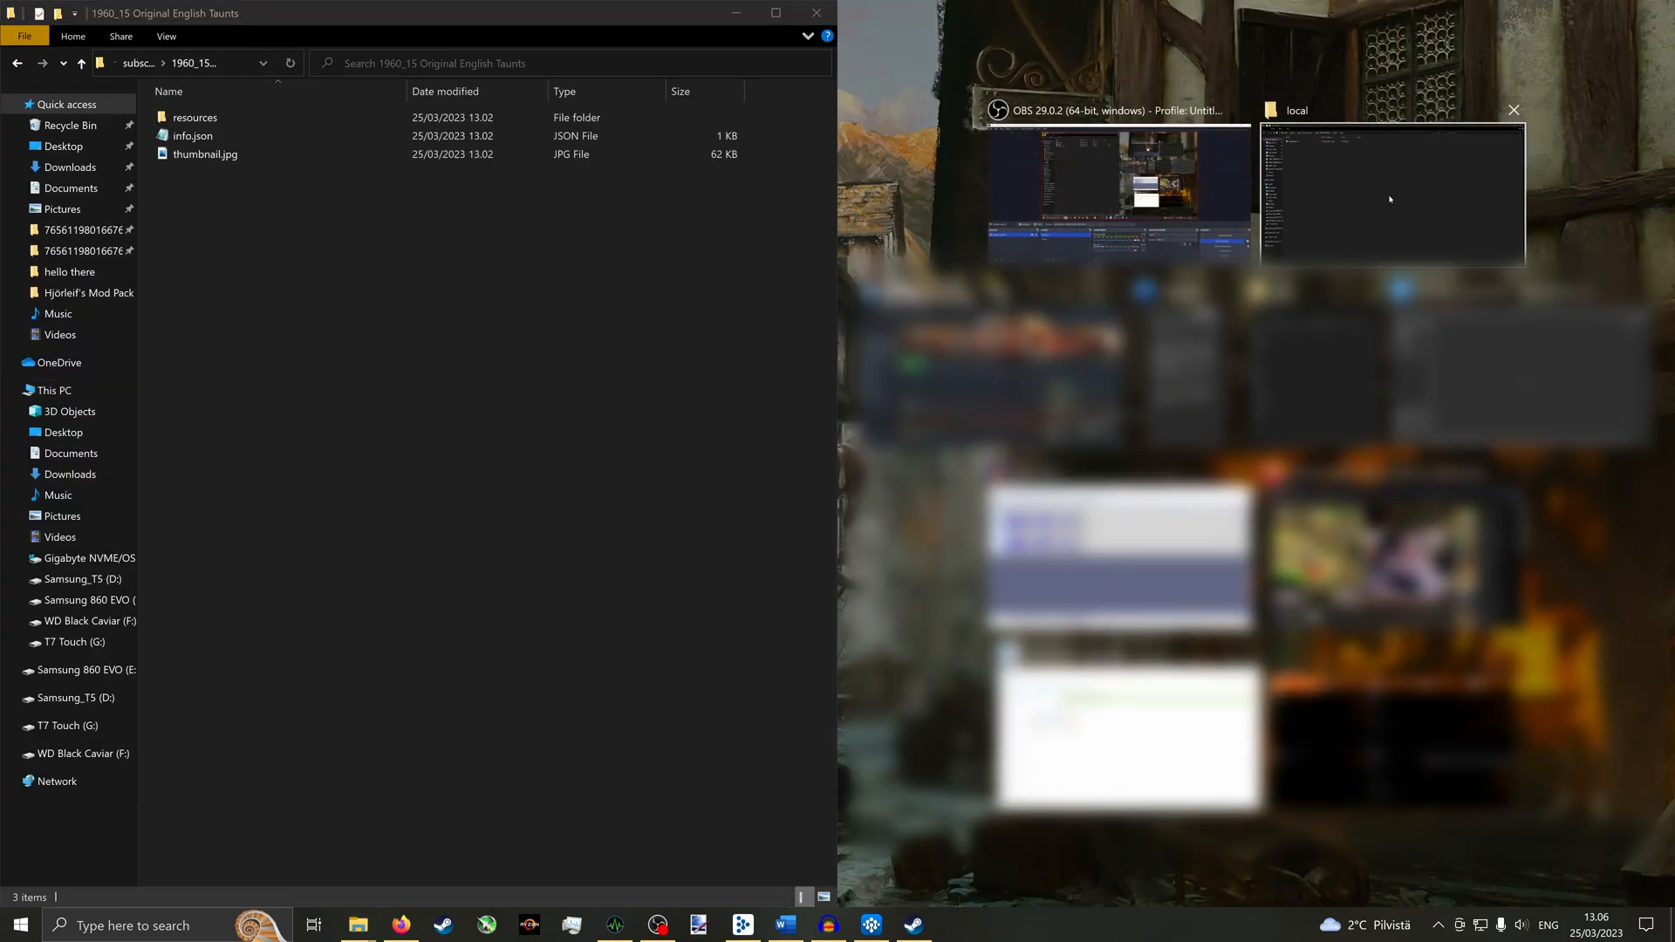
left_click(1390, 194)
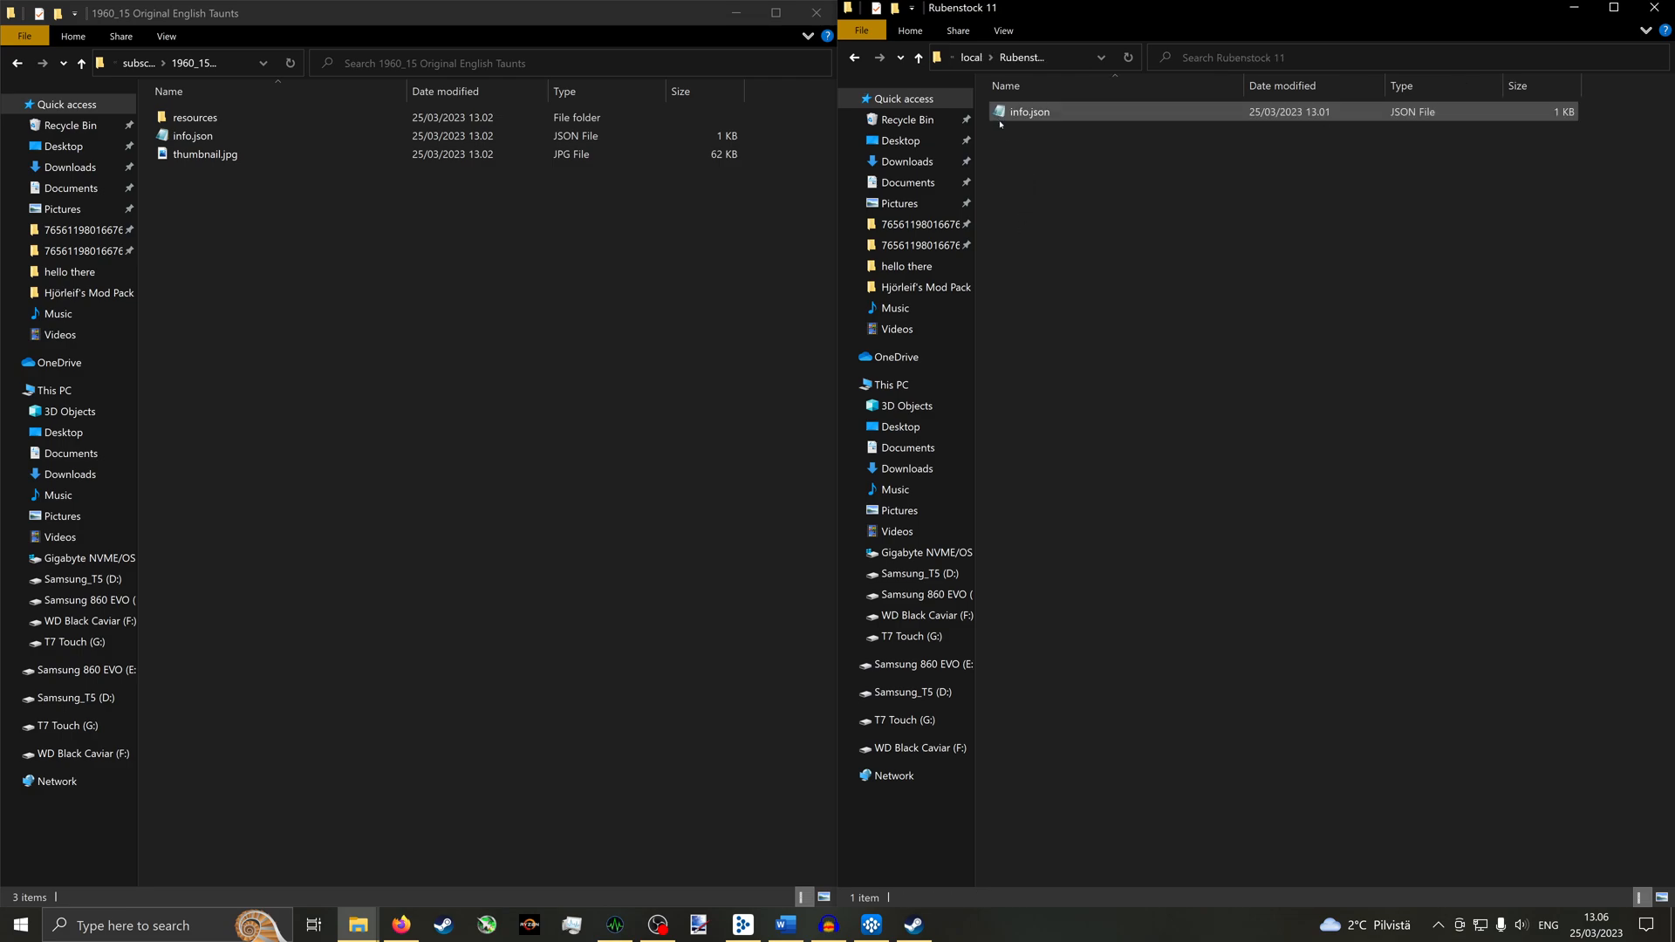
left_click(196, 116)
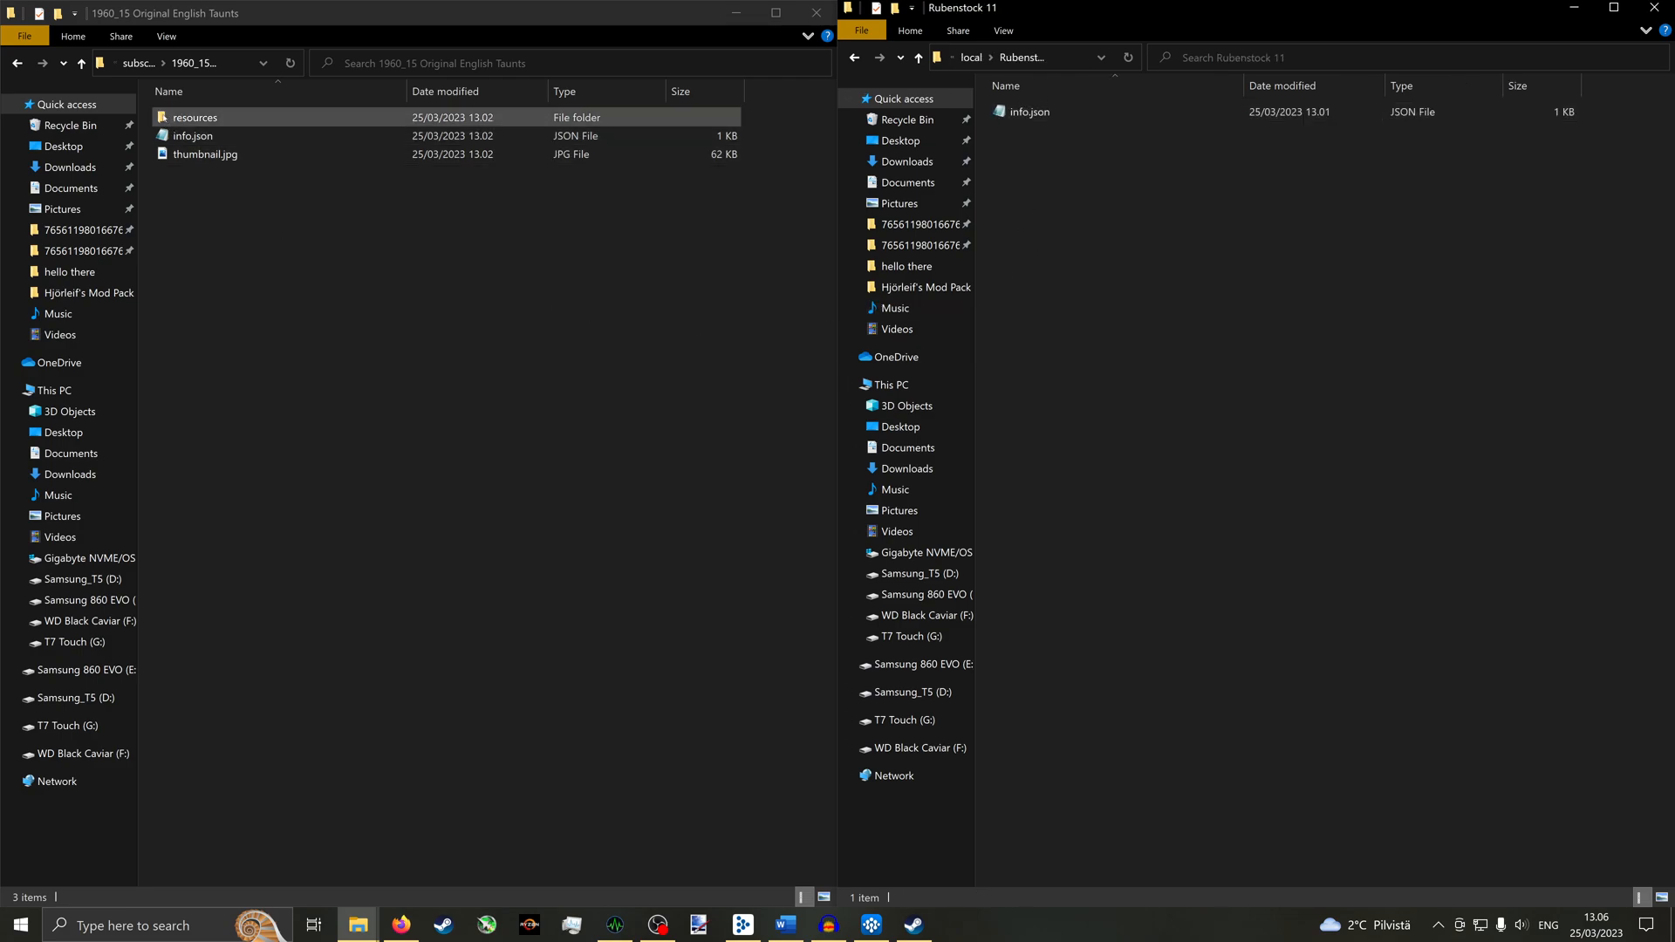
key("ctrl+c")
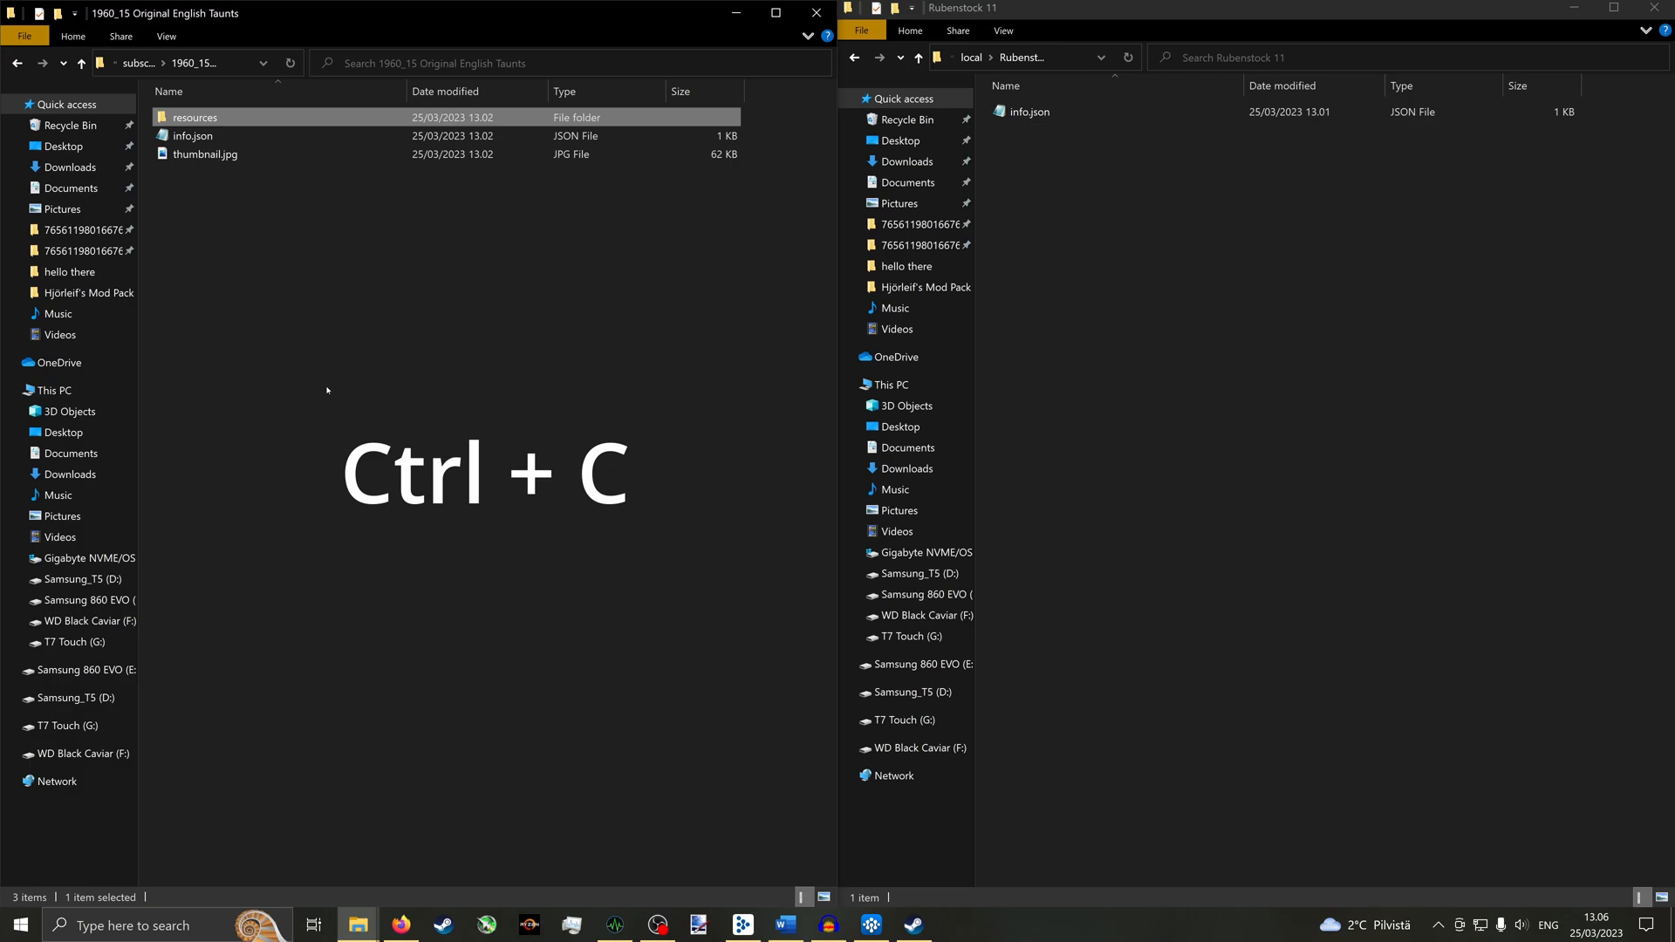
key("ctrl+v")
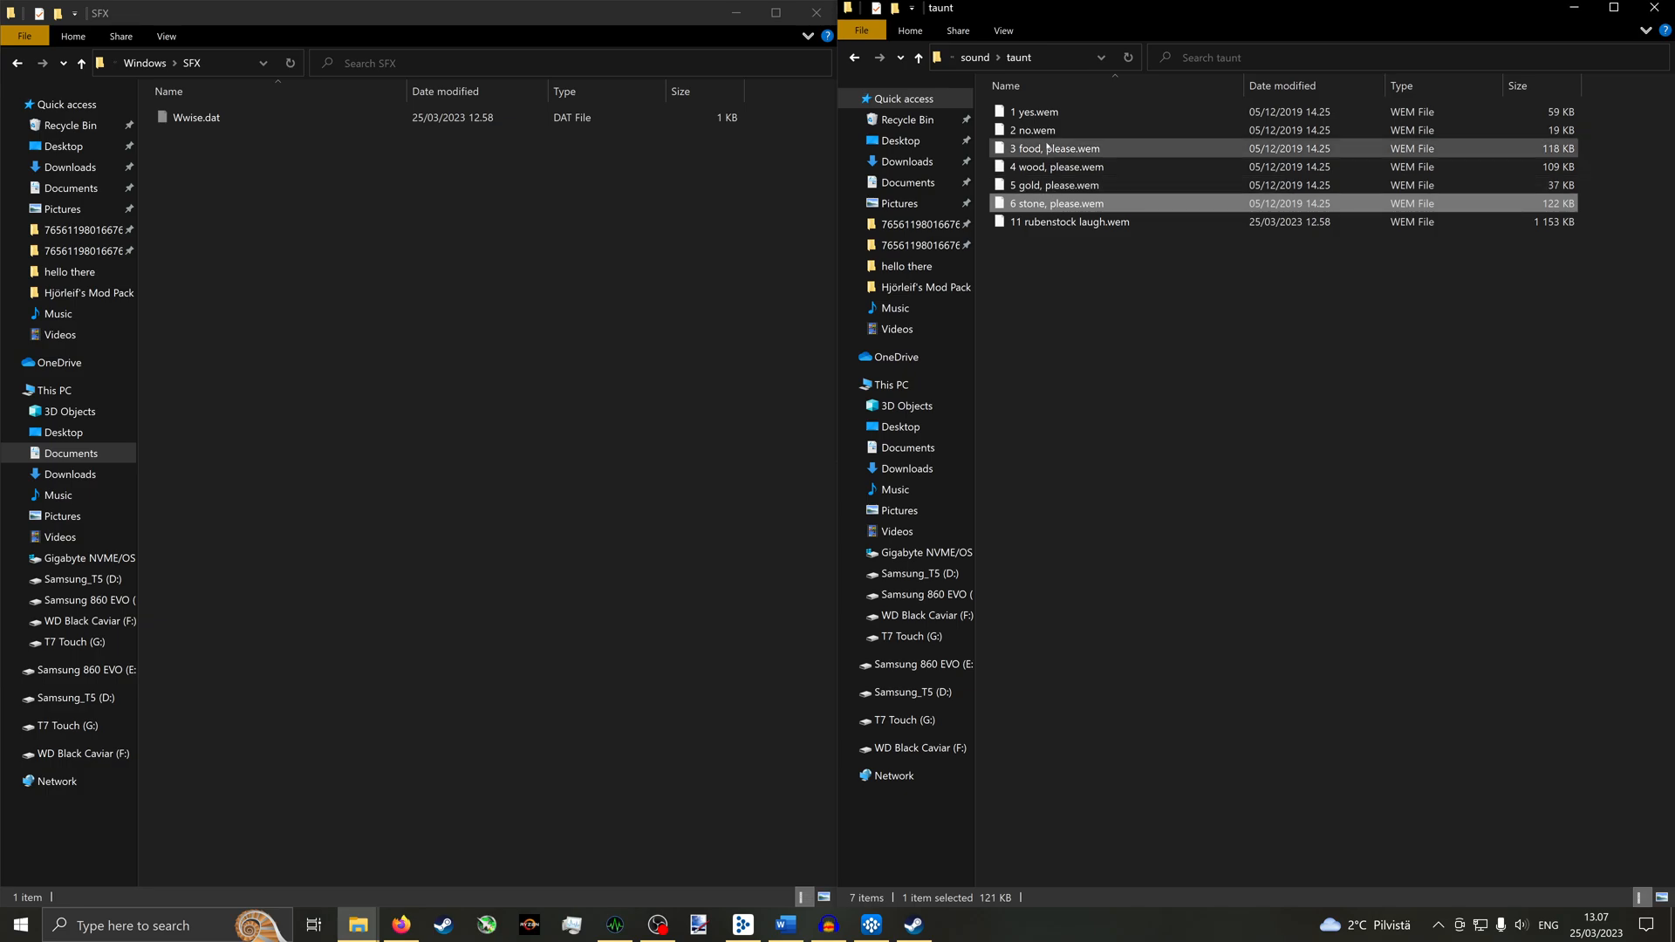
key("Delete")
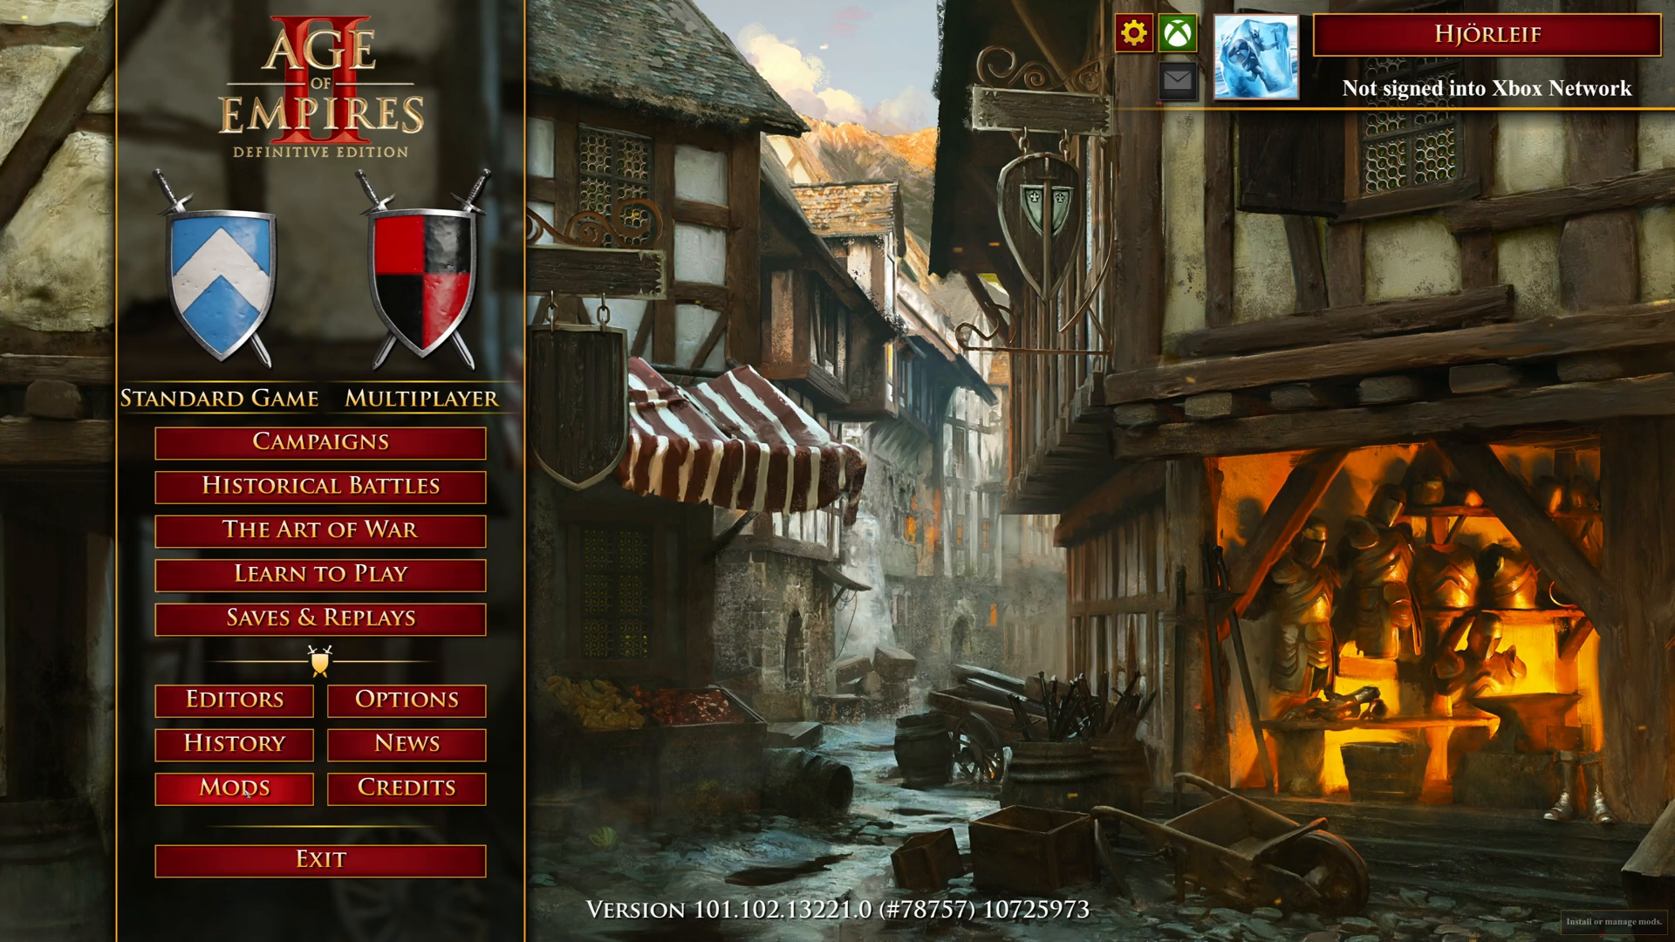
- Unsubscribe 15 Original English Taunts and enable Rubenstock 11 under Installed Mods
left_click(233, 789)
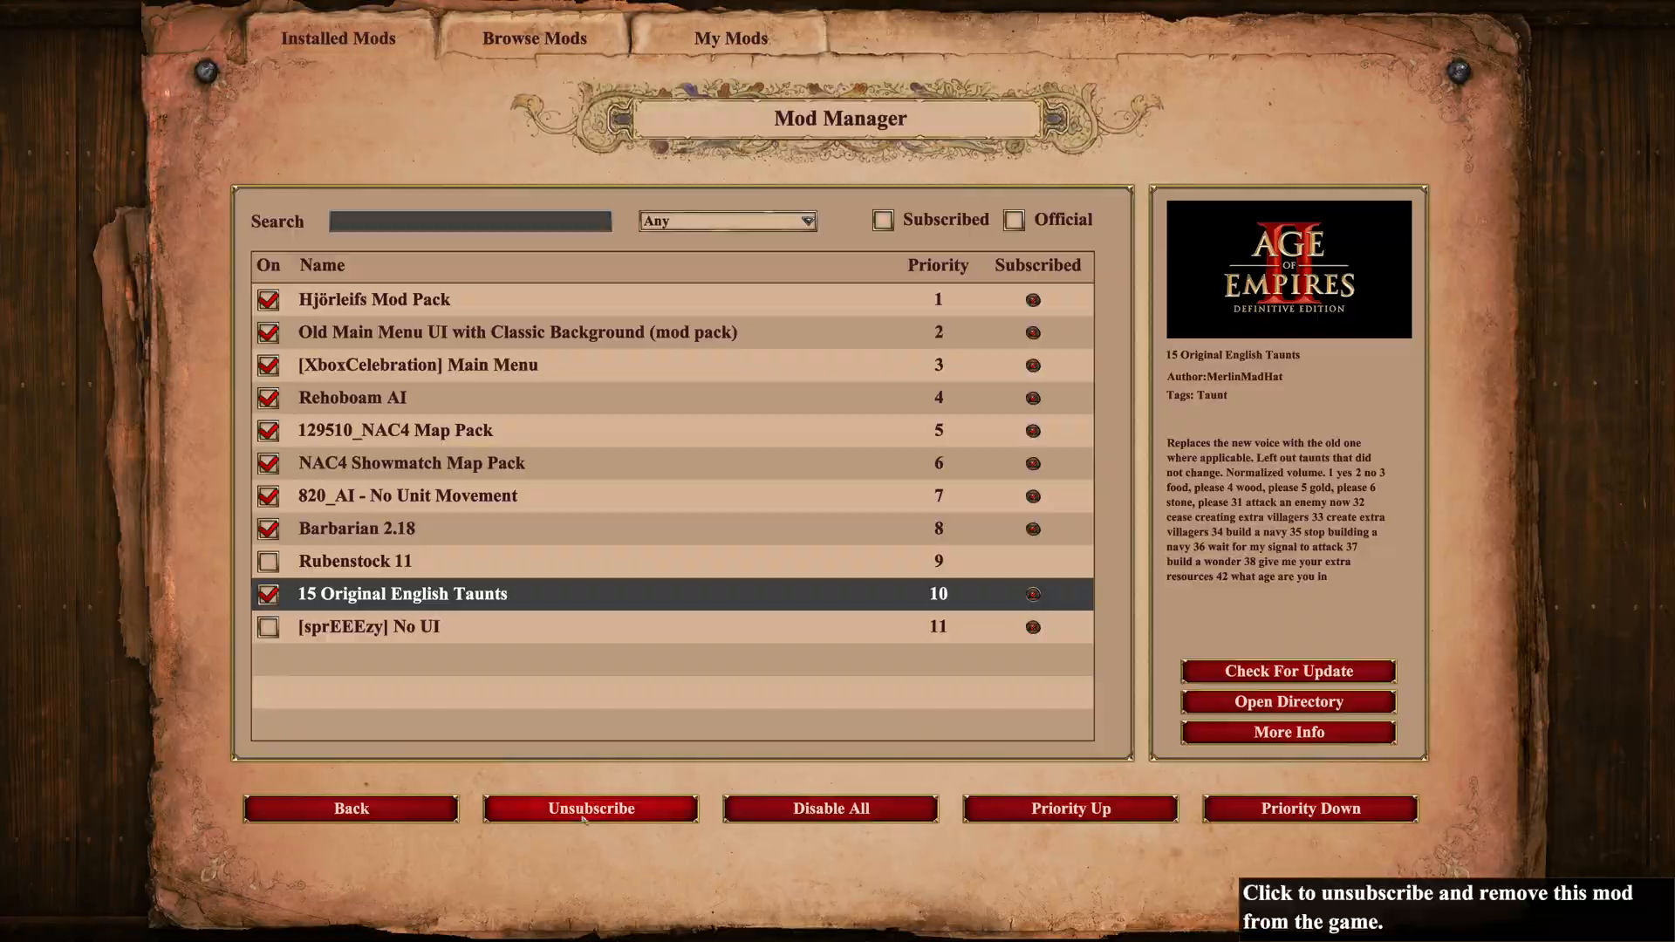
left_click(589, 808)
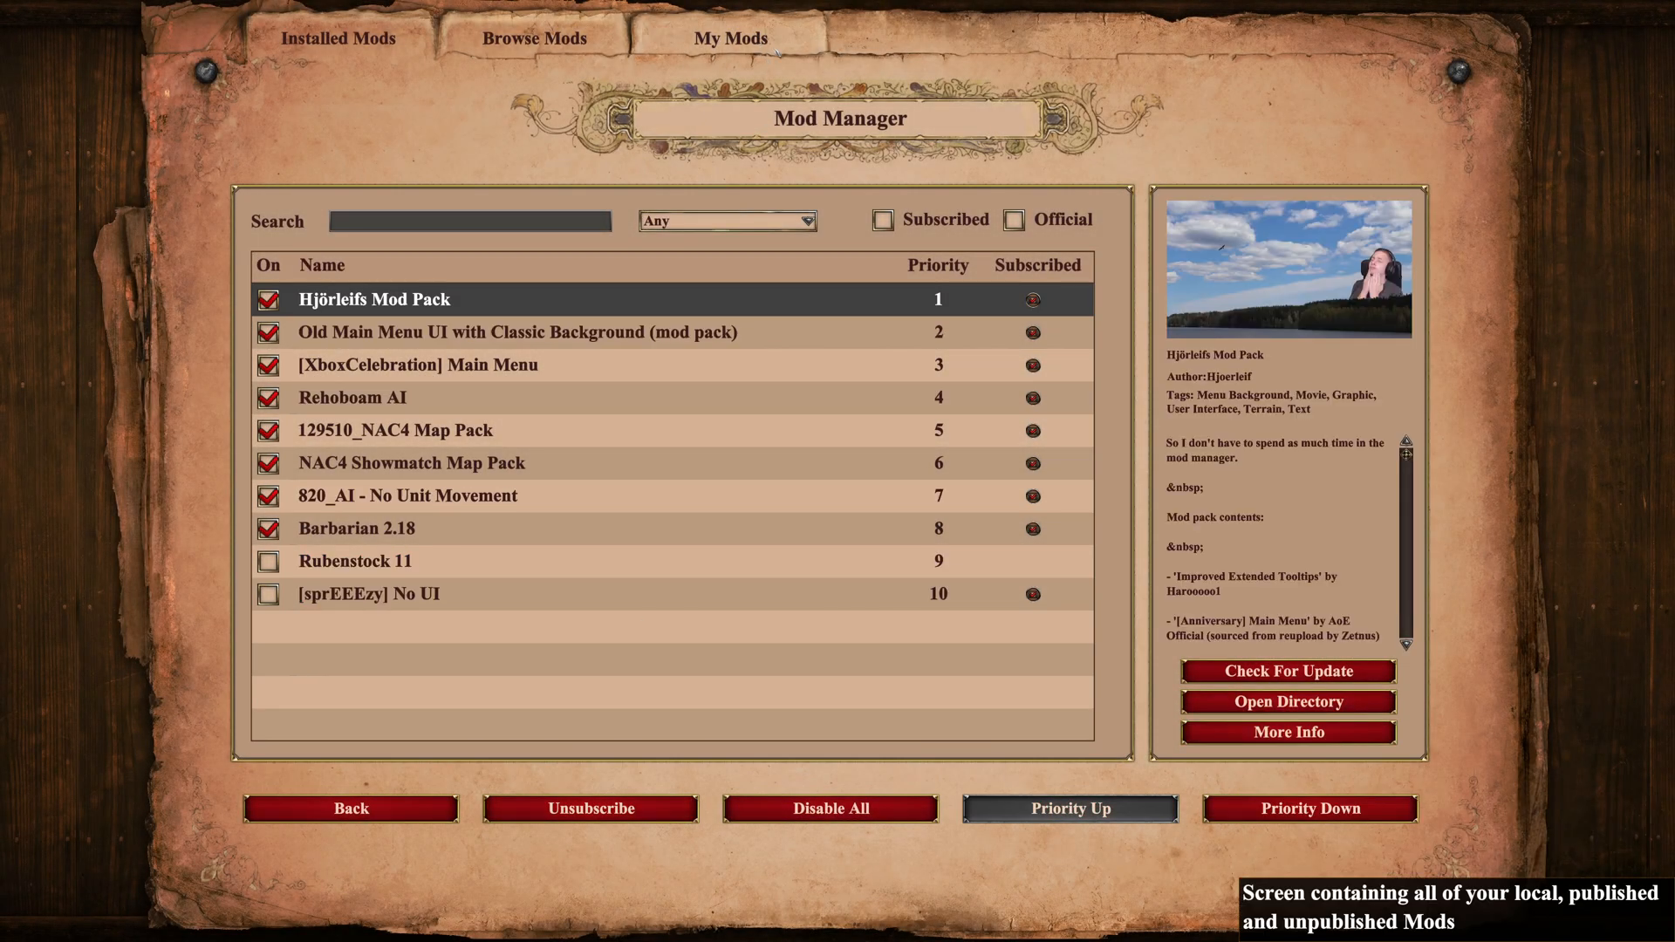
left_click(732, 38)
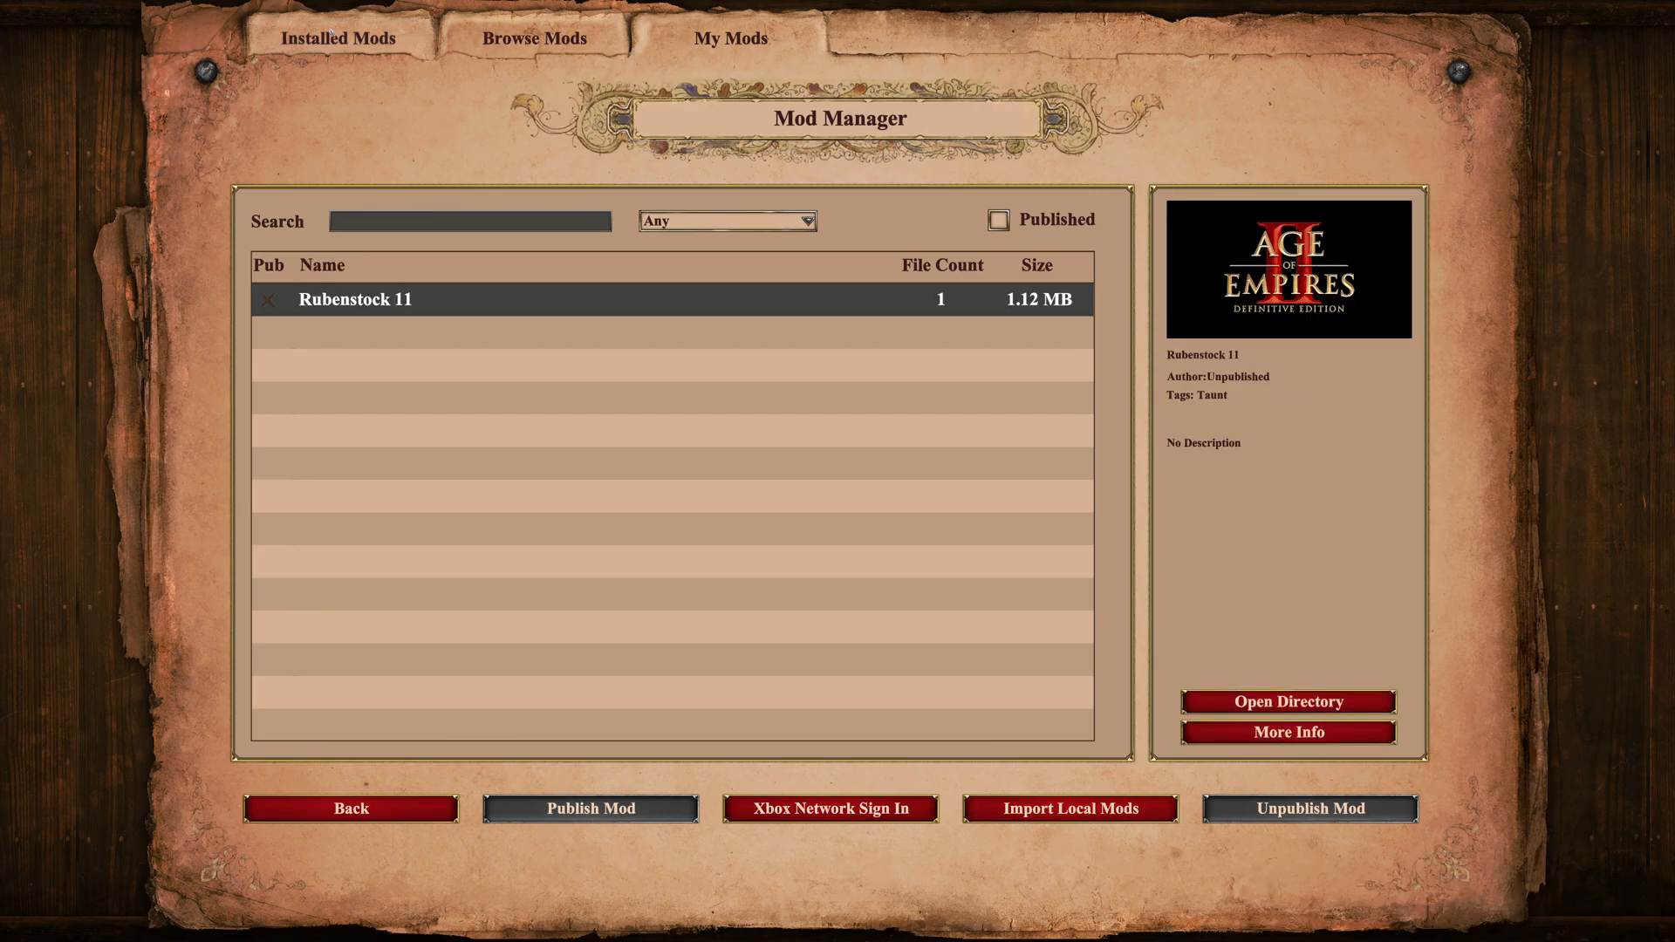
left_click(338, 37)
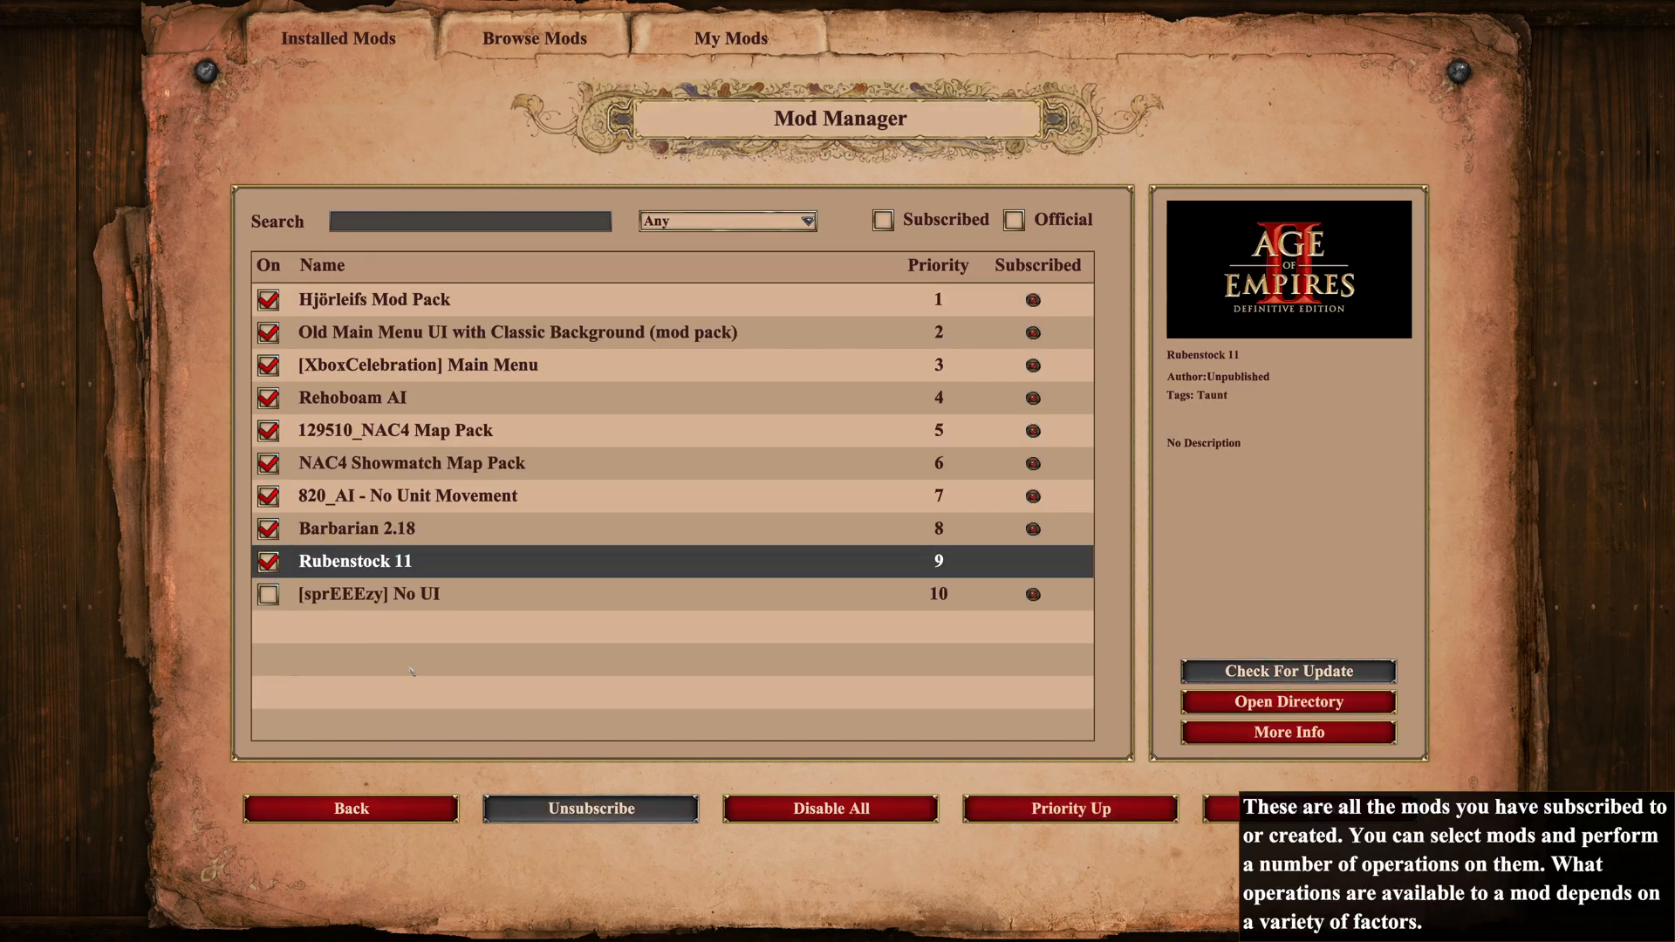
left_click(351, 808)
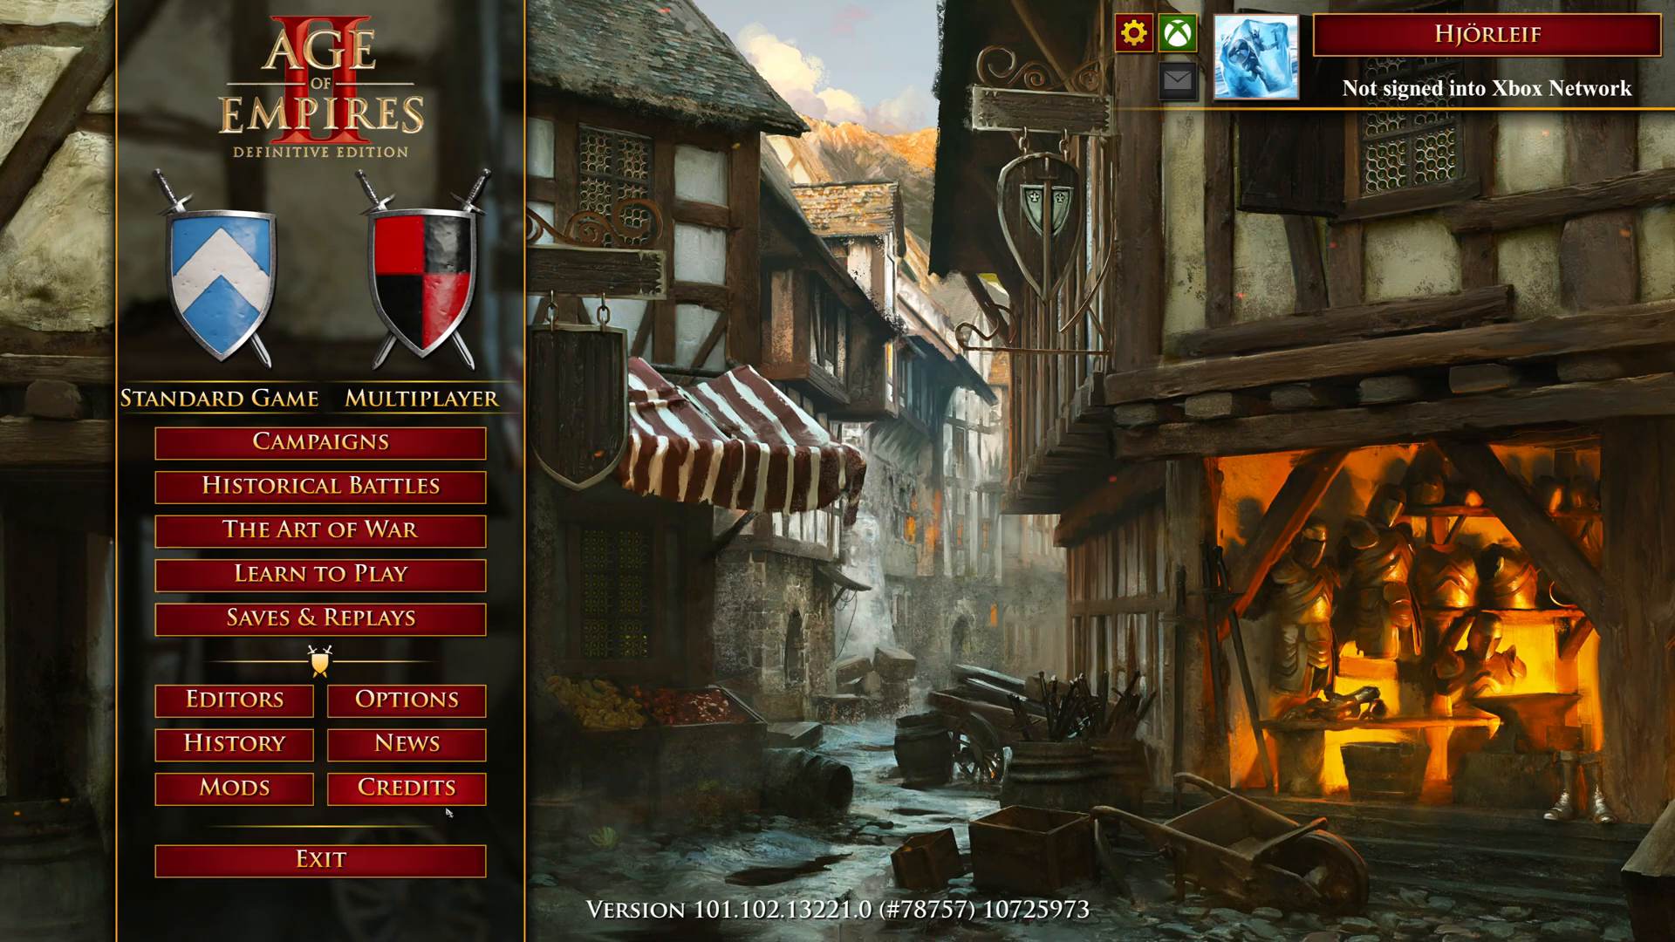
- In Mods > My Mods, sign in to Xbox Network and publish the Rubenstock 11 mod
left_click(233, 787)
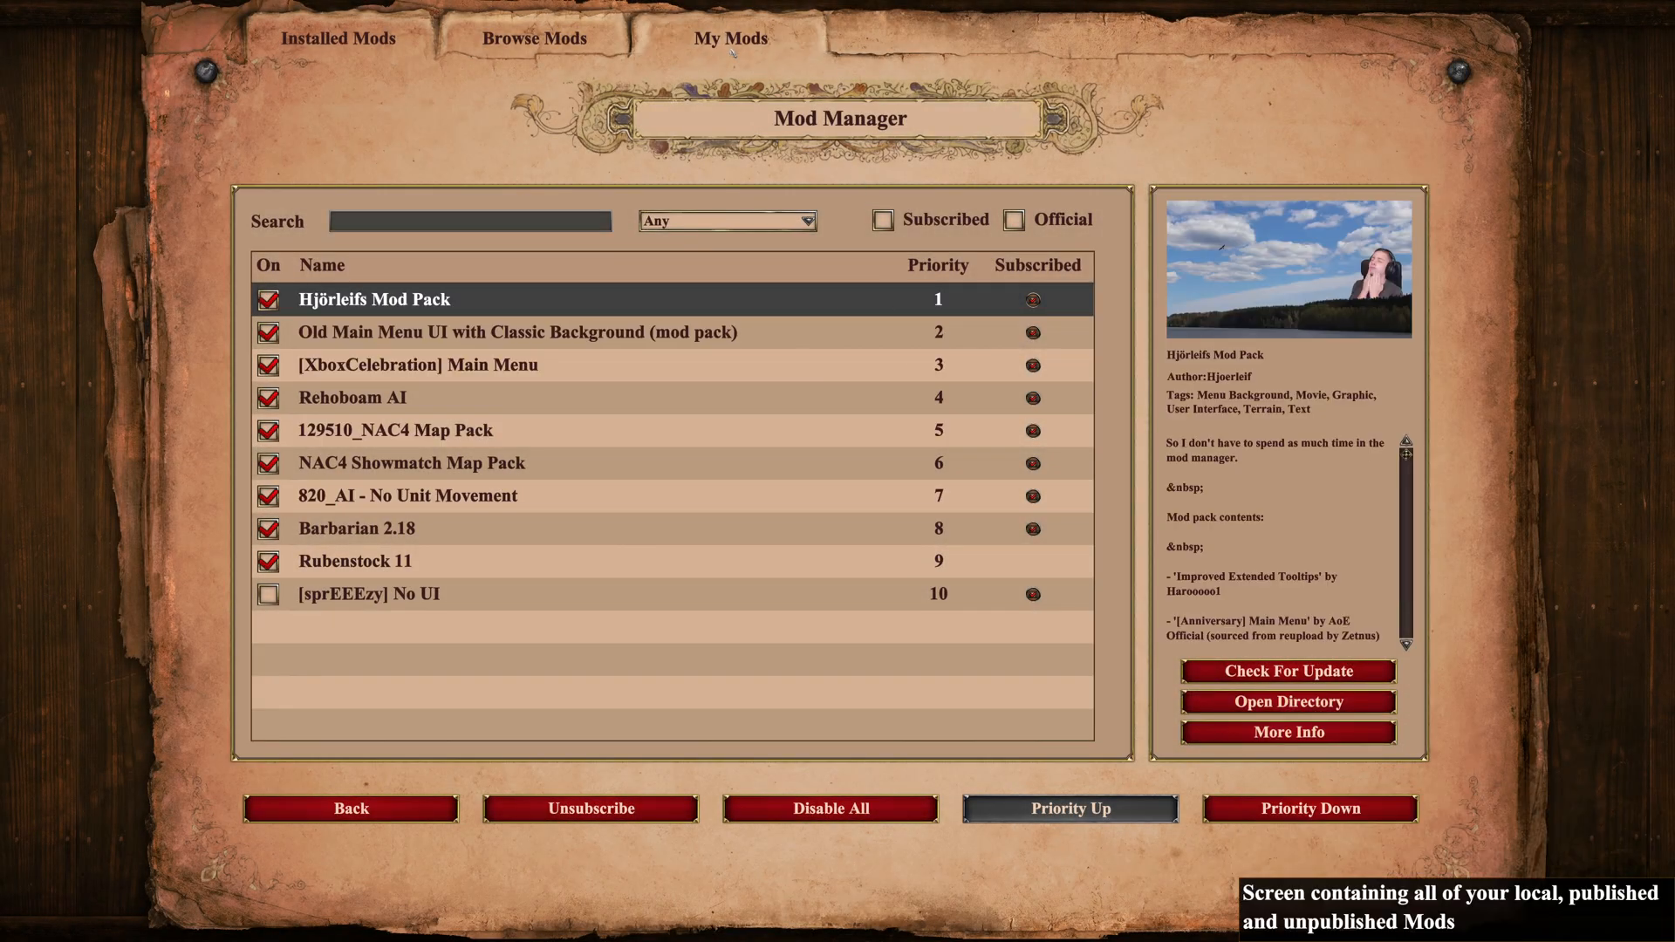
left_click(732, 38)
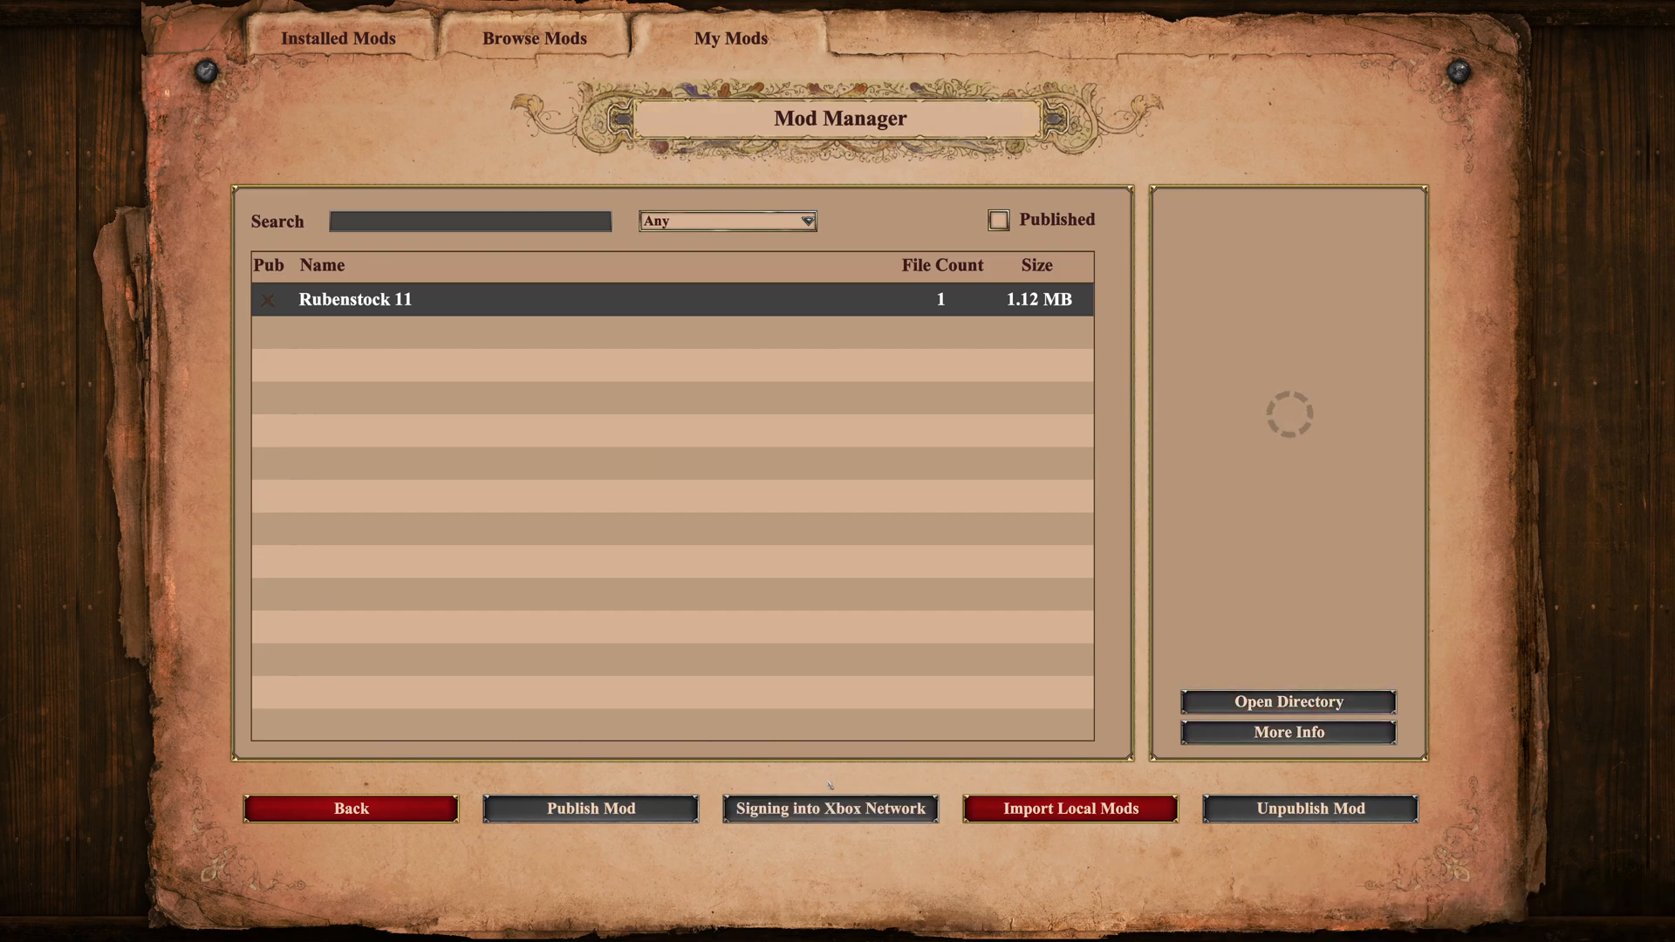
left_click(356, 299)
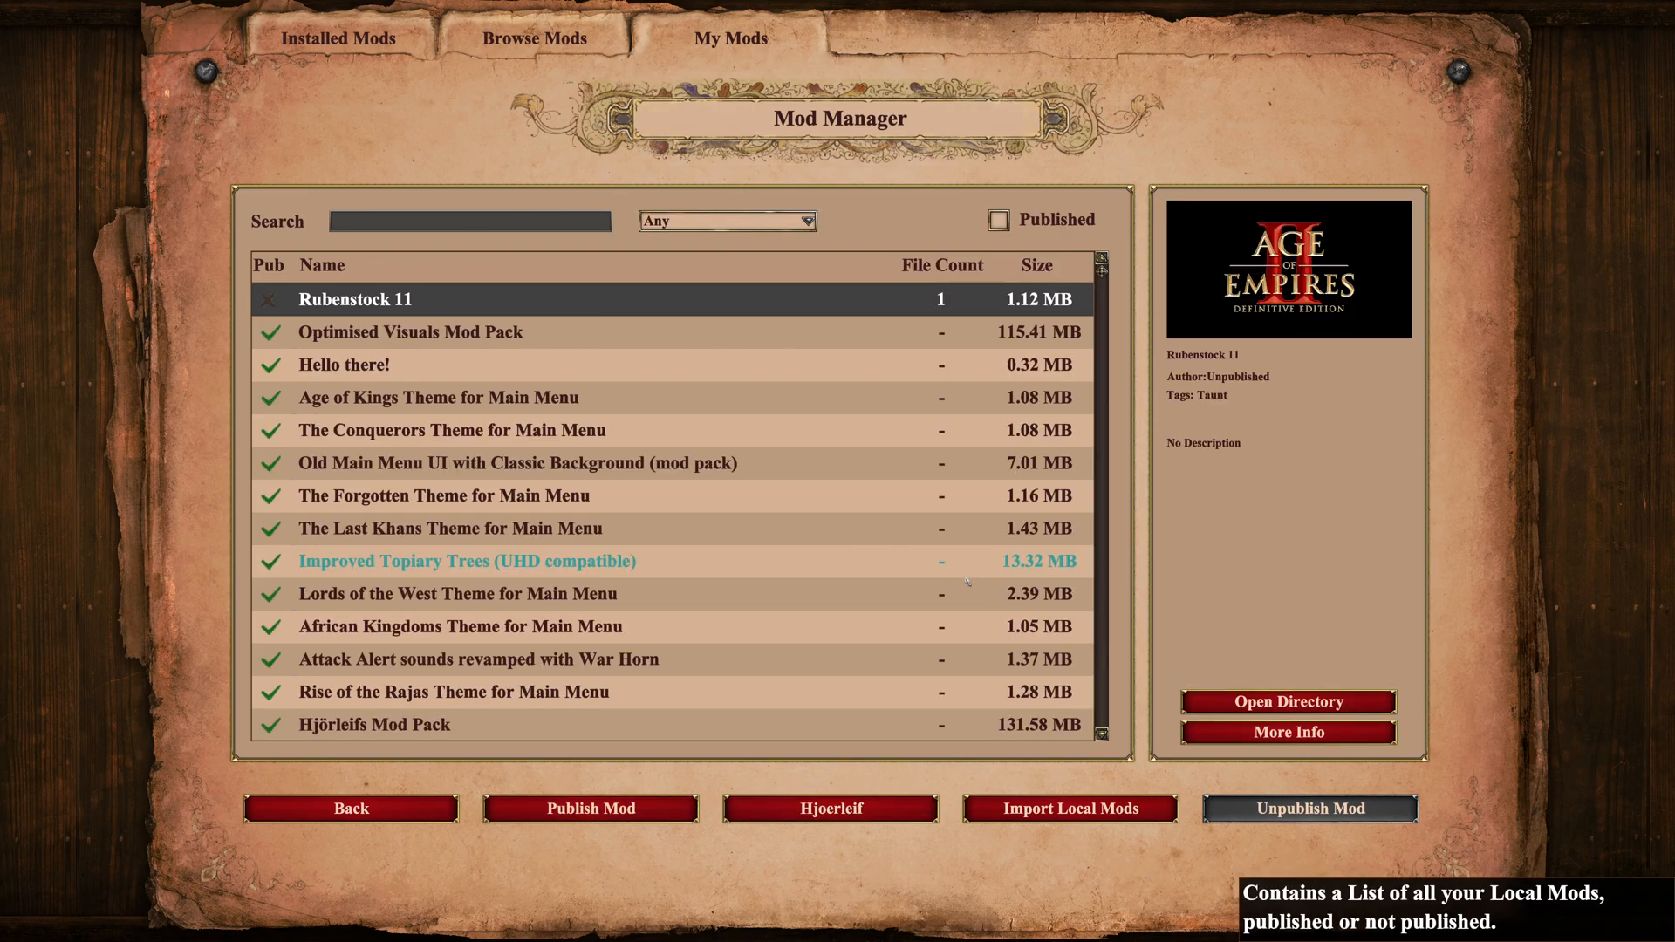
left_click(590, 808)
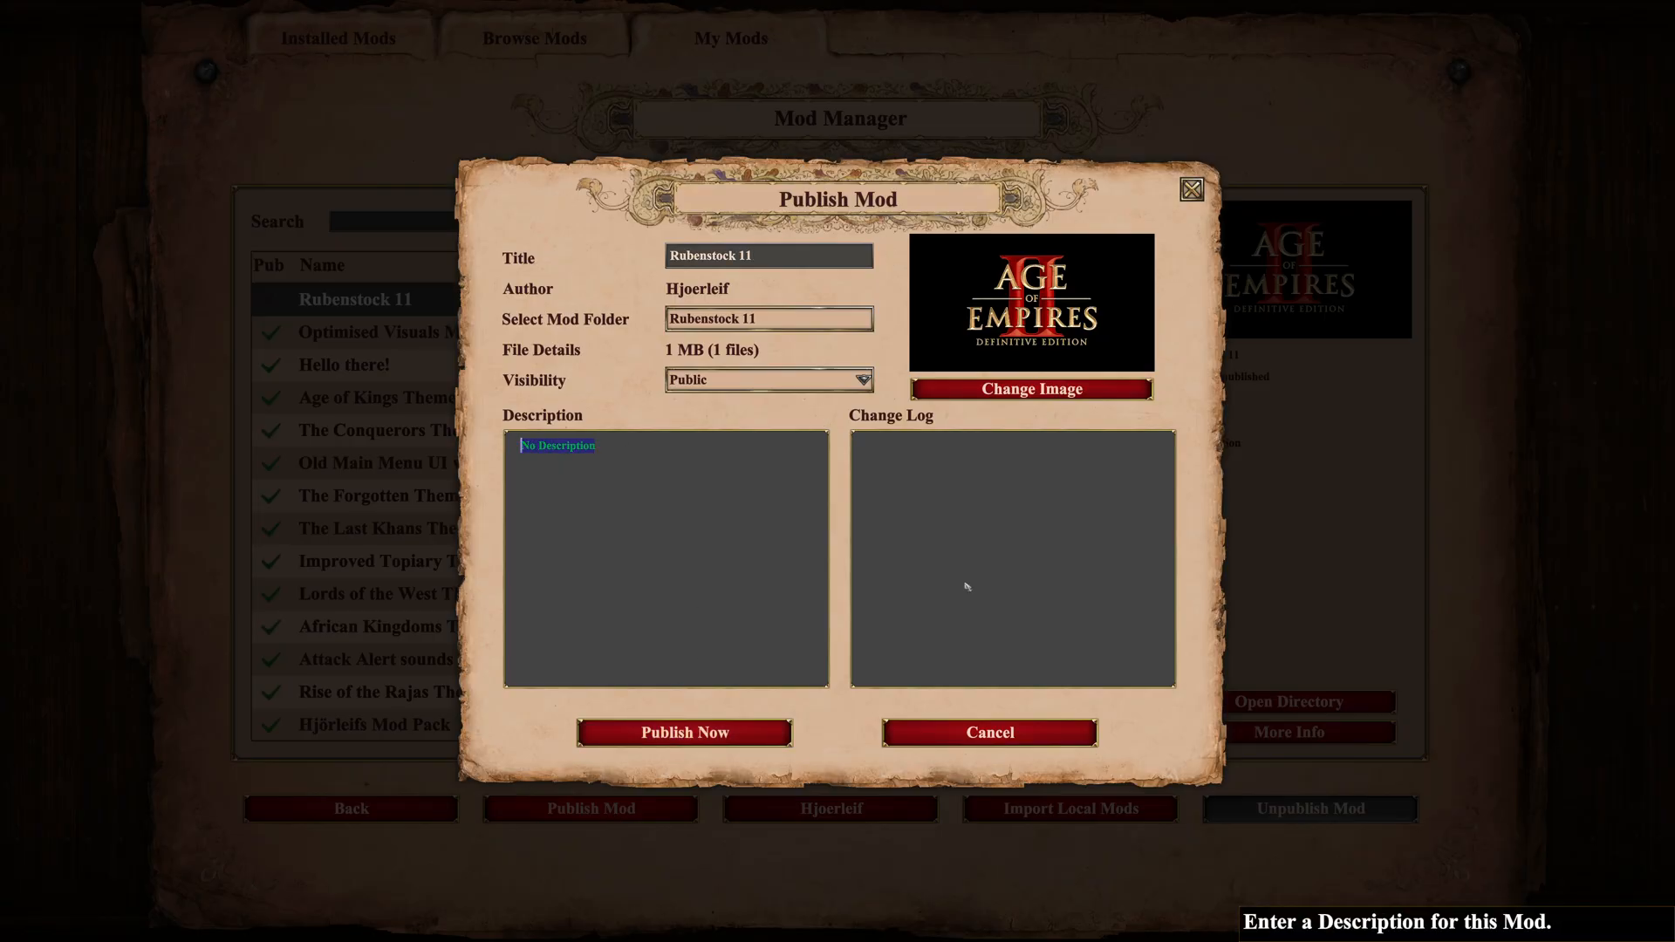
left_click(684, 733)
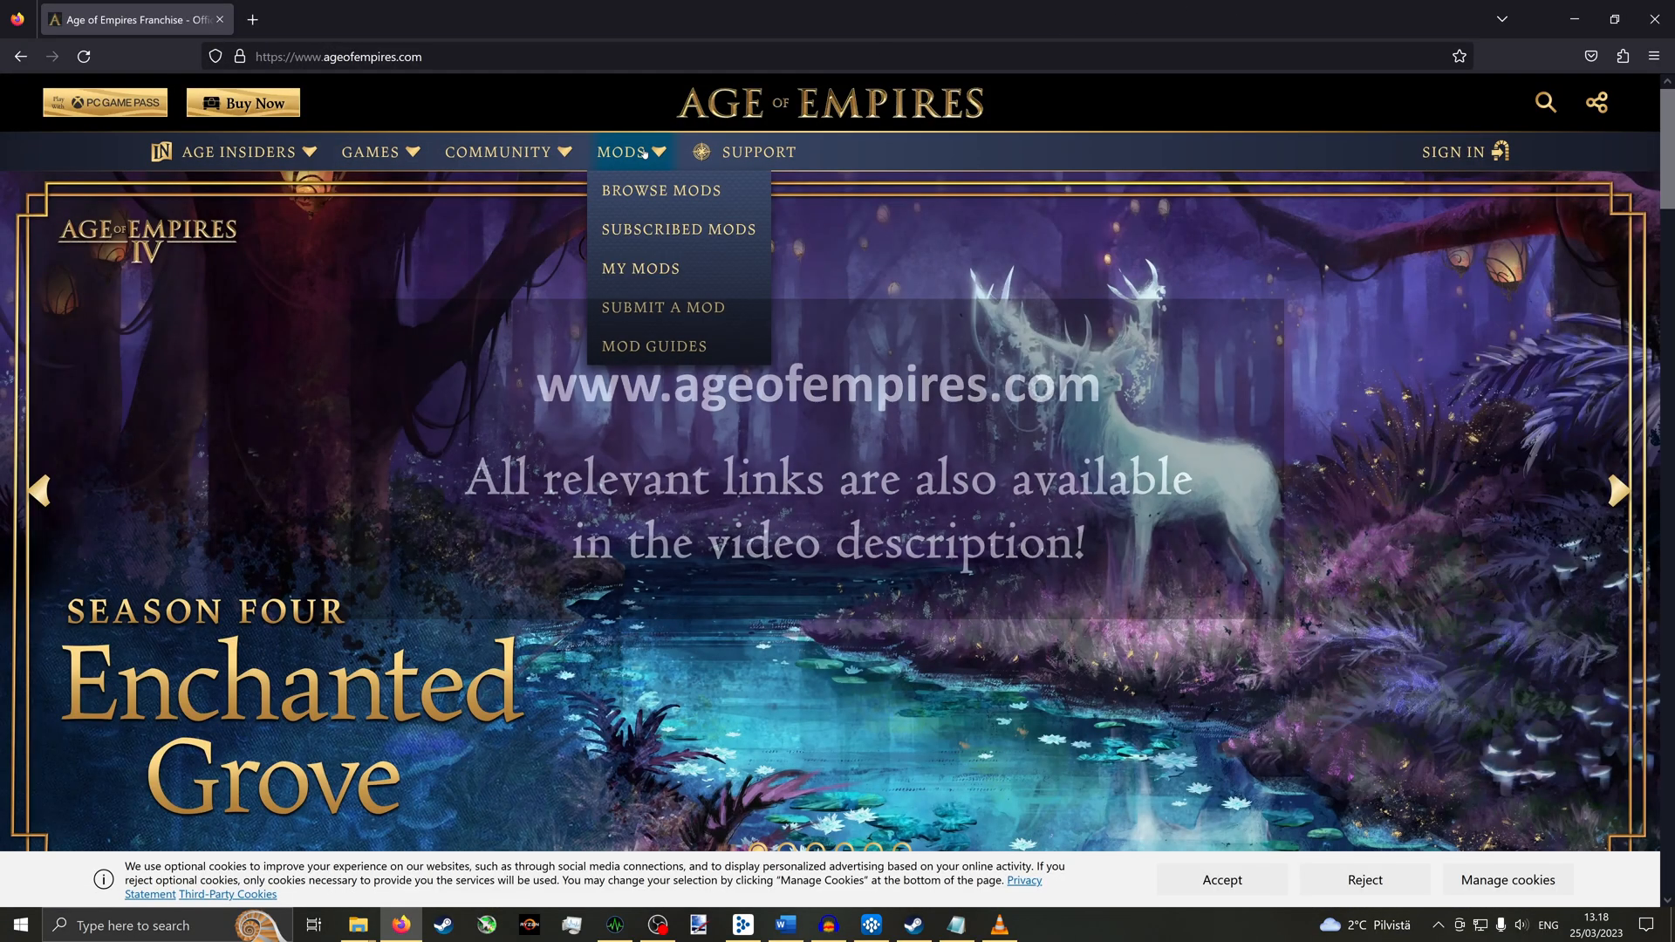
mouse_move(662, 308)
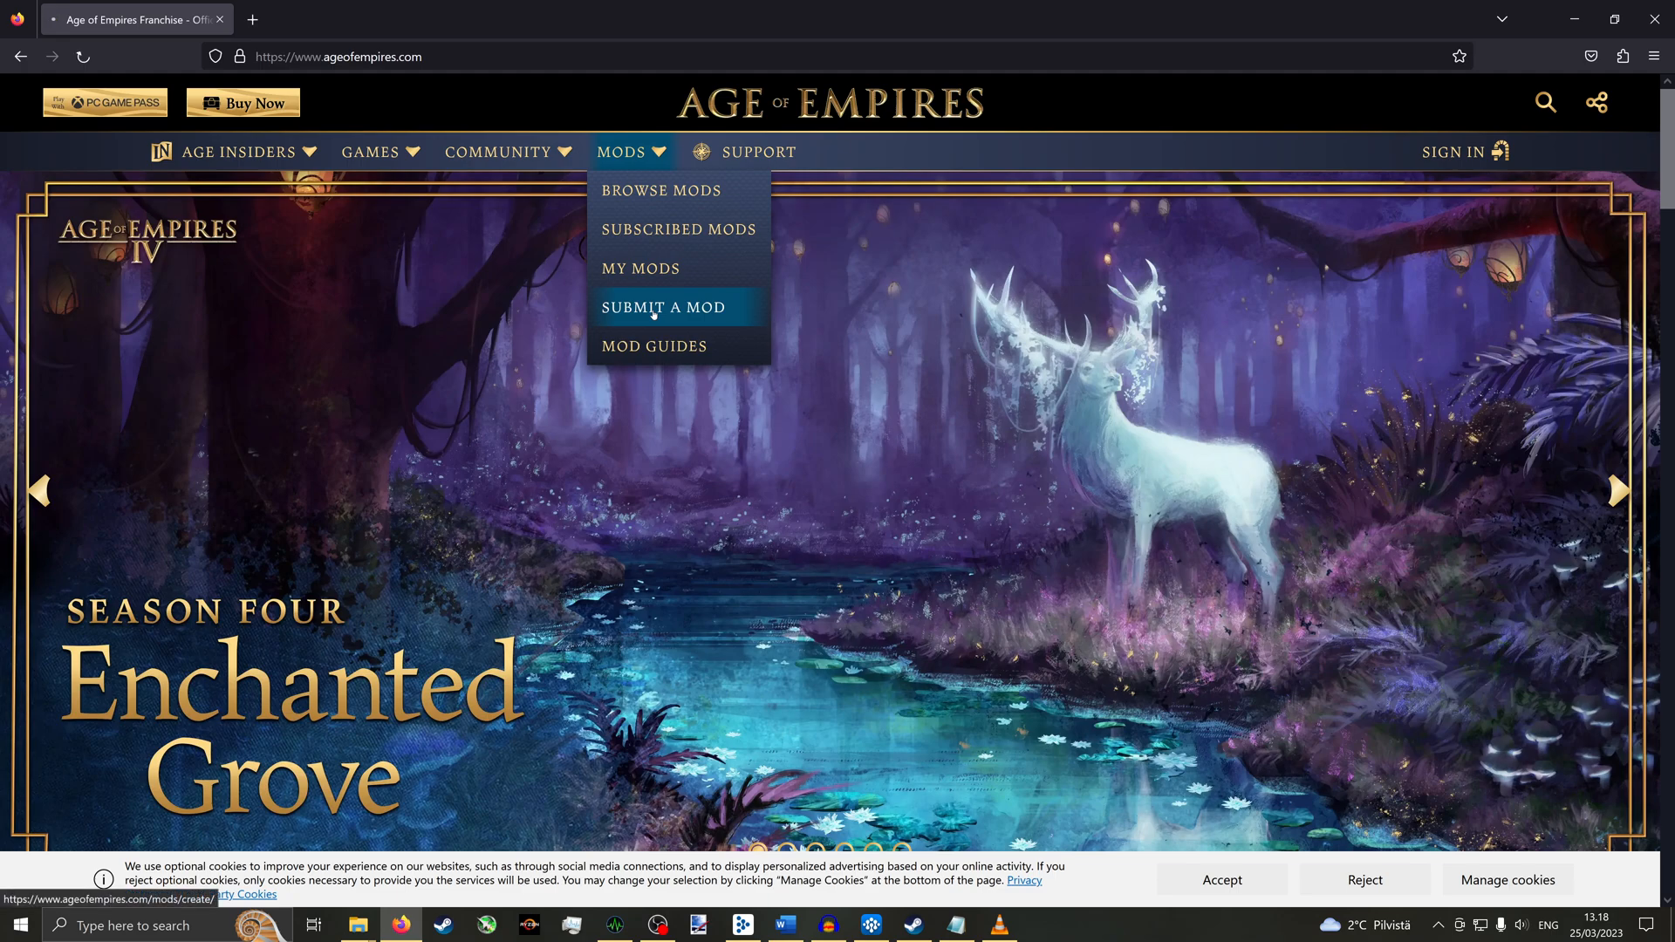
- Start a mod submission with the description "11 taunt replaced with Rubenstock's laughter"
left_click(663, 306)
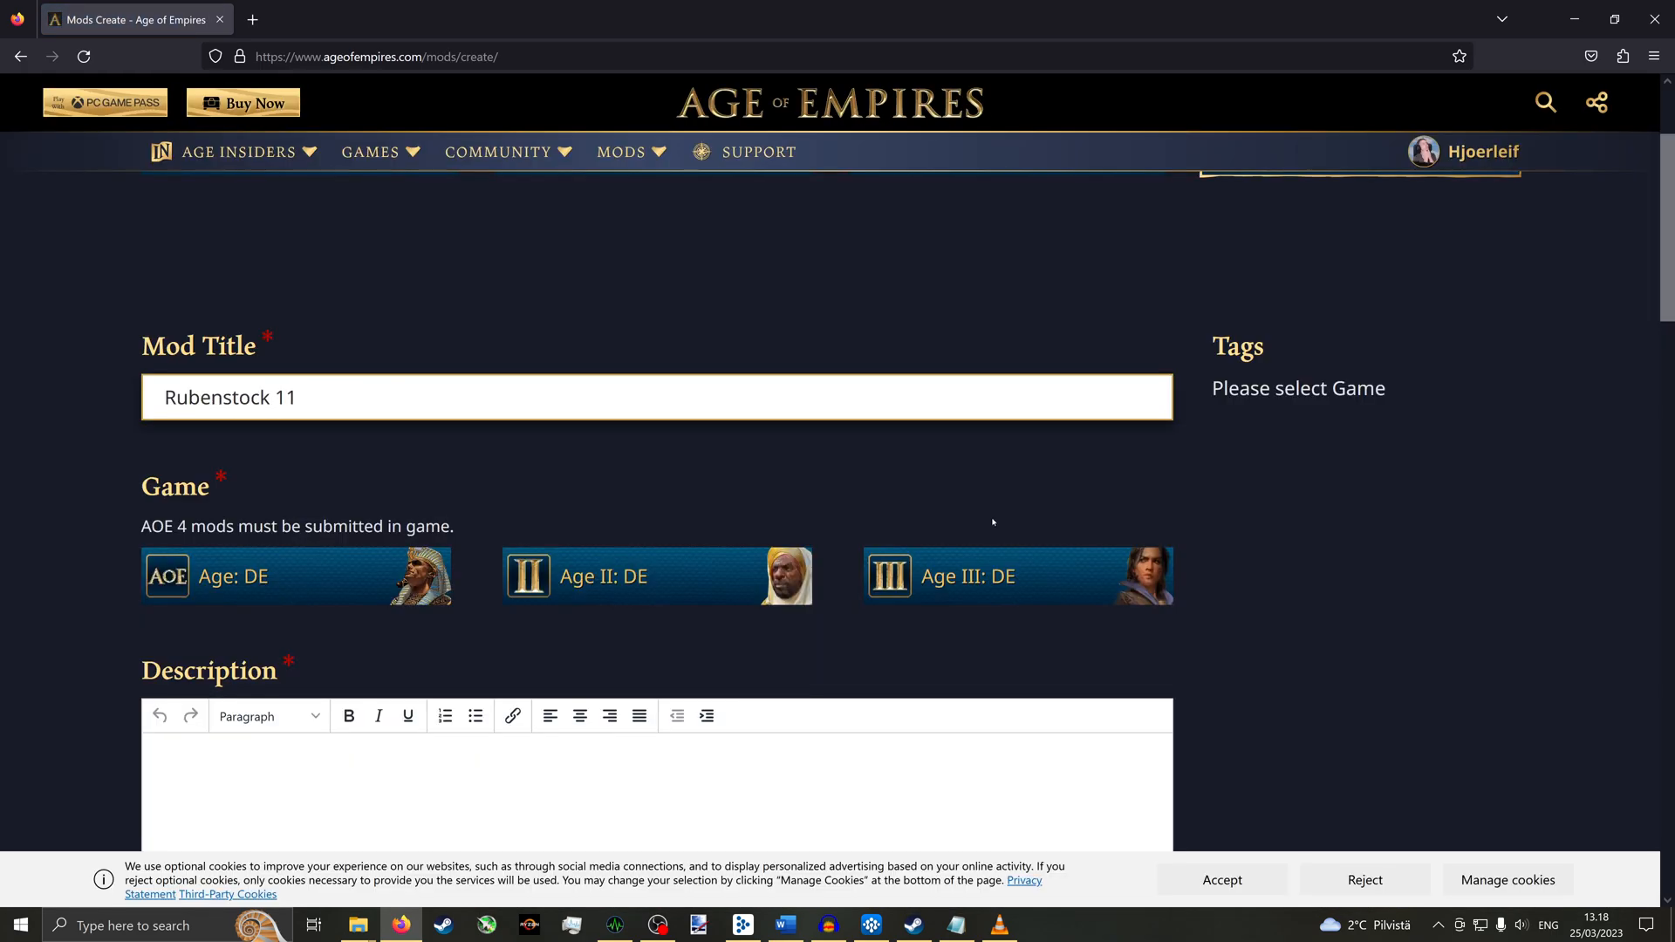
type("11 taunt replaced with Rubenstock's laughter")
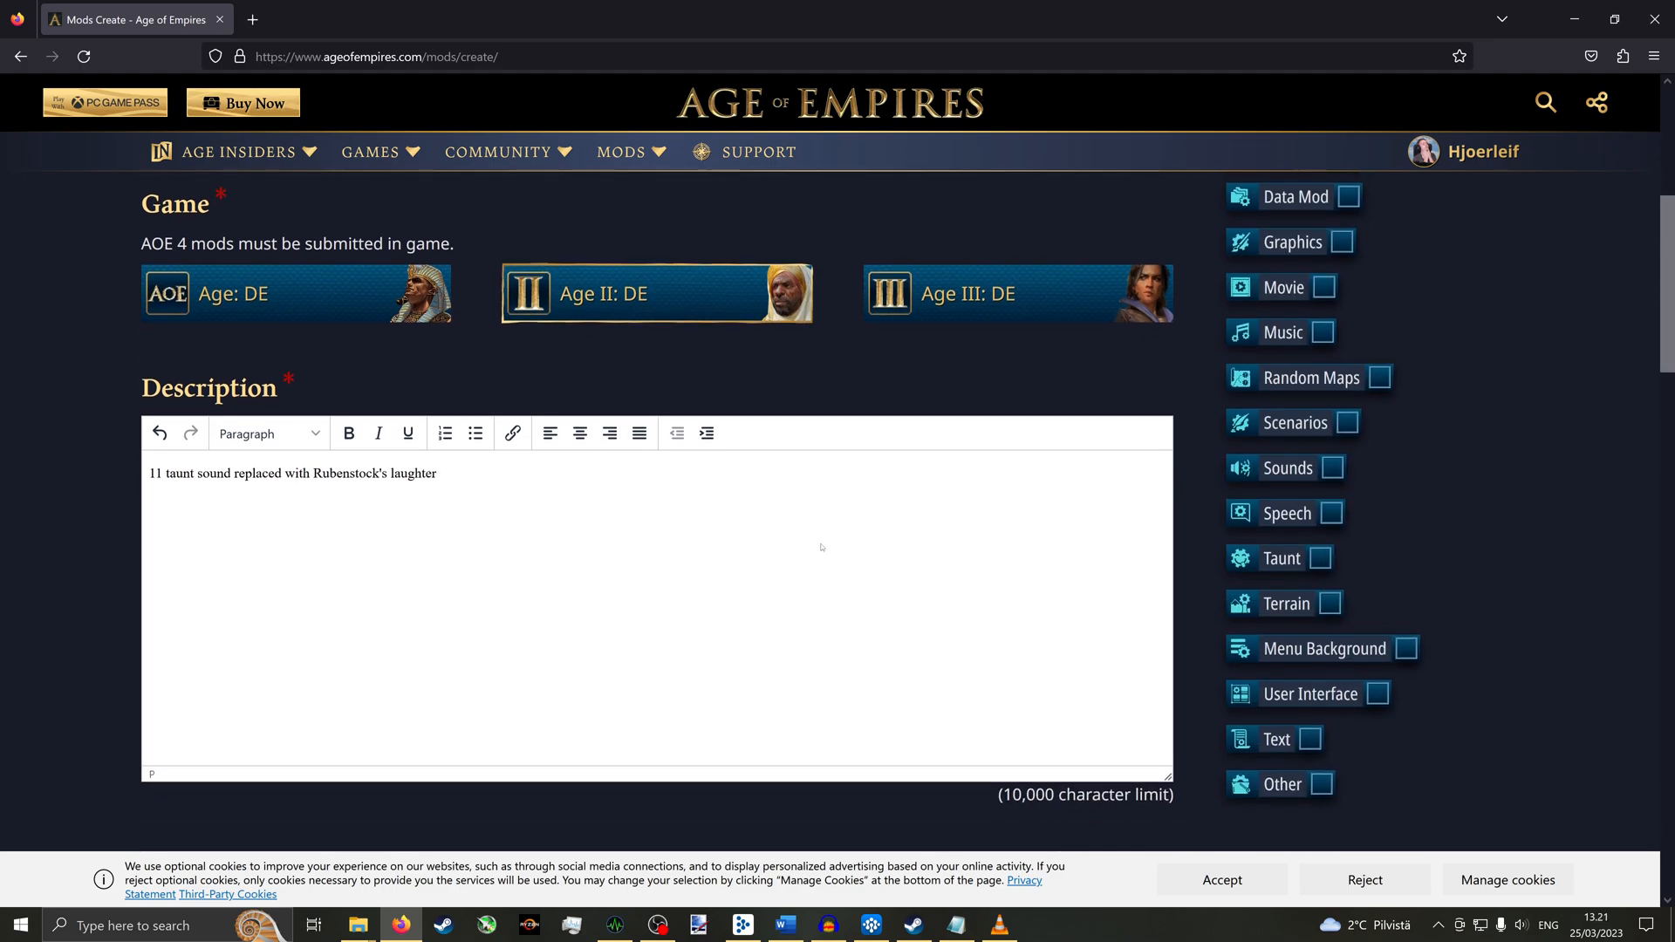
scroll("down", 3)
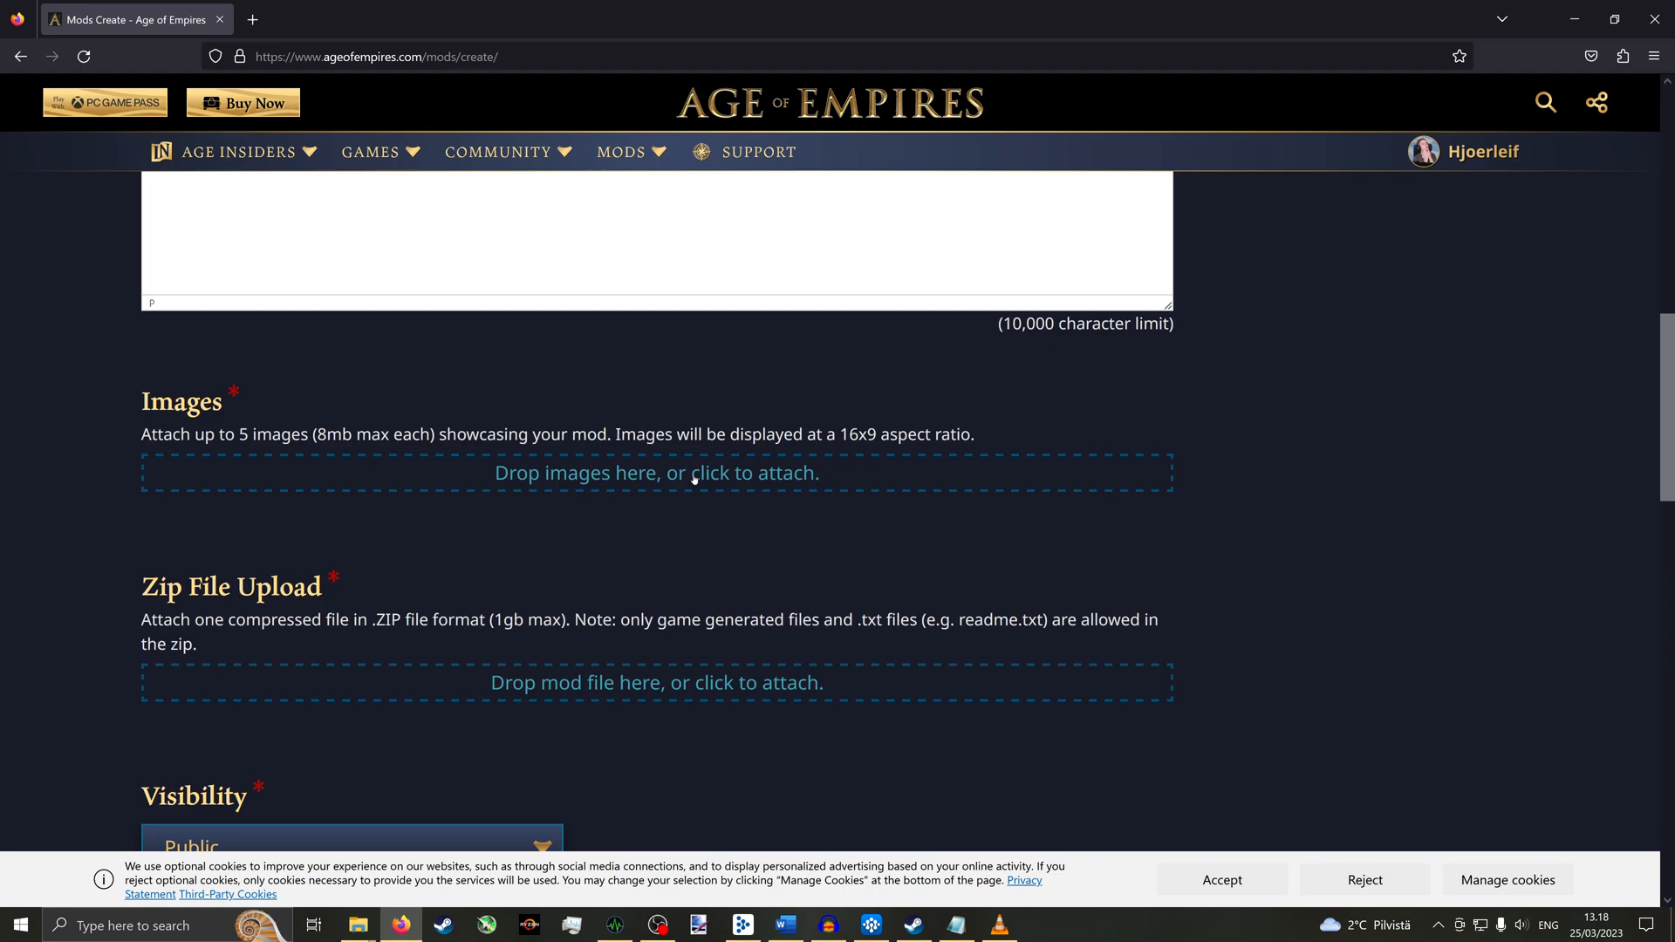
mouse_move(427, 280)
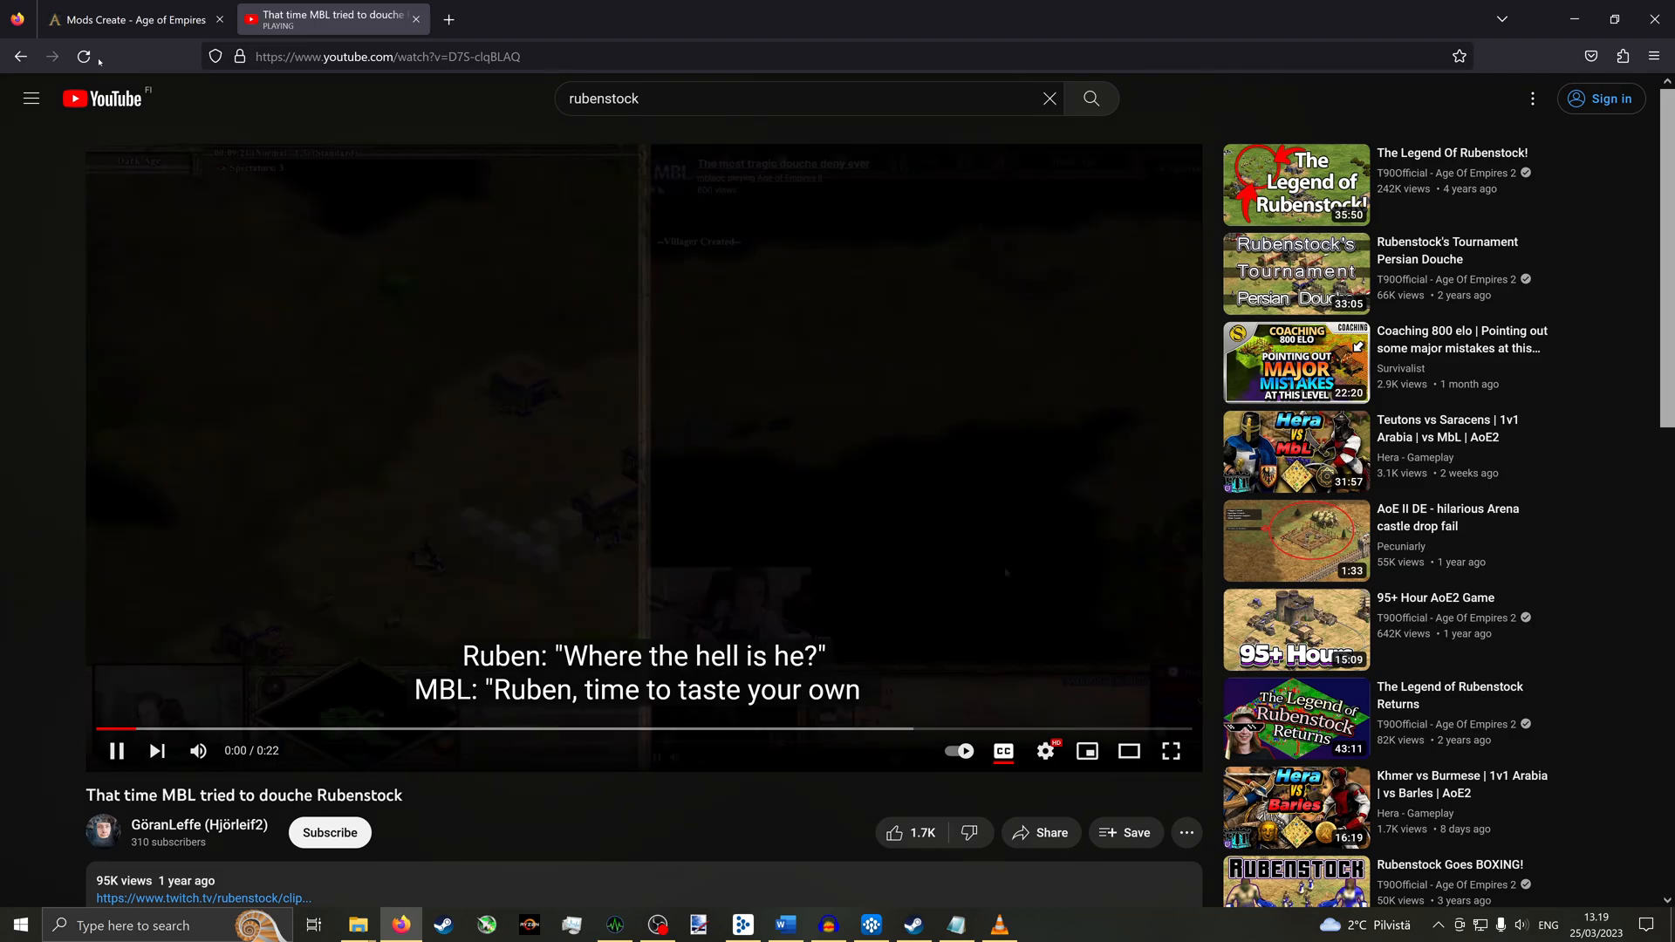
- Crop the Rubenstock screenshot to the laughing face in Paint, save it as ruben11.png, and close Paint
left_click(1040, 924)
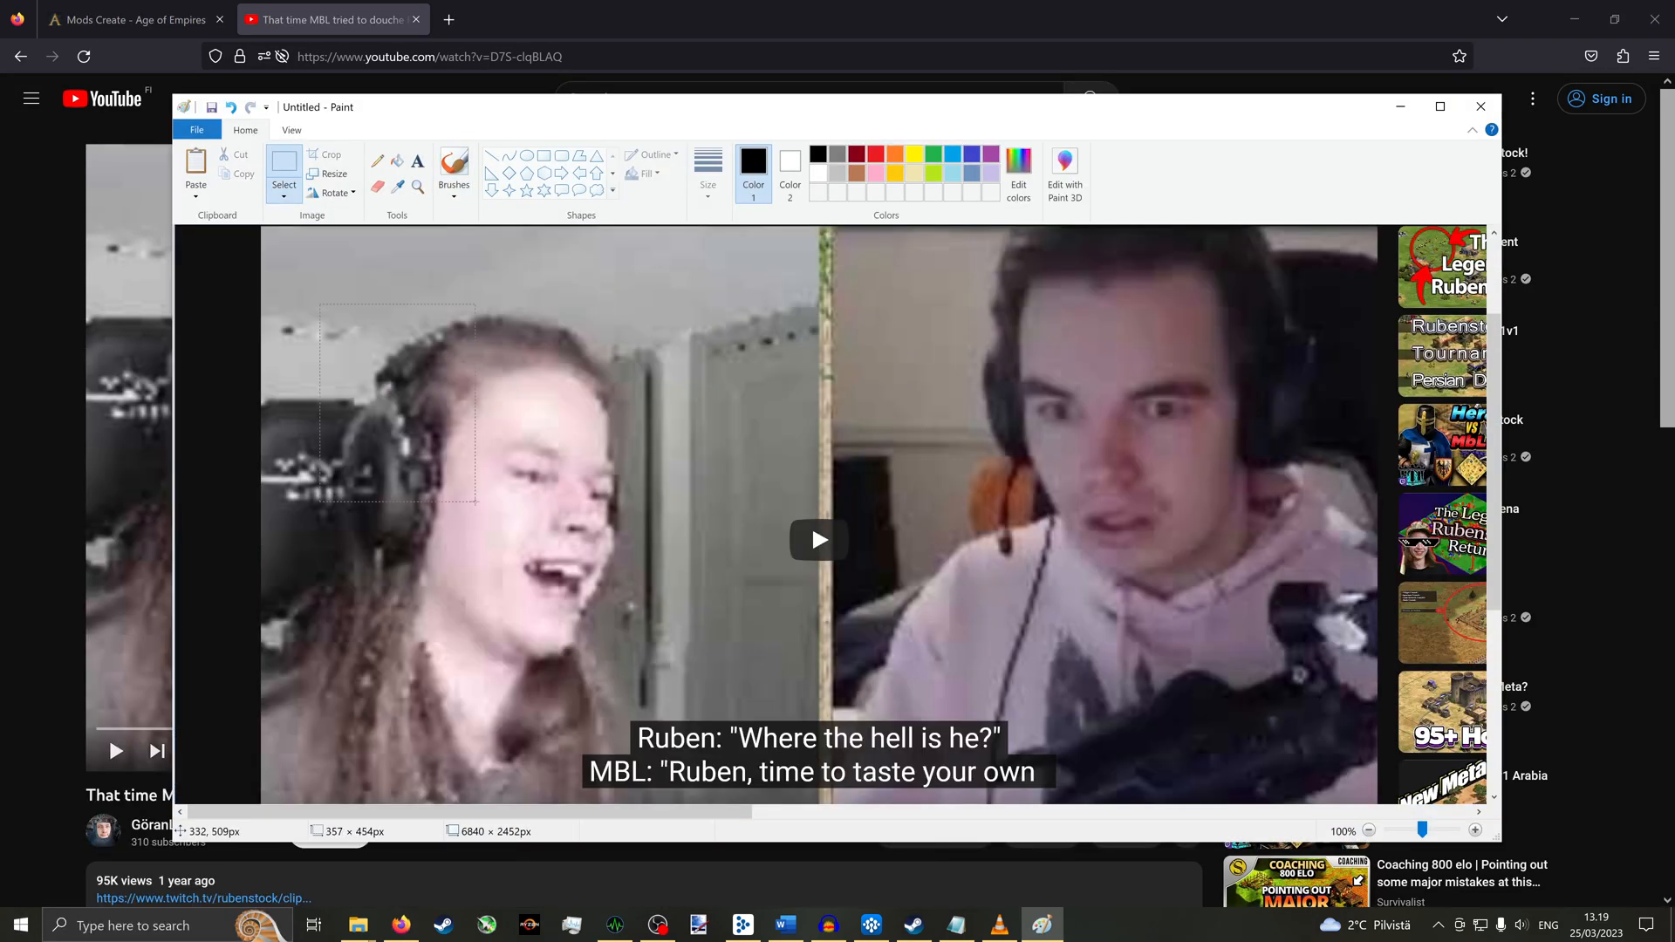
left_click(327, 153)
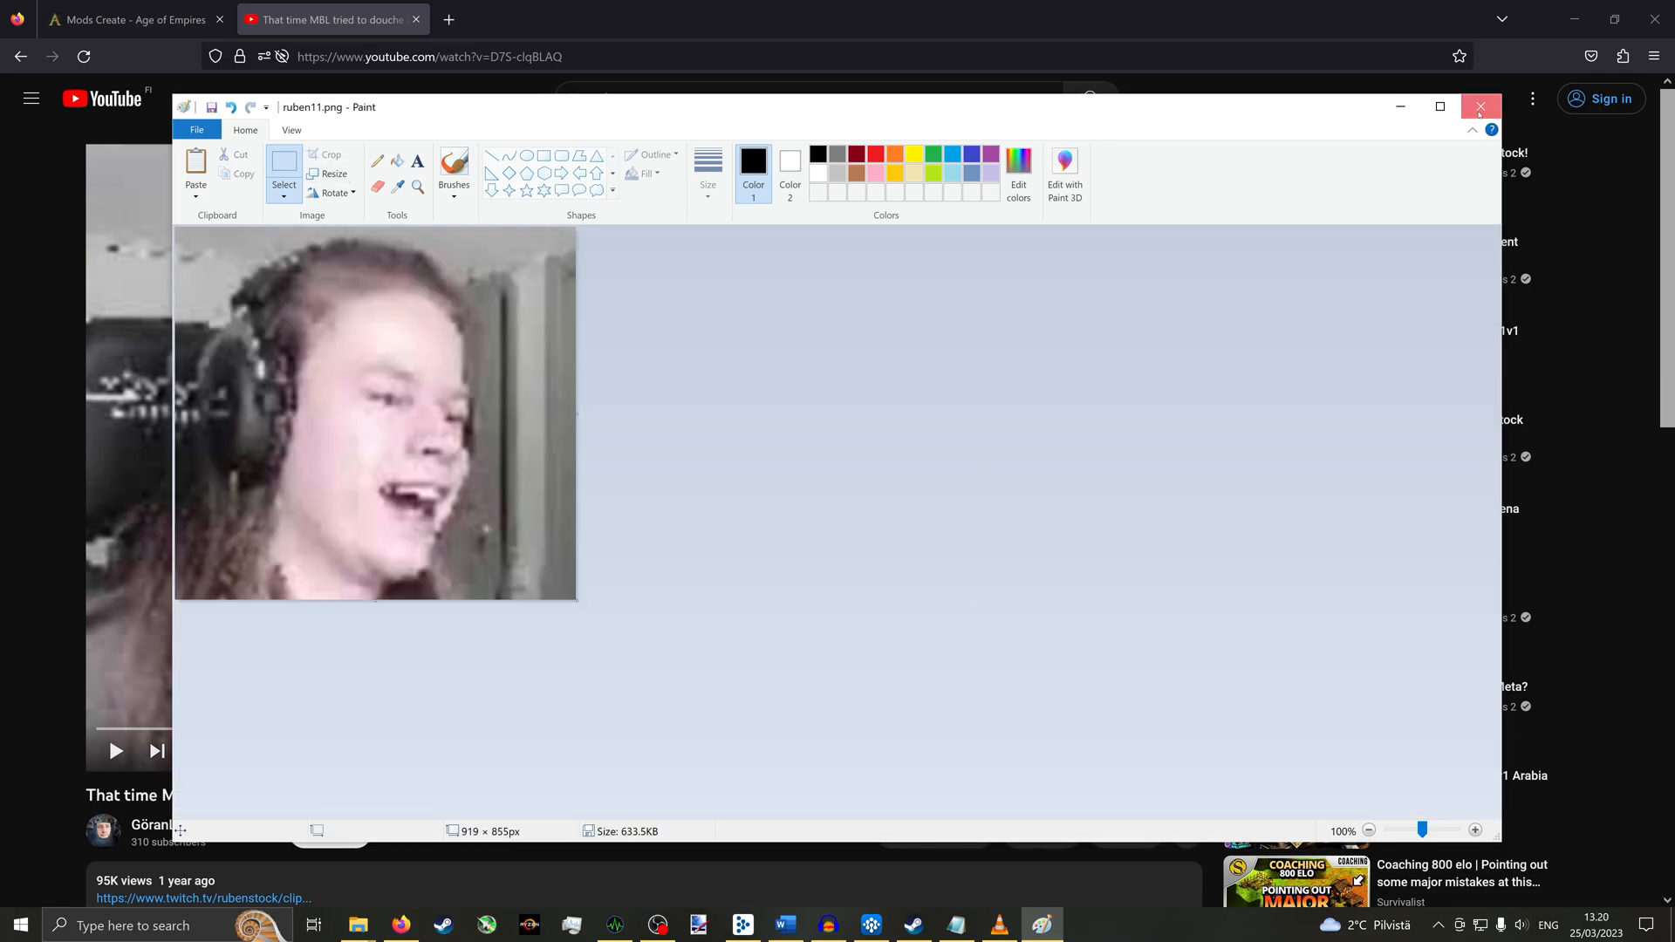
left_click(1480, 106)
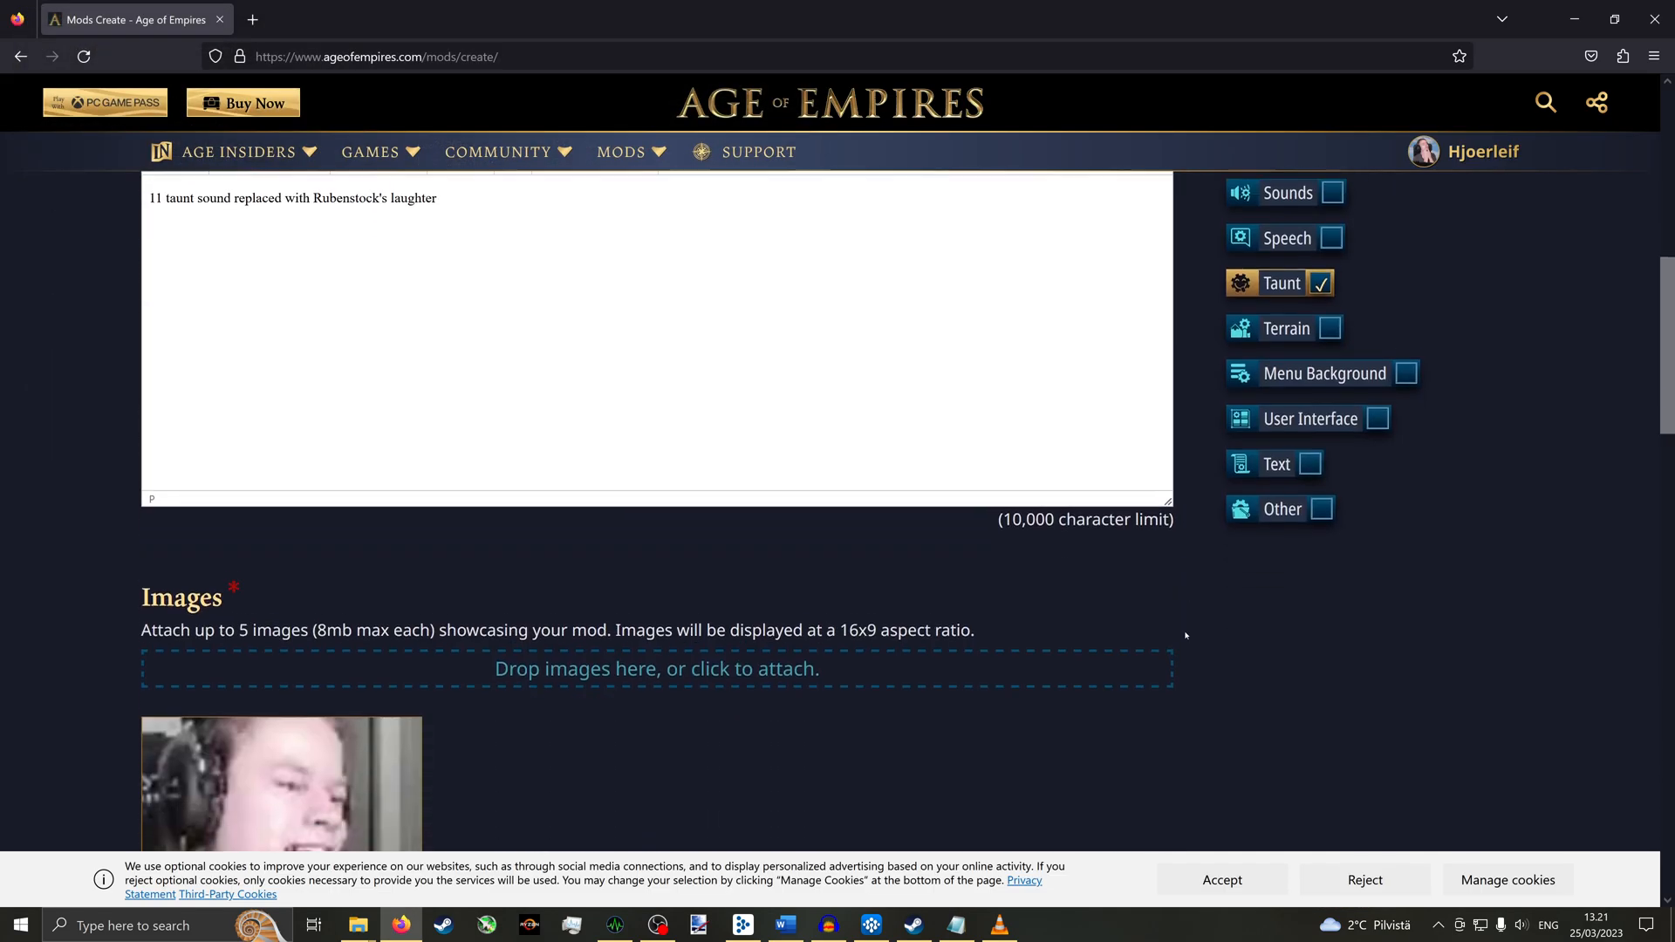
- Compress the resources folder into resources.zip, attach it, and submit the mod
scroll("down", 3)
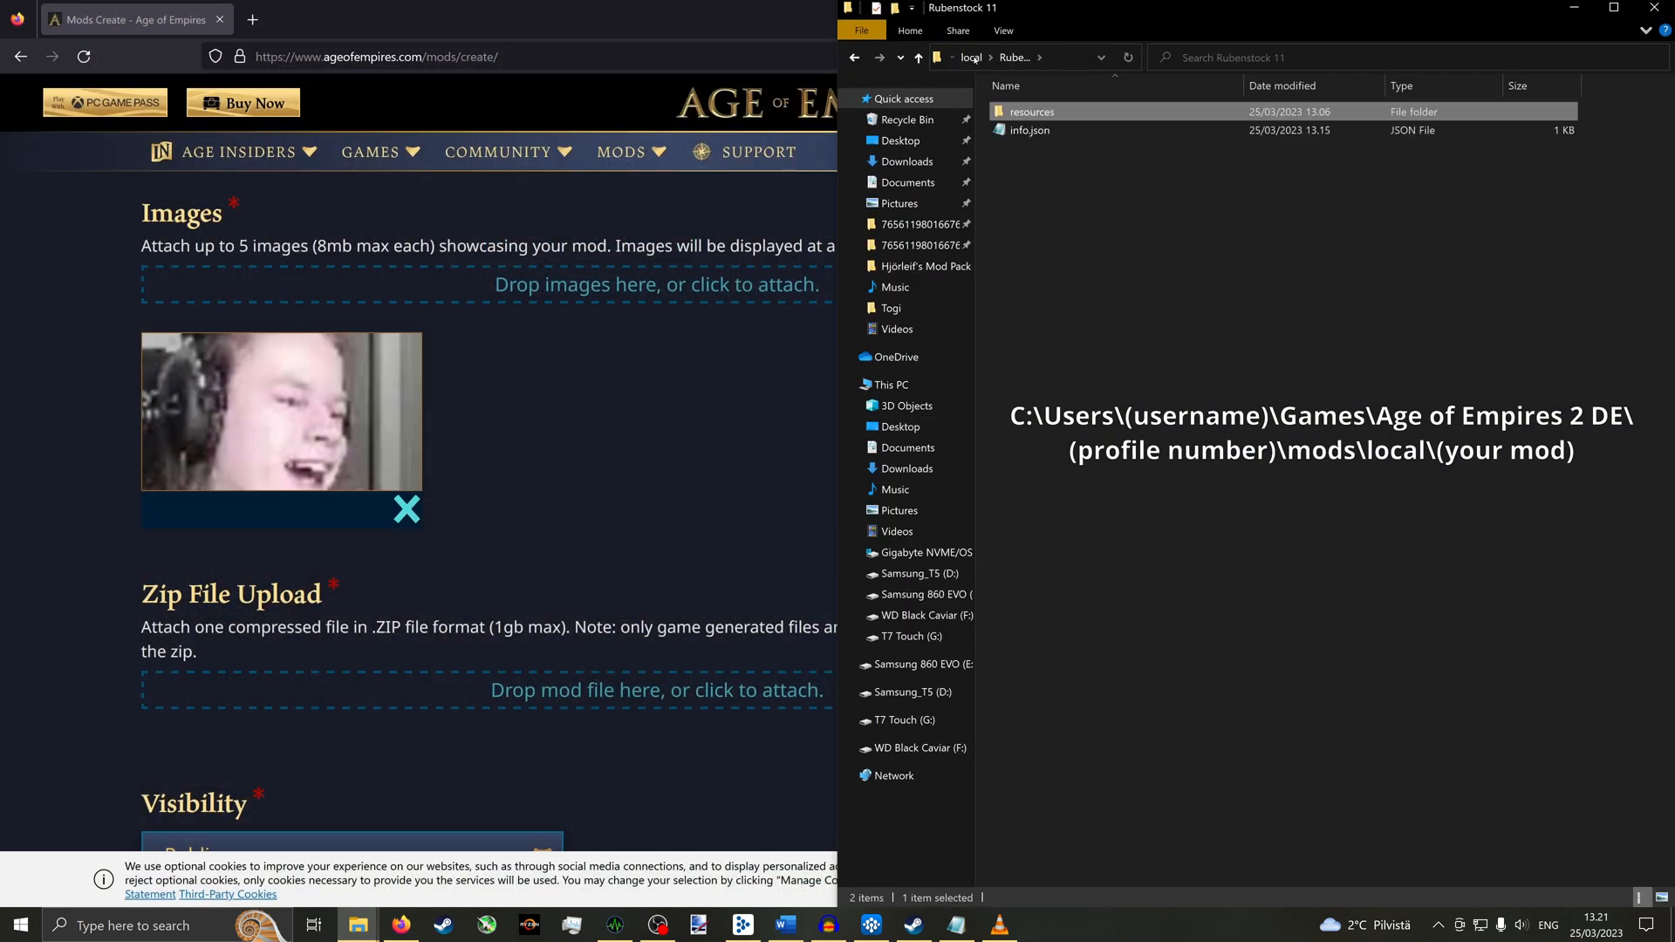
right_click(1031, 111)
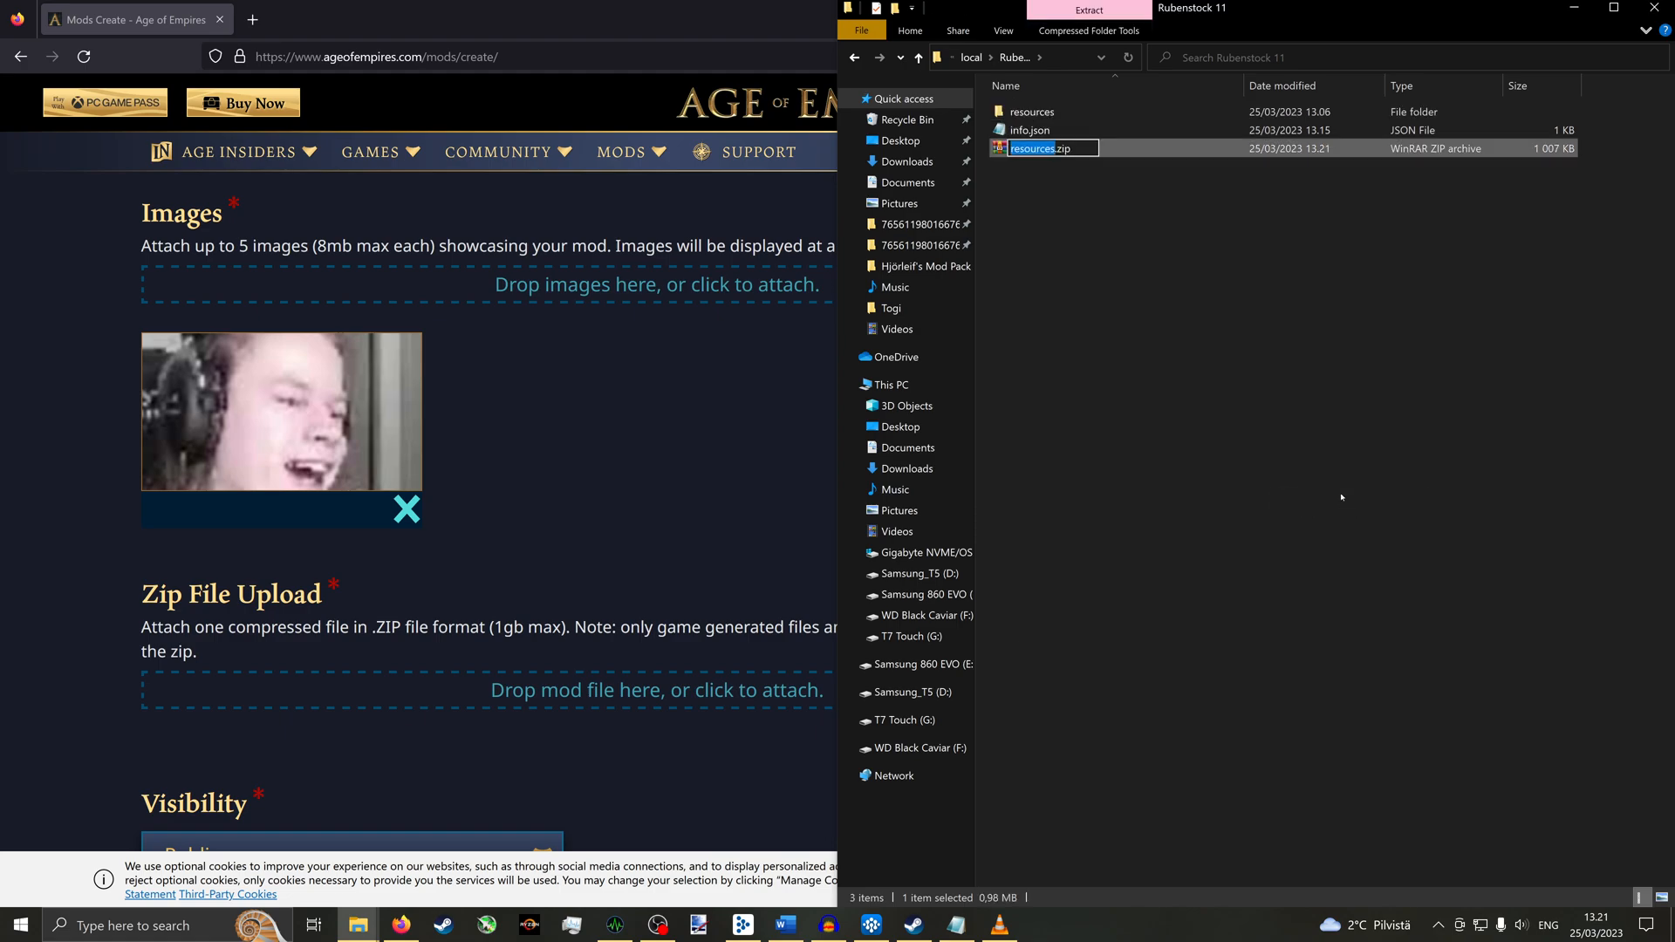
key("Return")
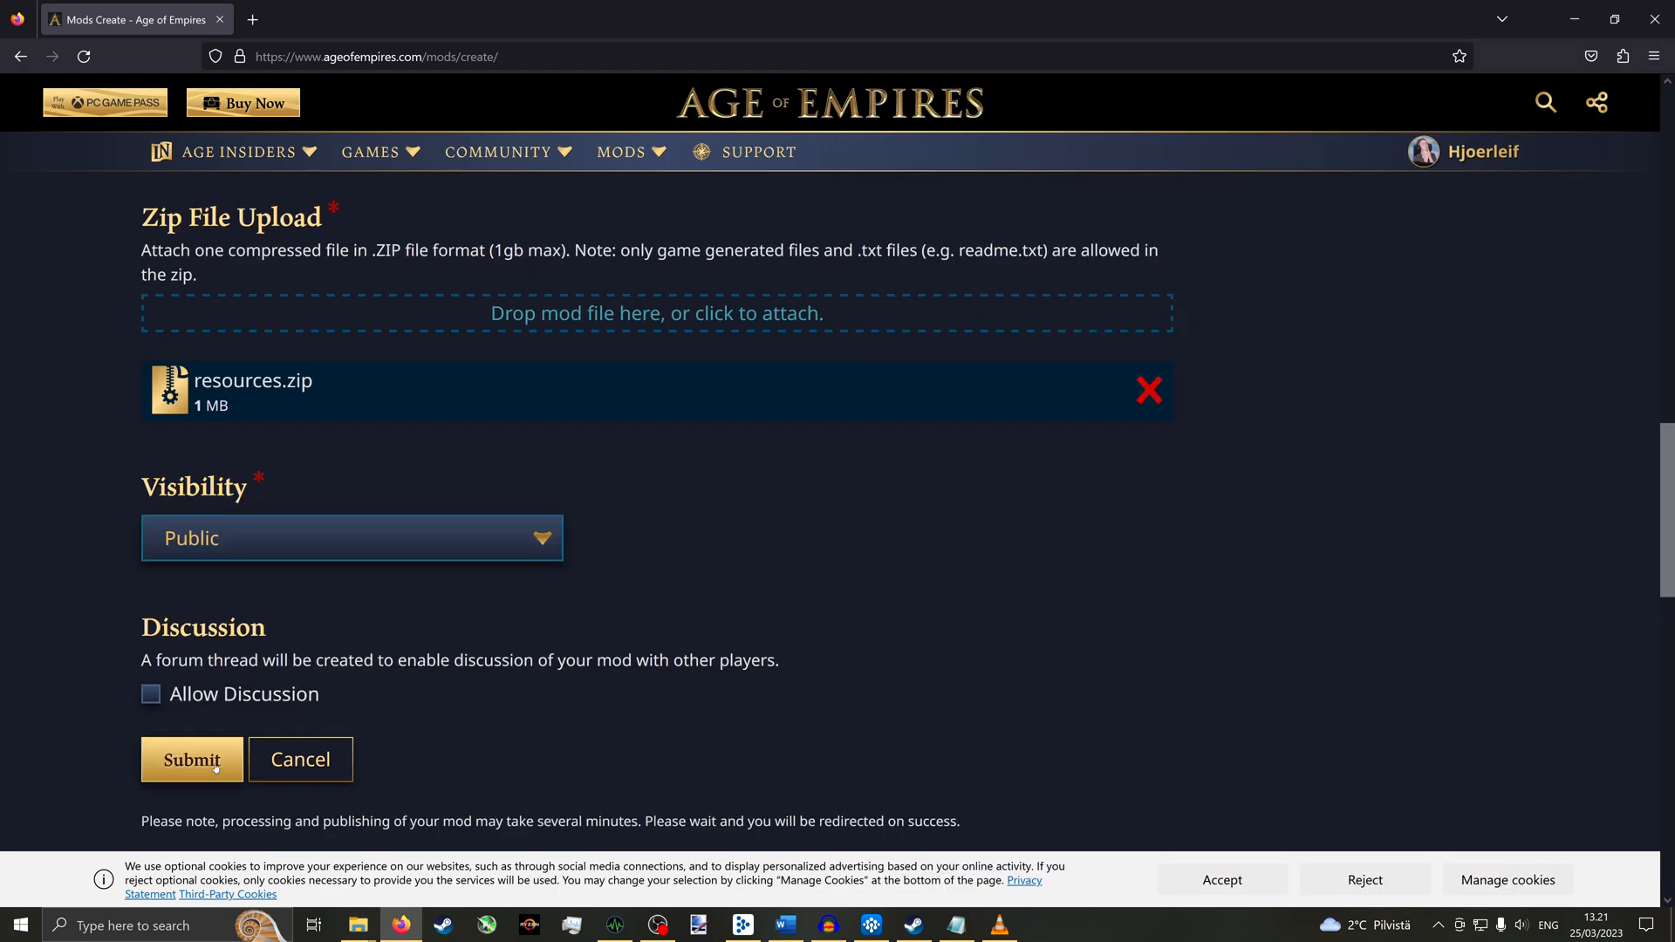
left_click(191, 760)
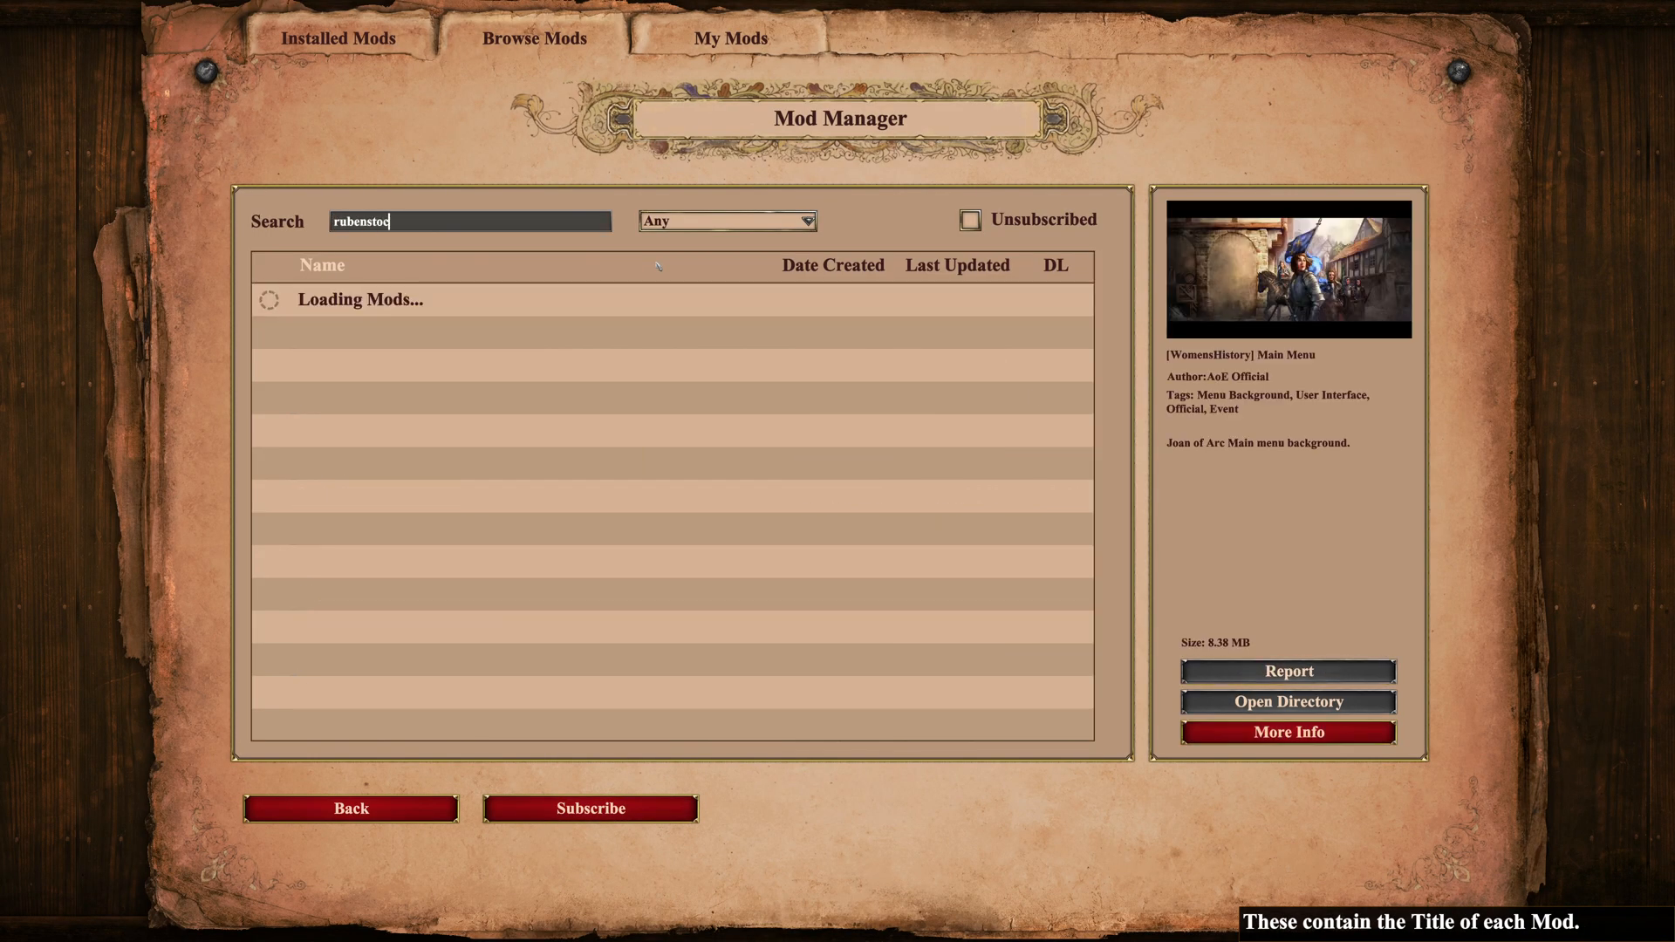
- Open Browse Mods in Age of Empires II to search for rubenstock
left_click(590, 809)
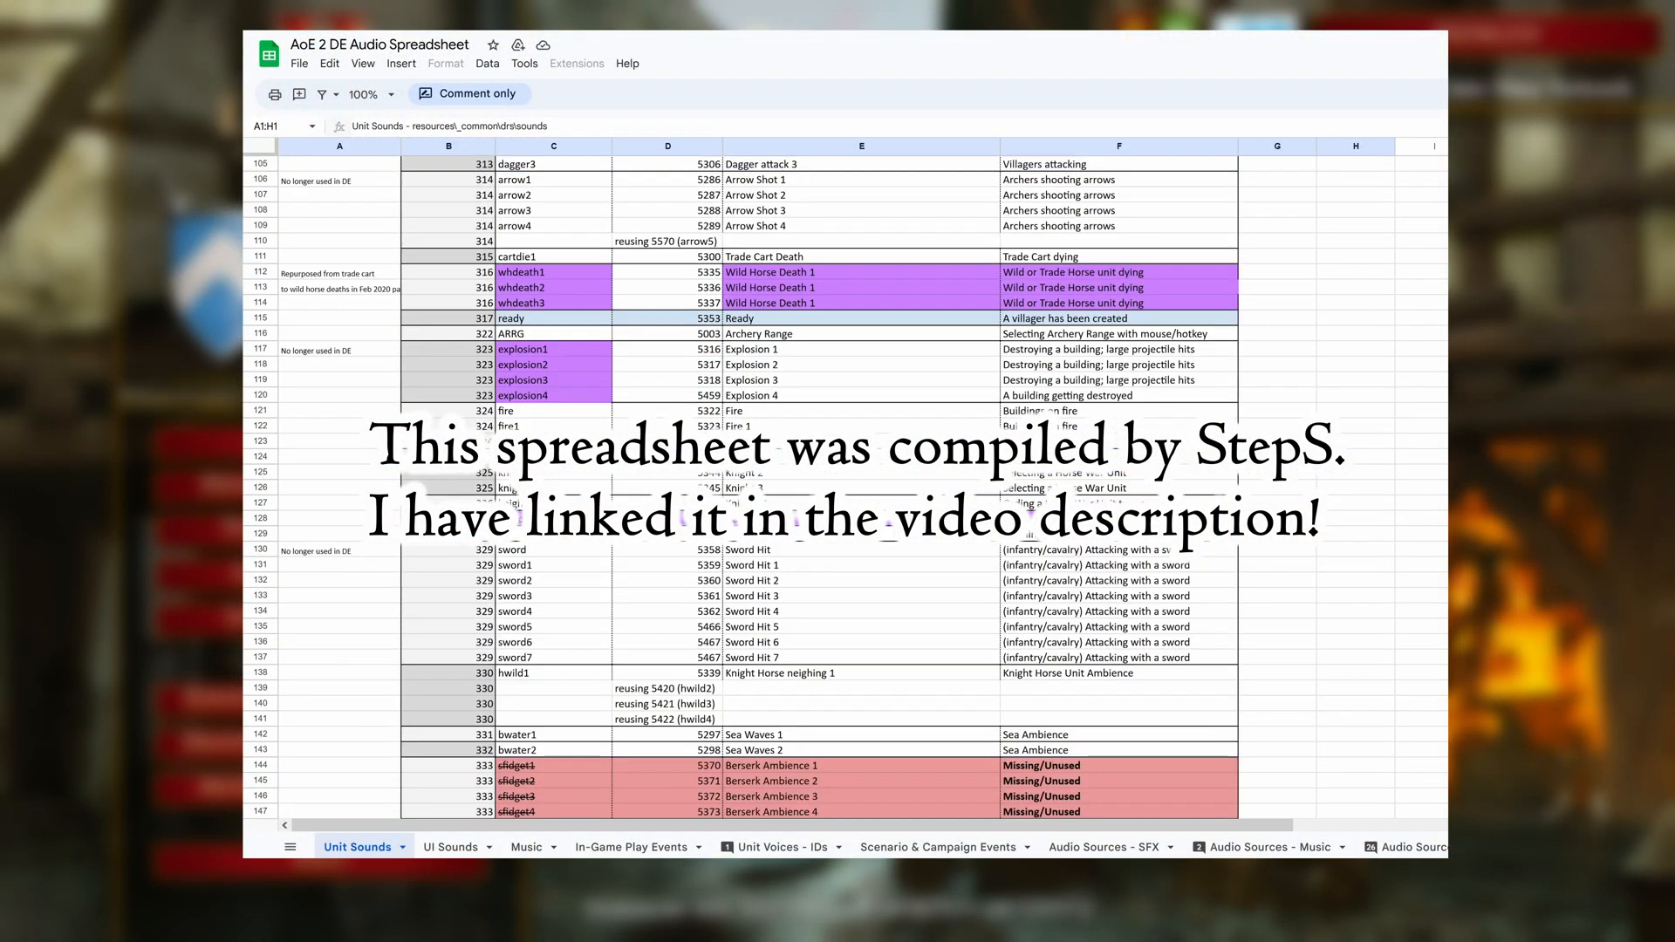
- View the UI Sounds, In-Game Play Events, then Scenario & Campaign Events sheets
left_click(448, 846)
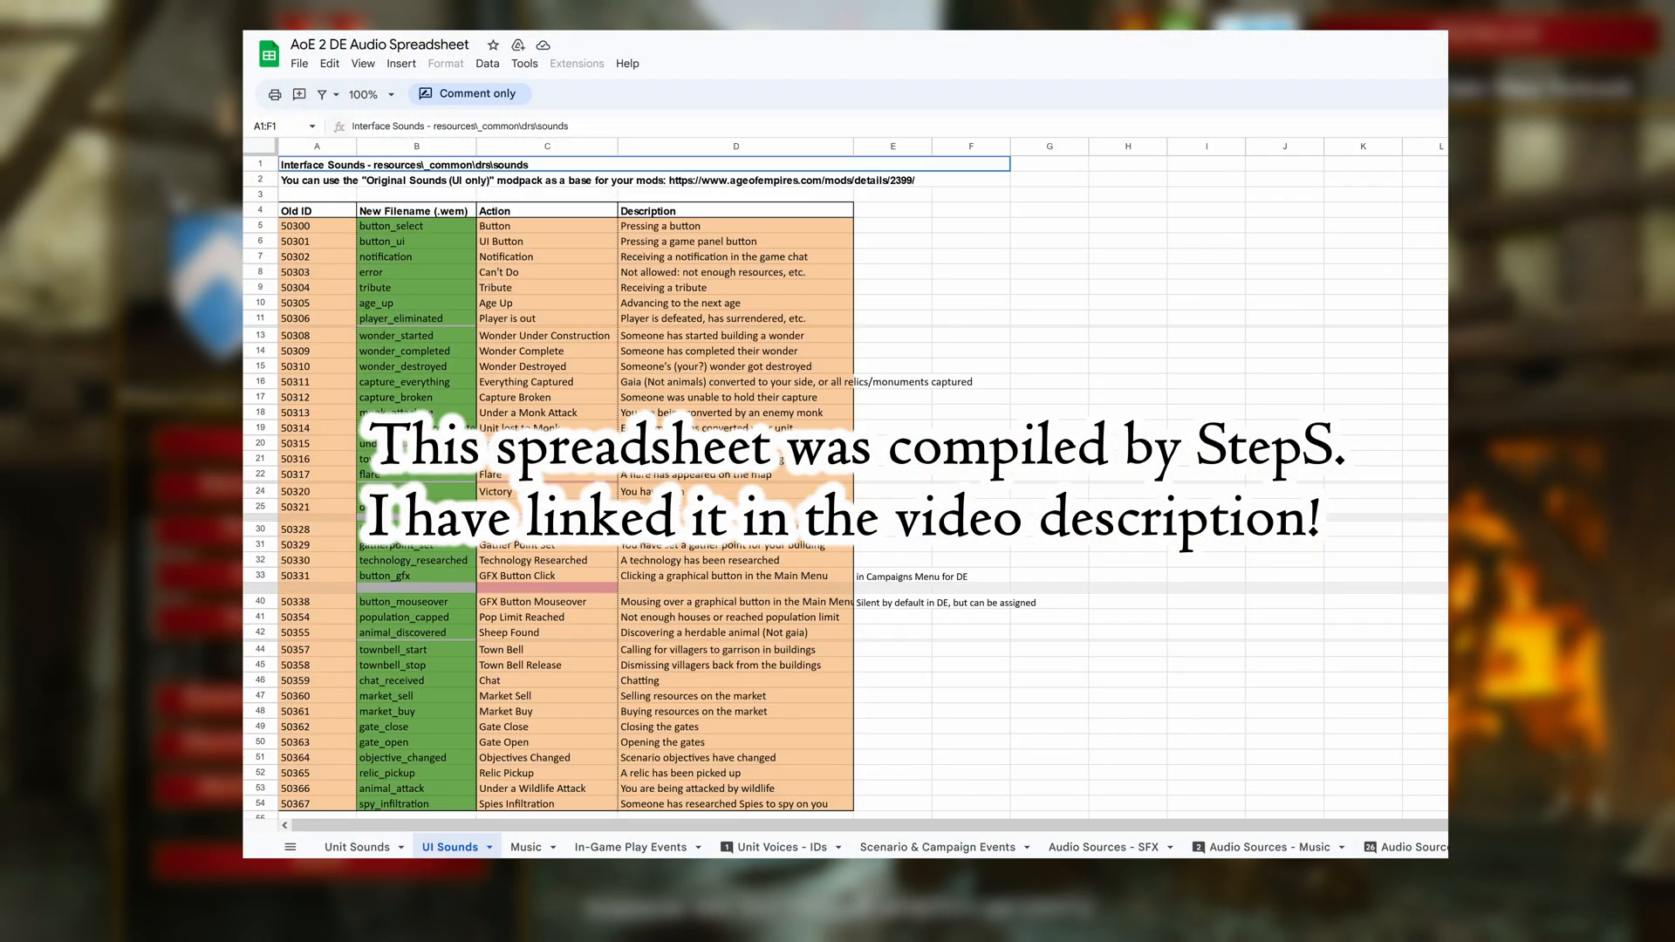
left_click(631, 847)
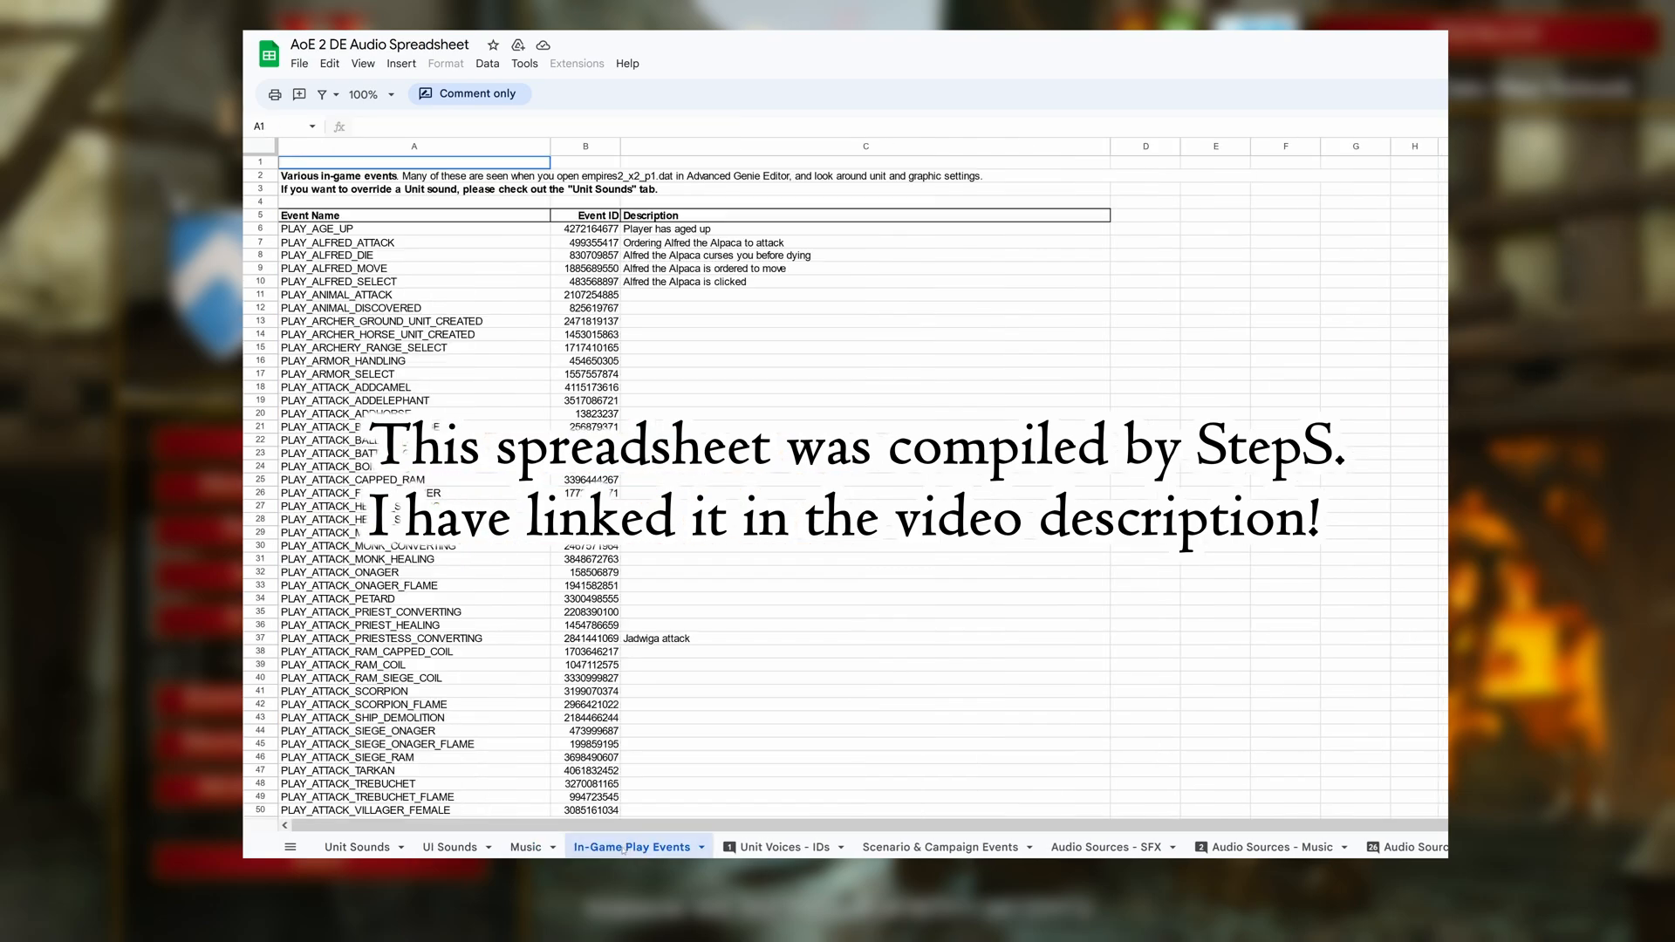
left_click(939, 846)
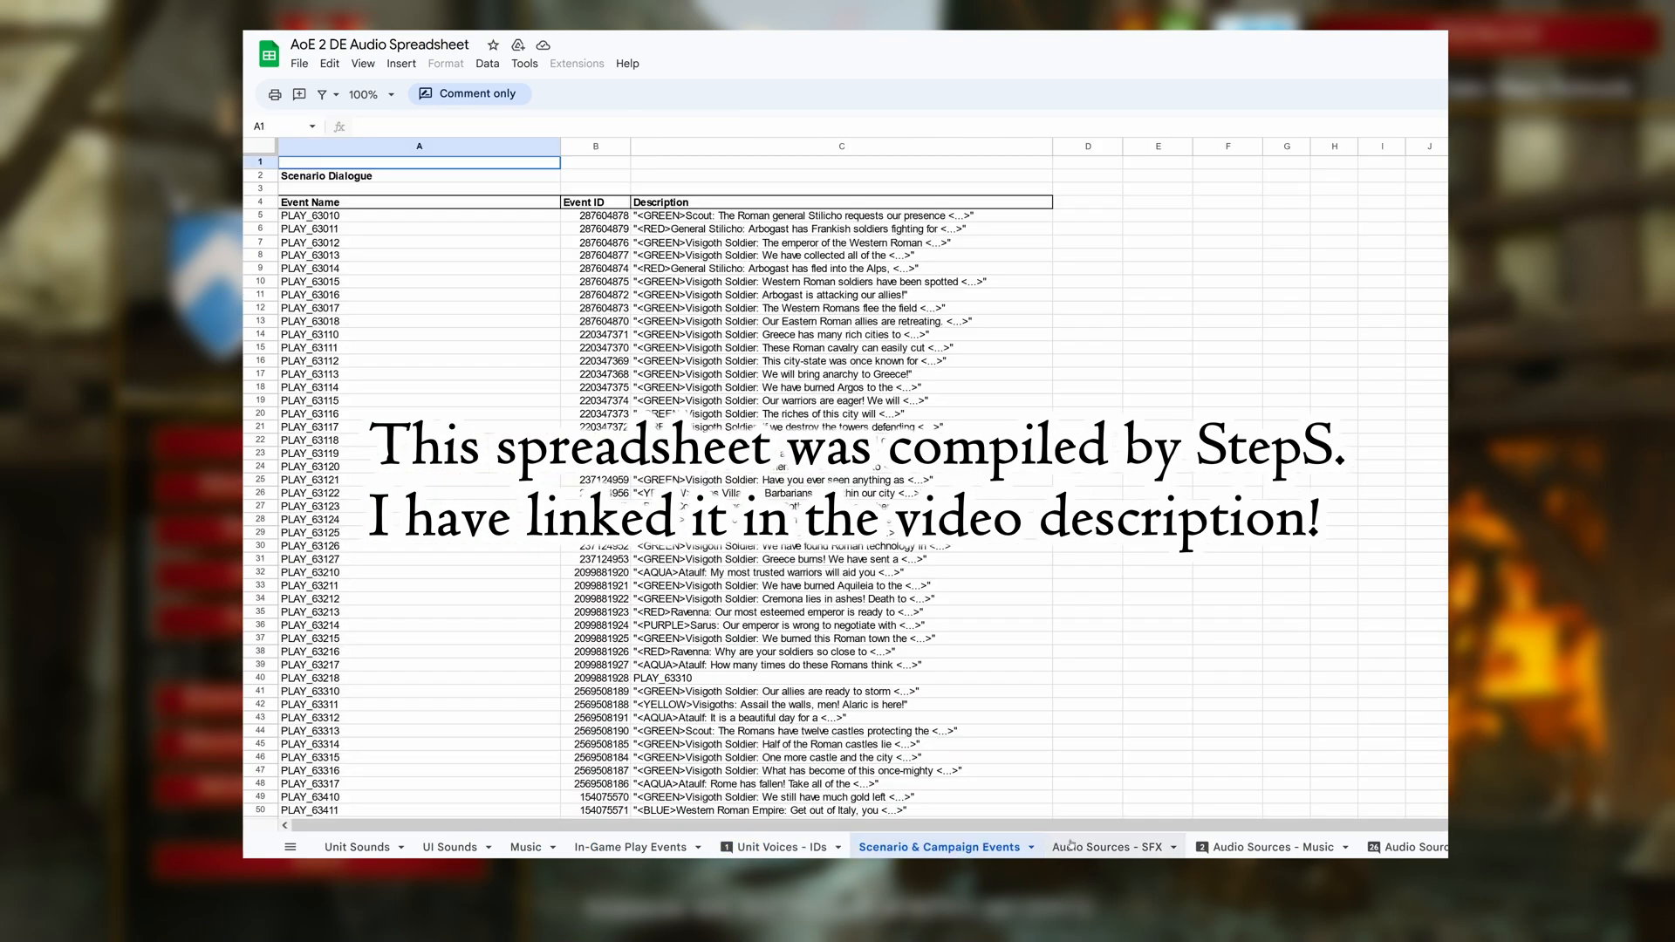